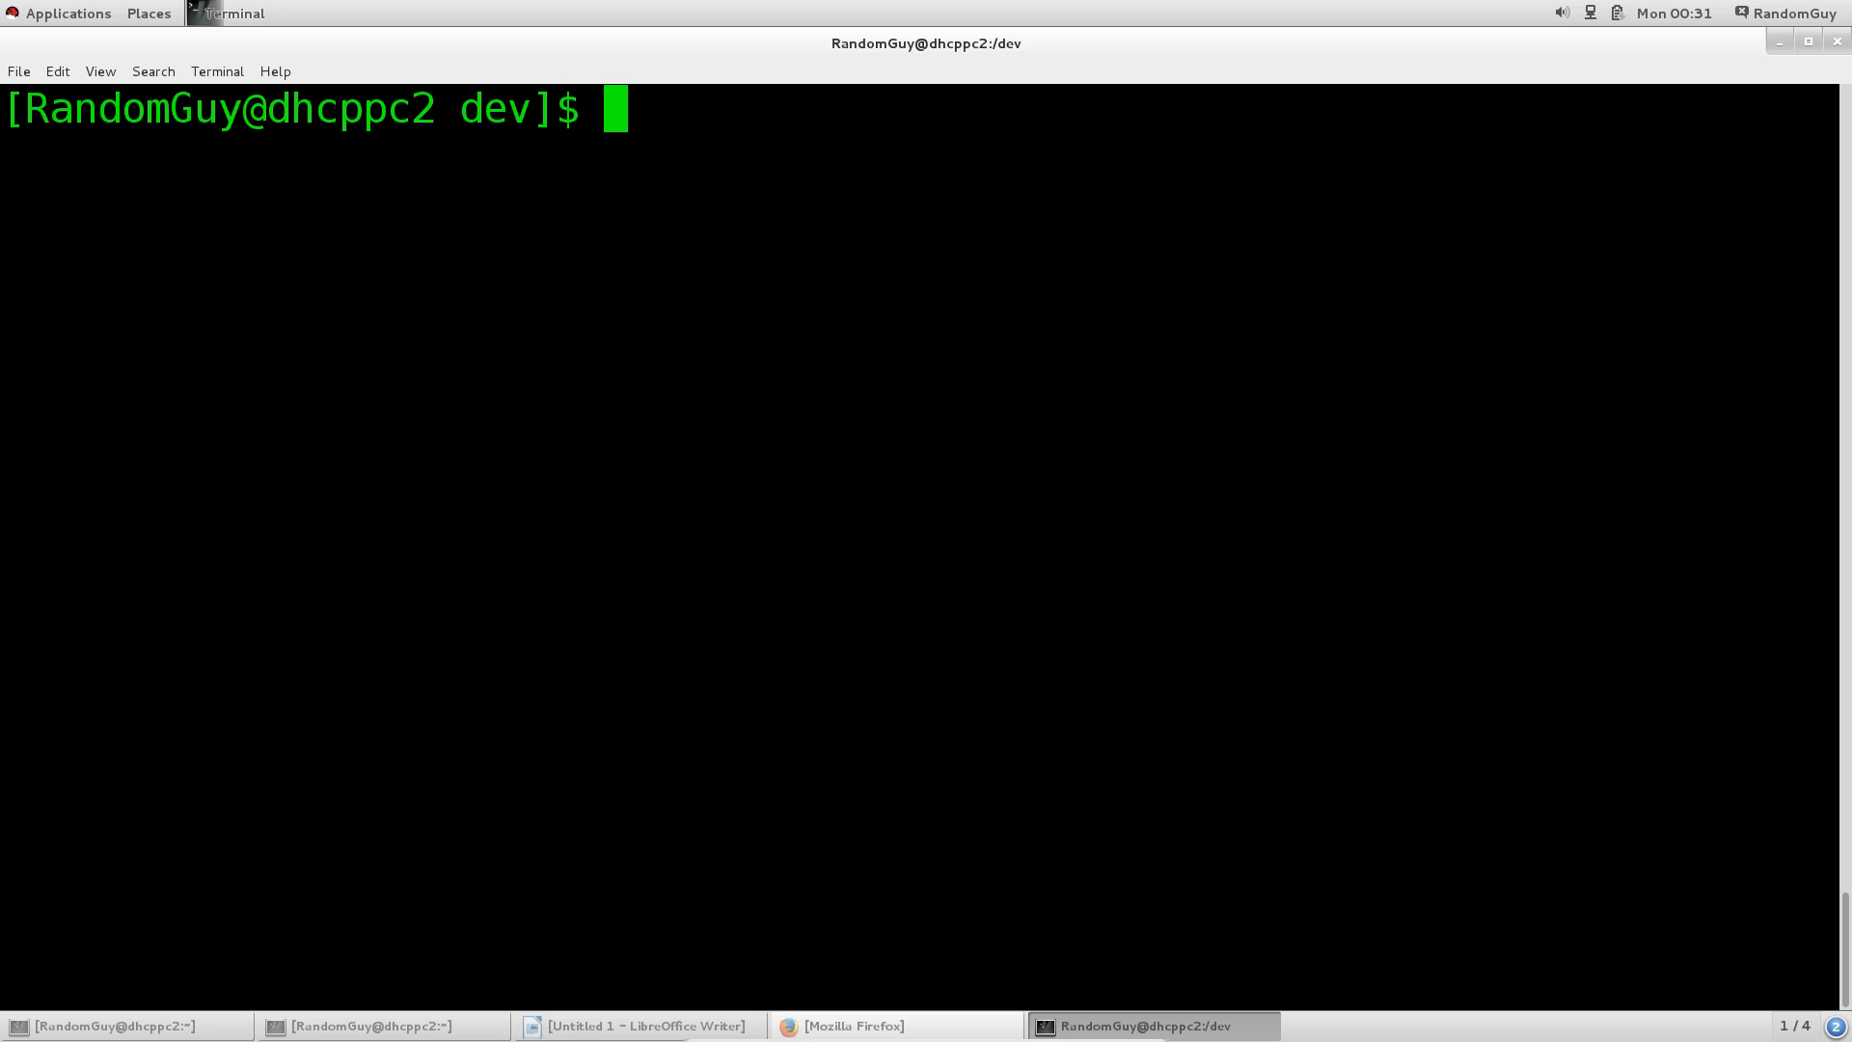
# Change from /dev into / and list its top-level folders, highlighting dev
pyautogui.write('cd')
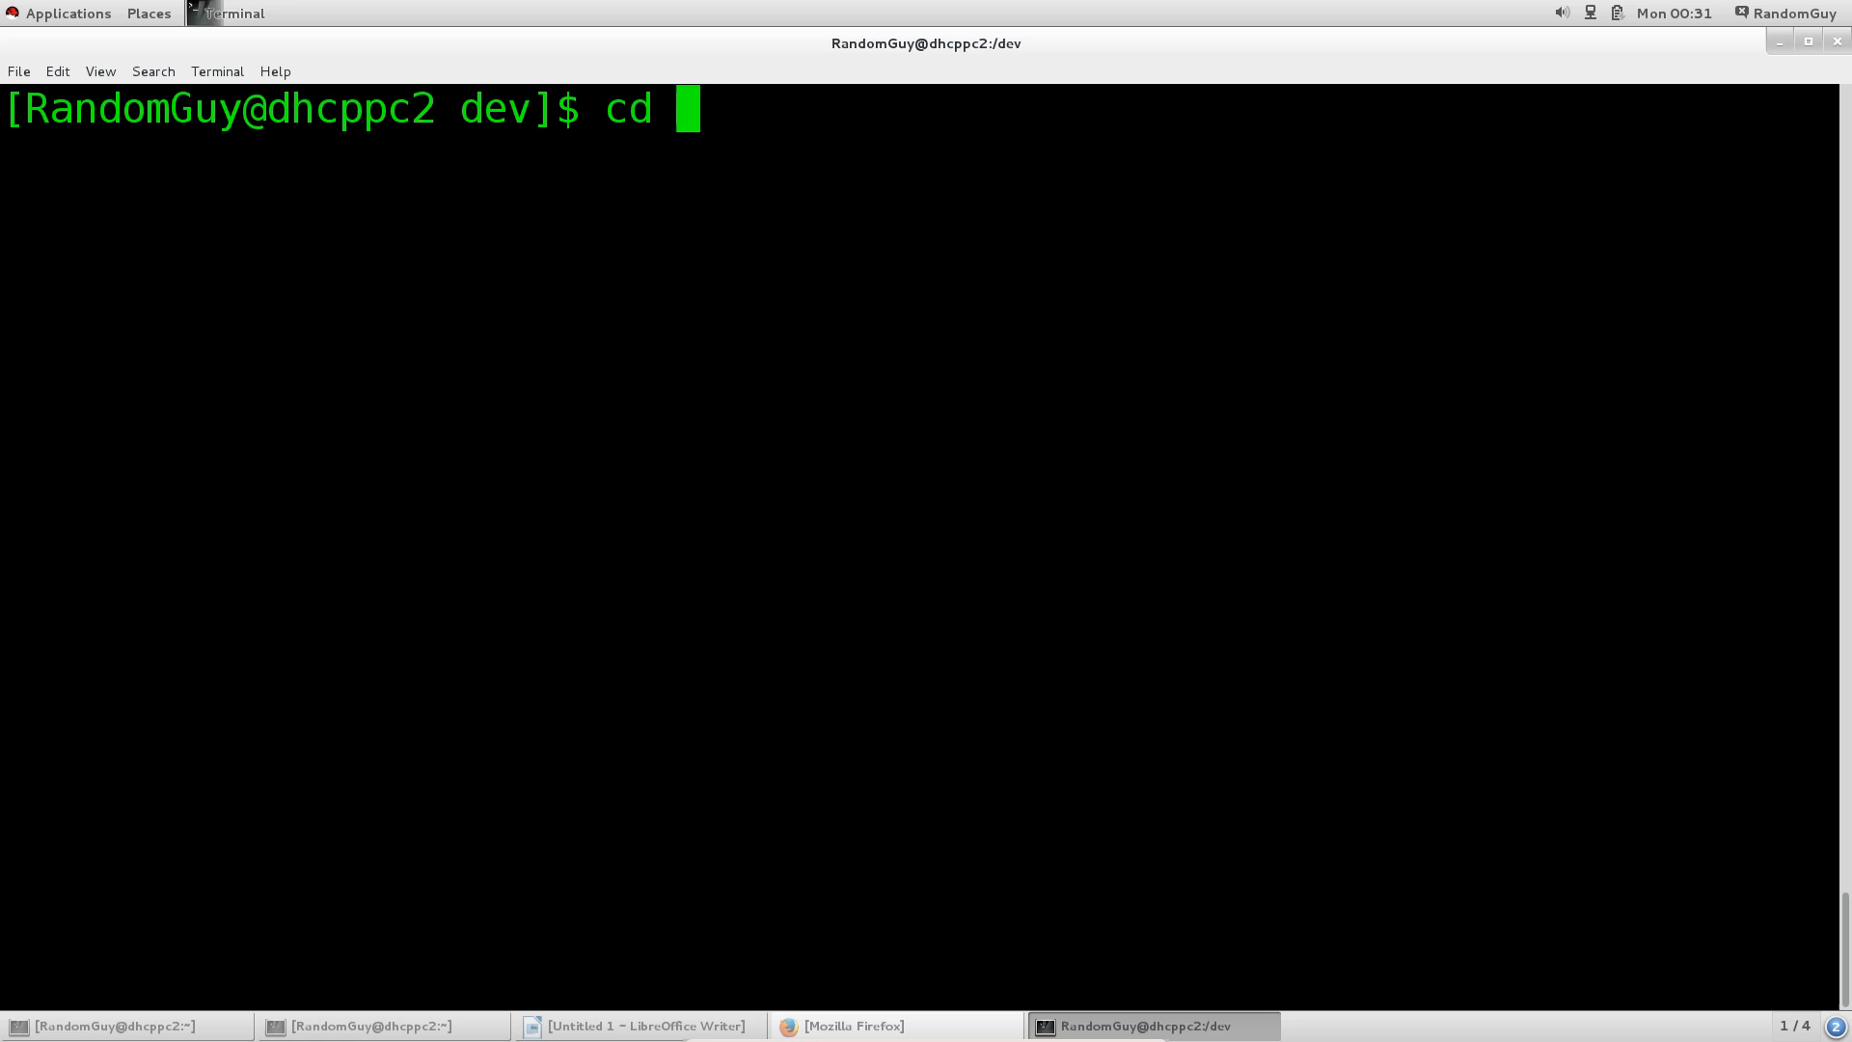
pyautogui.press('Return')
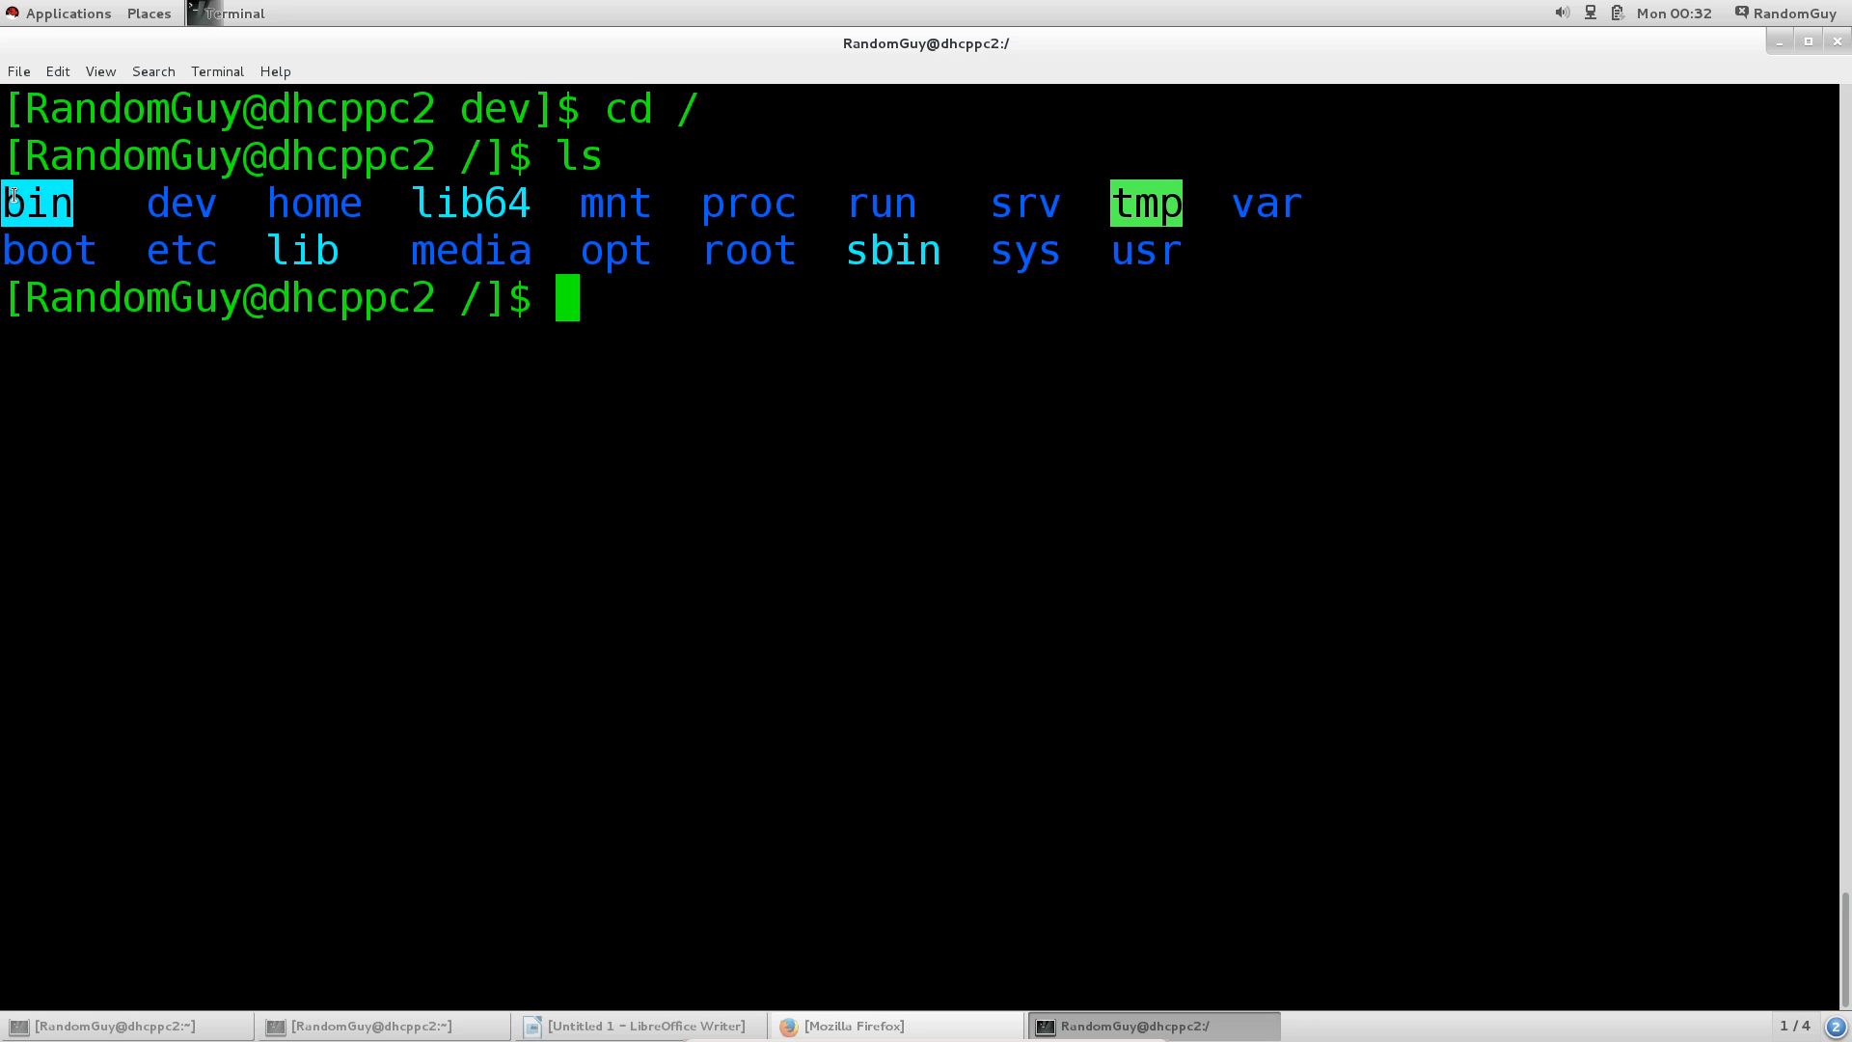
pyautogui.moveTo(142, 227)
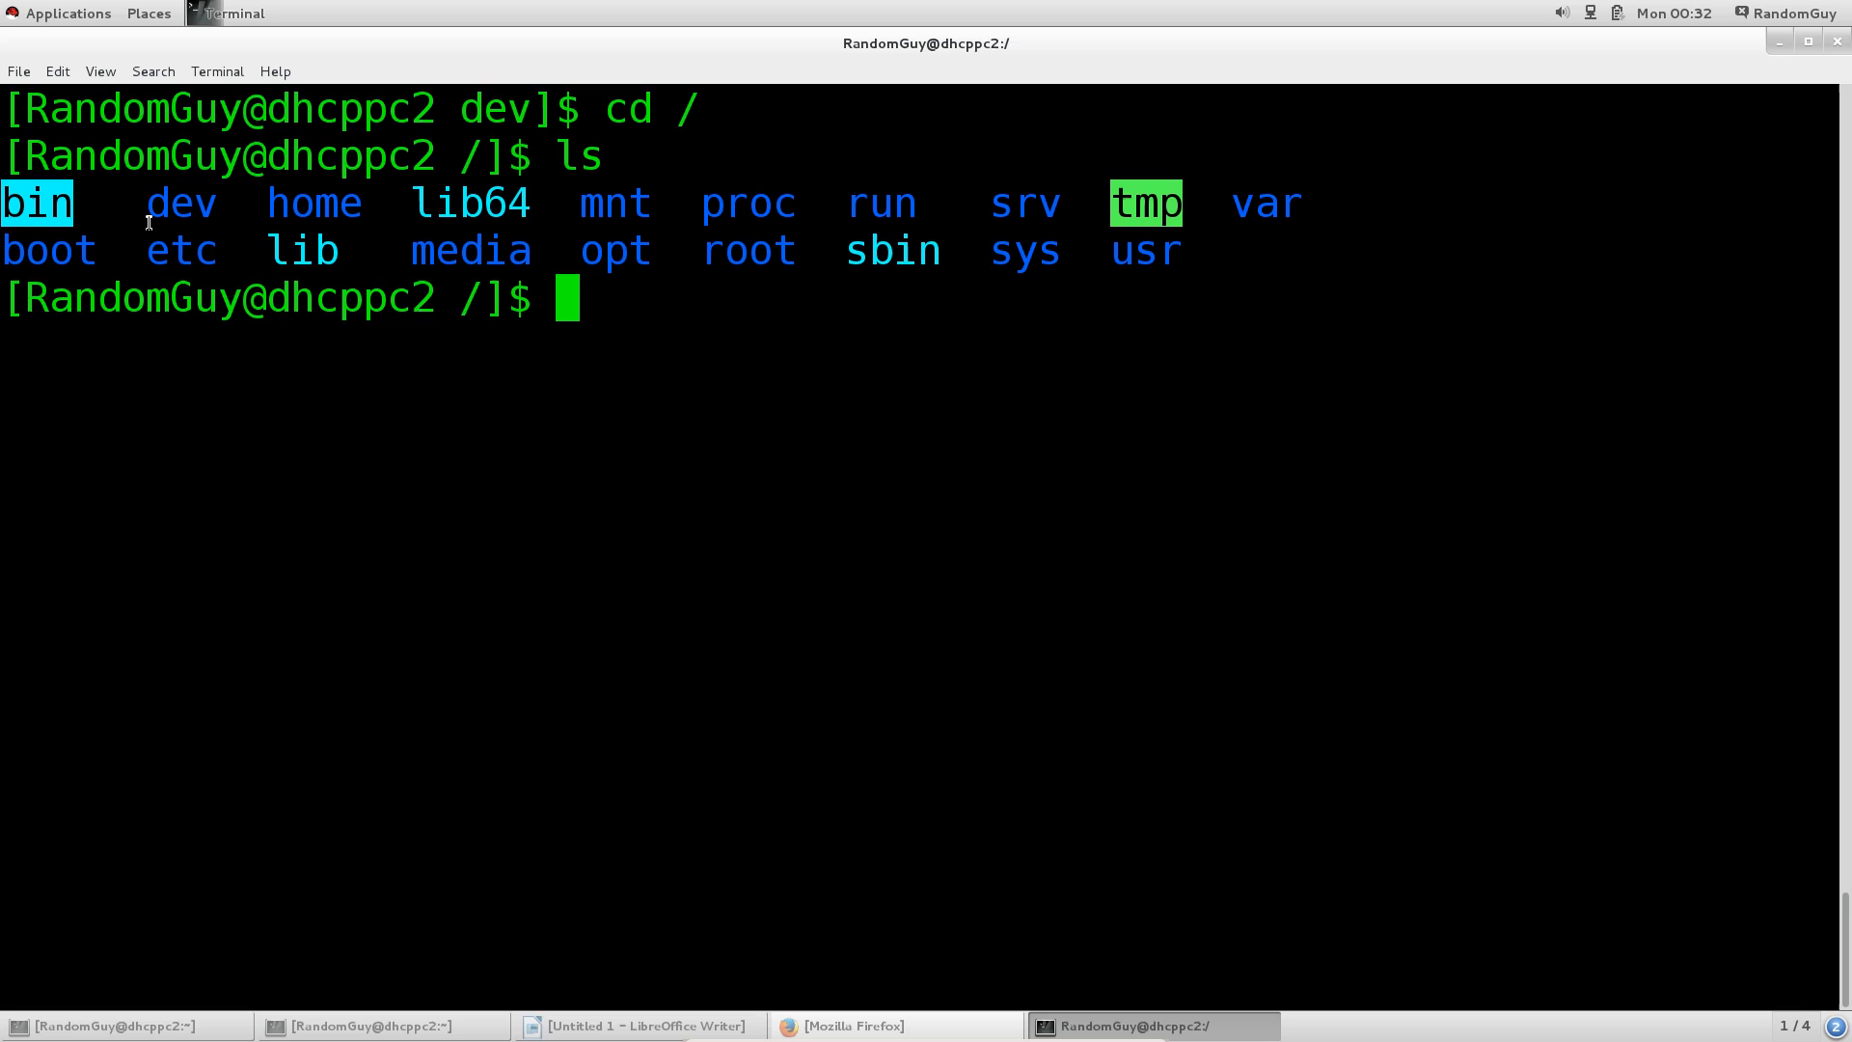
pyautogui.moveTo(162, 203)
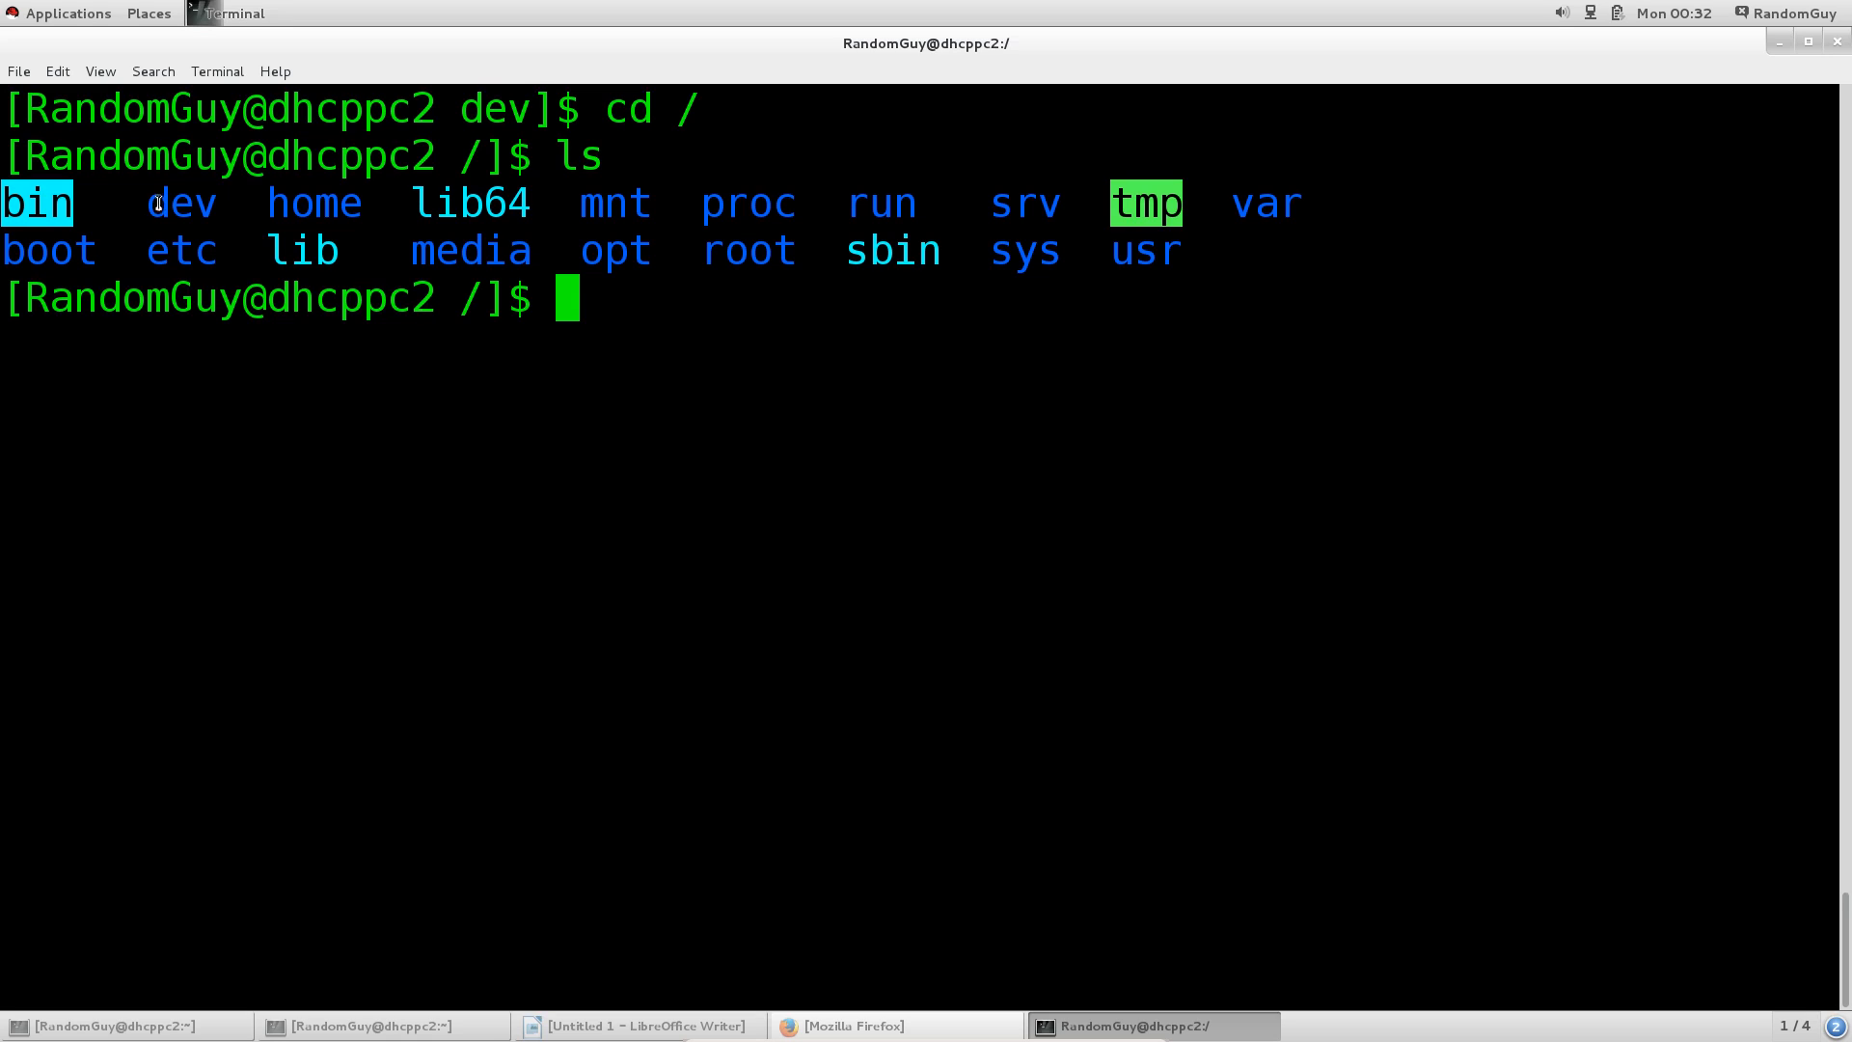
pyautogui.moveTo(115, 192)
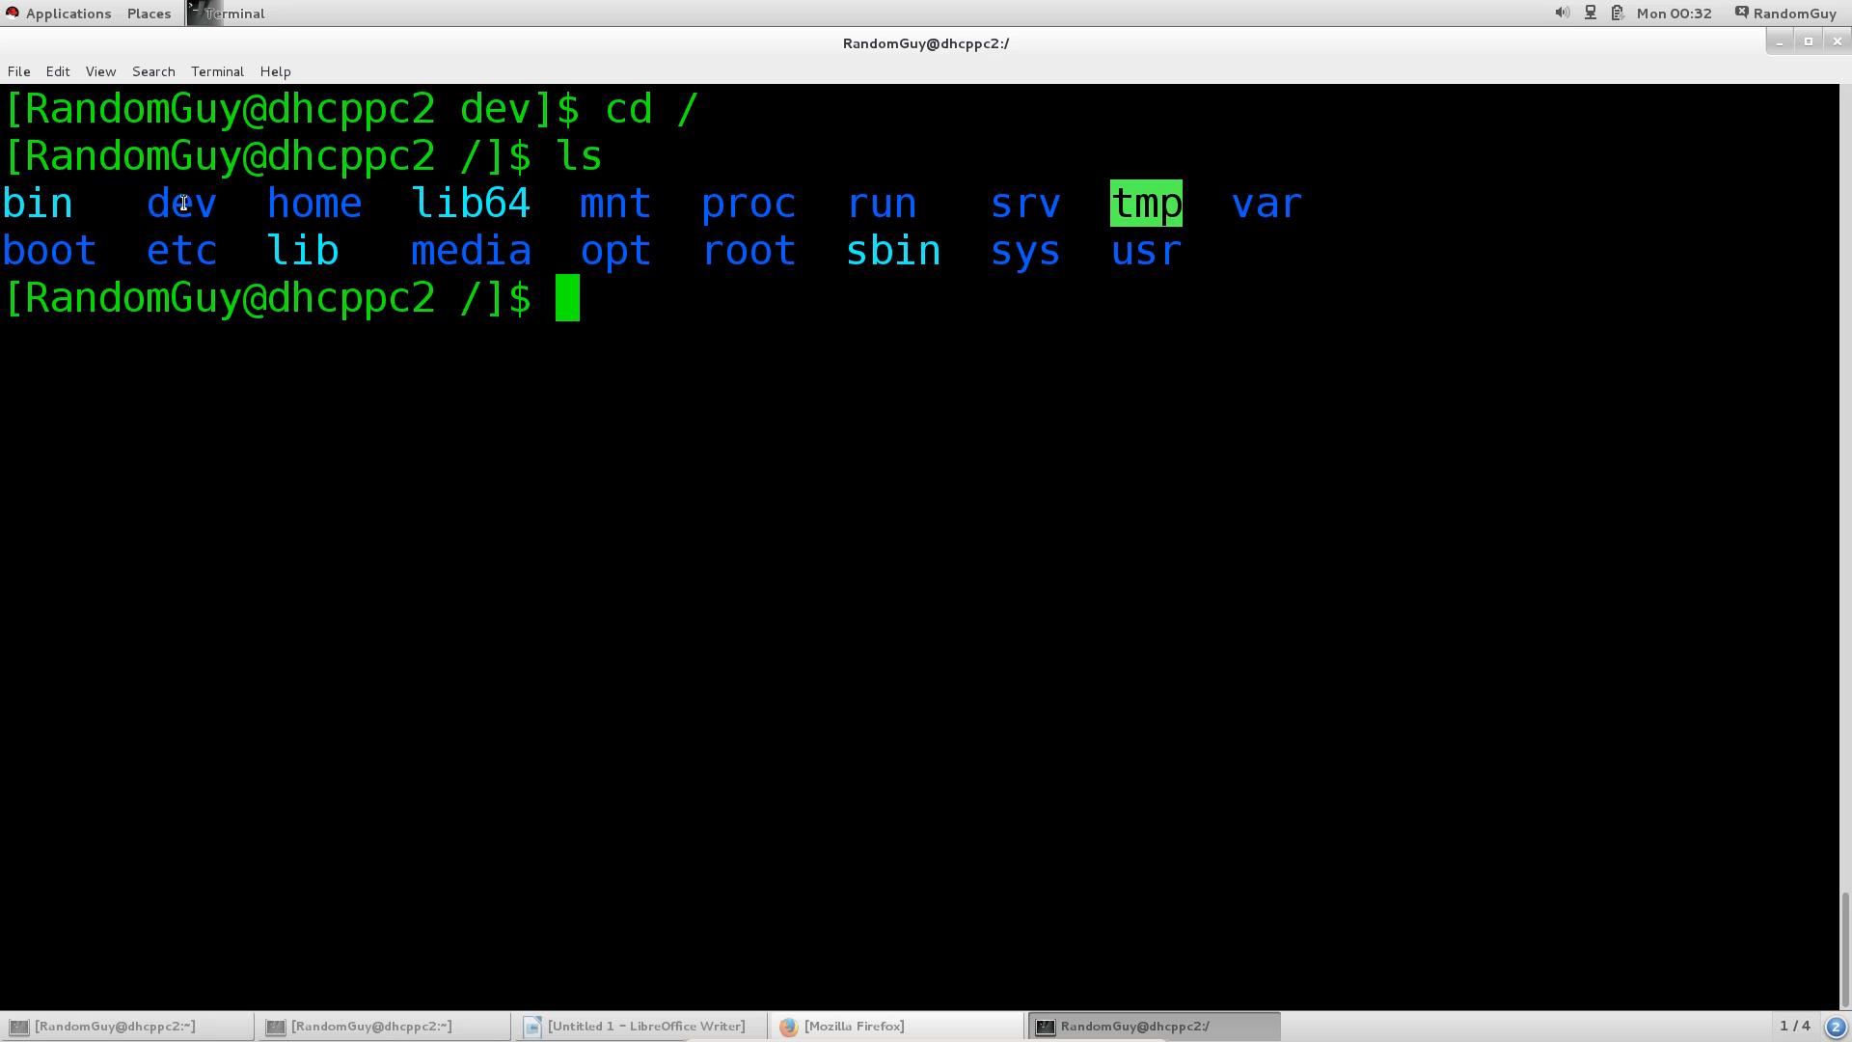
pyautogui.doubleClick(182, 203)
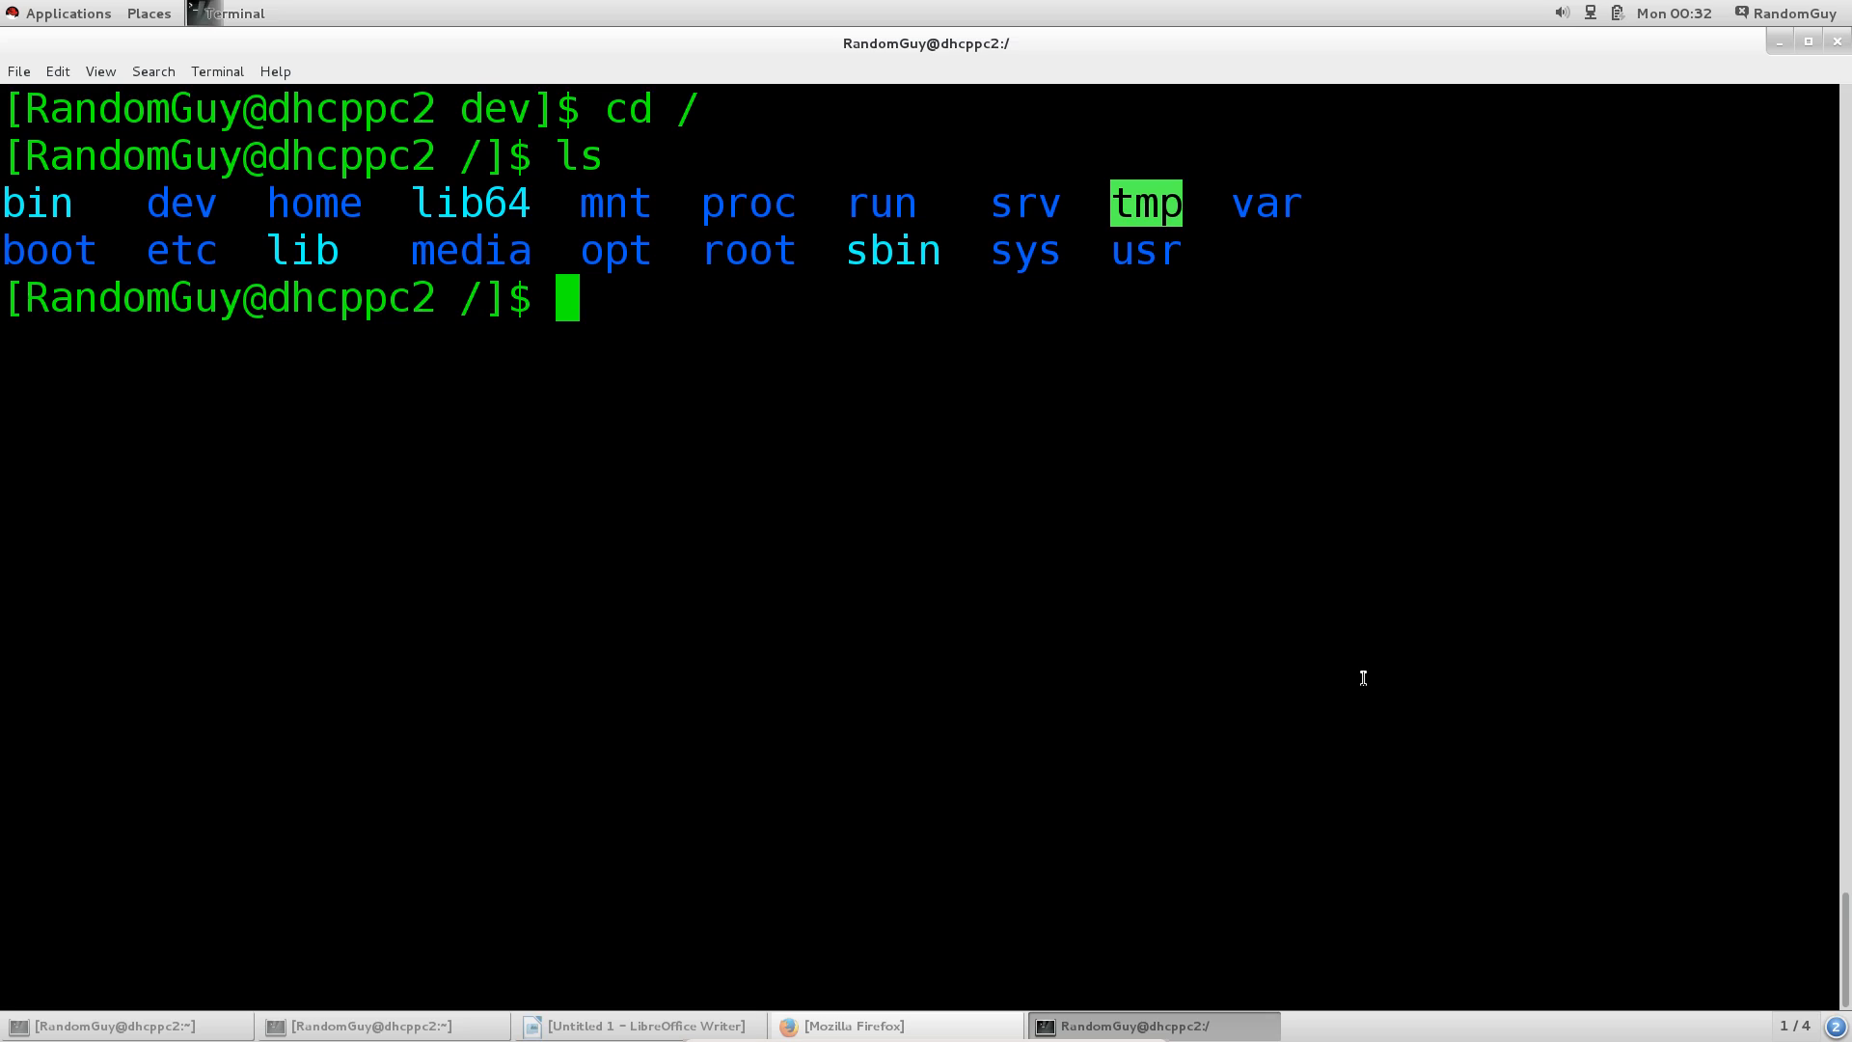
# Enter /bin and list its commands, highlighting yum and ls
pyautogui.write('cd')
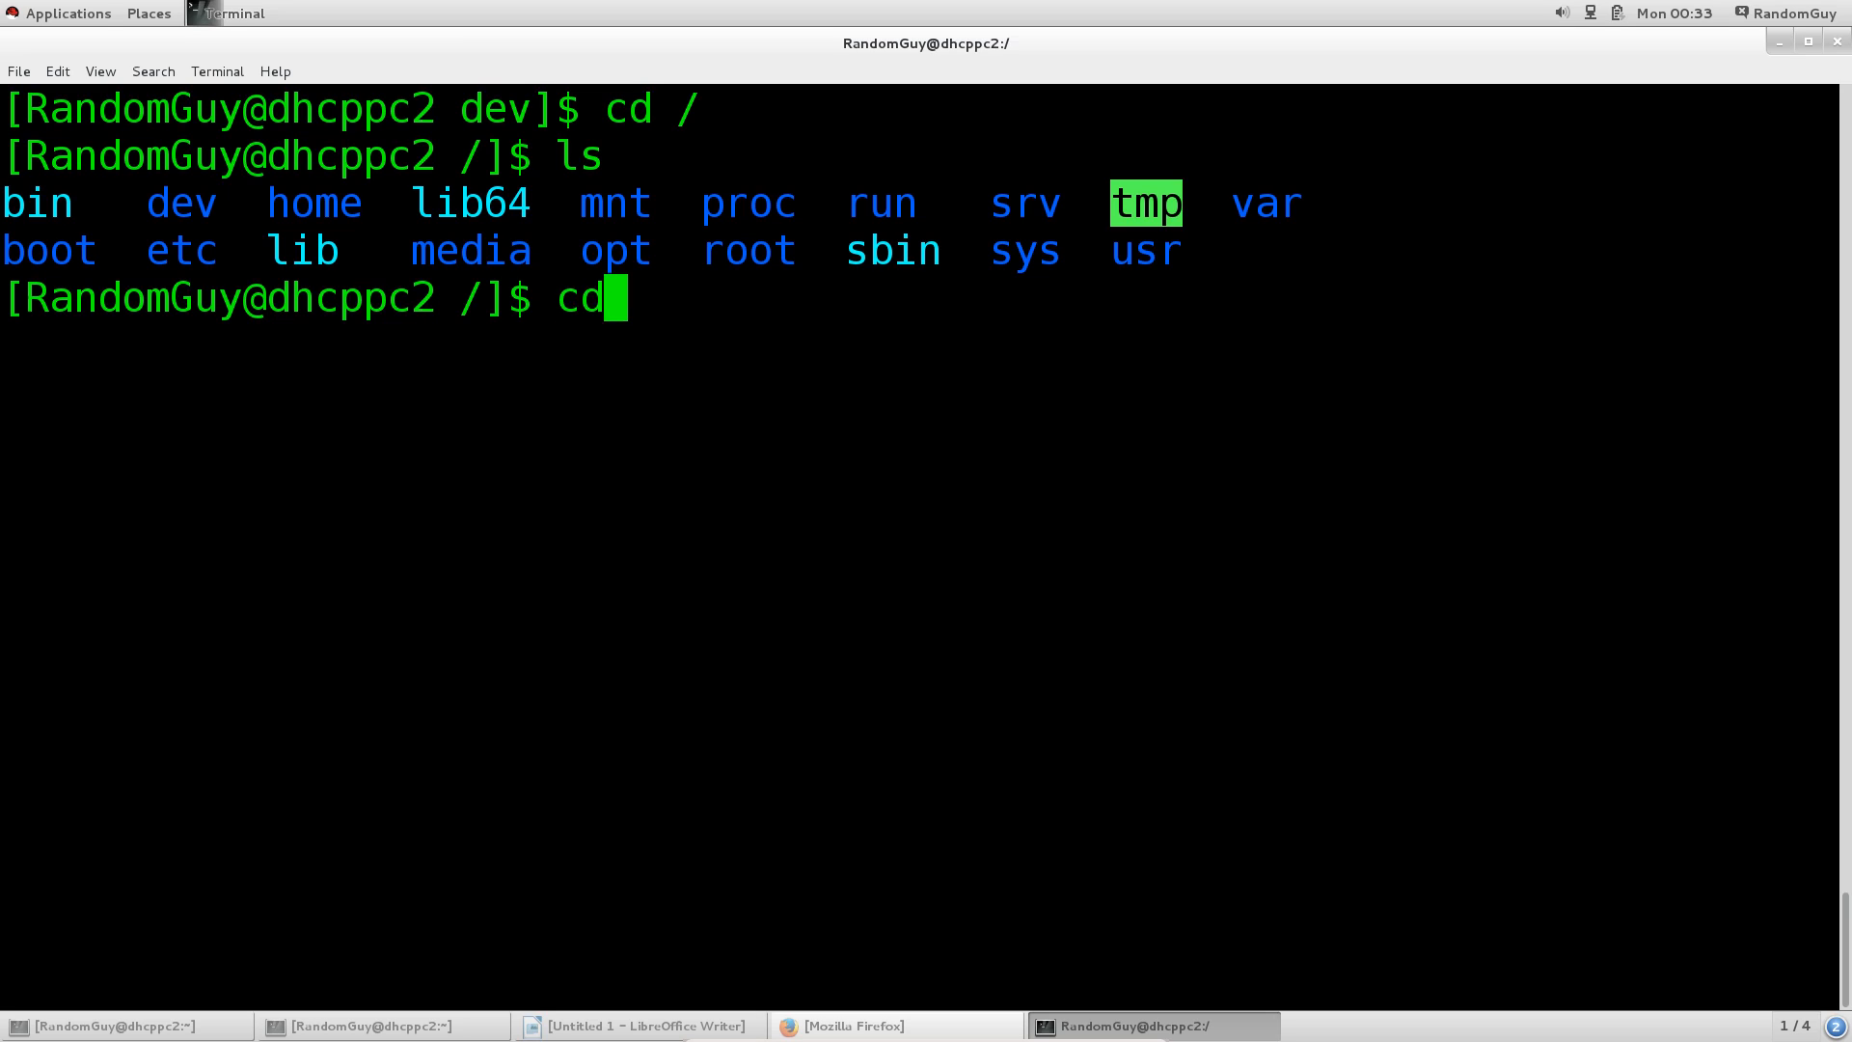
pyautogui.write('bin/')
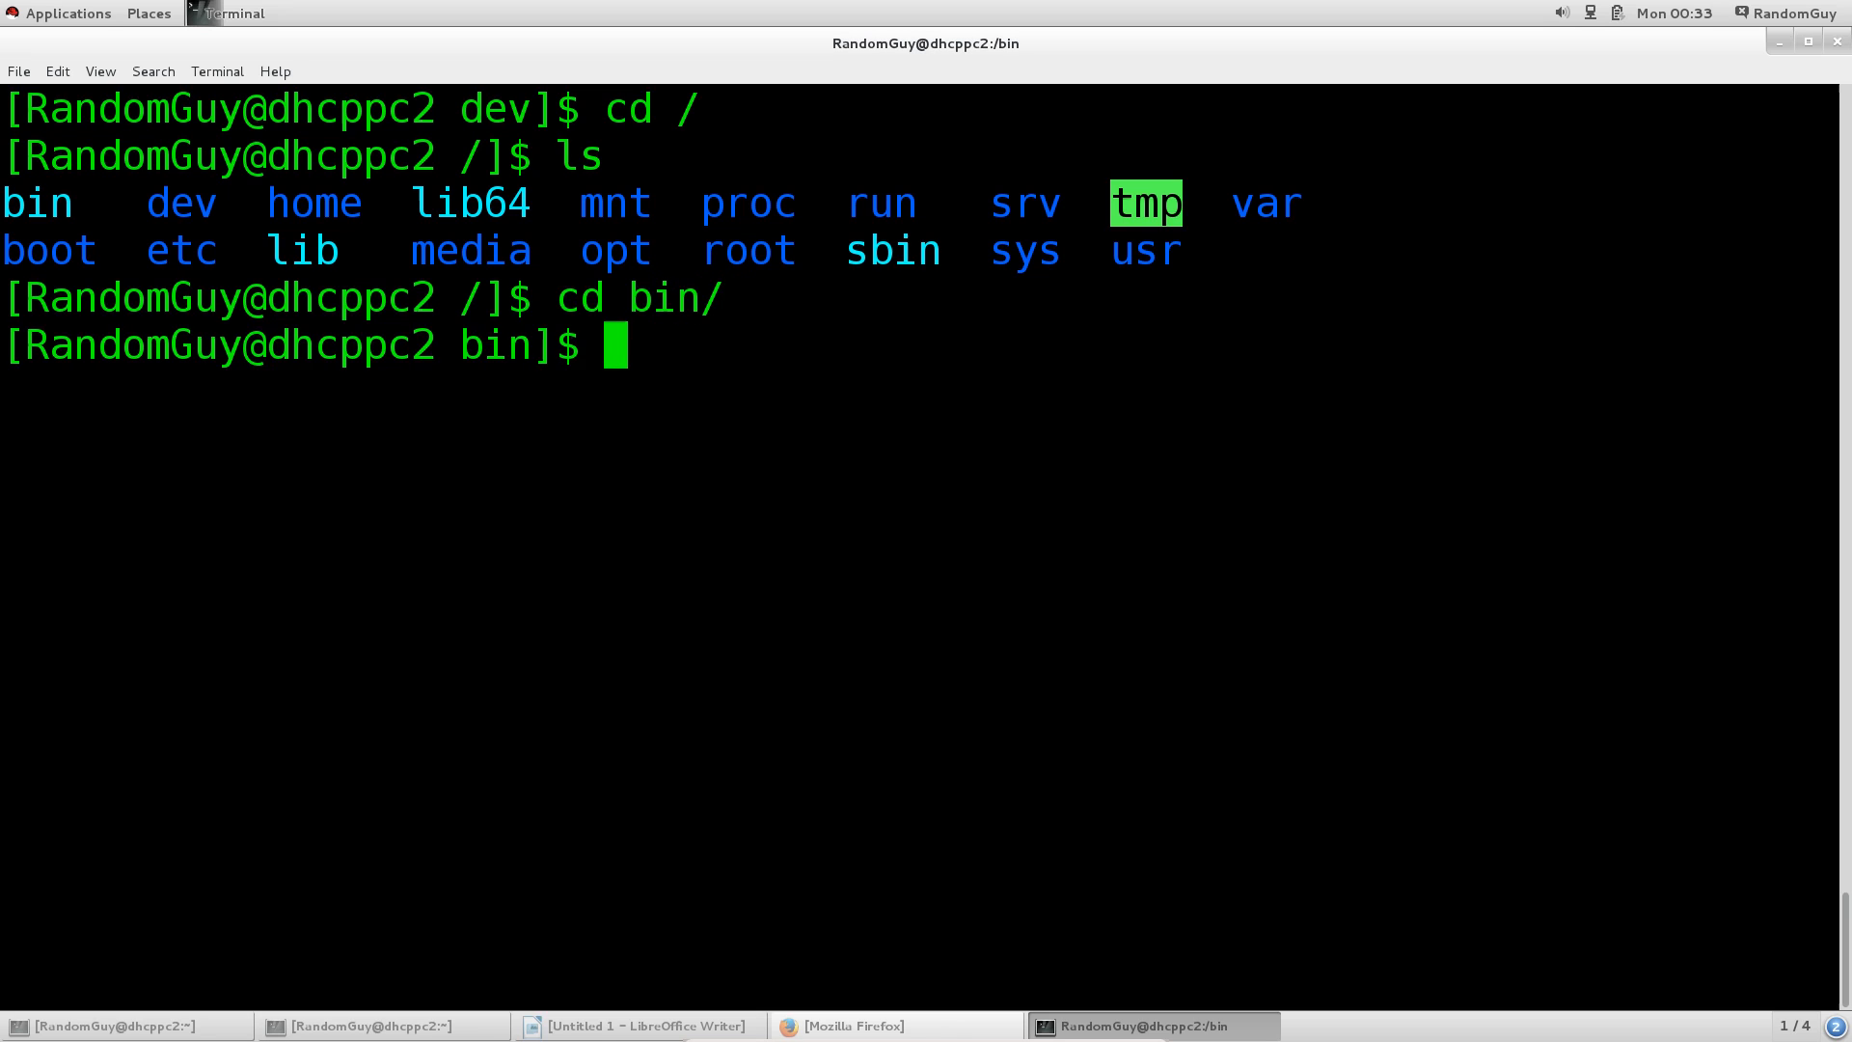
pyautogui.press('Return')
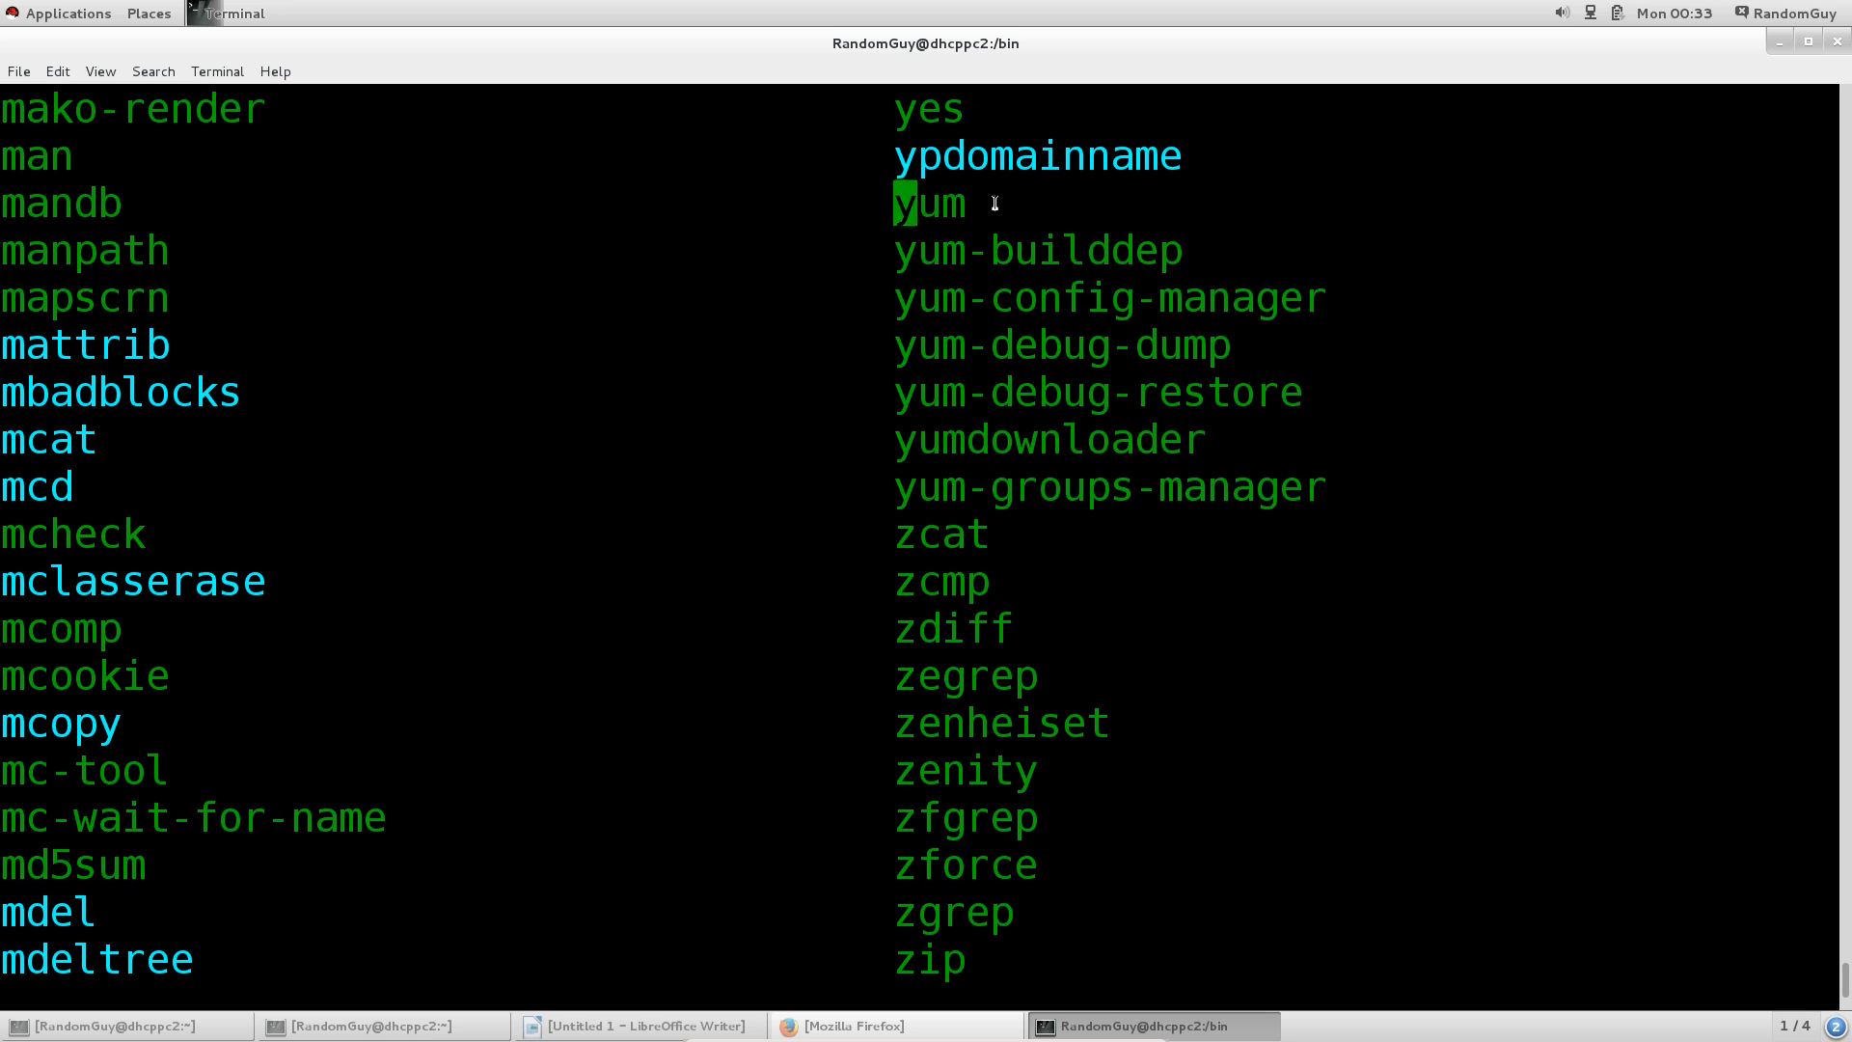
pyautogui.doubleClick(928, 202)
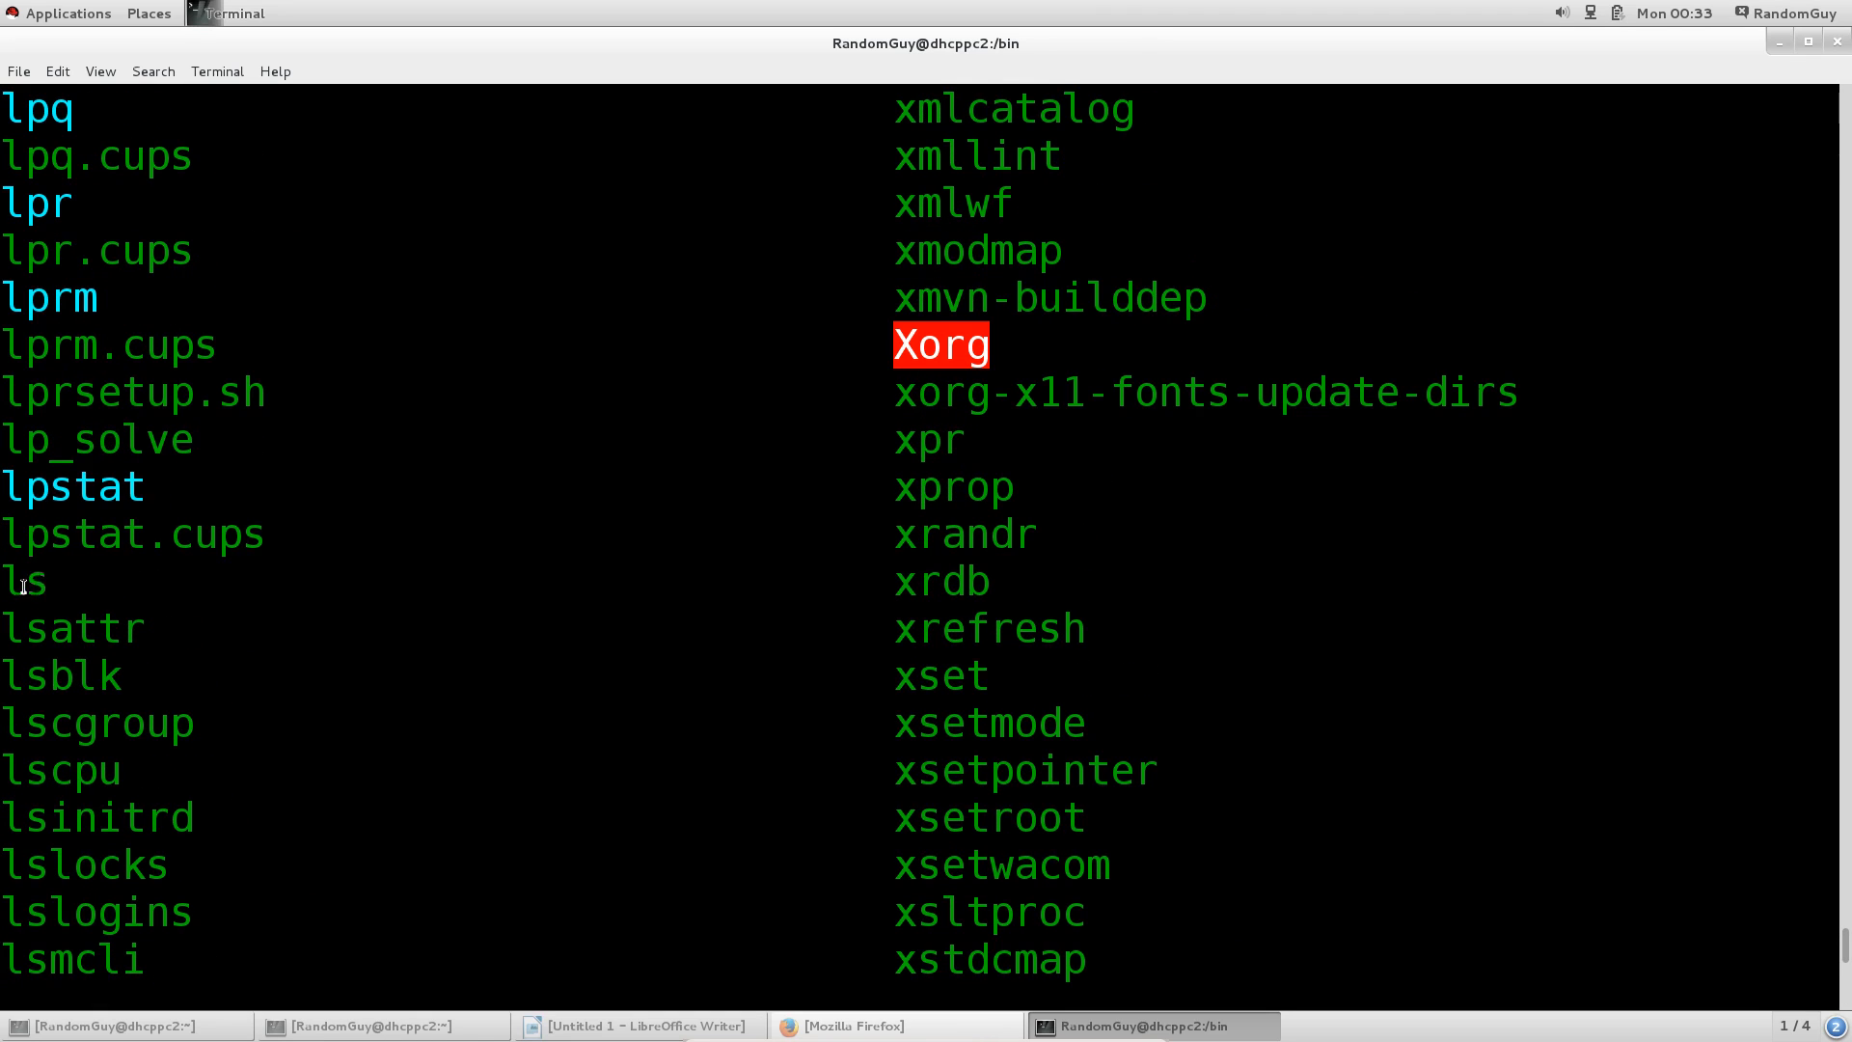
pyautogui.doubleClick(24, 582)
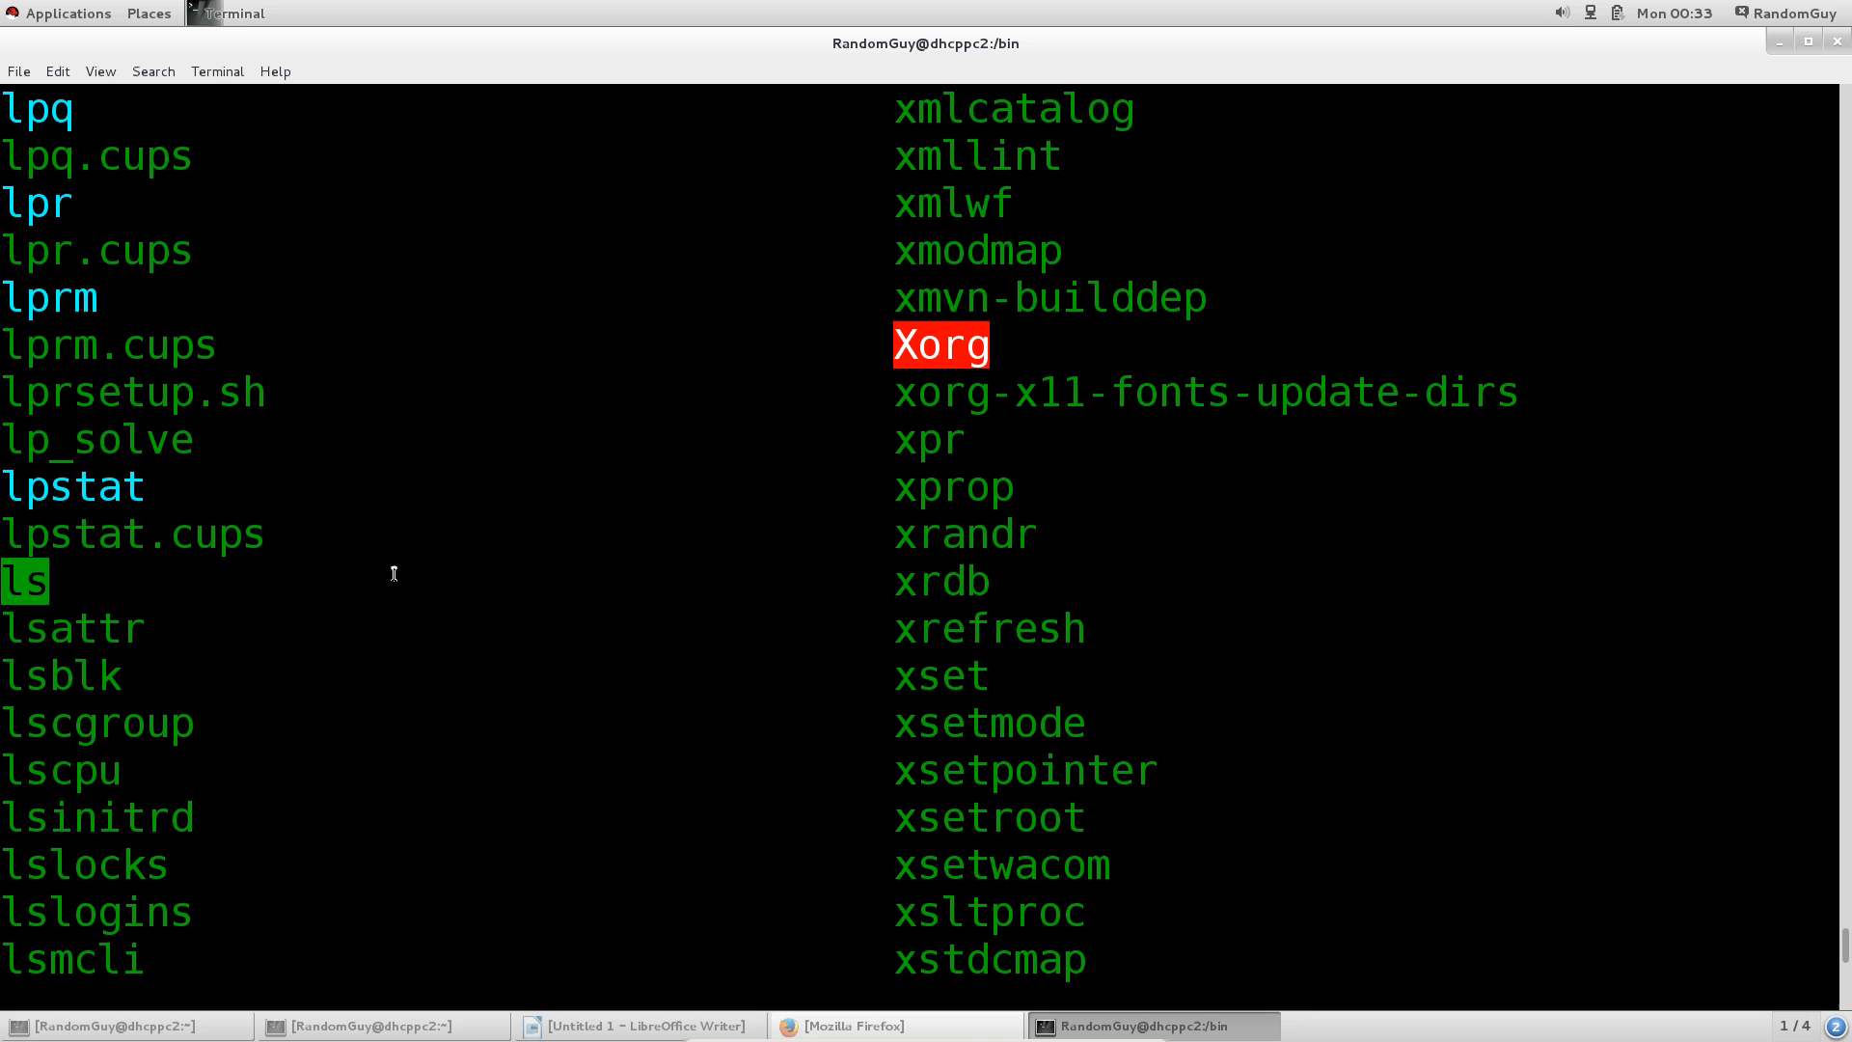
pyautogui.moveTo(438, 538)
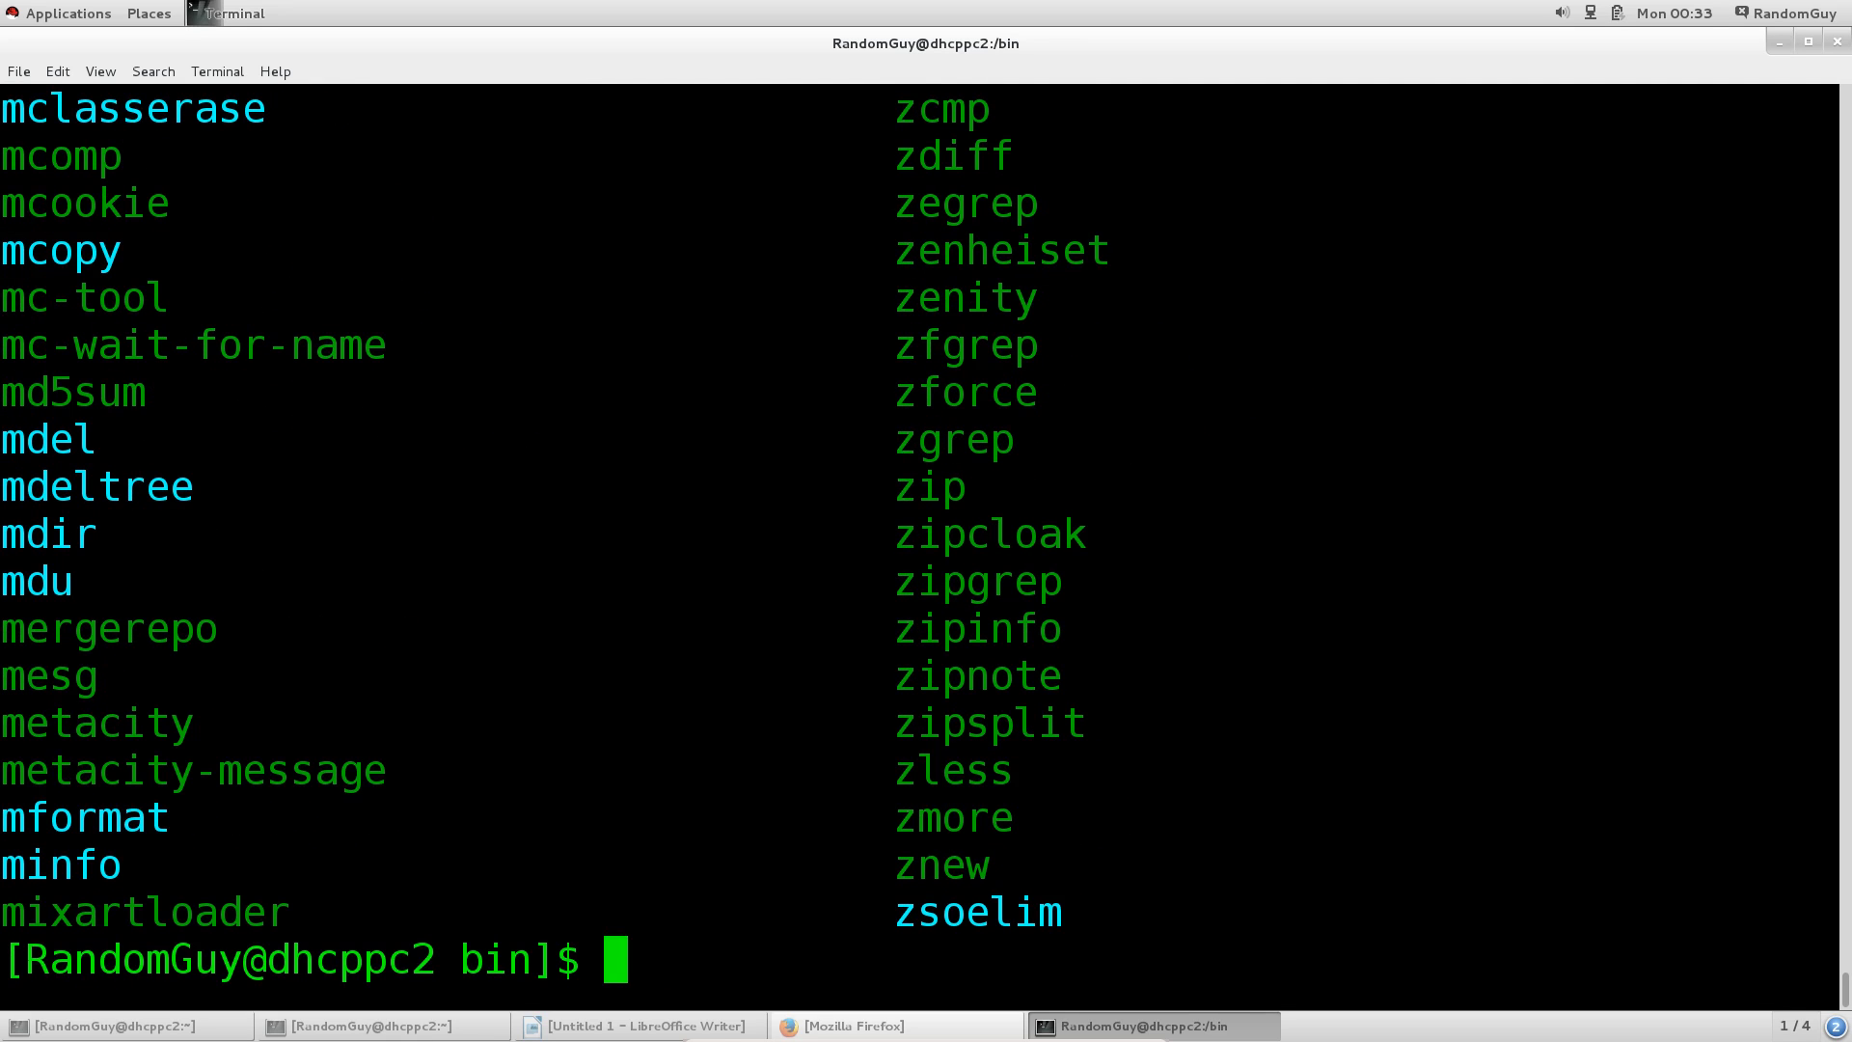
# Visit /dev, scroll through its device files, then return to / and clear the screen
pyautogui.write('cd ..')
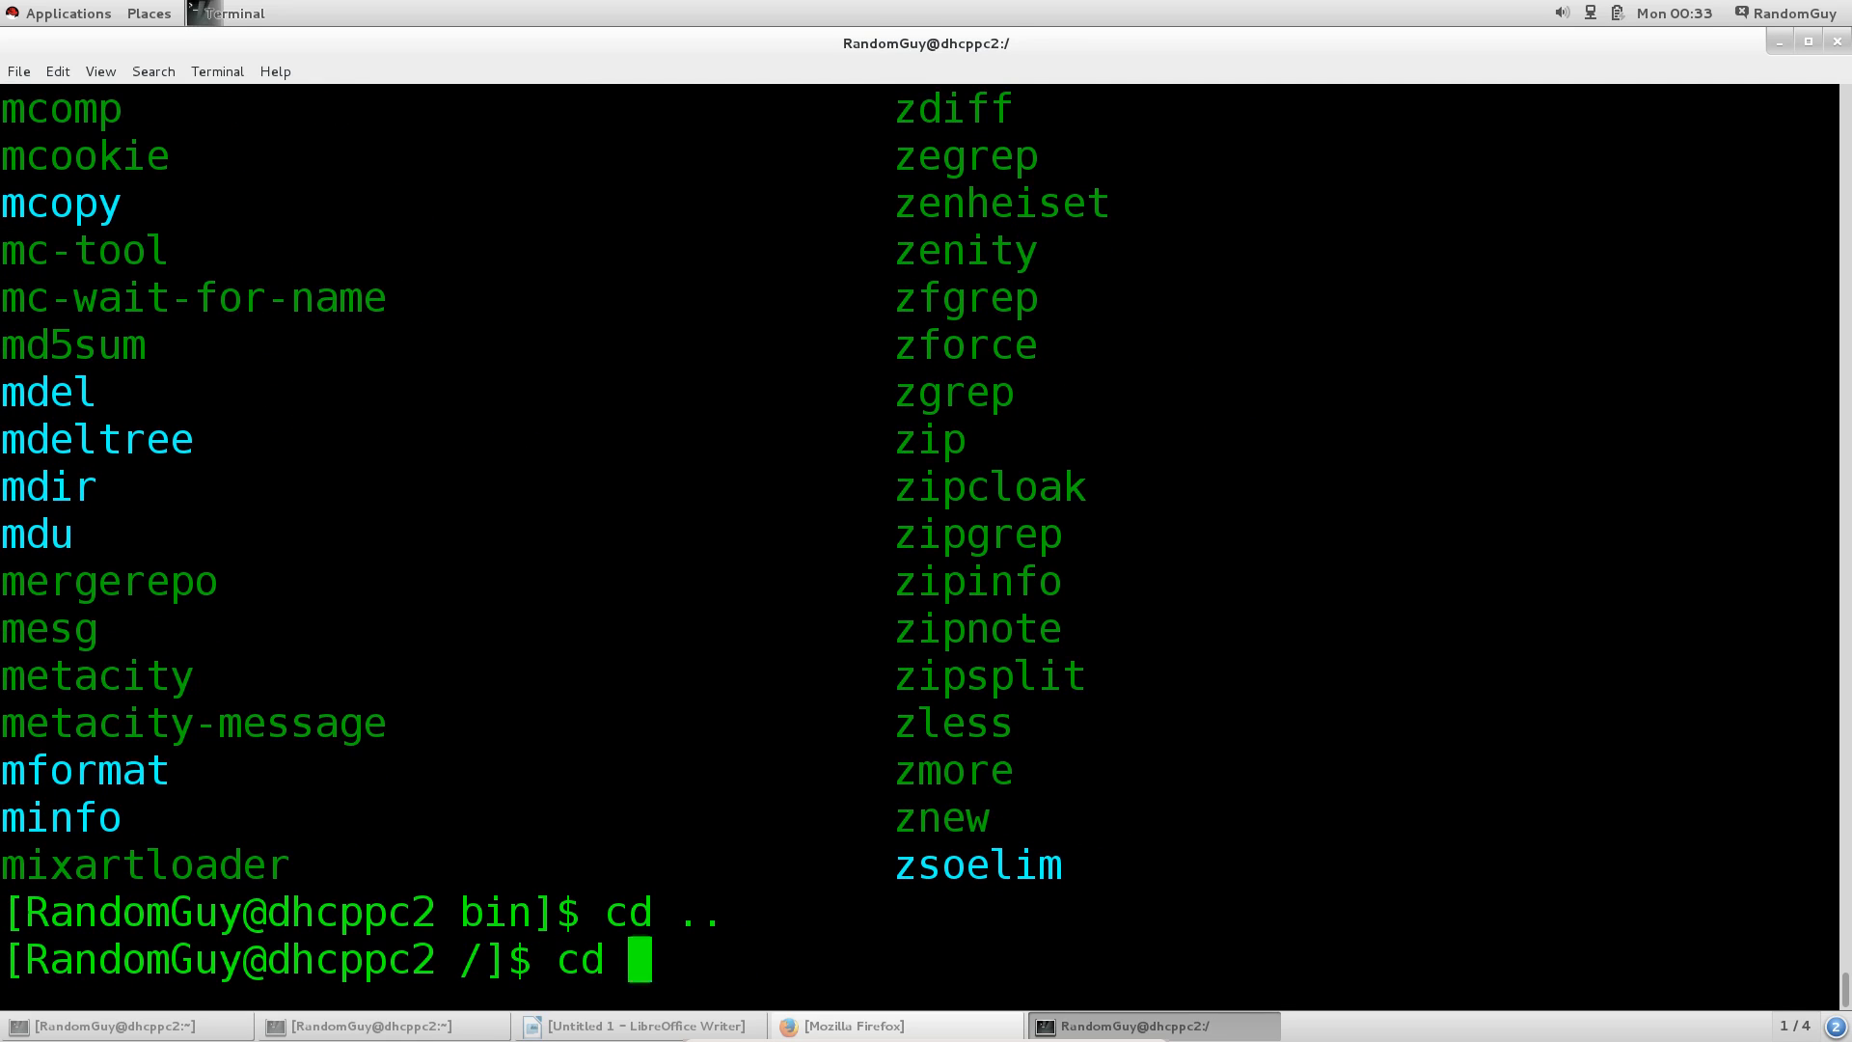
pyautogui.write('dev/')
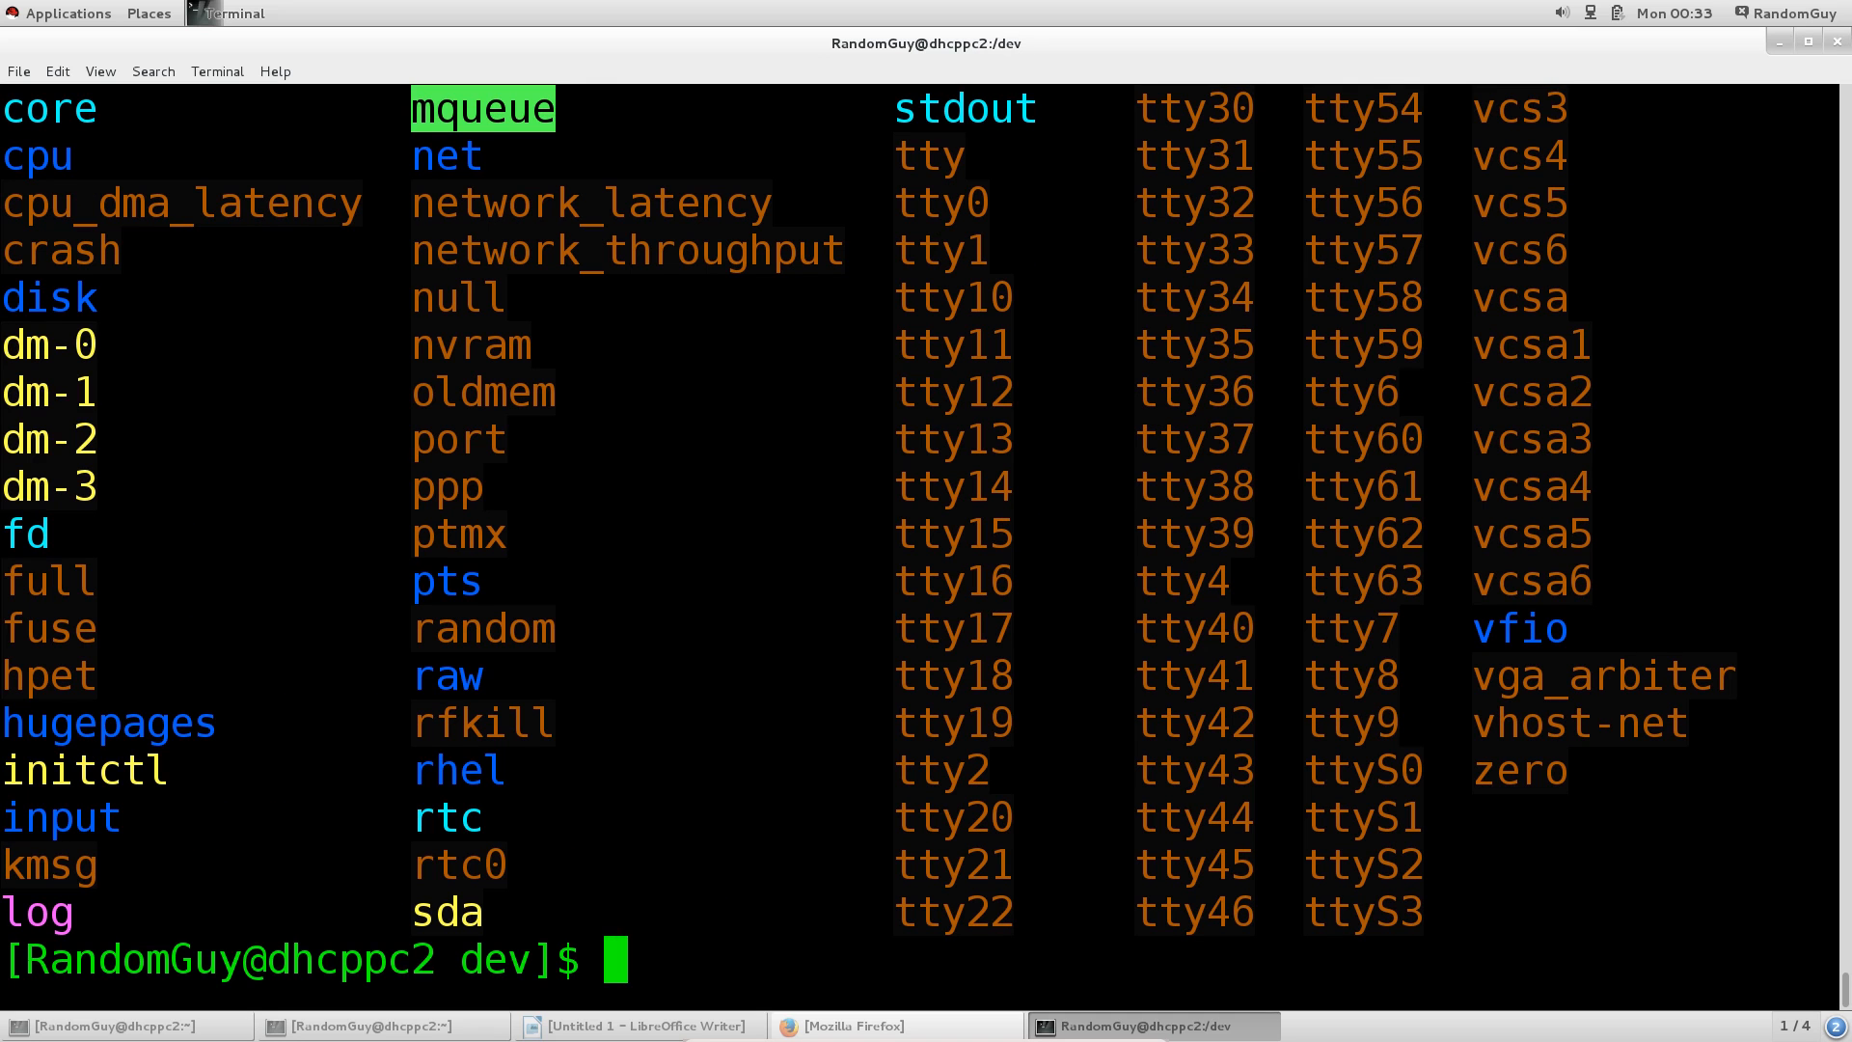
pyautogui.moveTo(123, 10)
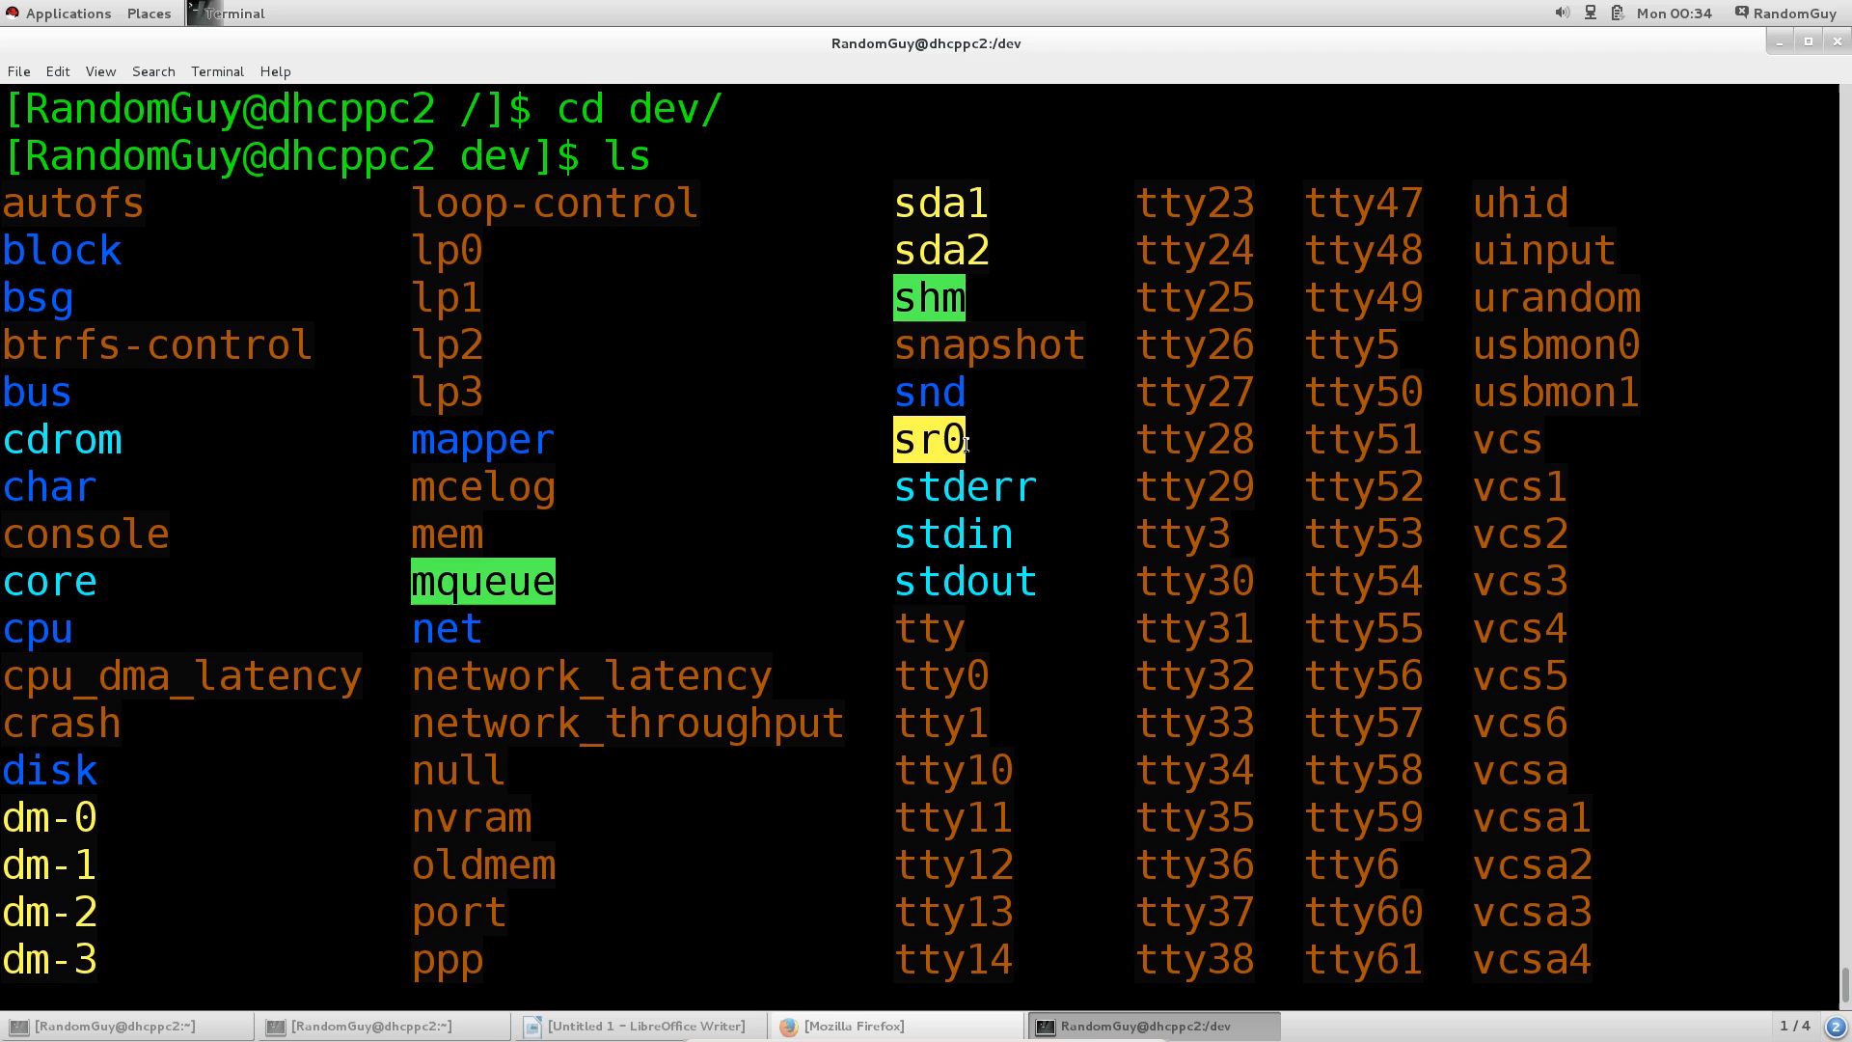
pyautogui.moveTo(812, 432)
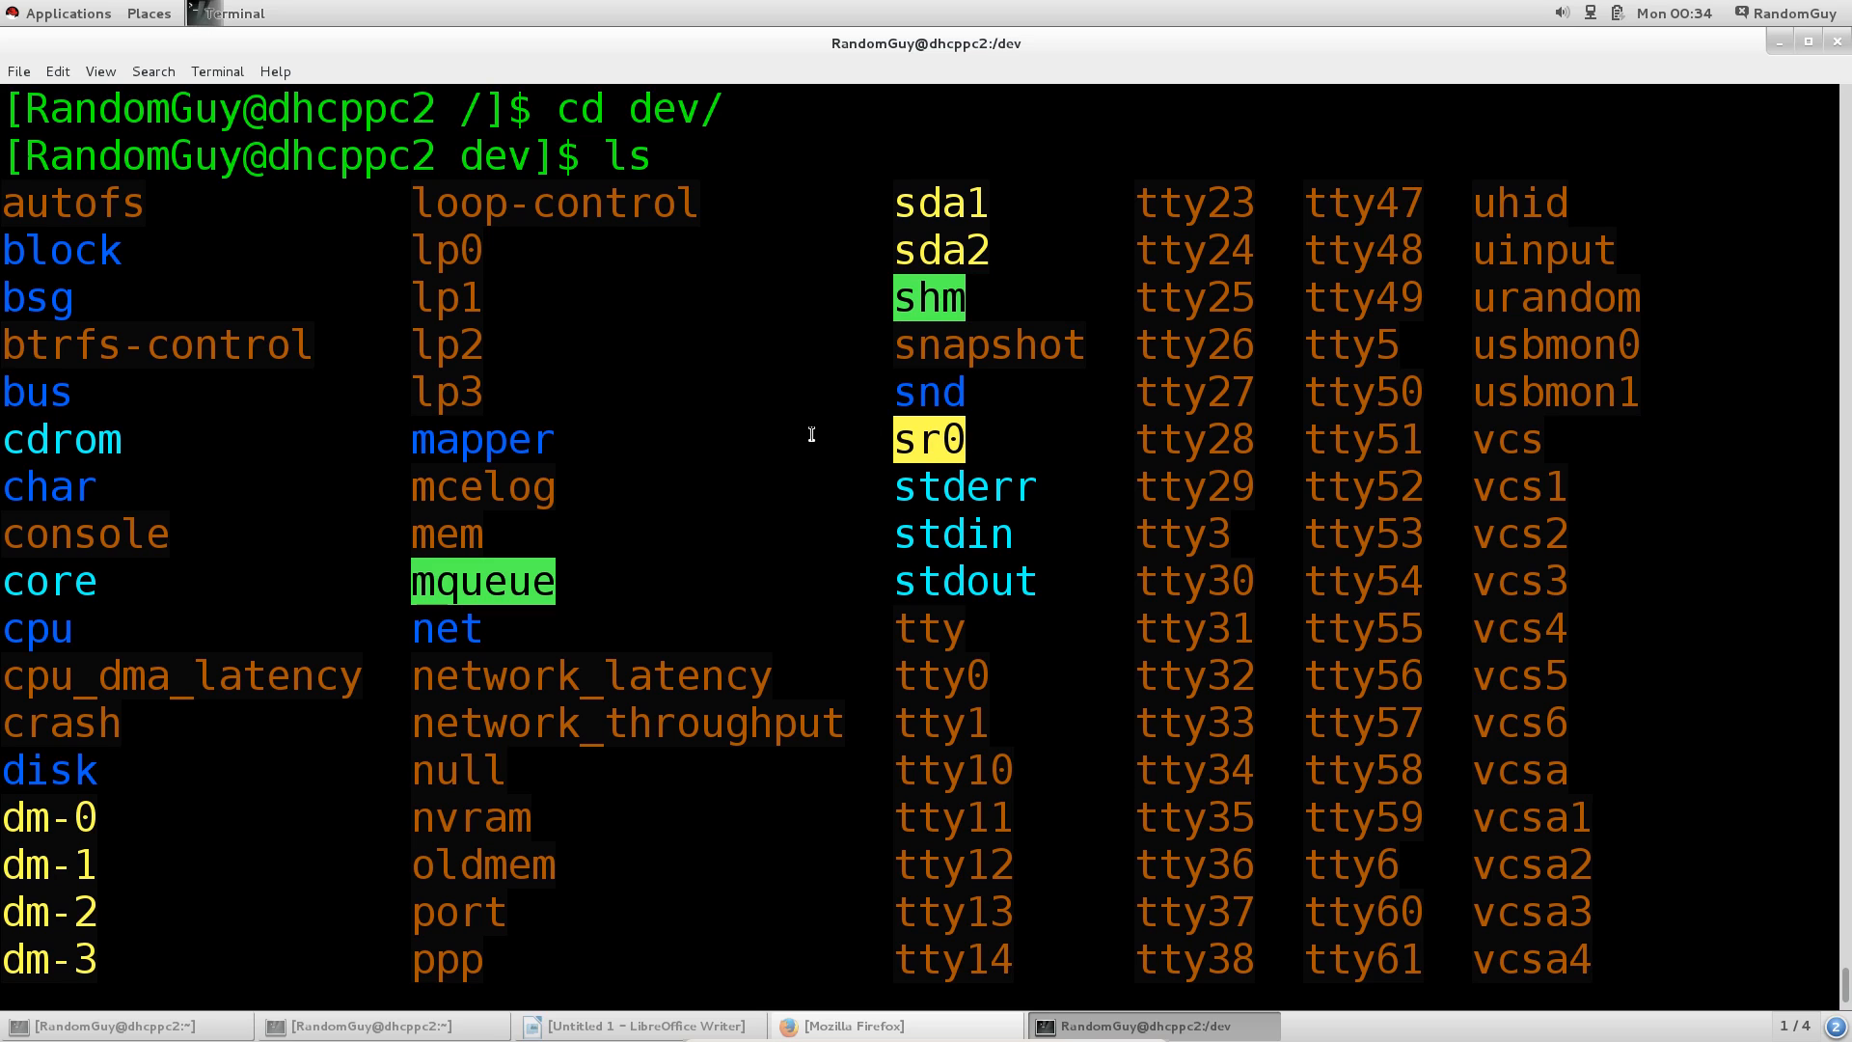
pyautogui.scroll(-3)
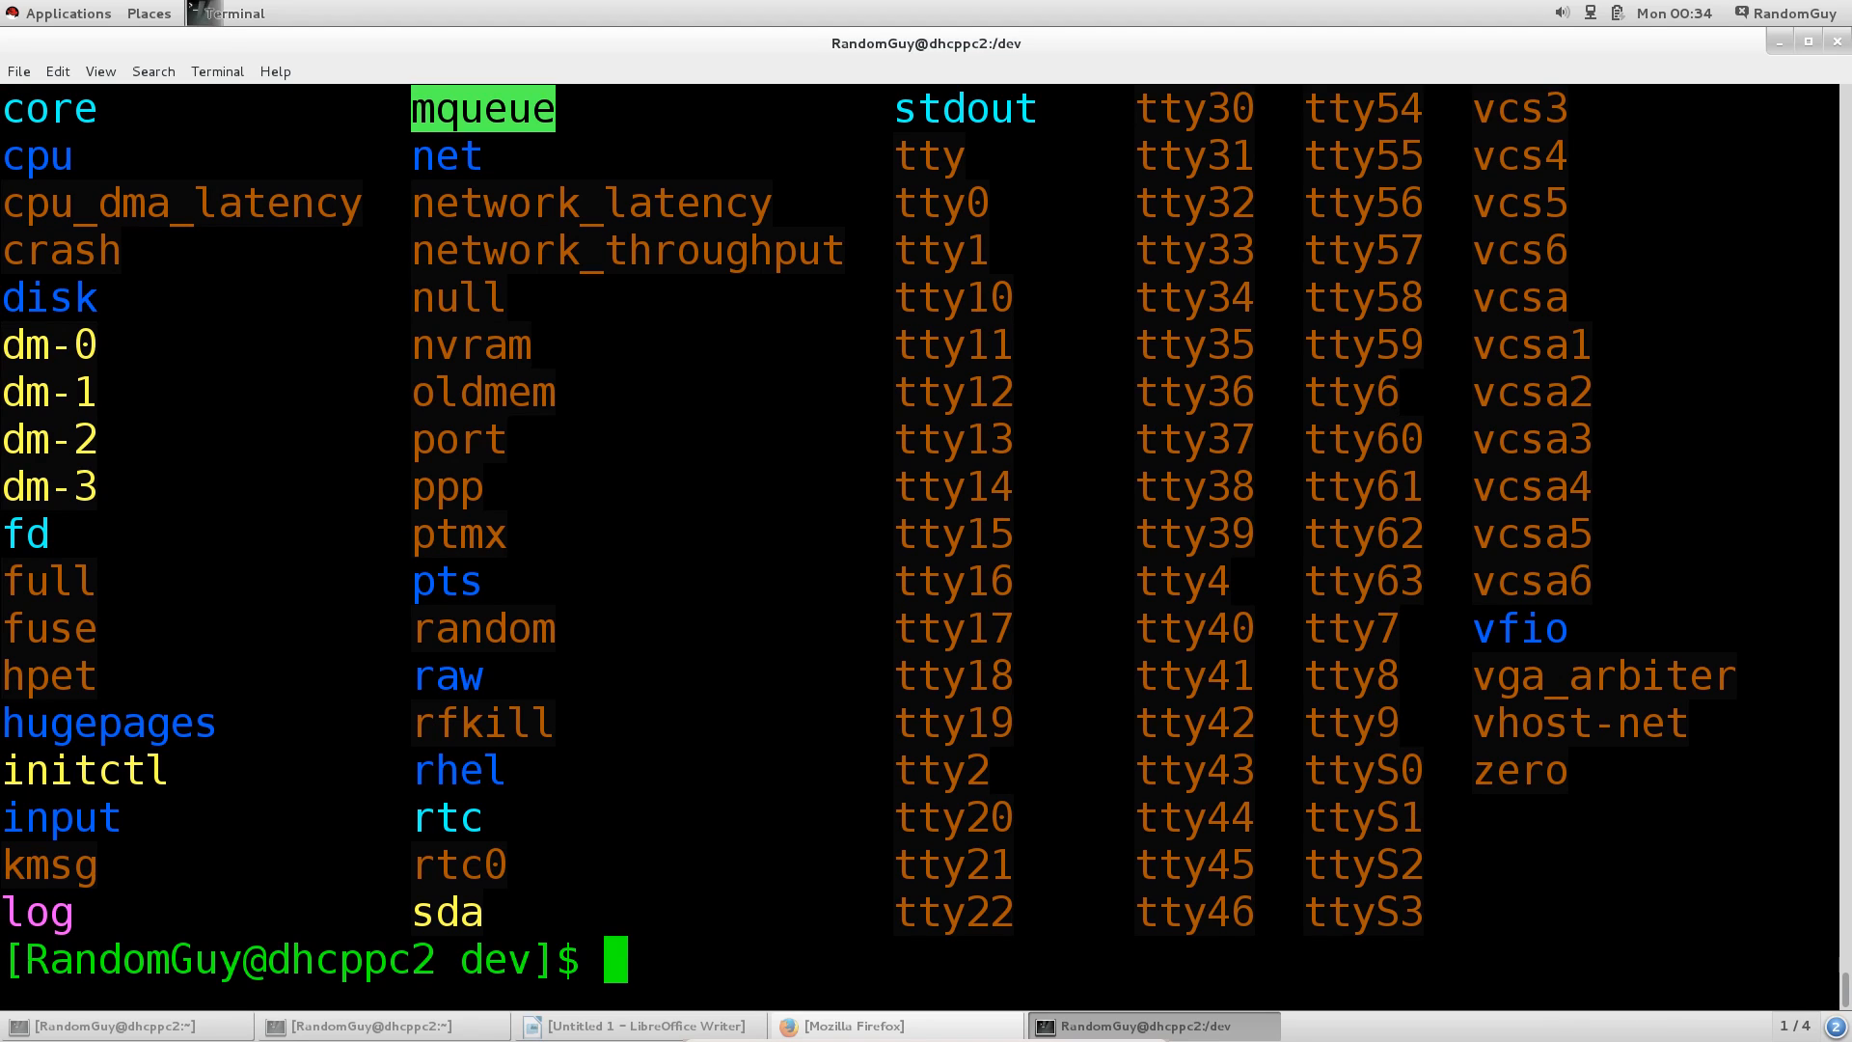
pyautogui.write('cd .')
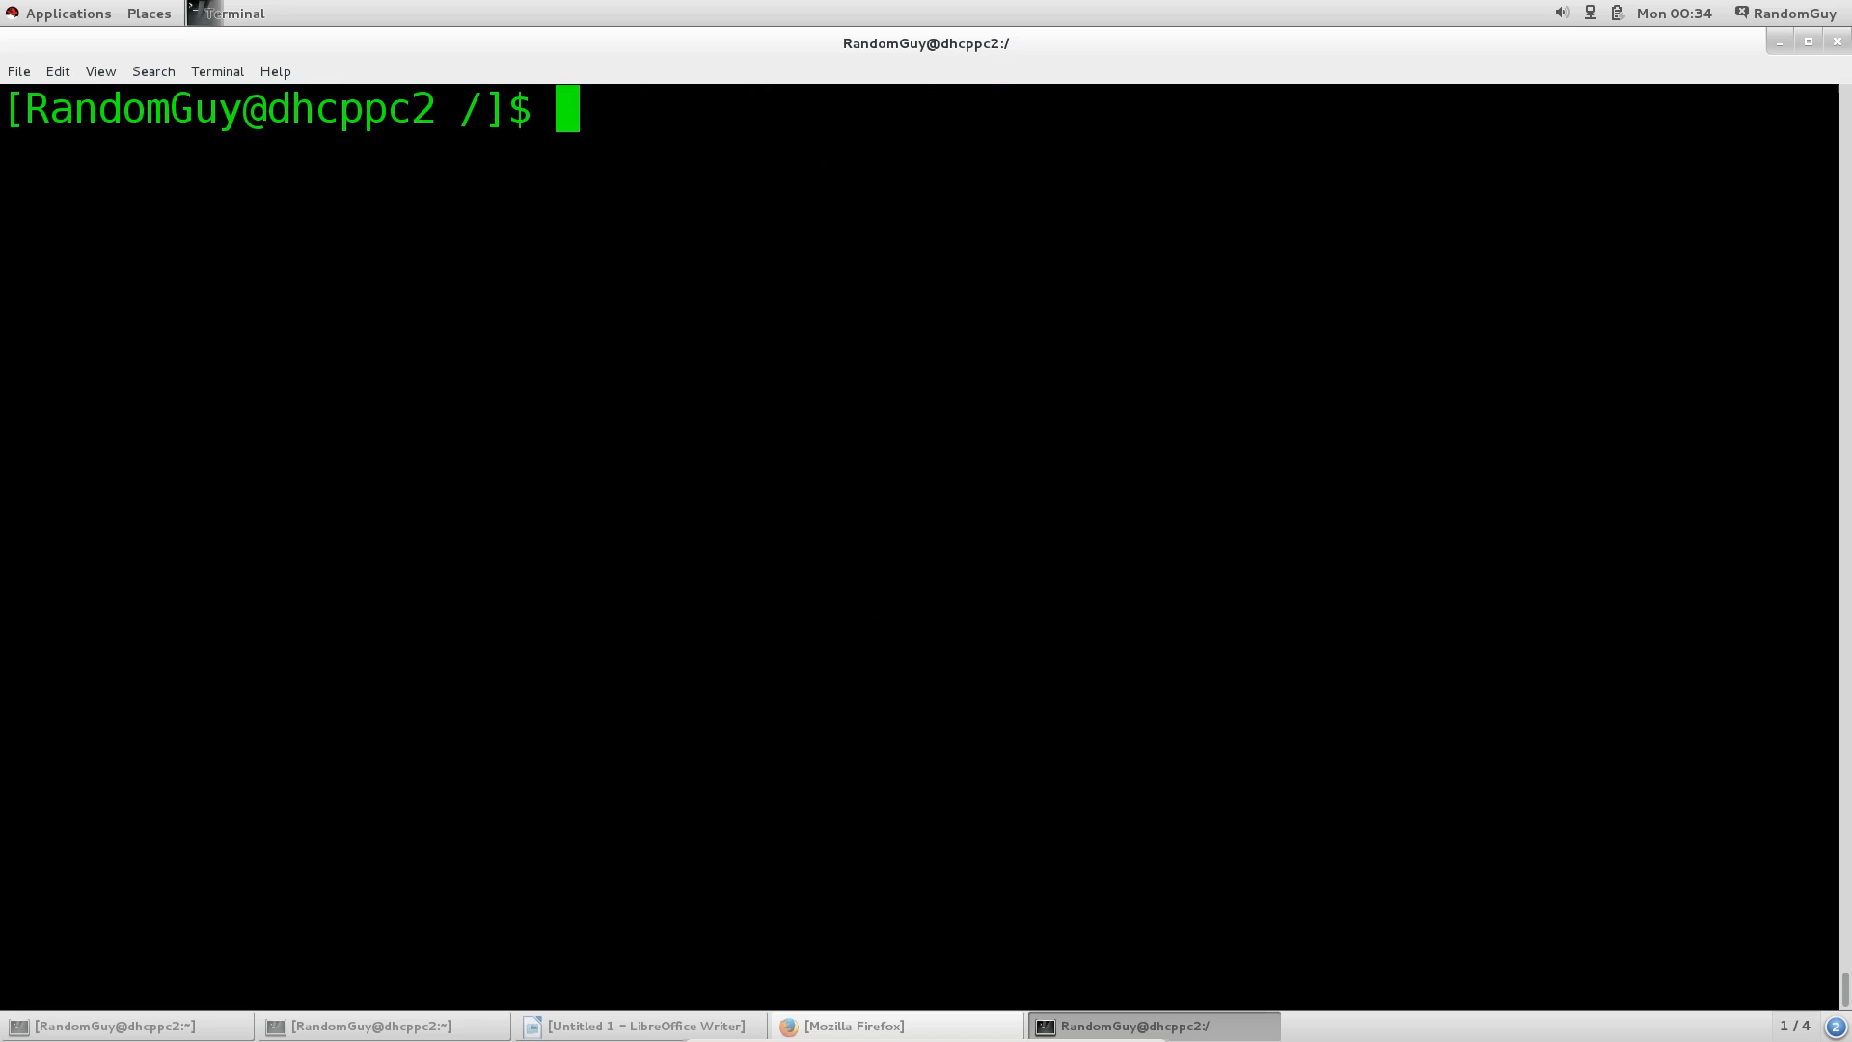
# List the root folders again and highlight home
pyautogui.write('ls')
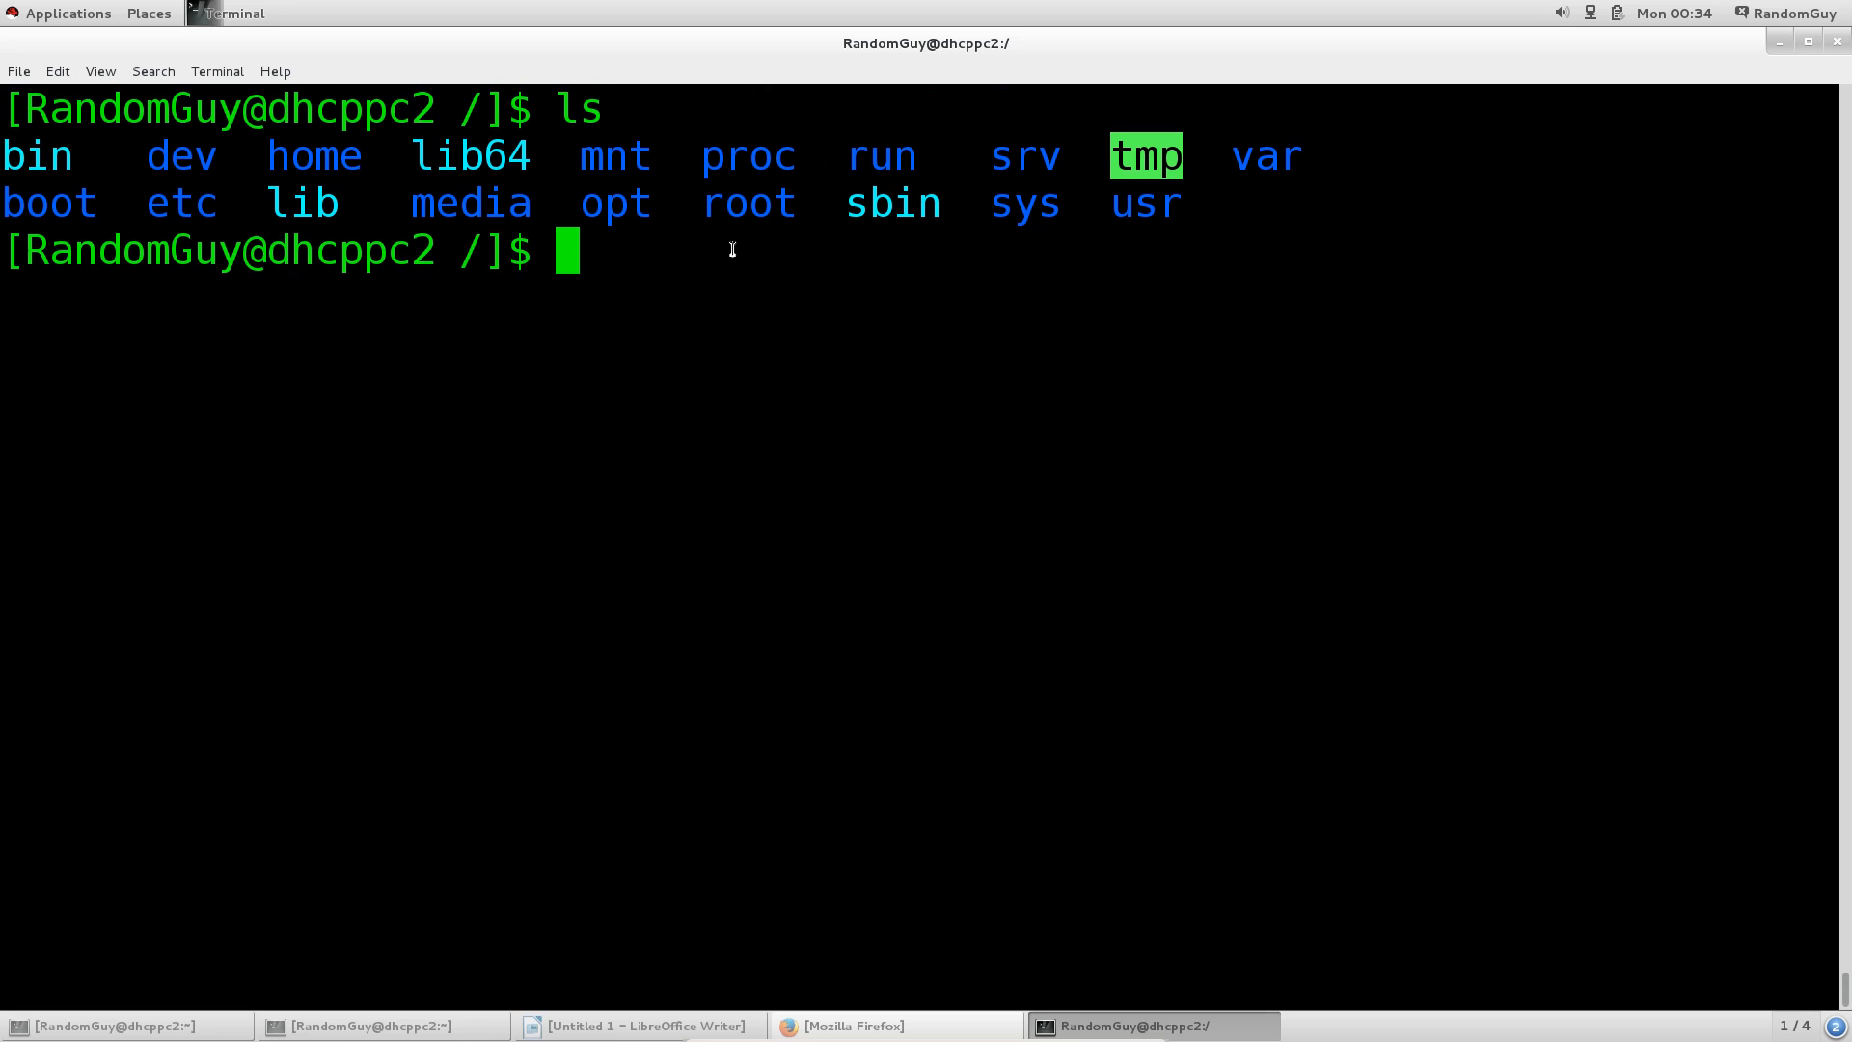
pyautogui.doubleClick(309, 155)
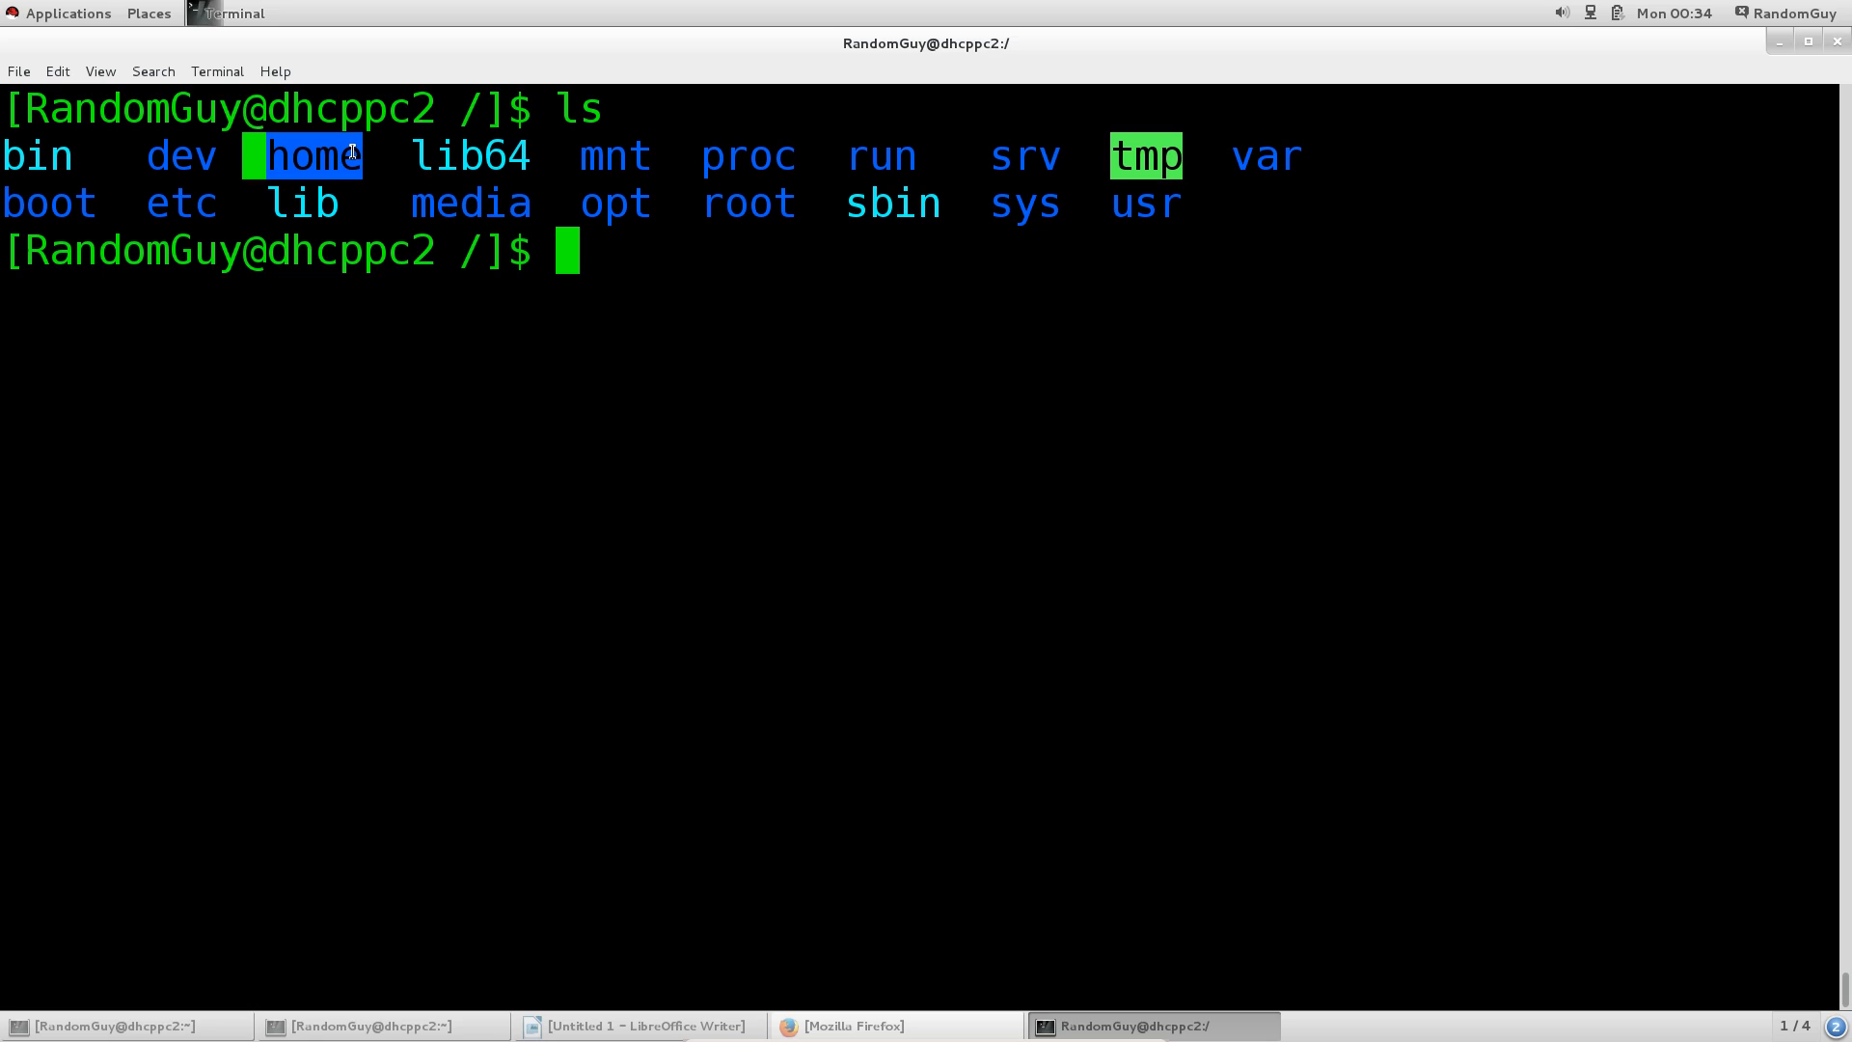
pyautogui.moveTo(439, 154)
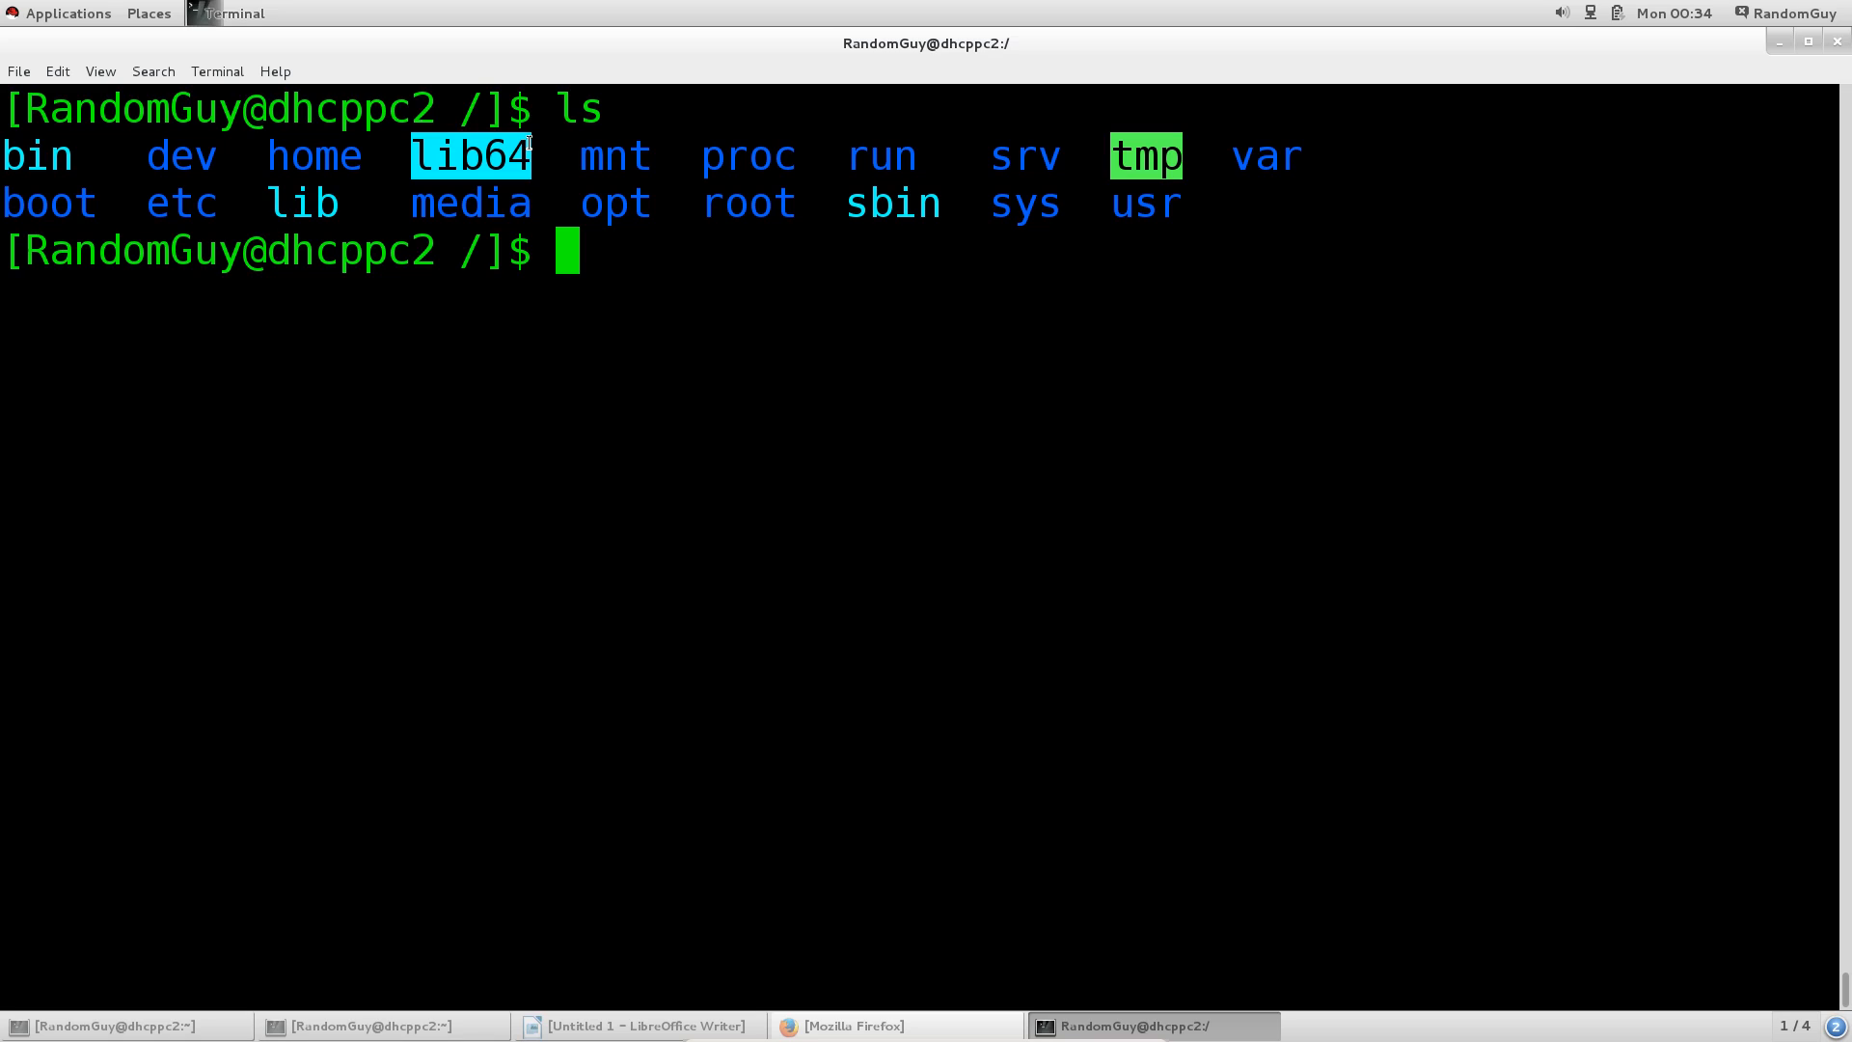
pyautogui.moveTo(535, 222)
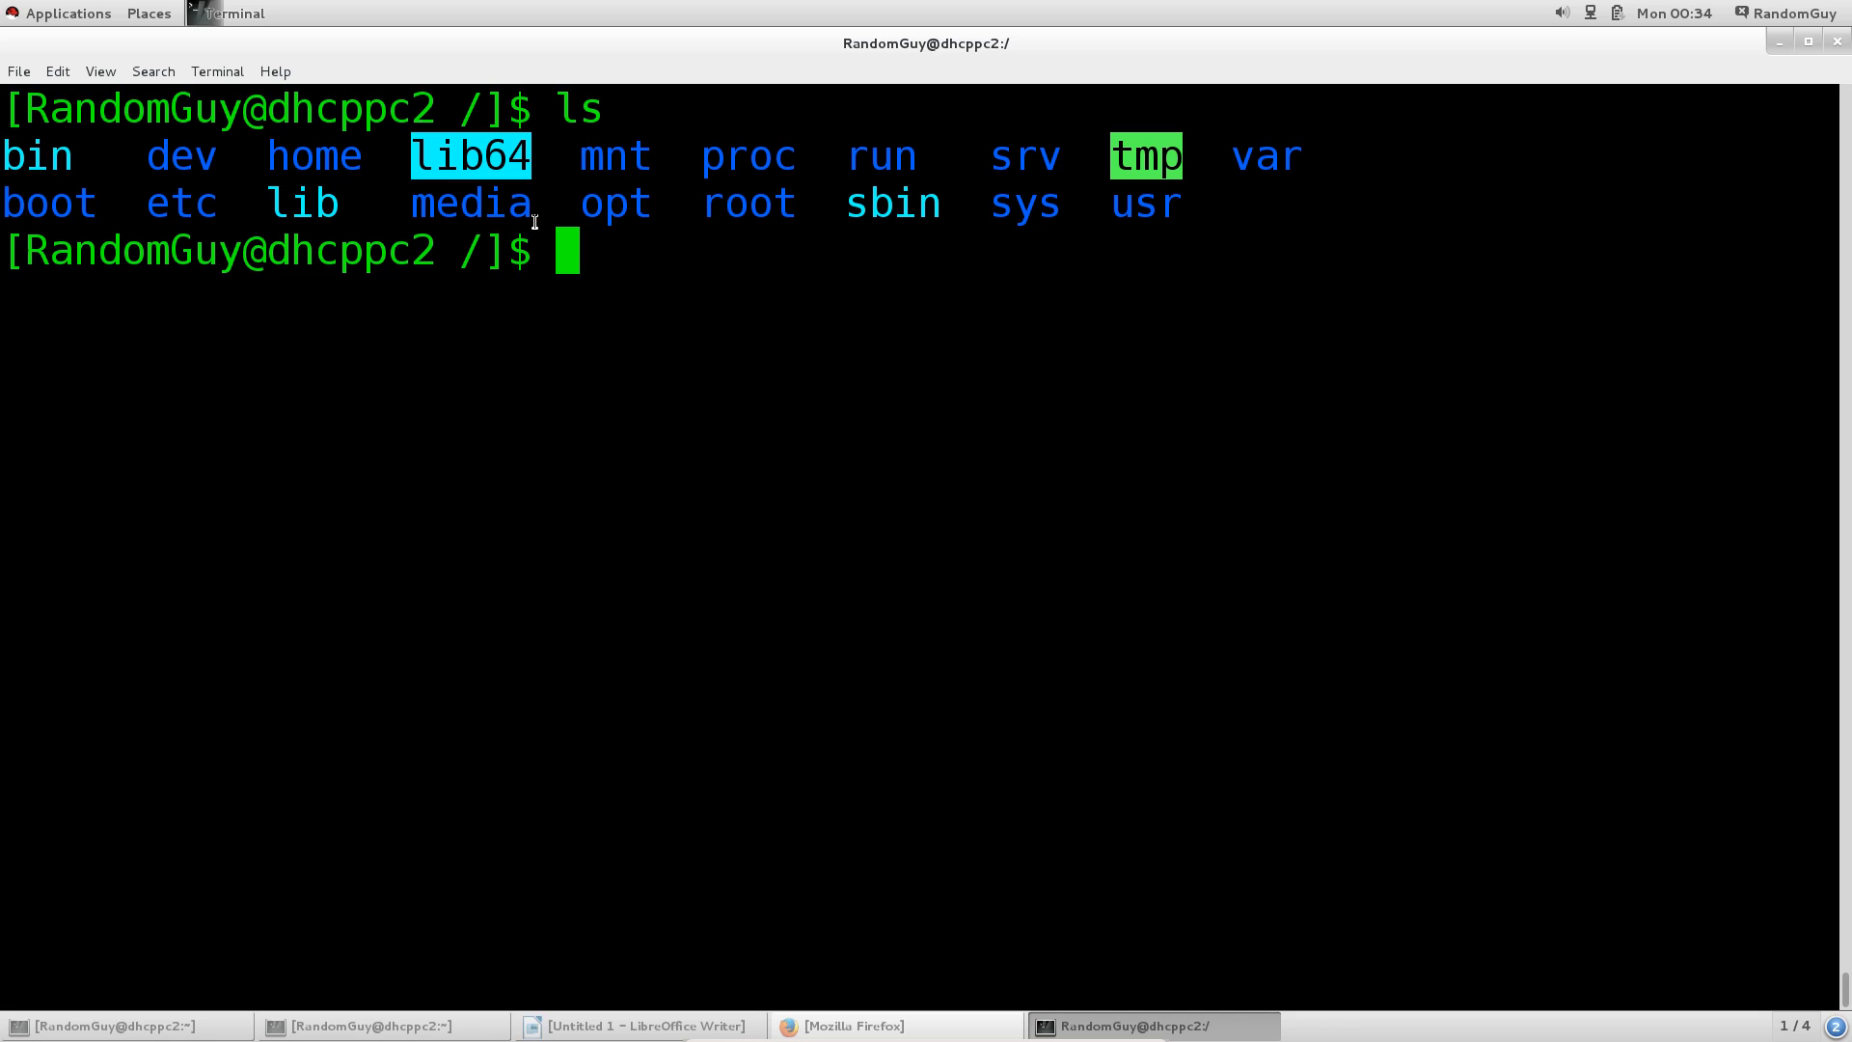
pyautogui.moveTo(514, 208)
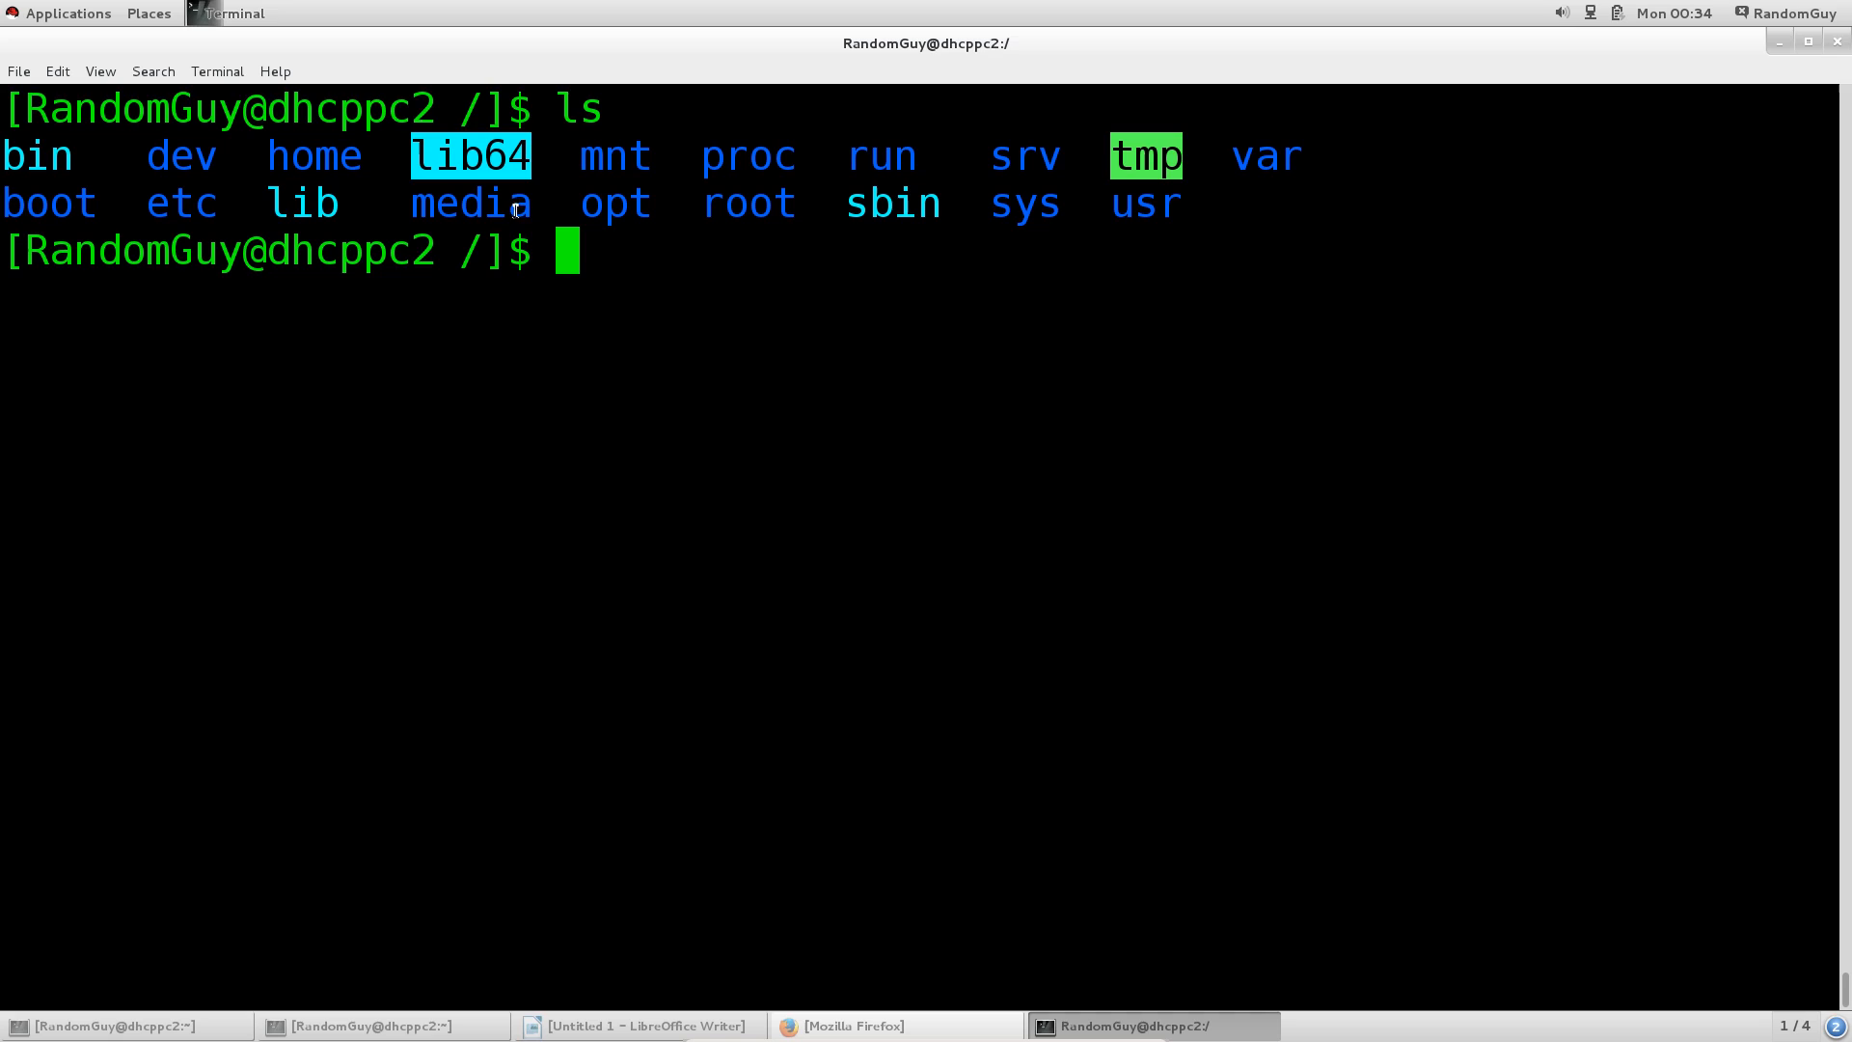
pyautogui.moveTo(489, 146)
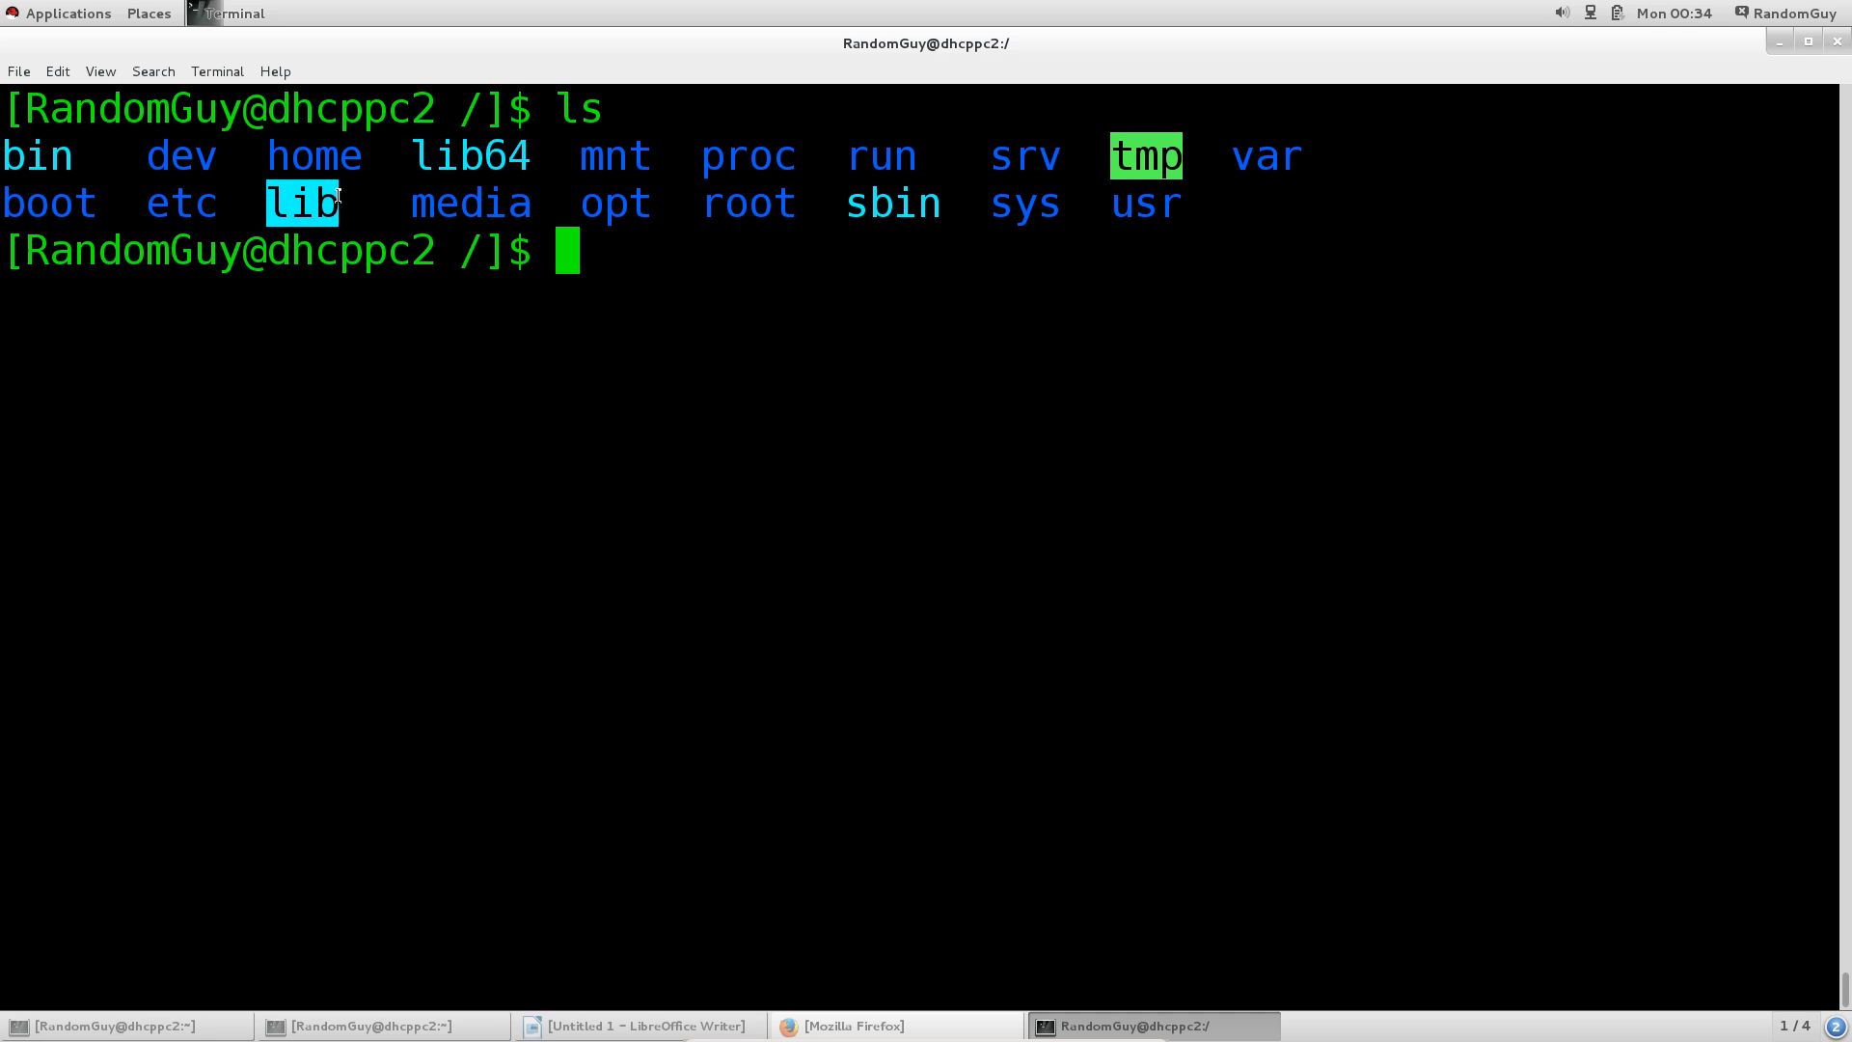
pyautogui.moveTo(393, 186)
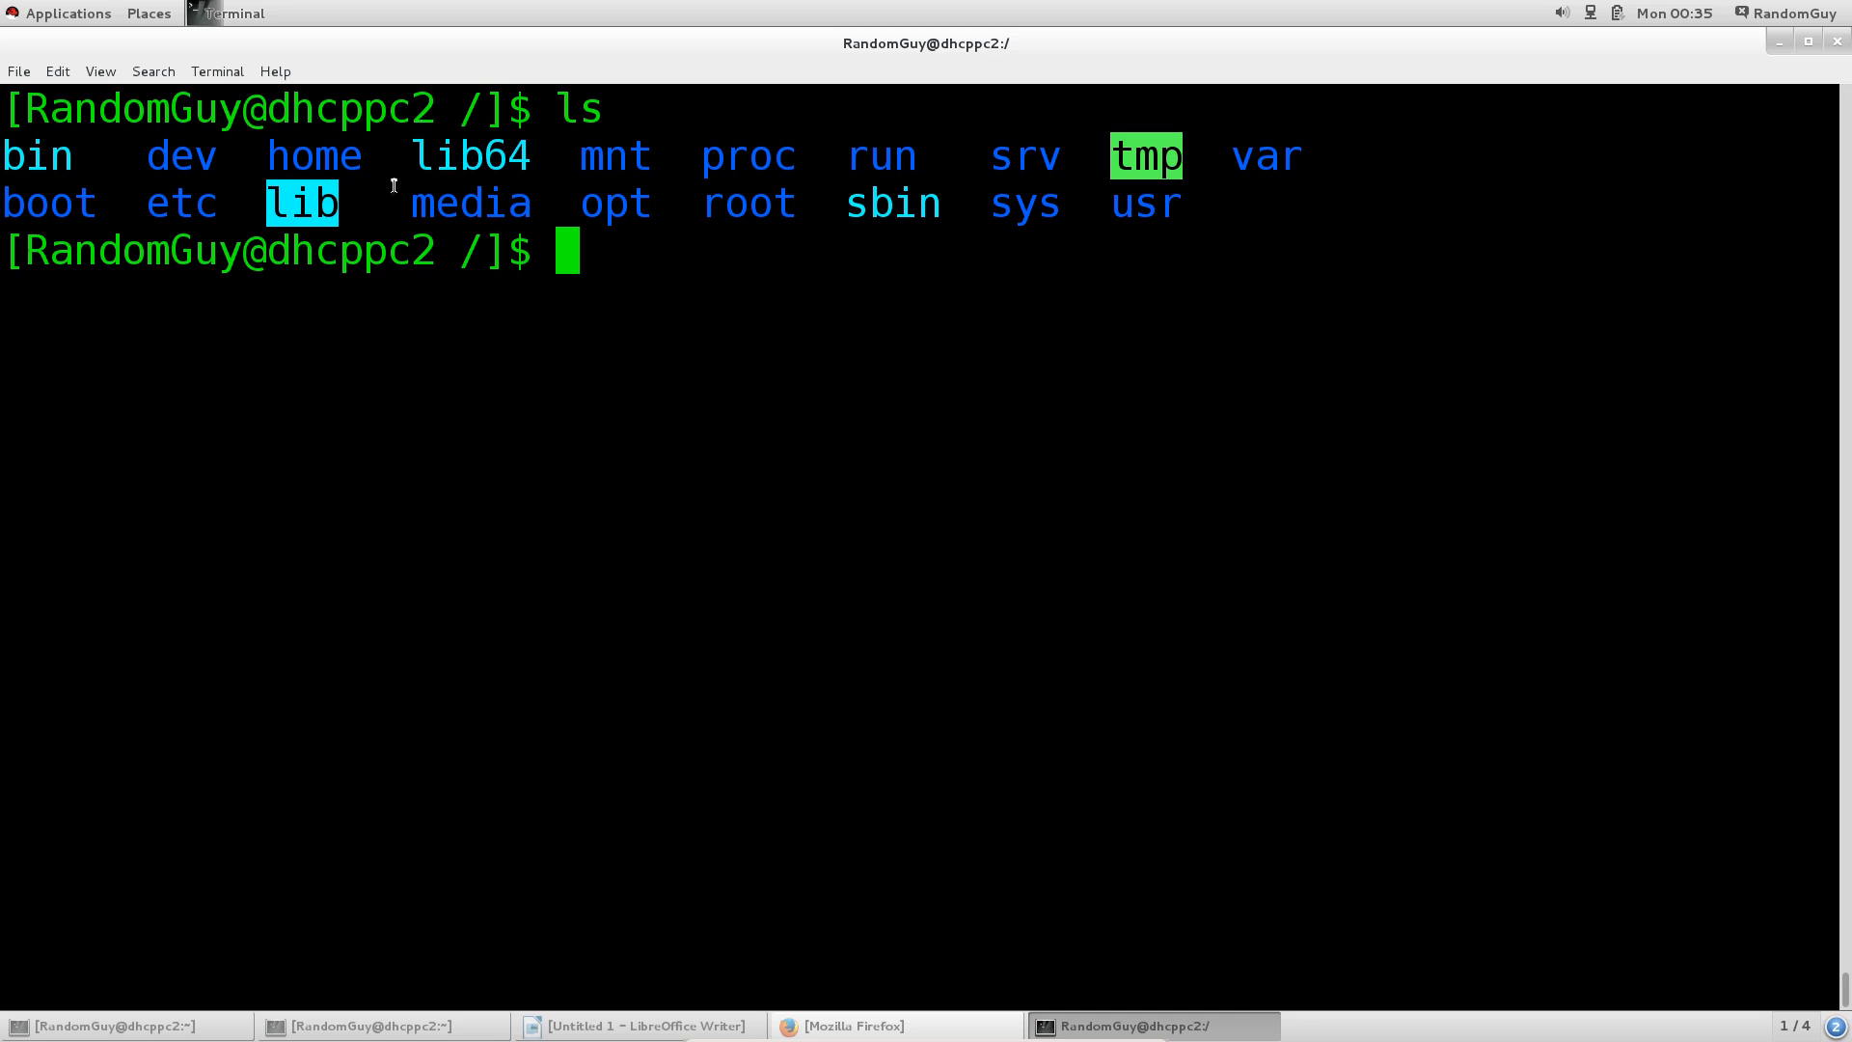
pyautogui.moveTo(1276, 275)
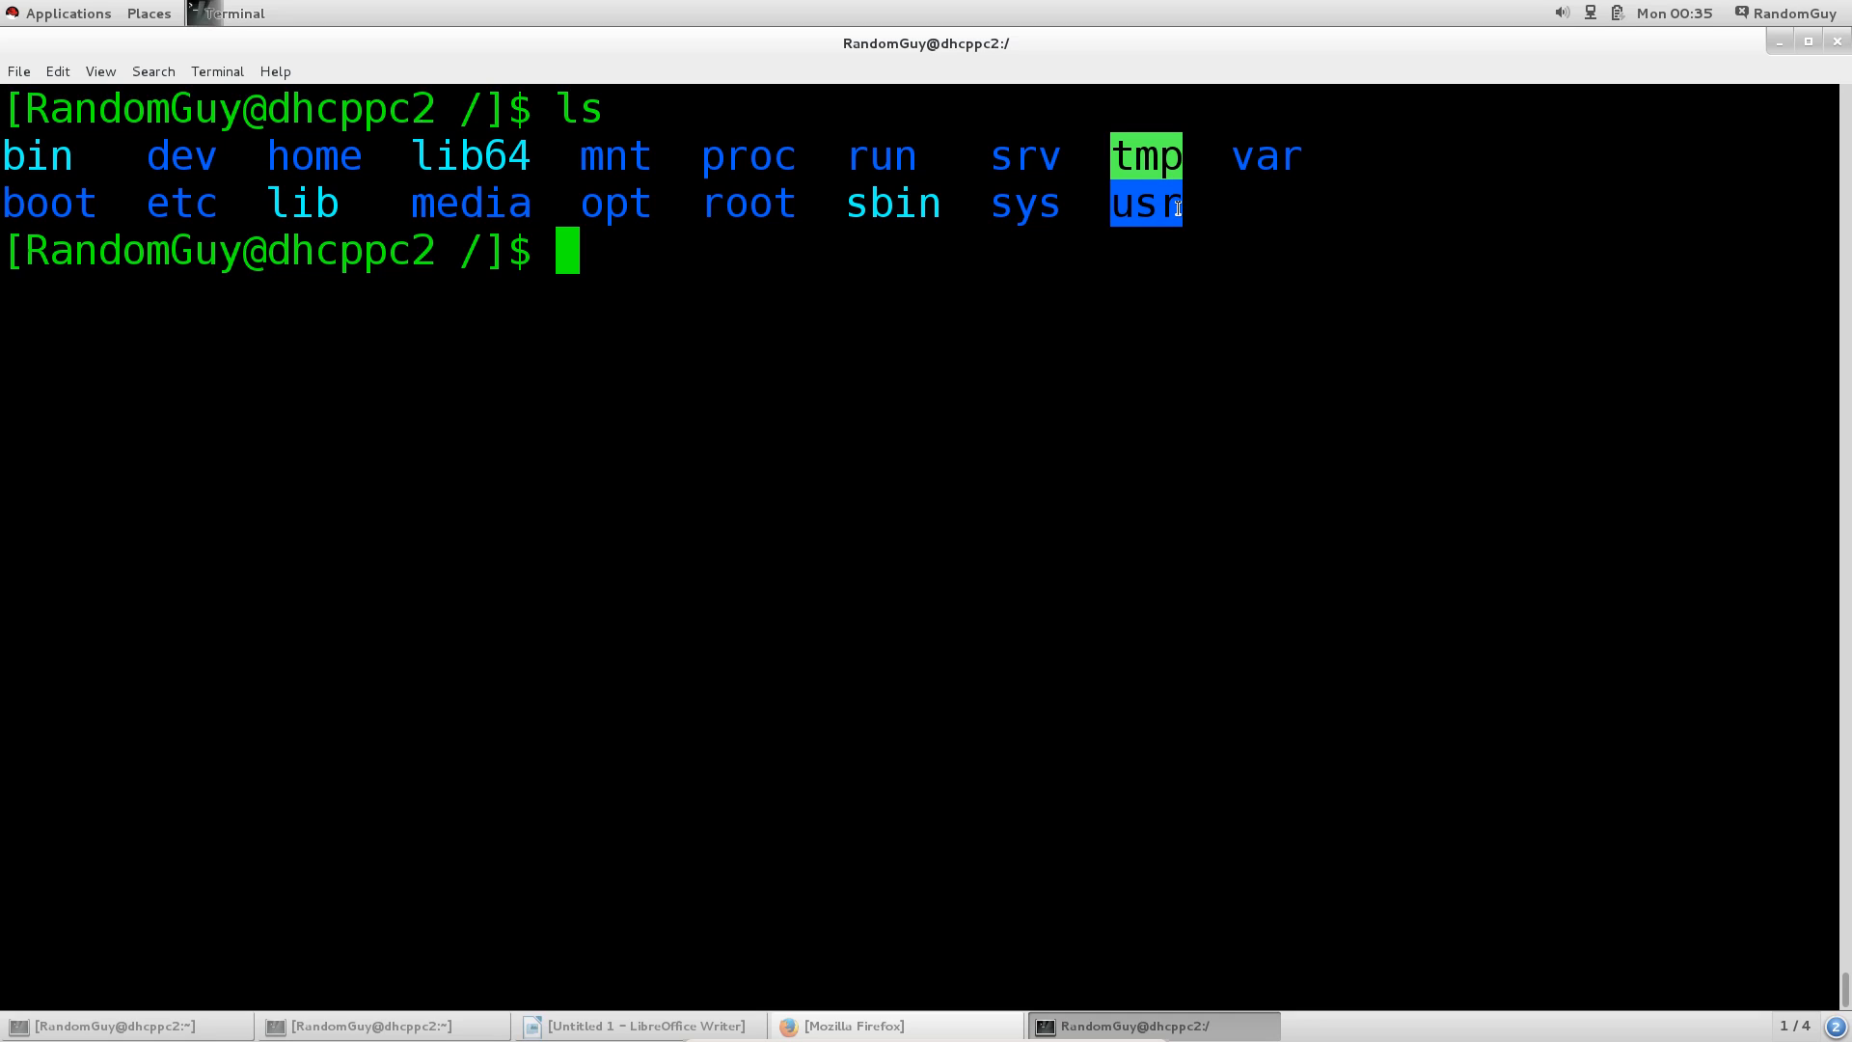
pyautogui.moveTo(1221, 197)
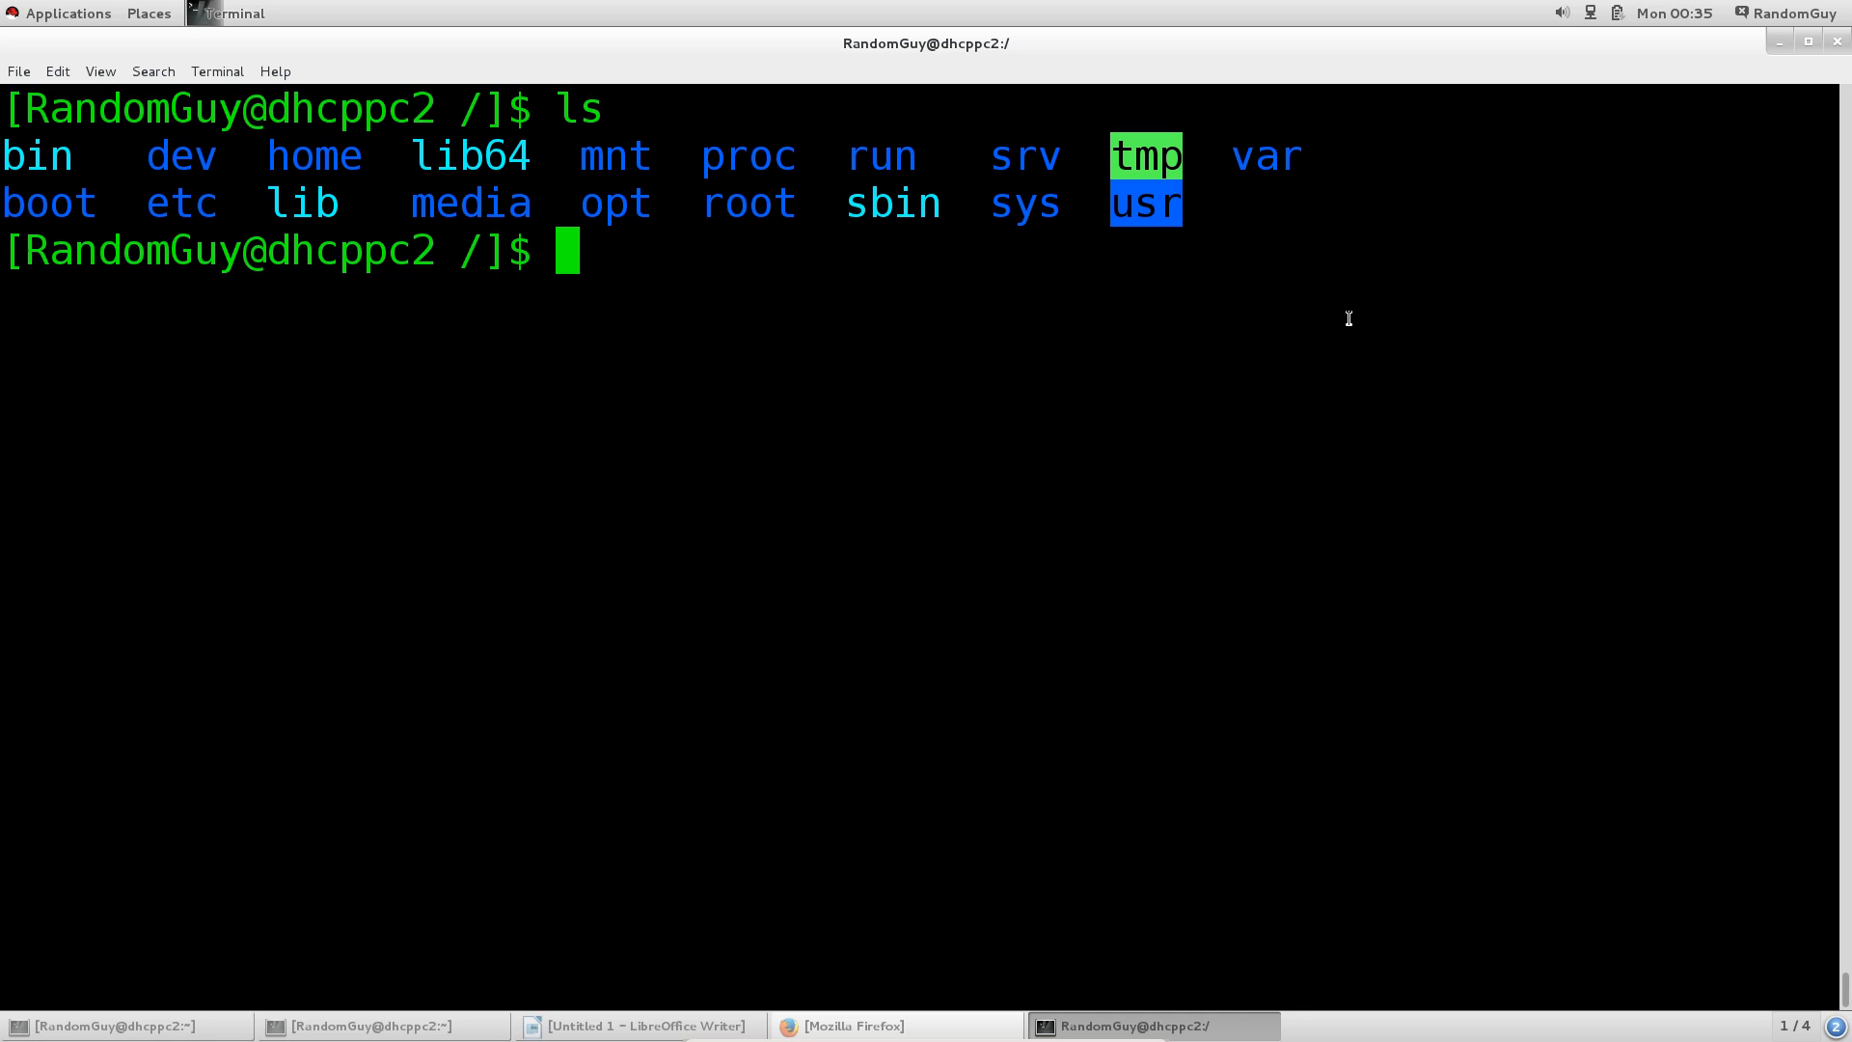
pyautogui.moveTo(1308, 246)
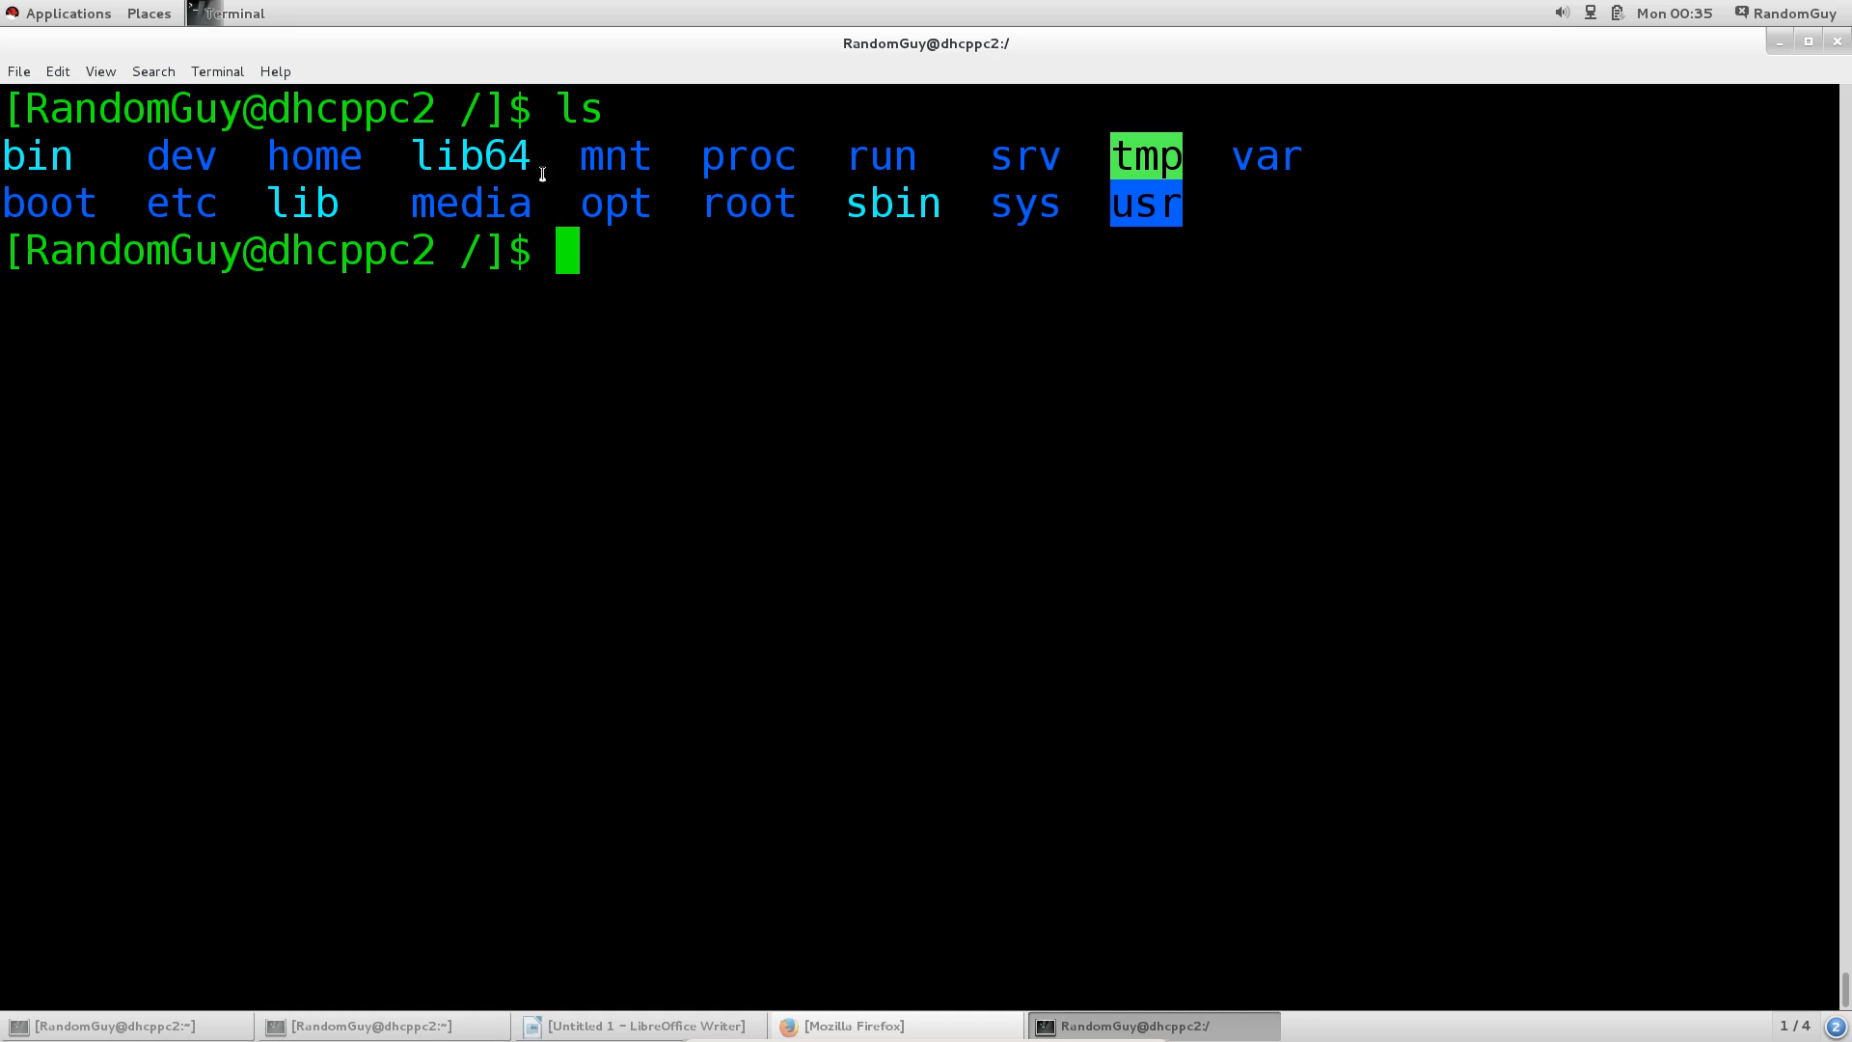
pyautogui.moveTo(456, 154)
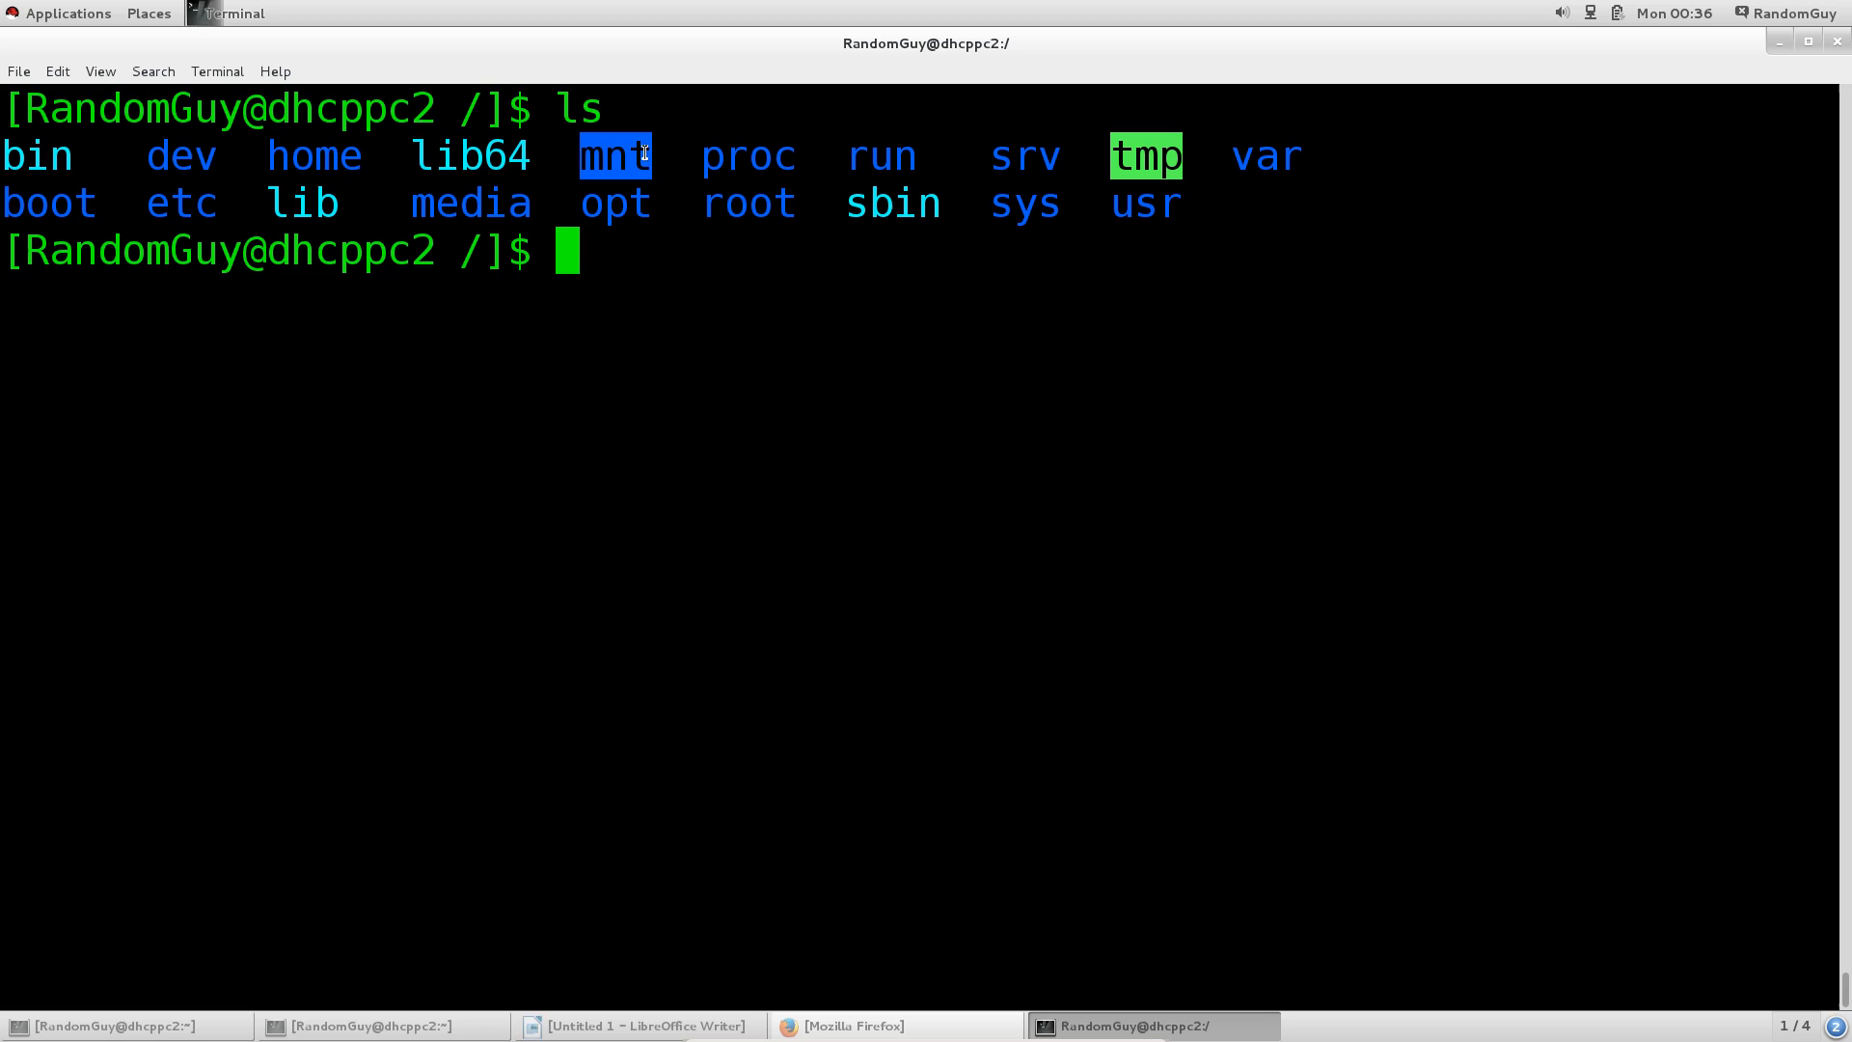
# Enter /mnt, confirm with ls that it is empty, and clear the screen
pyautogui.write('cd')
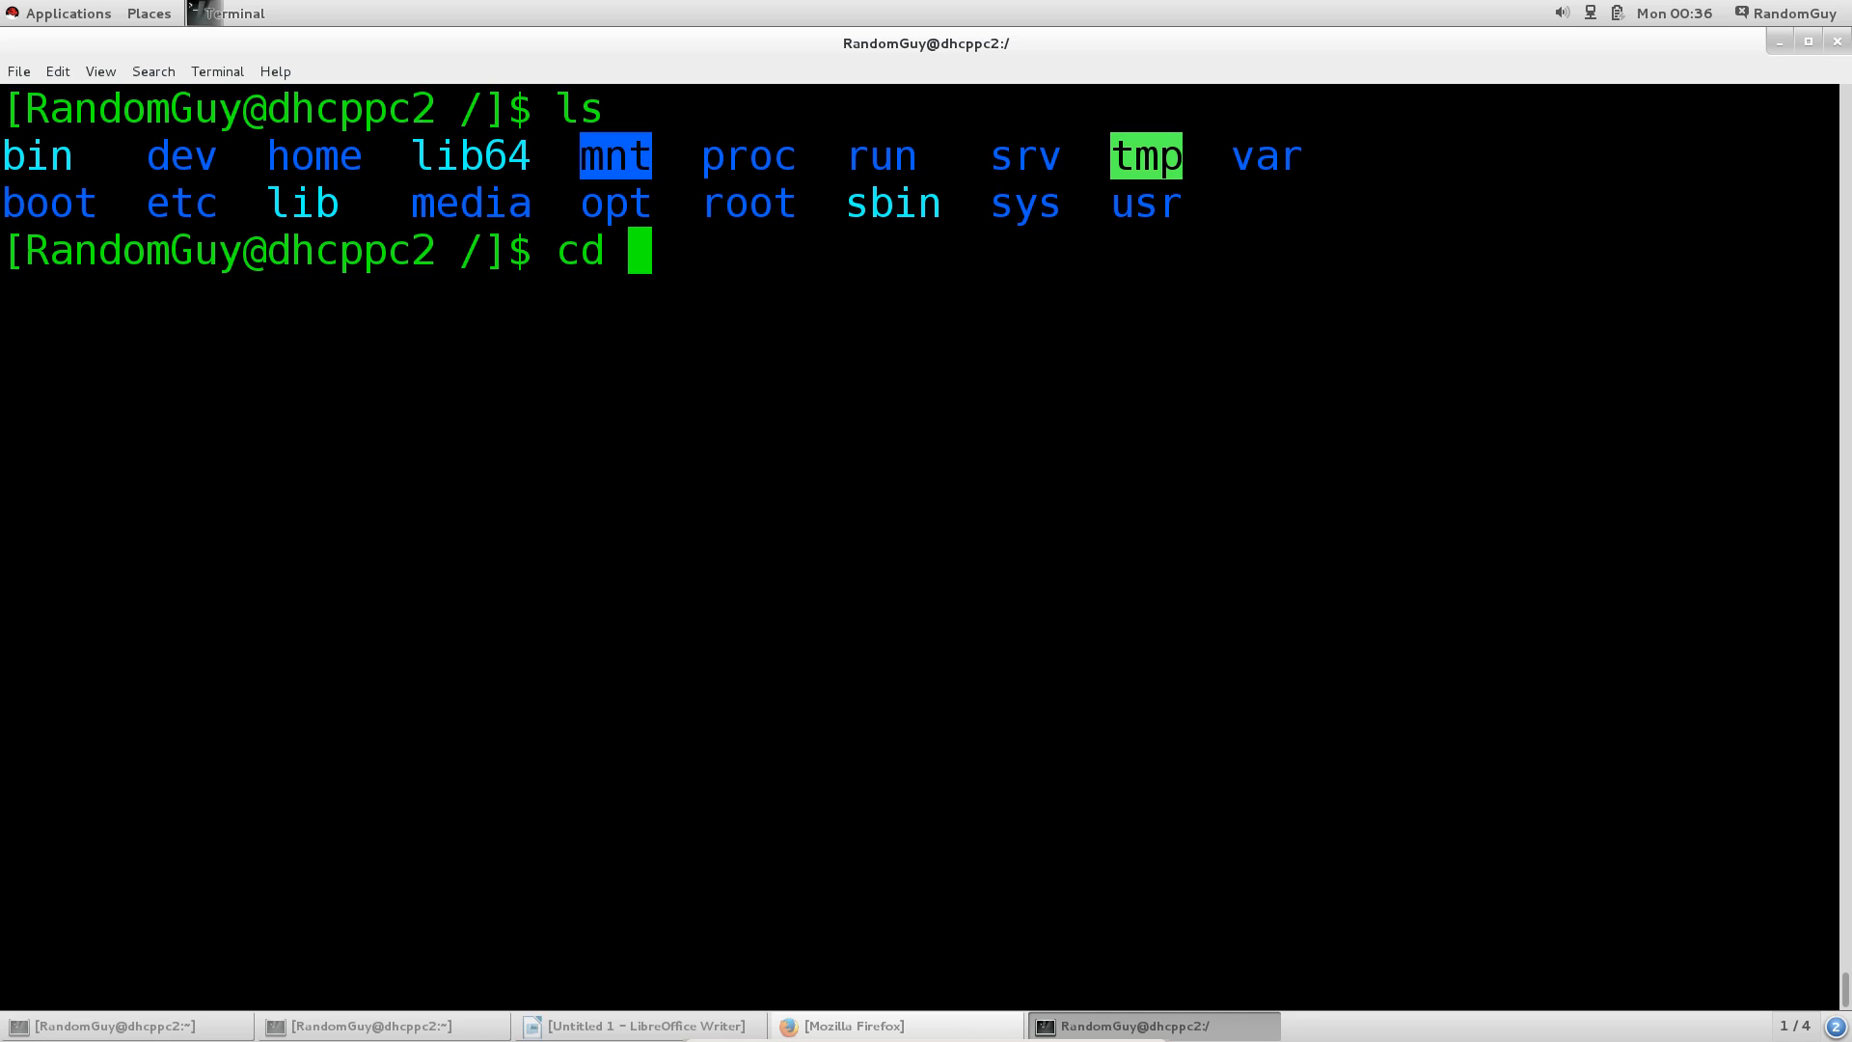
pyautogui.write('mnt/')
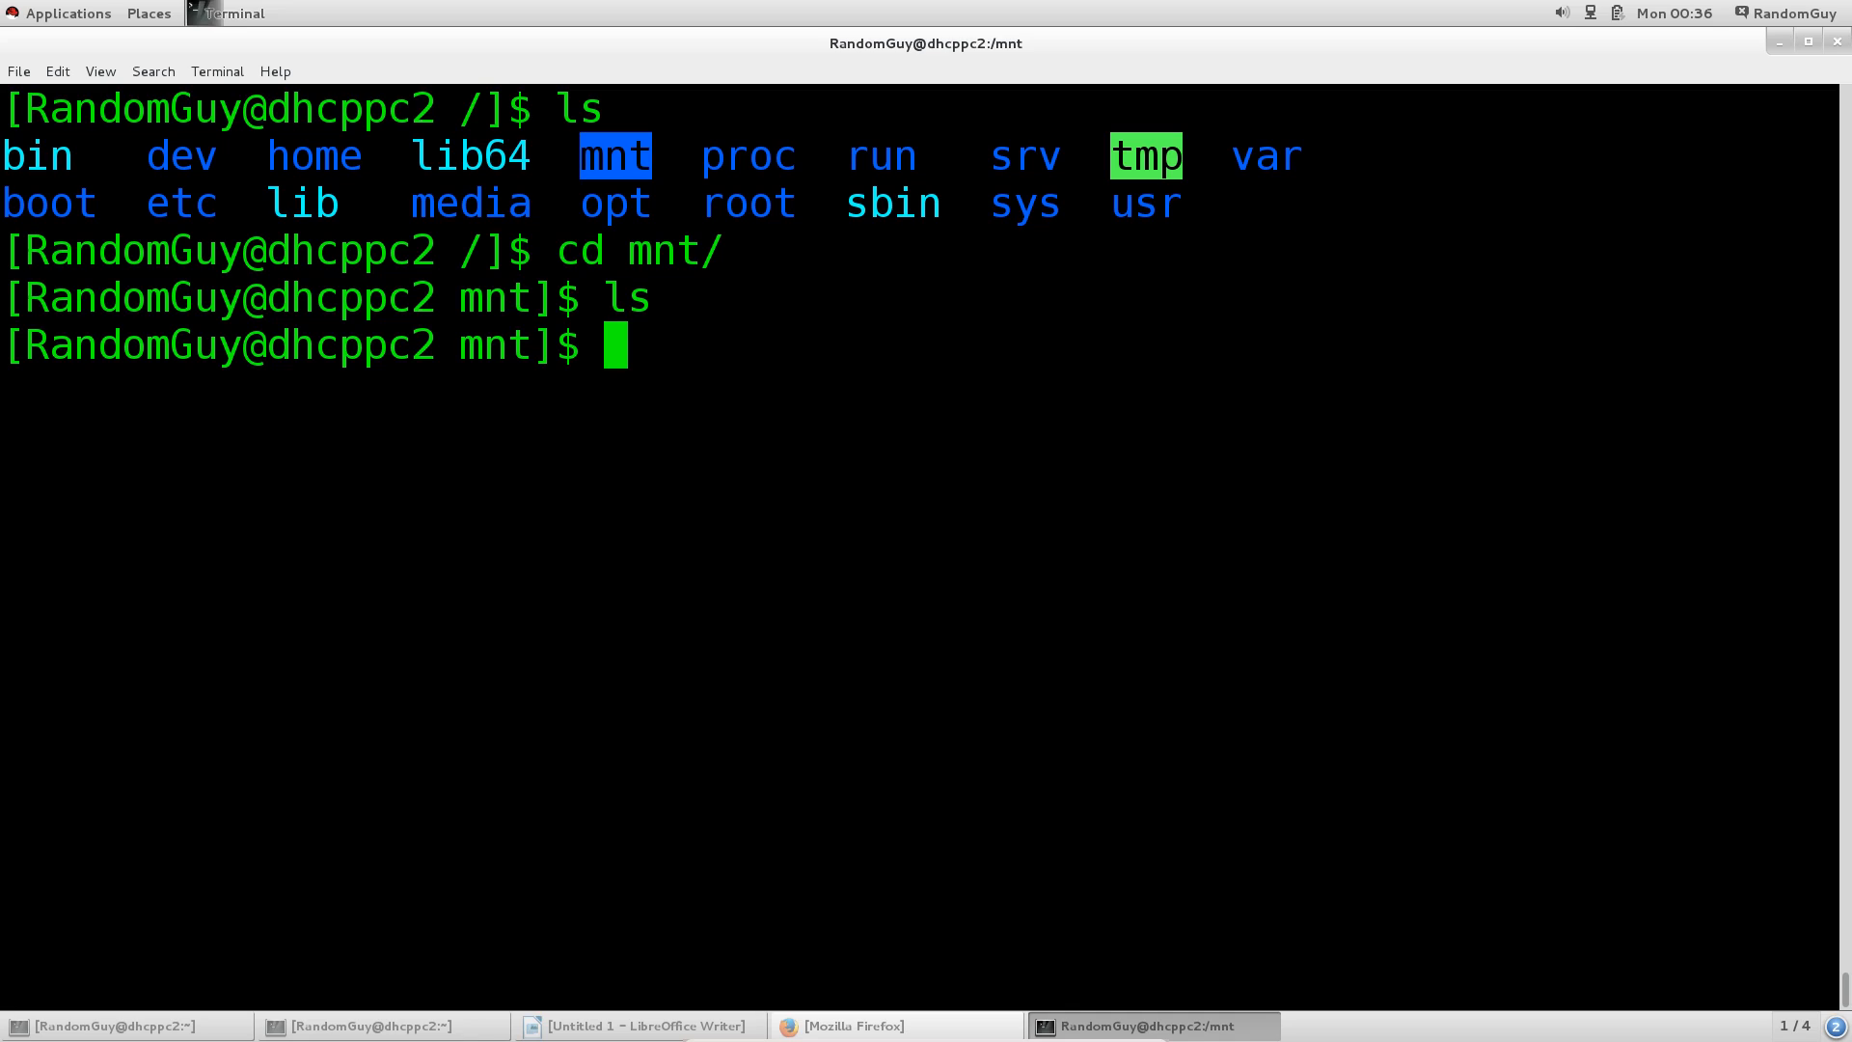
pyautogui.write('ls')
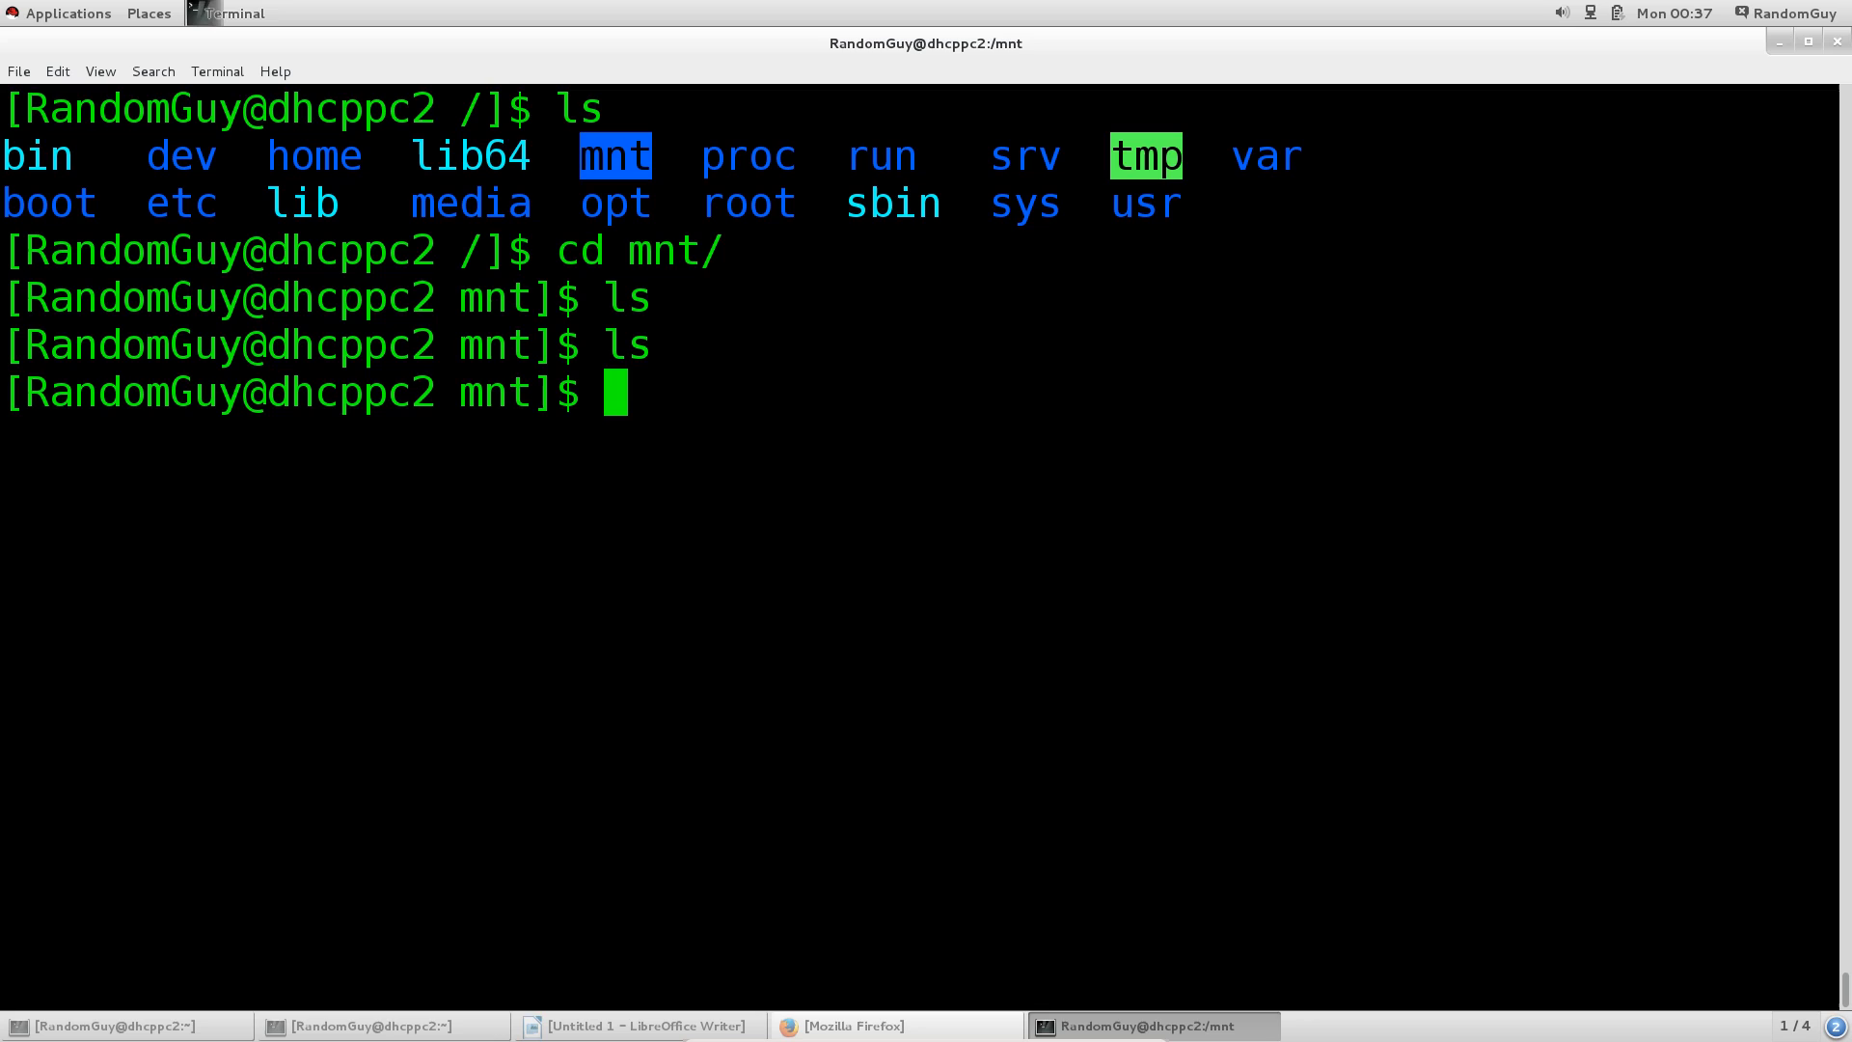
pyautogui.write('c')
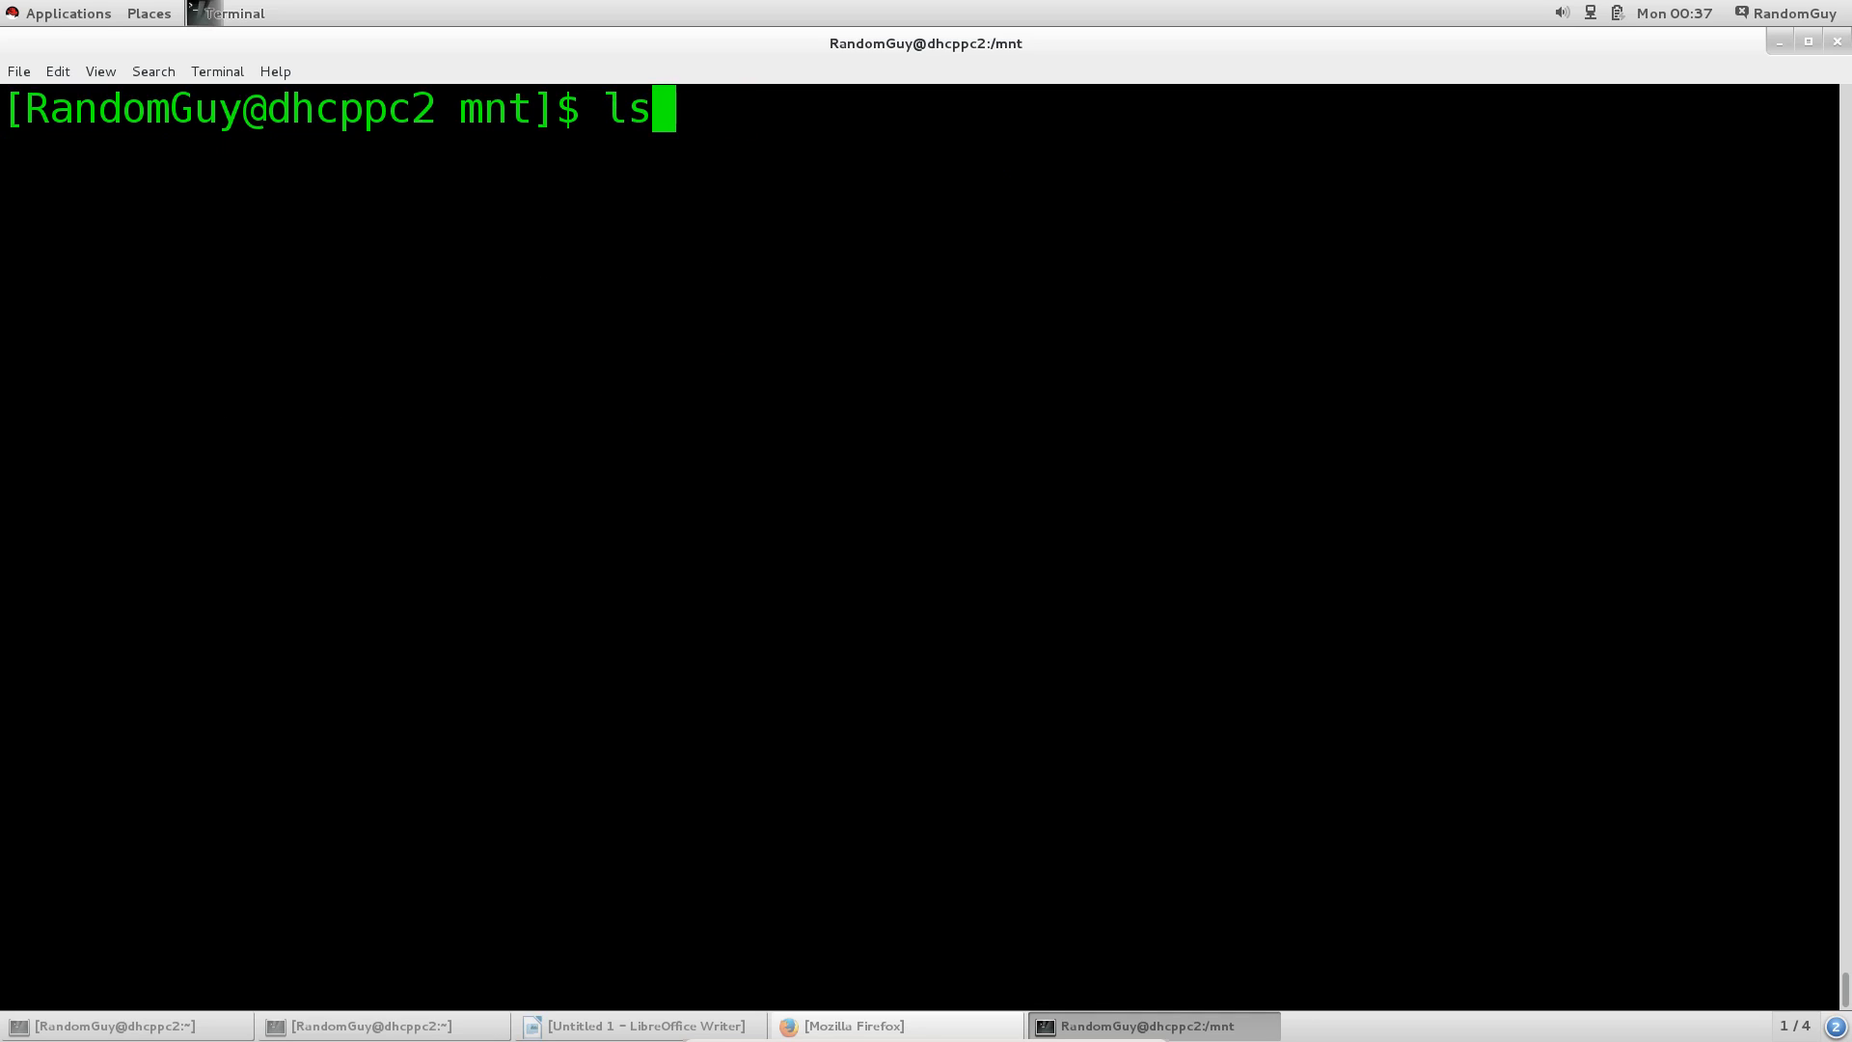
# Go up to /, enter and list /proc marking iomem, then cd .. back to root
pyautogui.press('BackSpace')
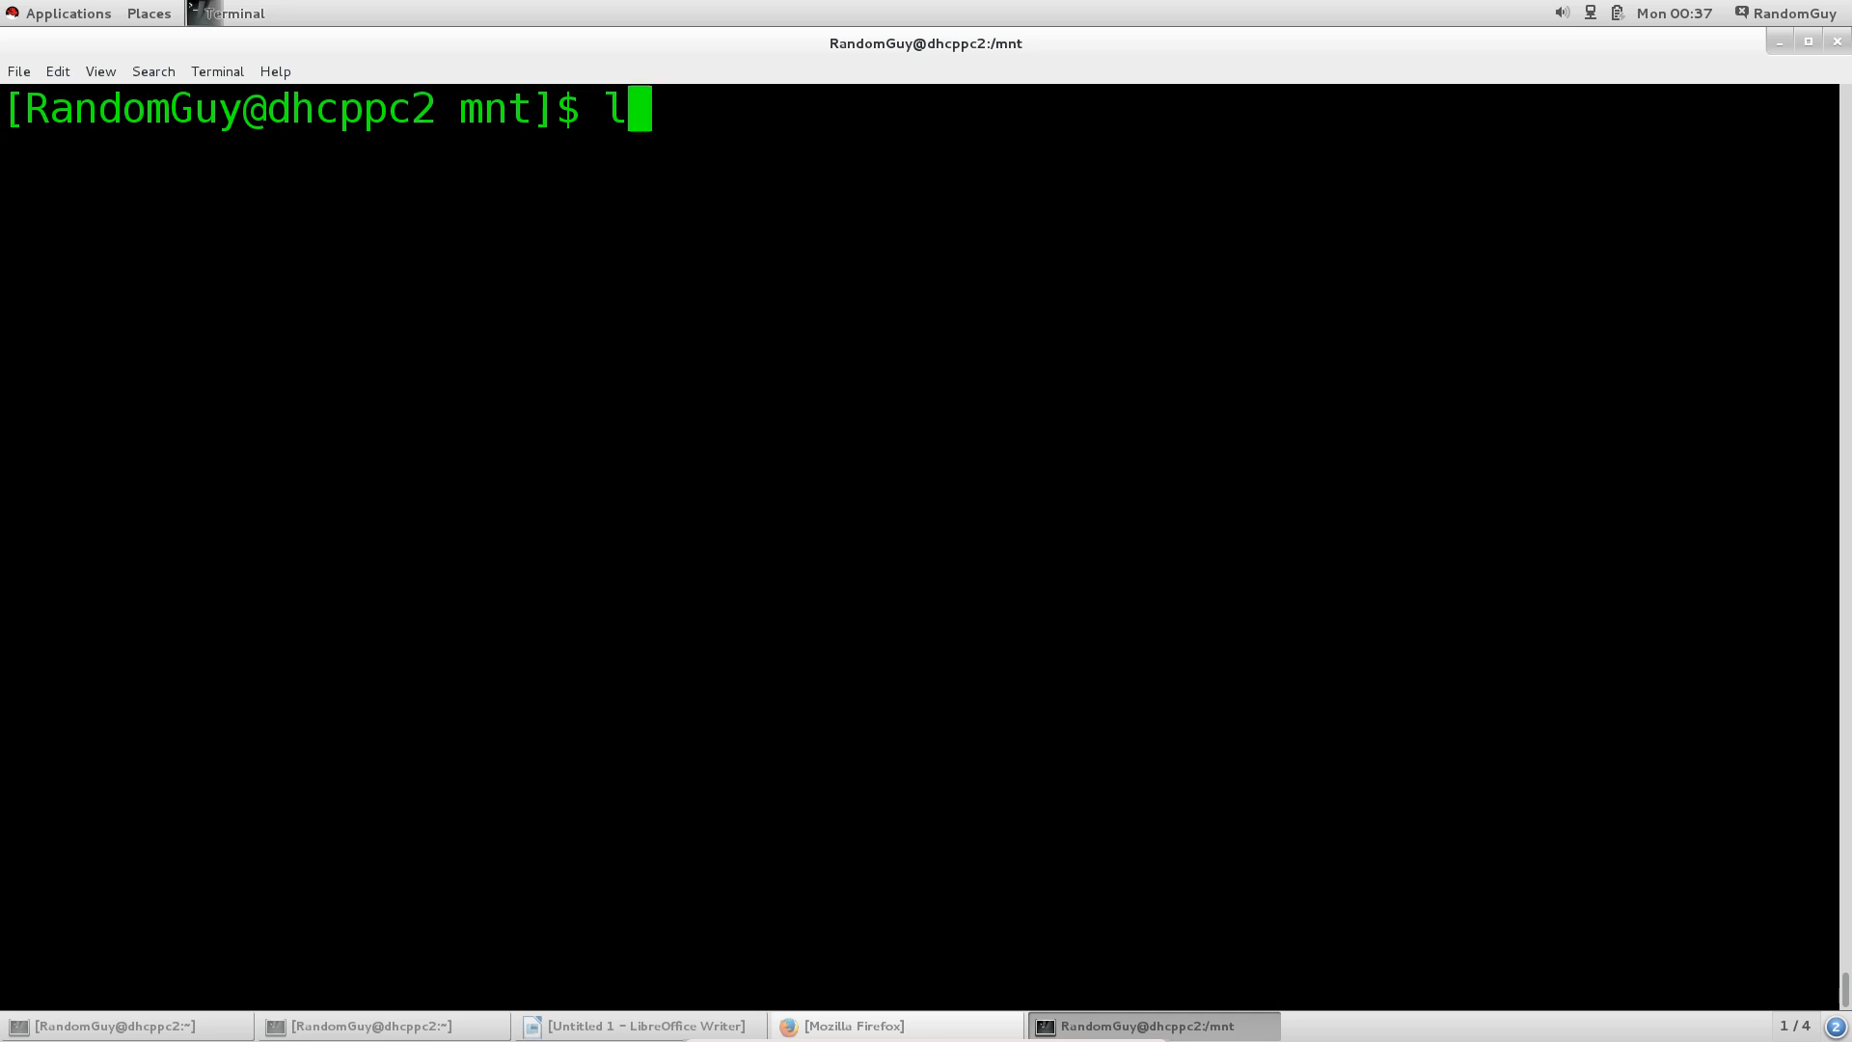
pyautogui.write('cd ..')
pyautogui.write('ls')
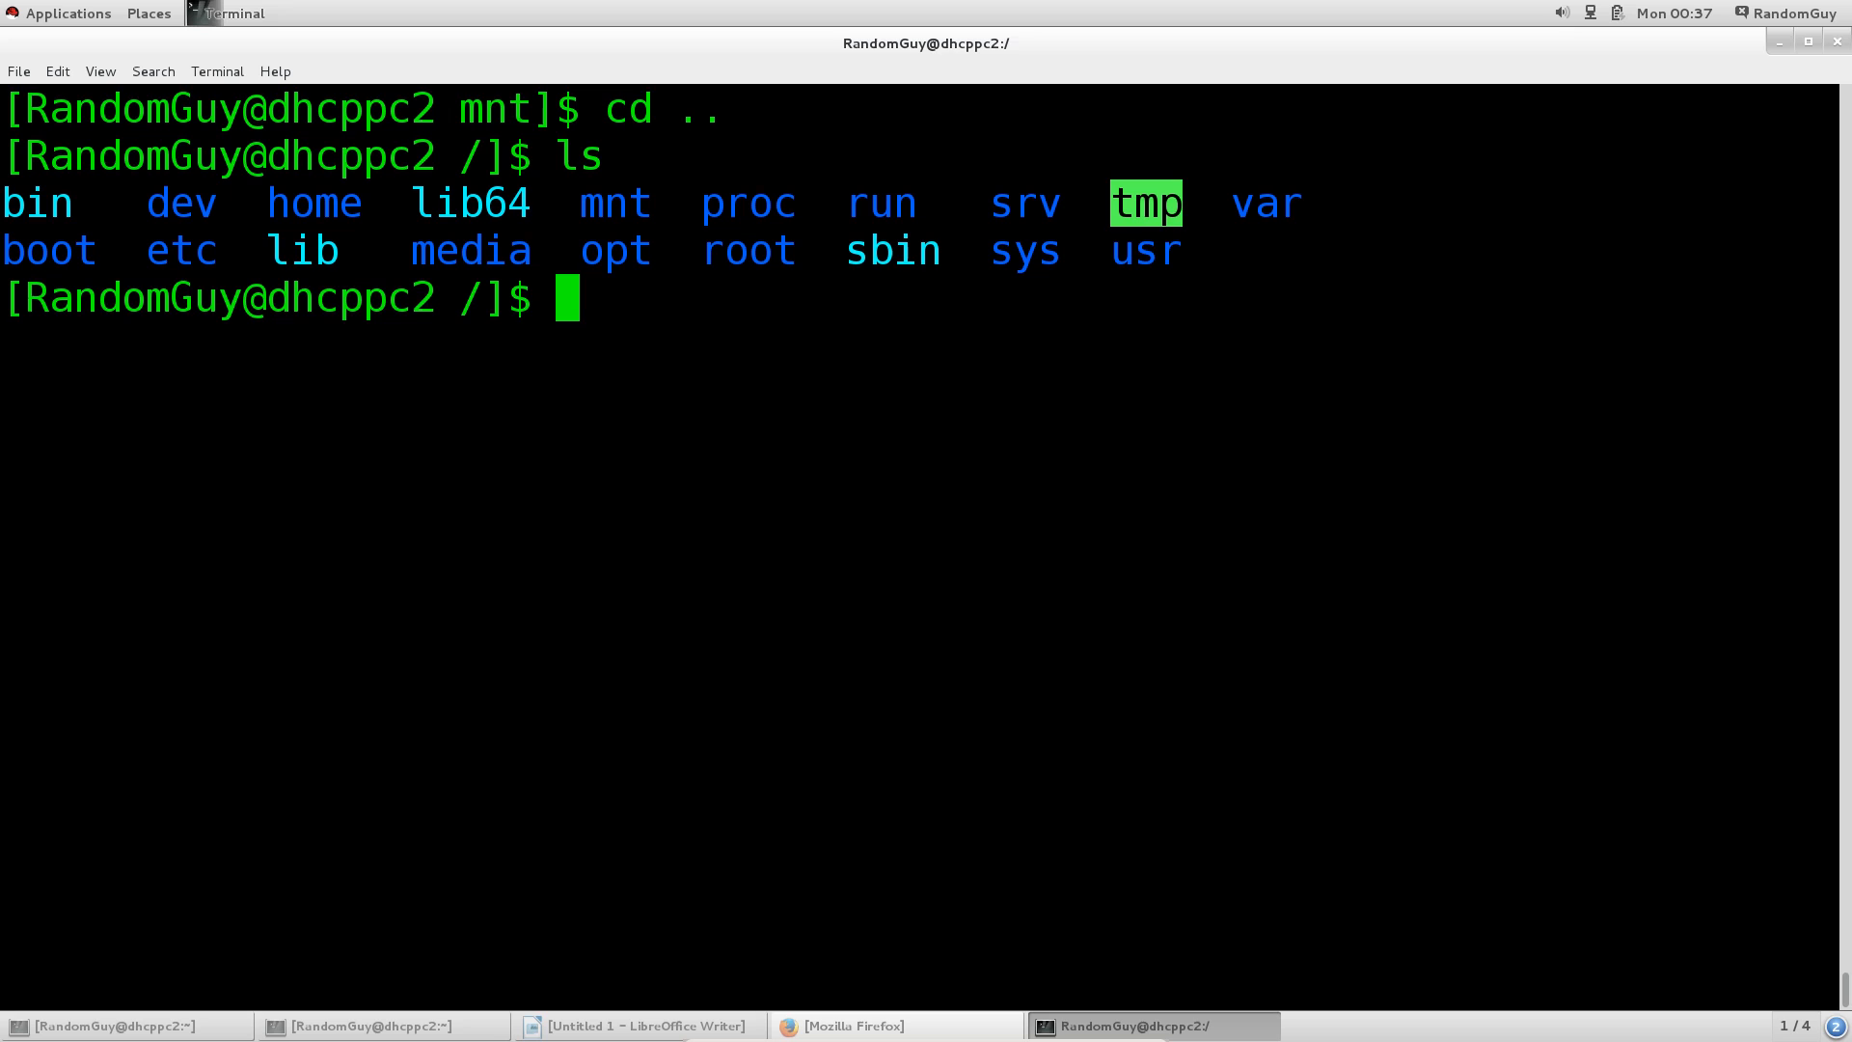
pyautogui.write('cd proc/')
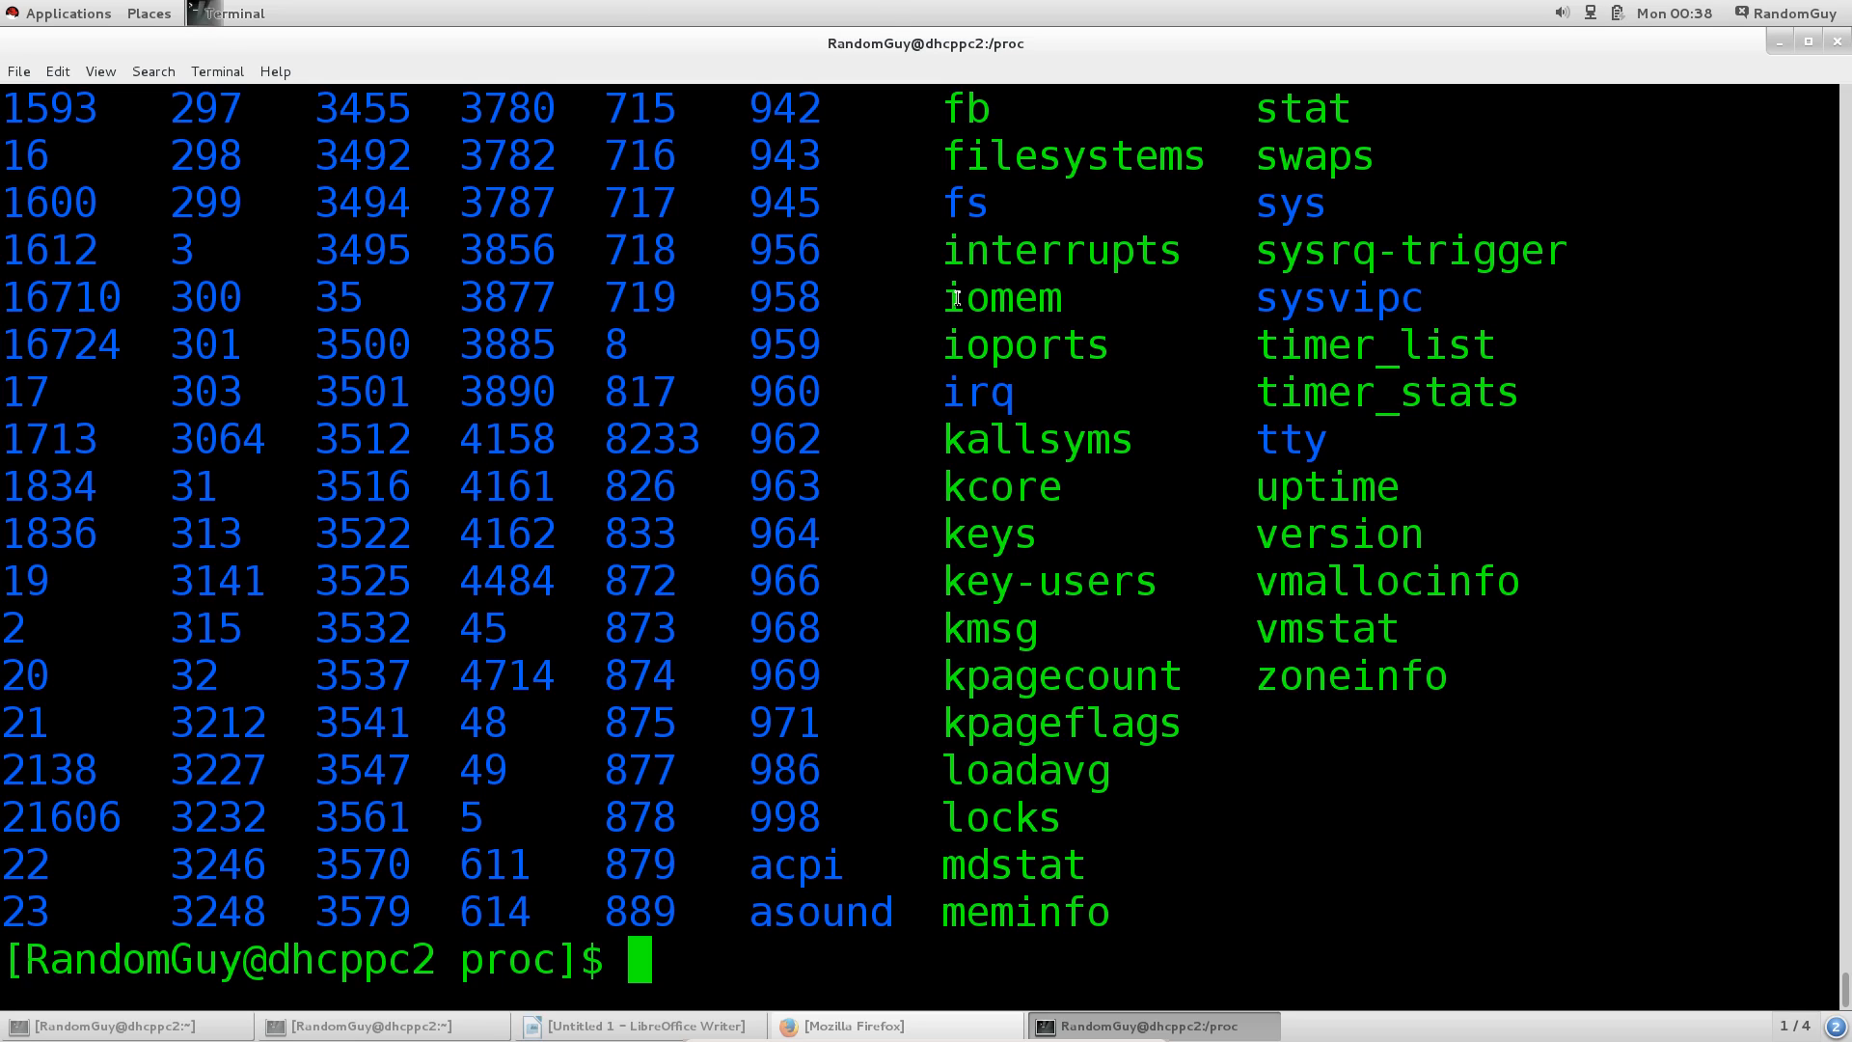
pyautogui.doubleClick(1004, 297)
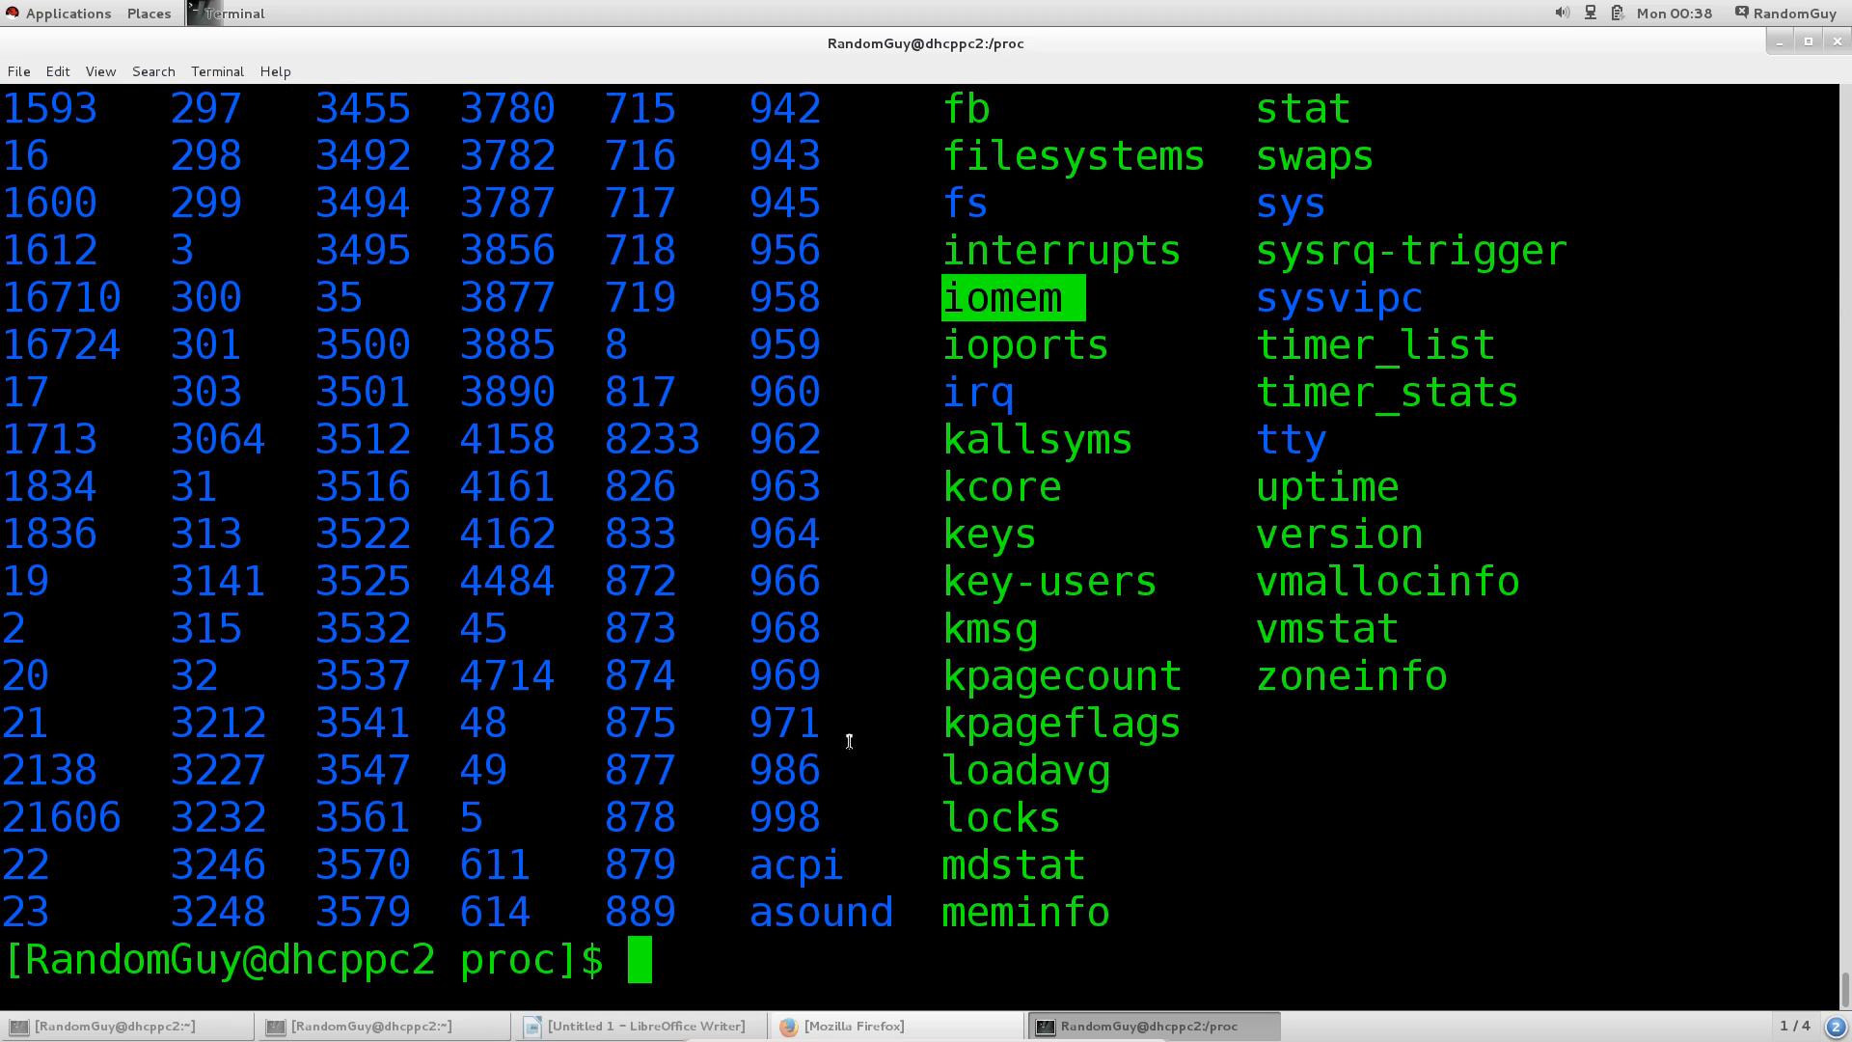
pyautogui.write('cd ..')
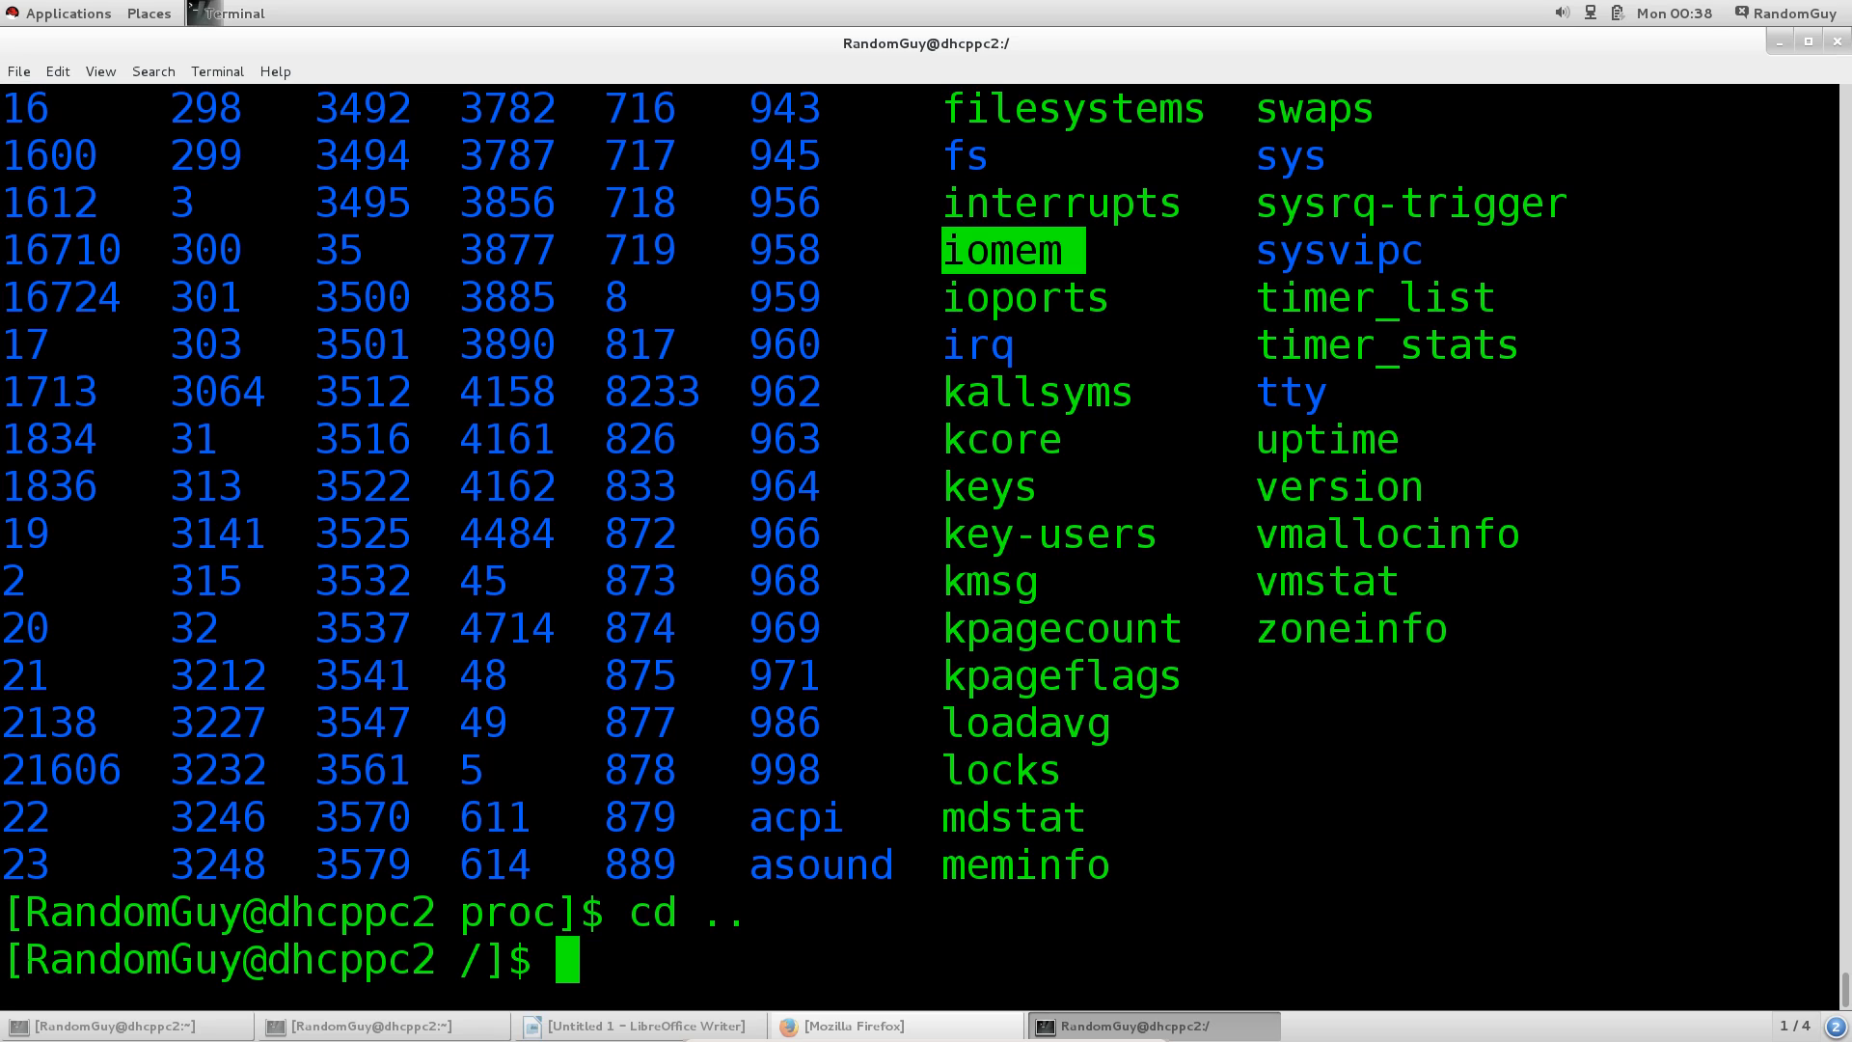
# List the root folders again beneath the proc output and highlight var
pyautogui.write('ls')
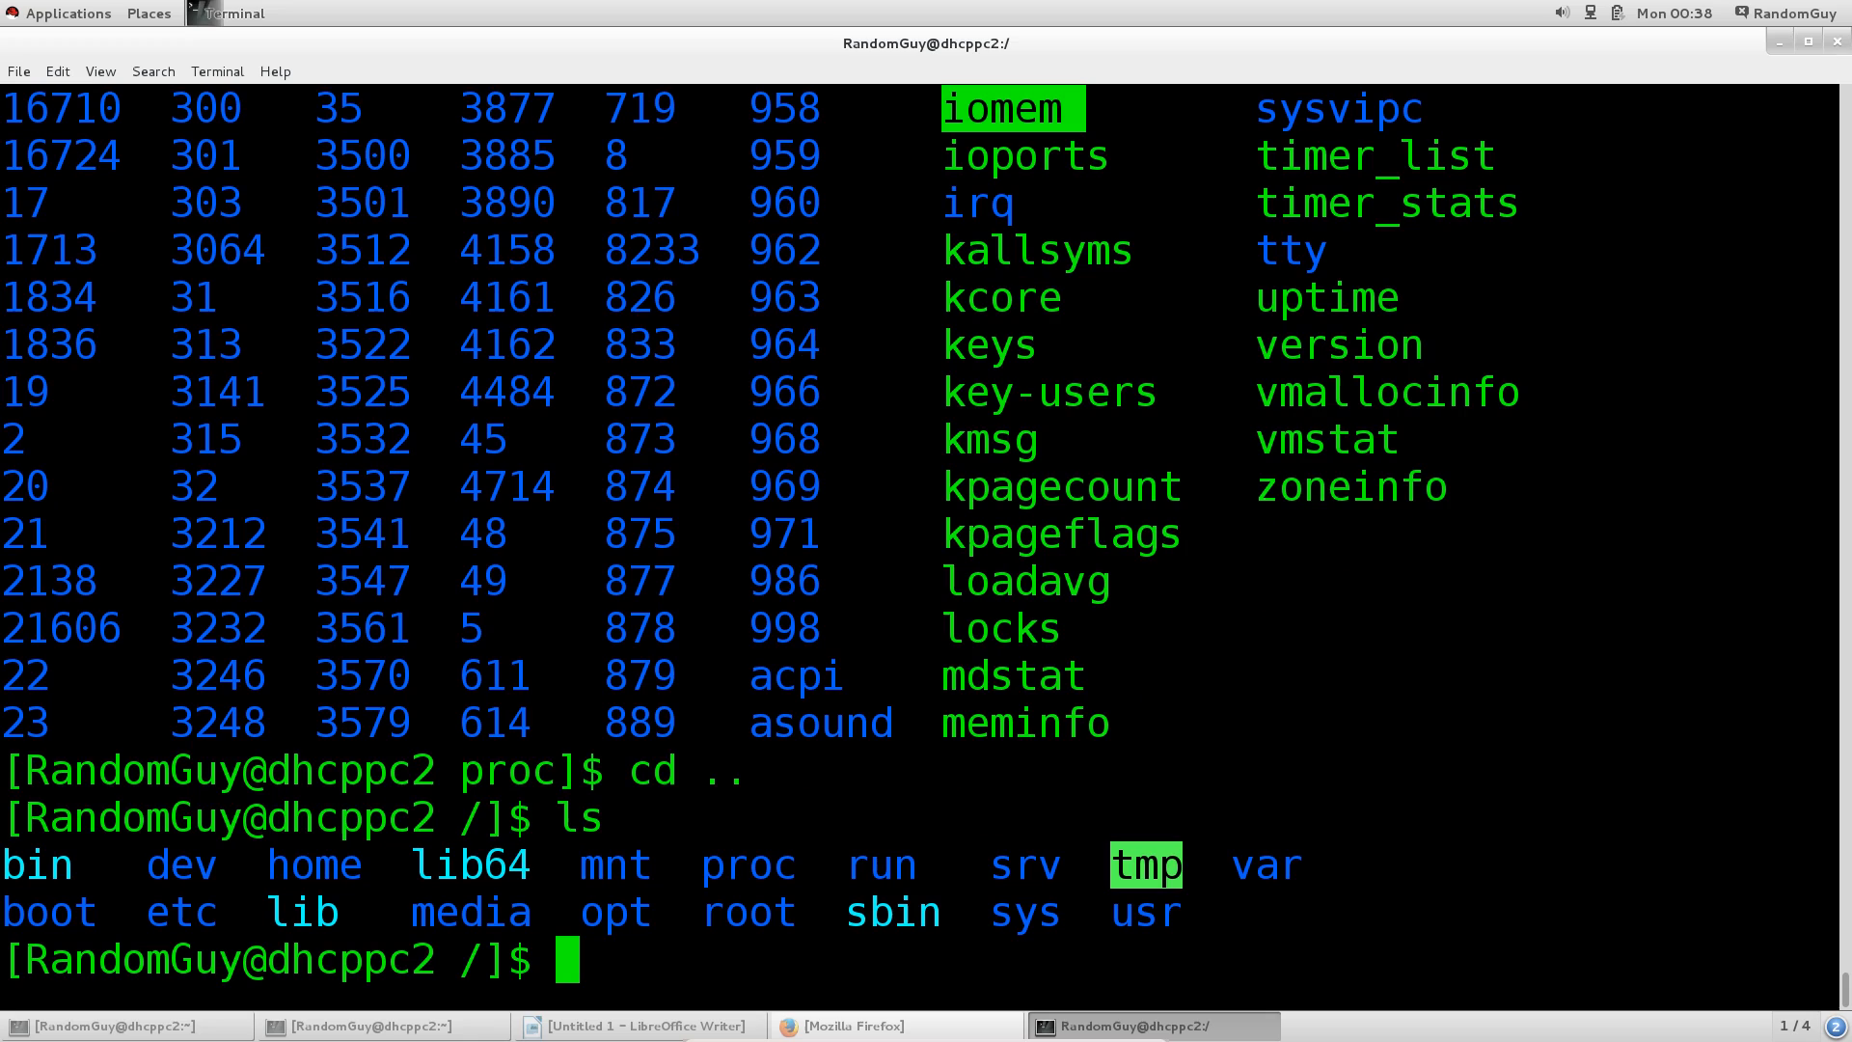
pyautogui.moveTo(1232, 893)
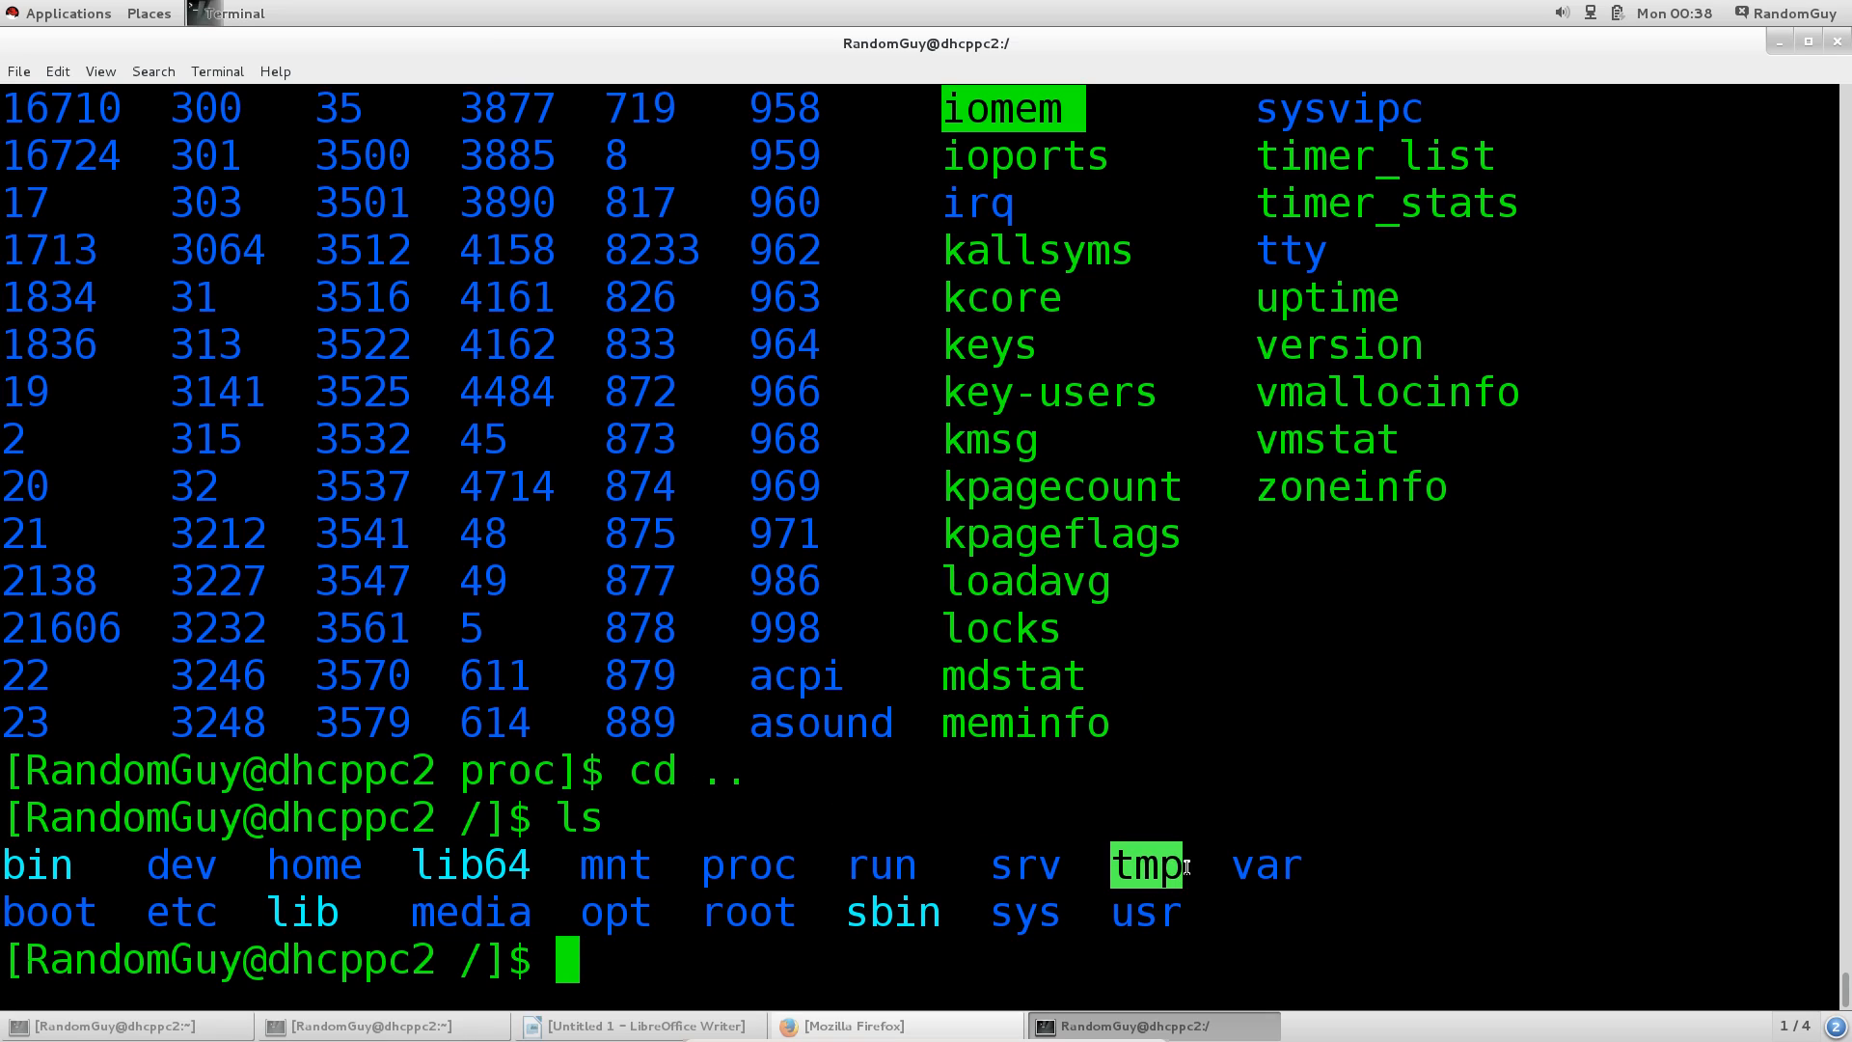
pyautogui.moveTo(1108, 871)
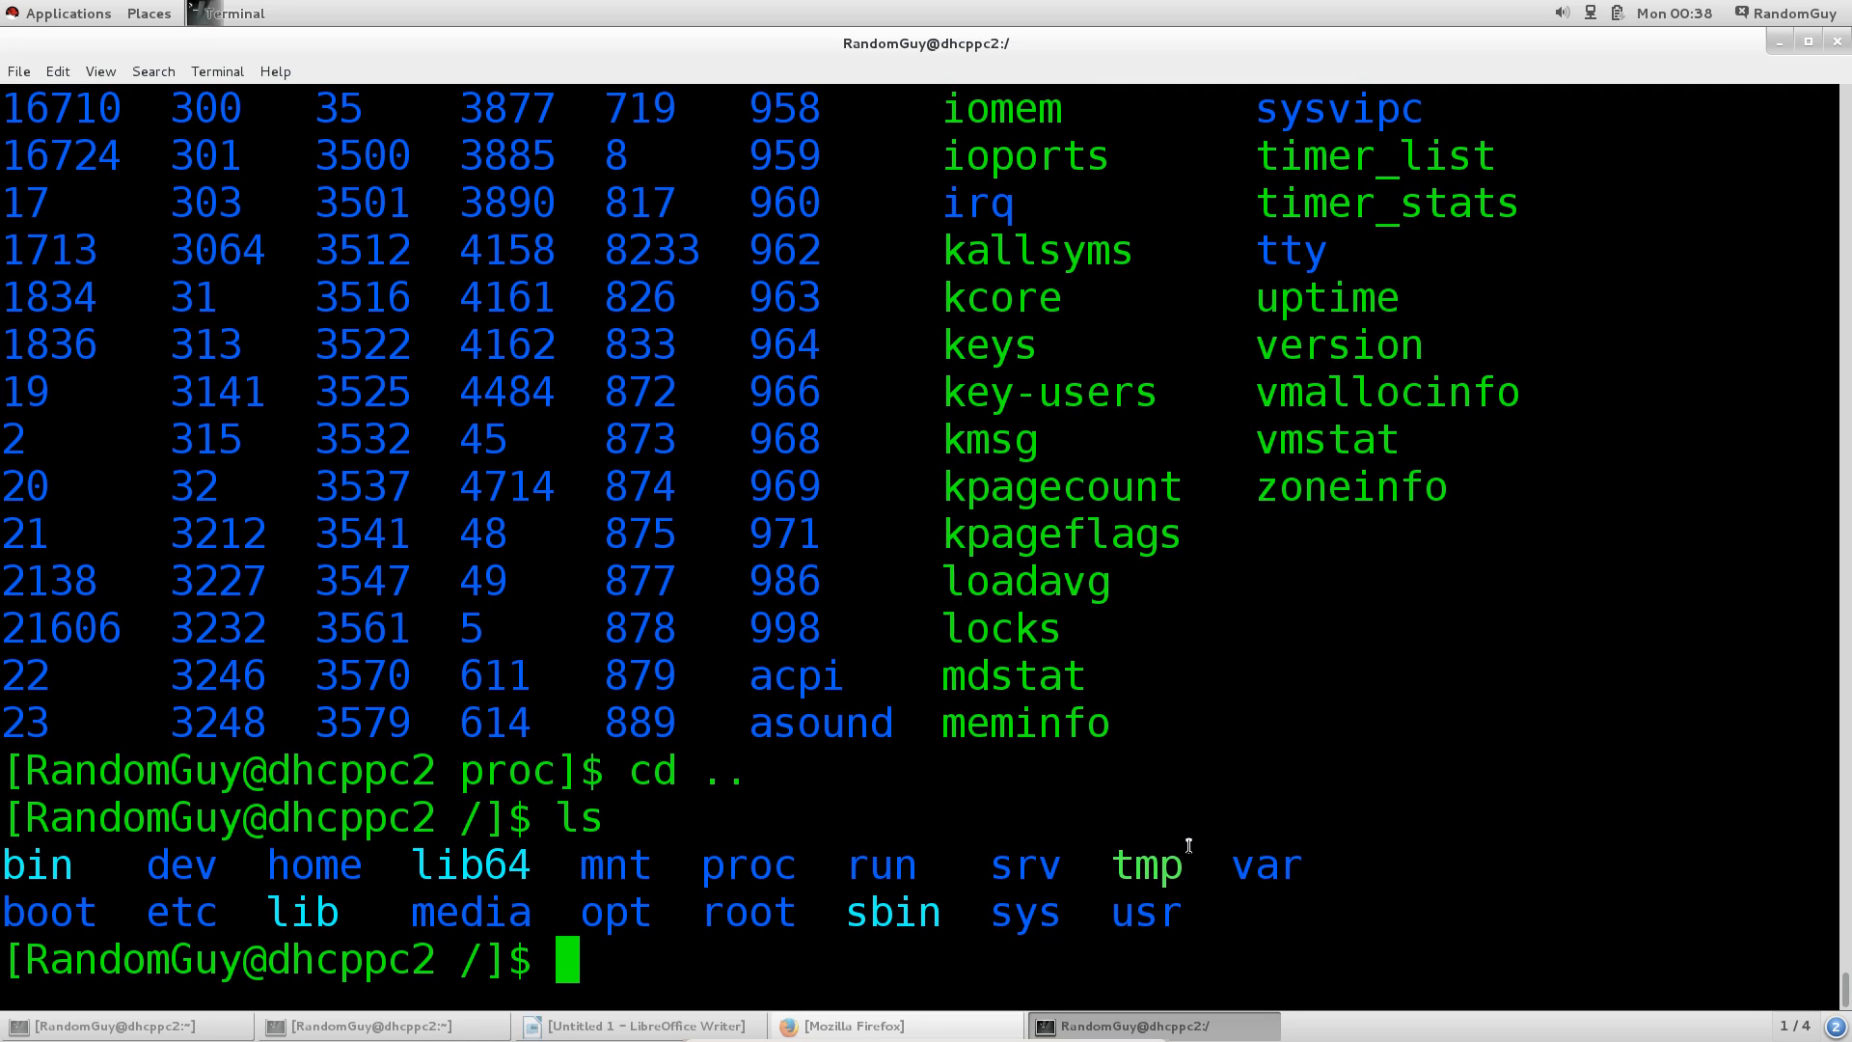
pyautogui.doubleClick(1146, 866)
pyautogui.write('cd')
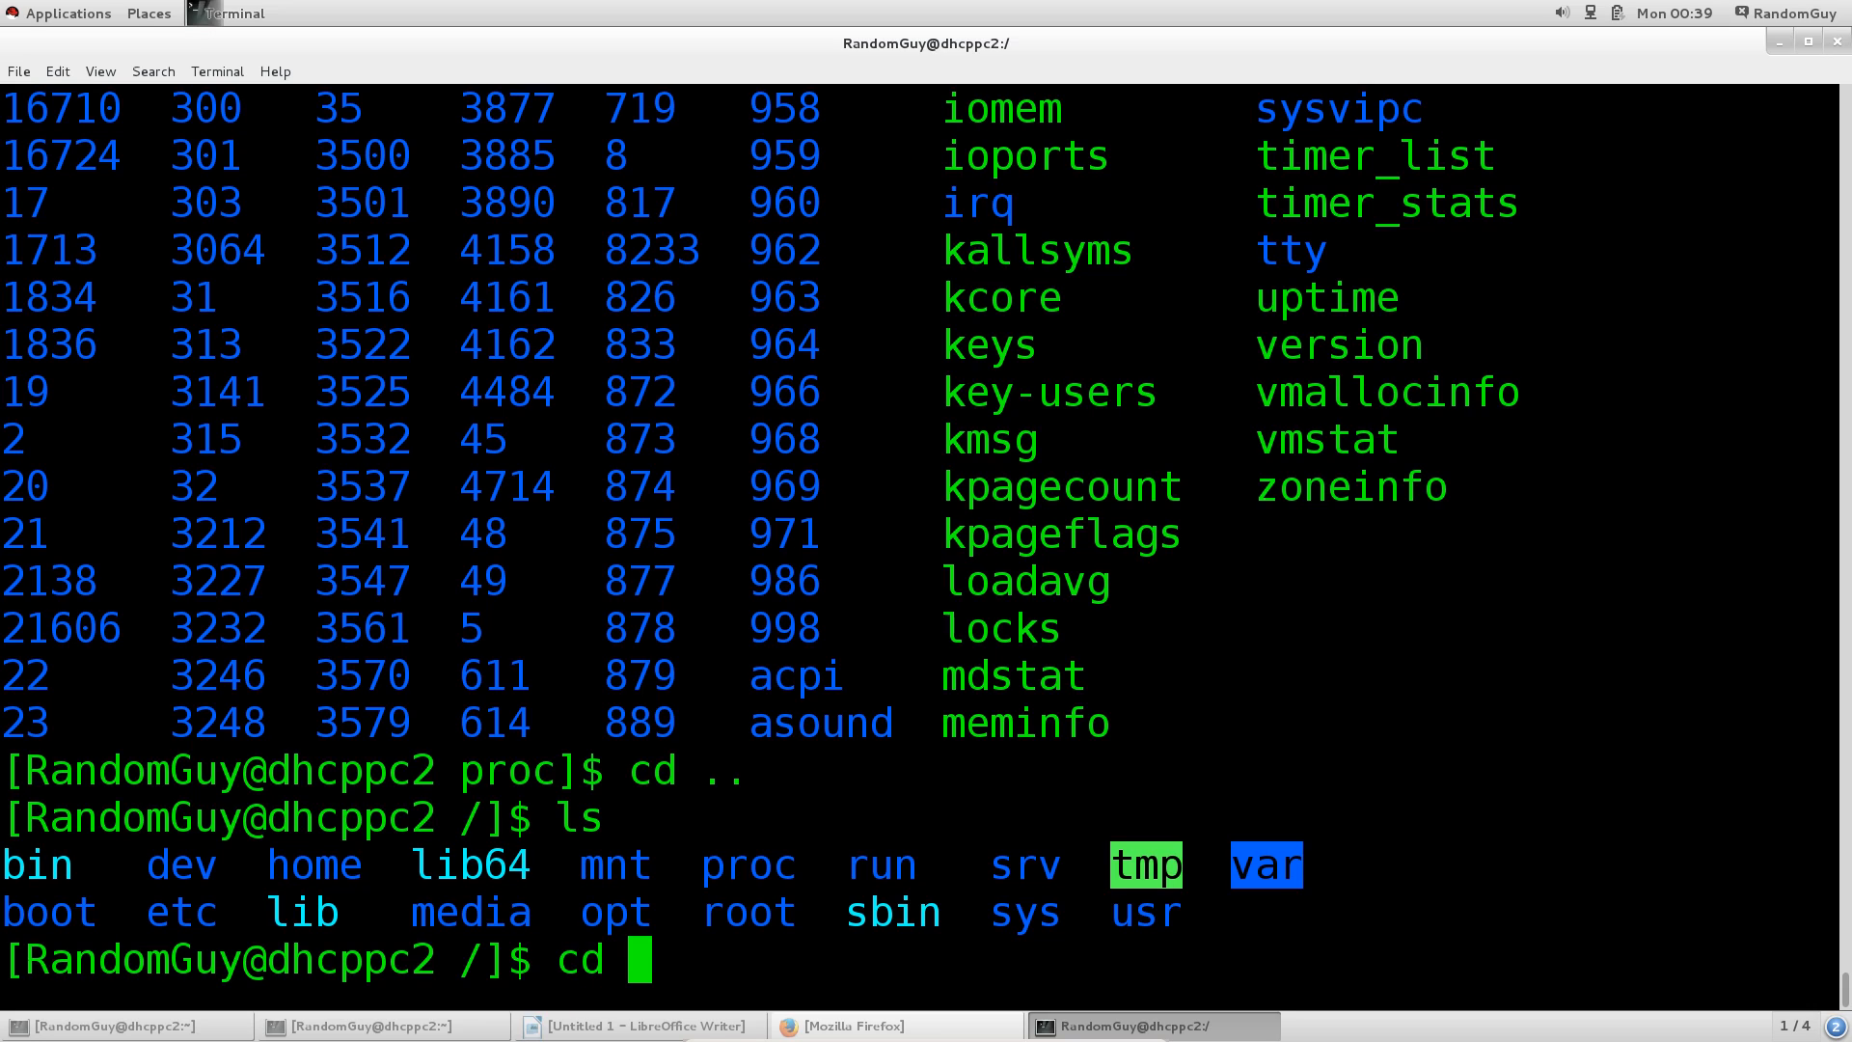
# Enter /var and list its folders such as cache, log, mail and tmp
pyautogui.write('va')
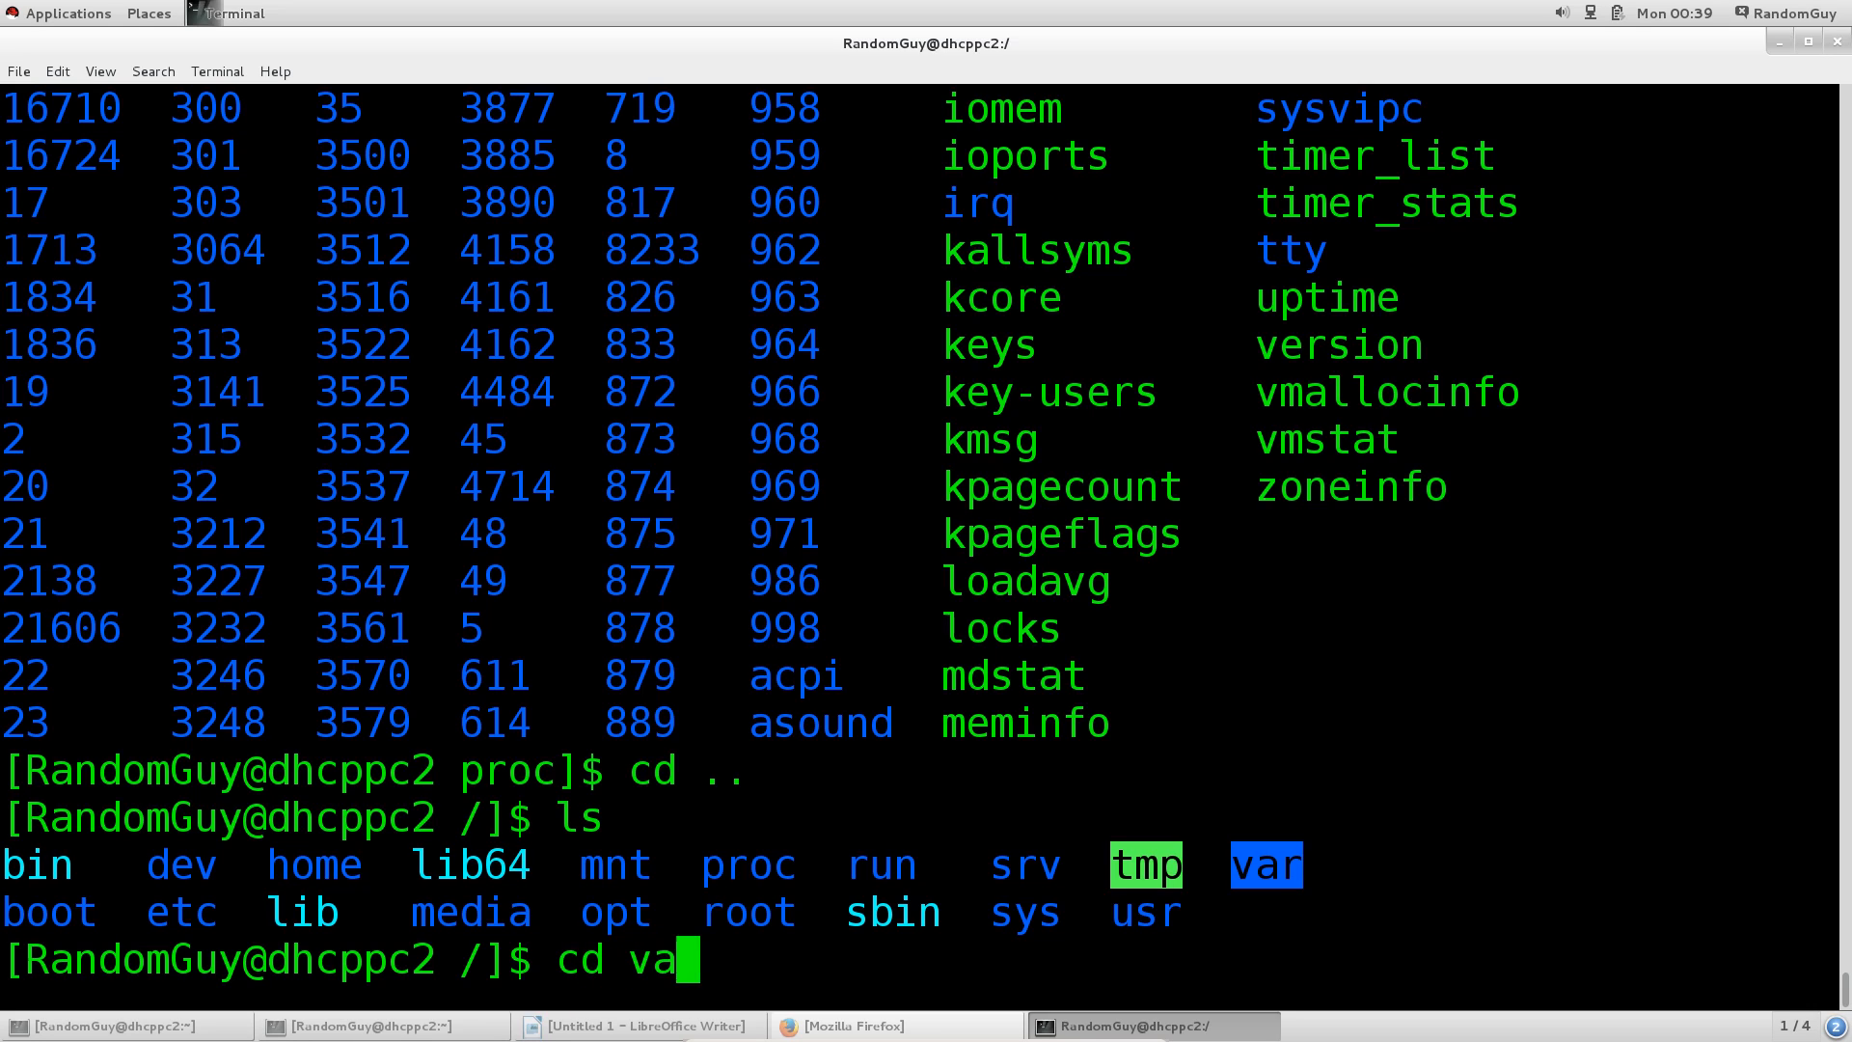
pyautogui.write('r/www')
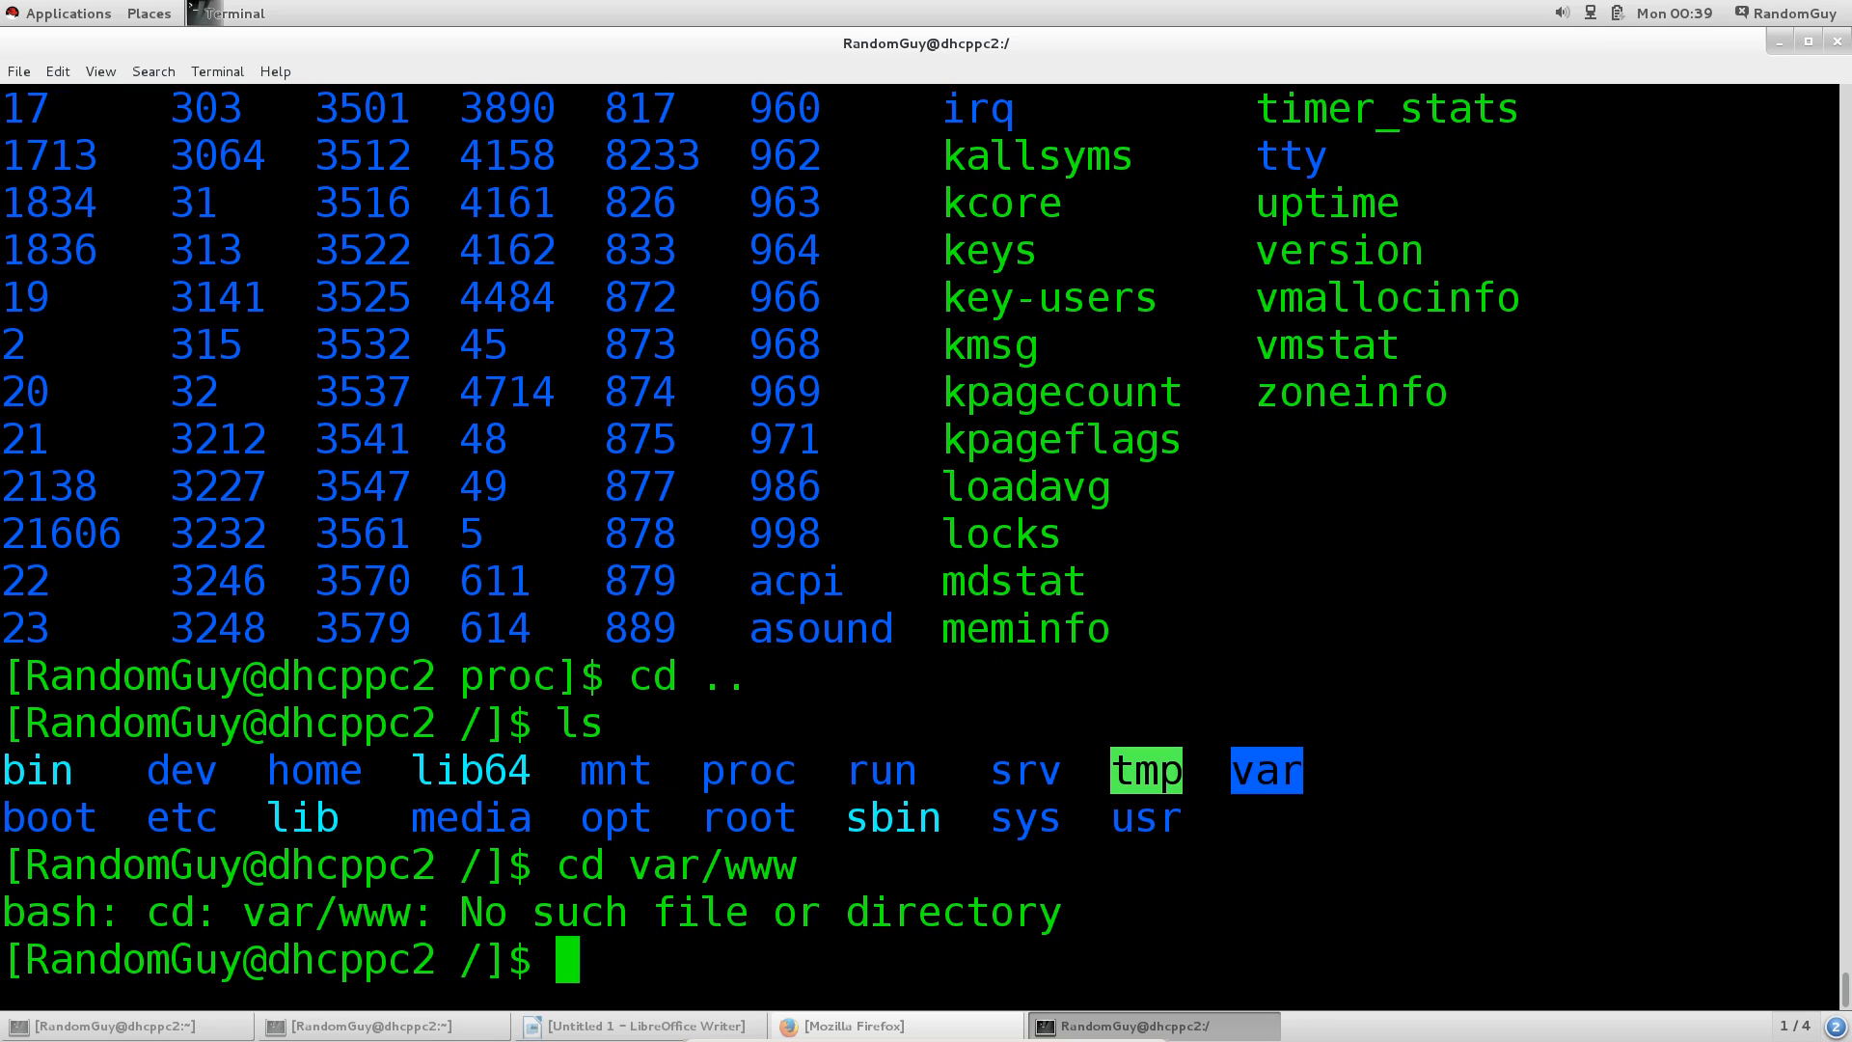
pyautogui.write('c')
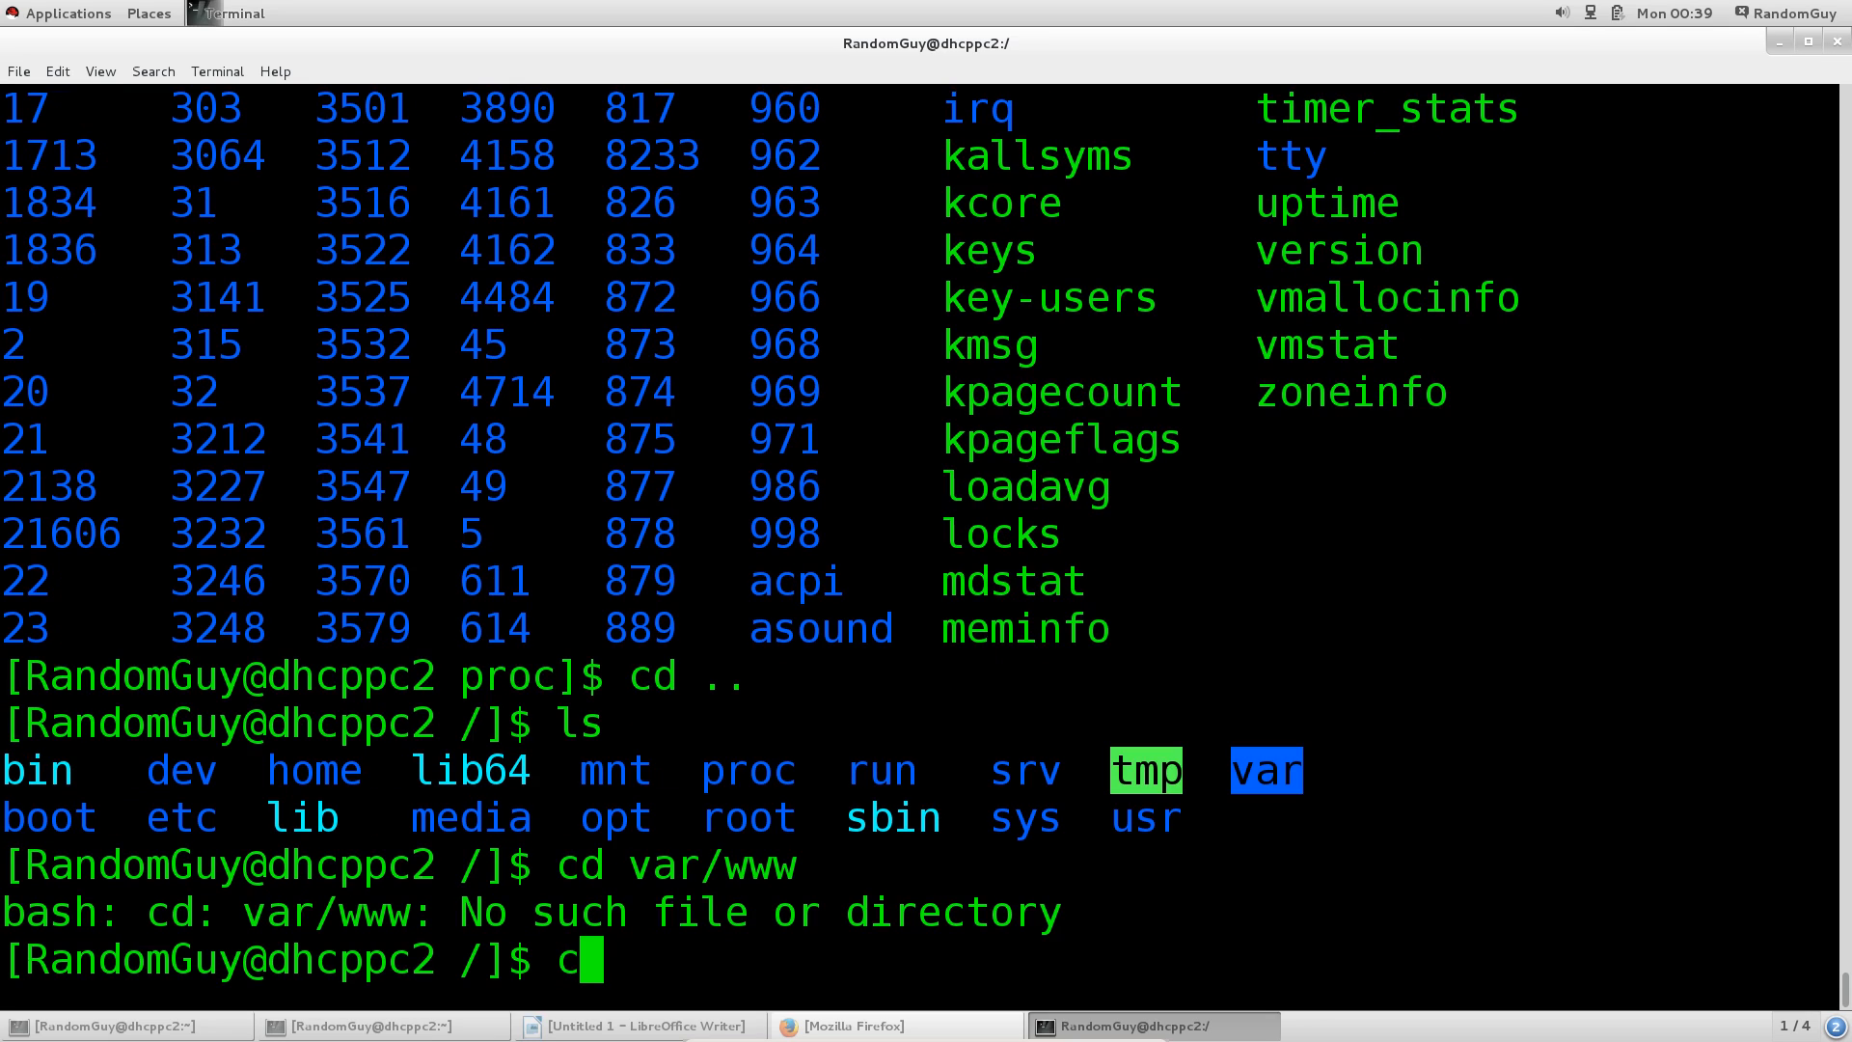
pyautogui.press('BackSpace')
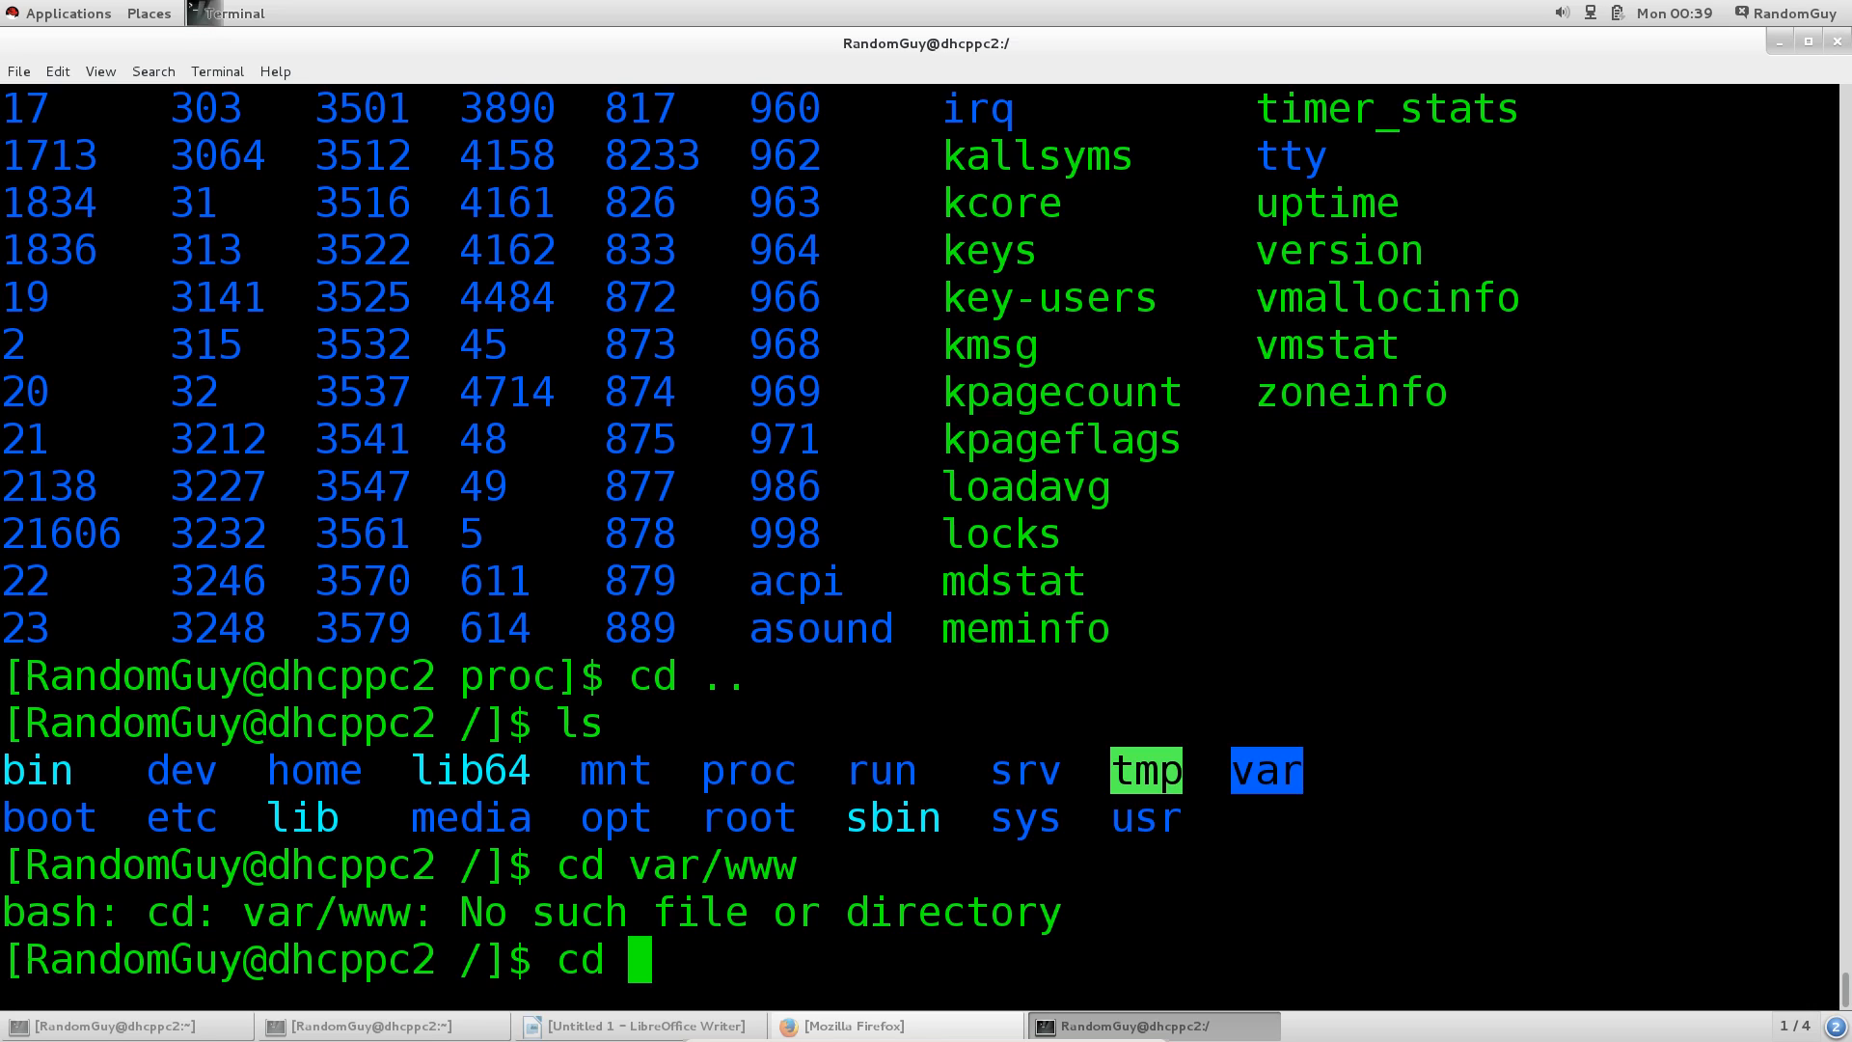
pyautogui.write('vr')
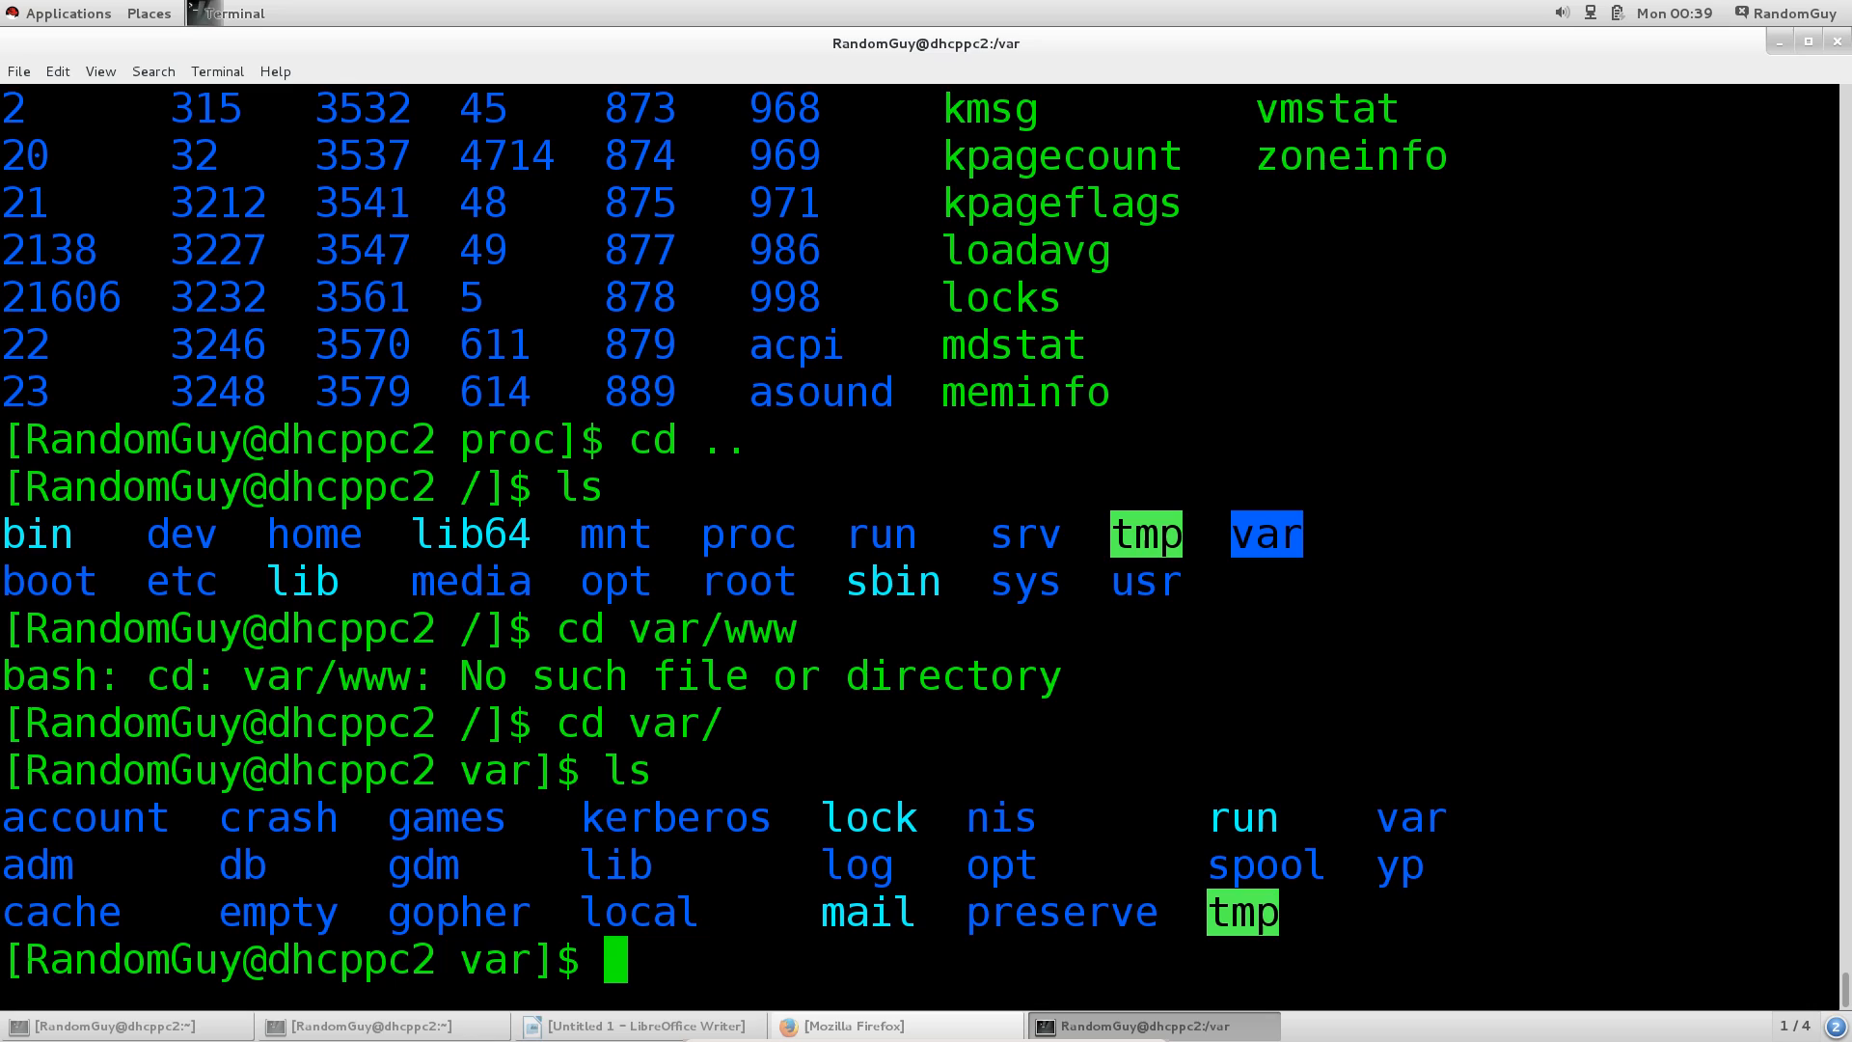
pyautogui.write('www')
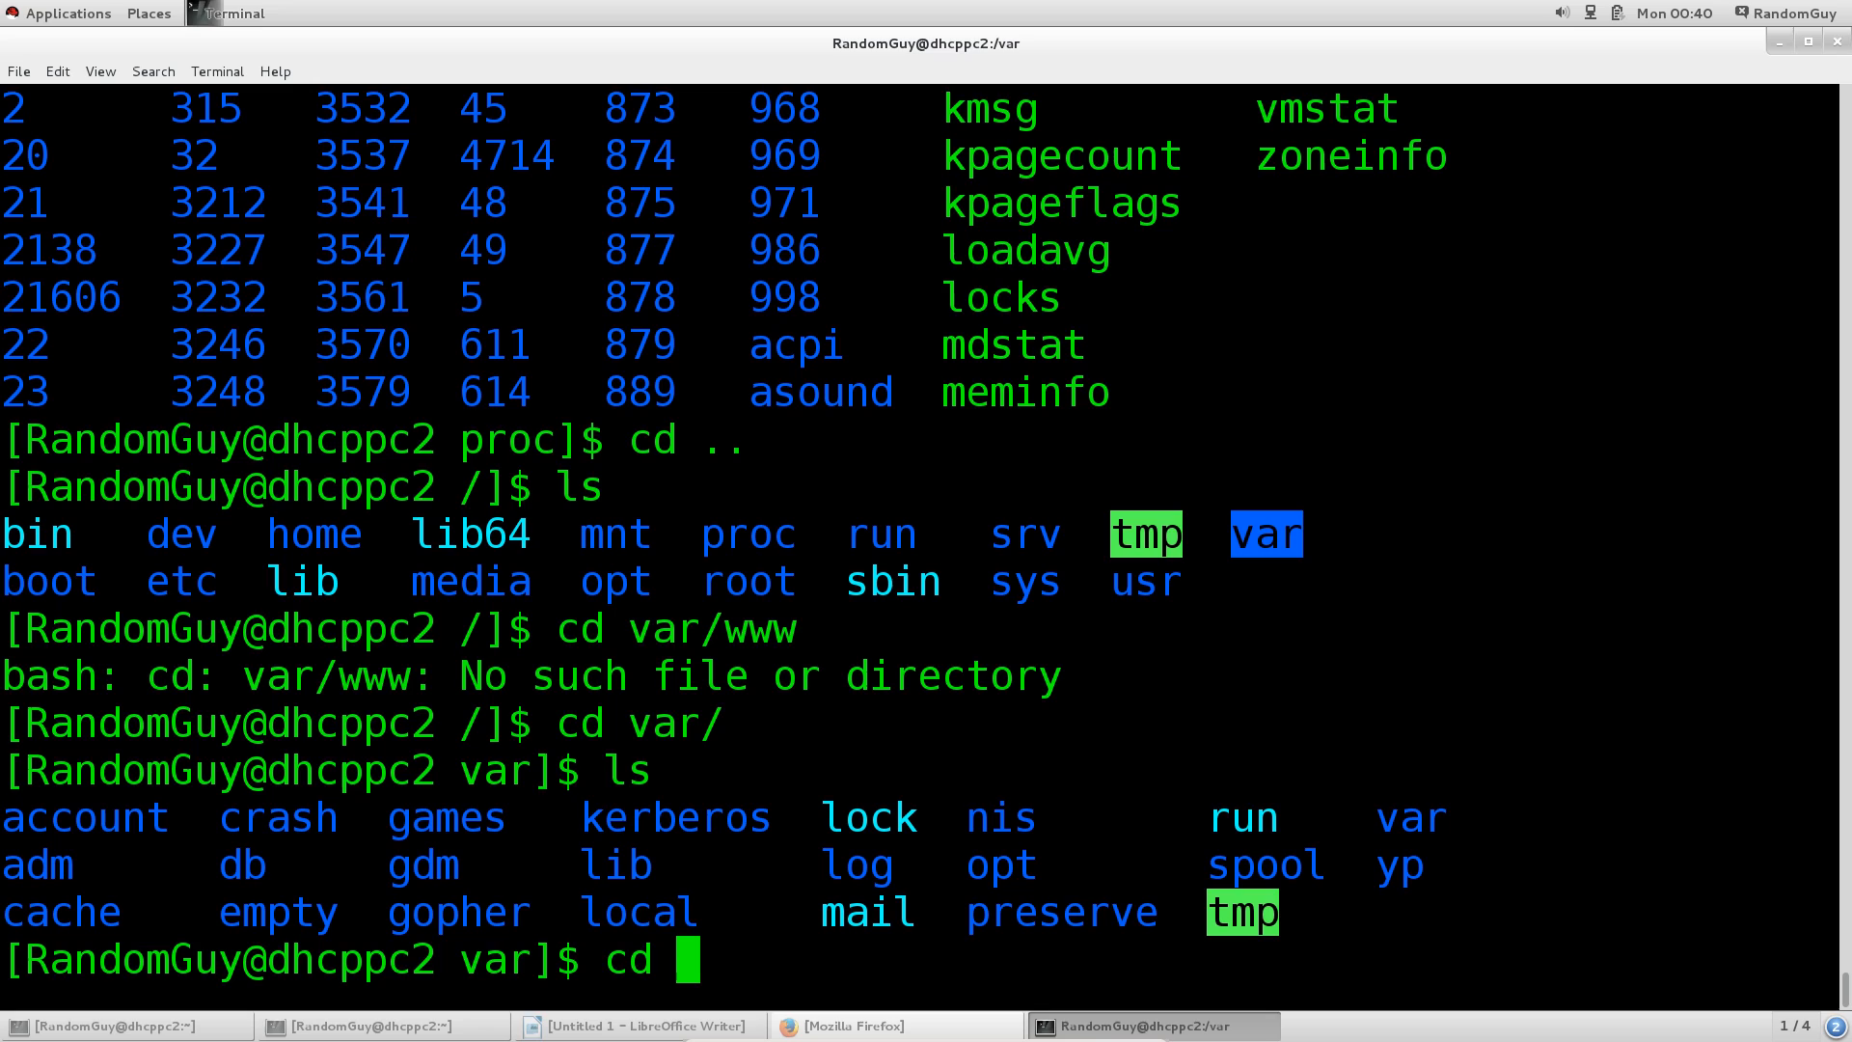
# Tab-complete into /var/log and list files like messages, secure, boot.log and yum.log
pyautogui.write('v')
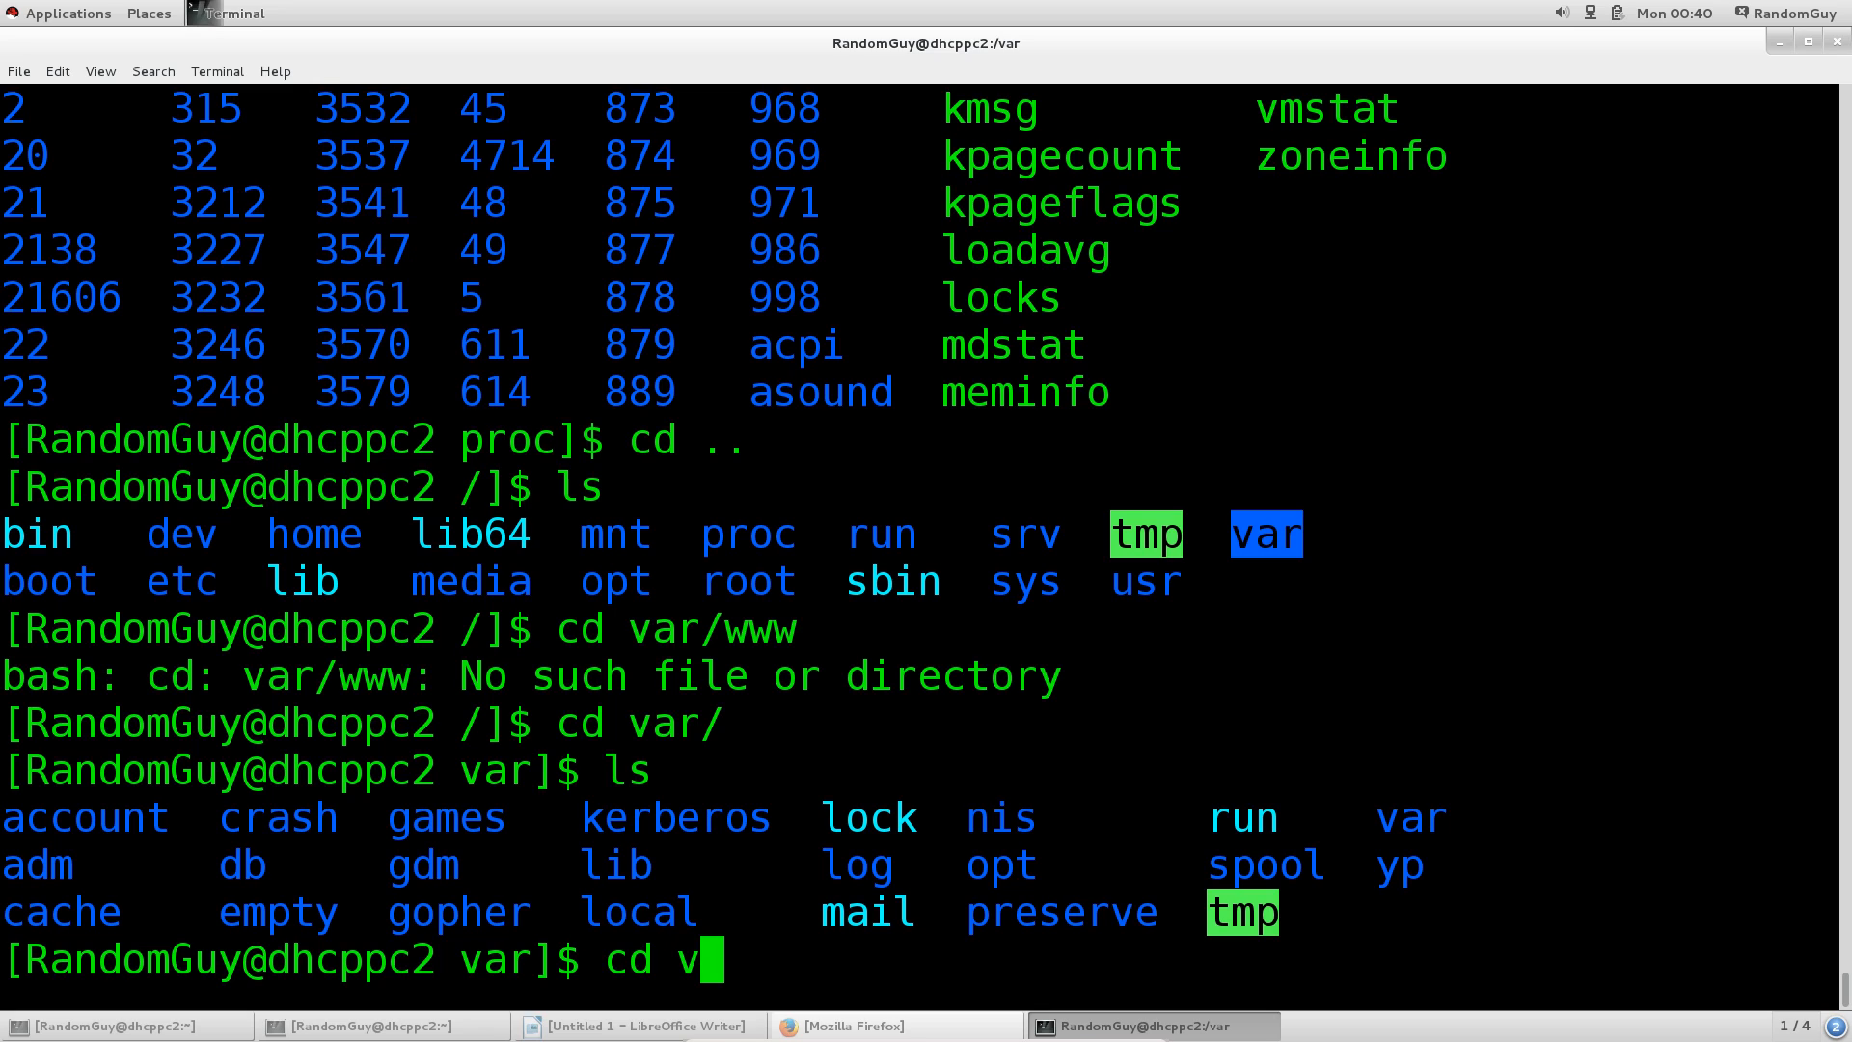
pyautogui.press('BackSpace')
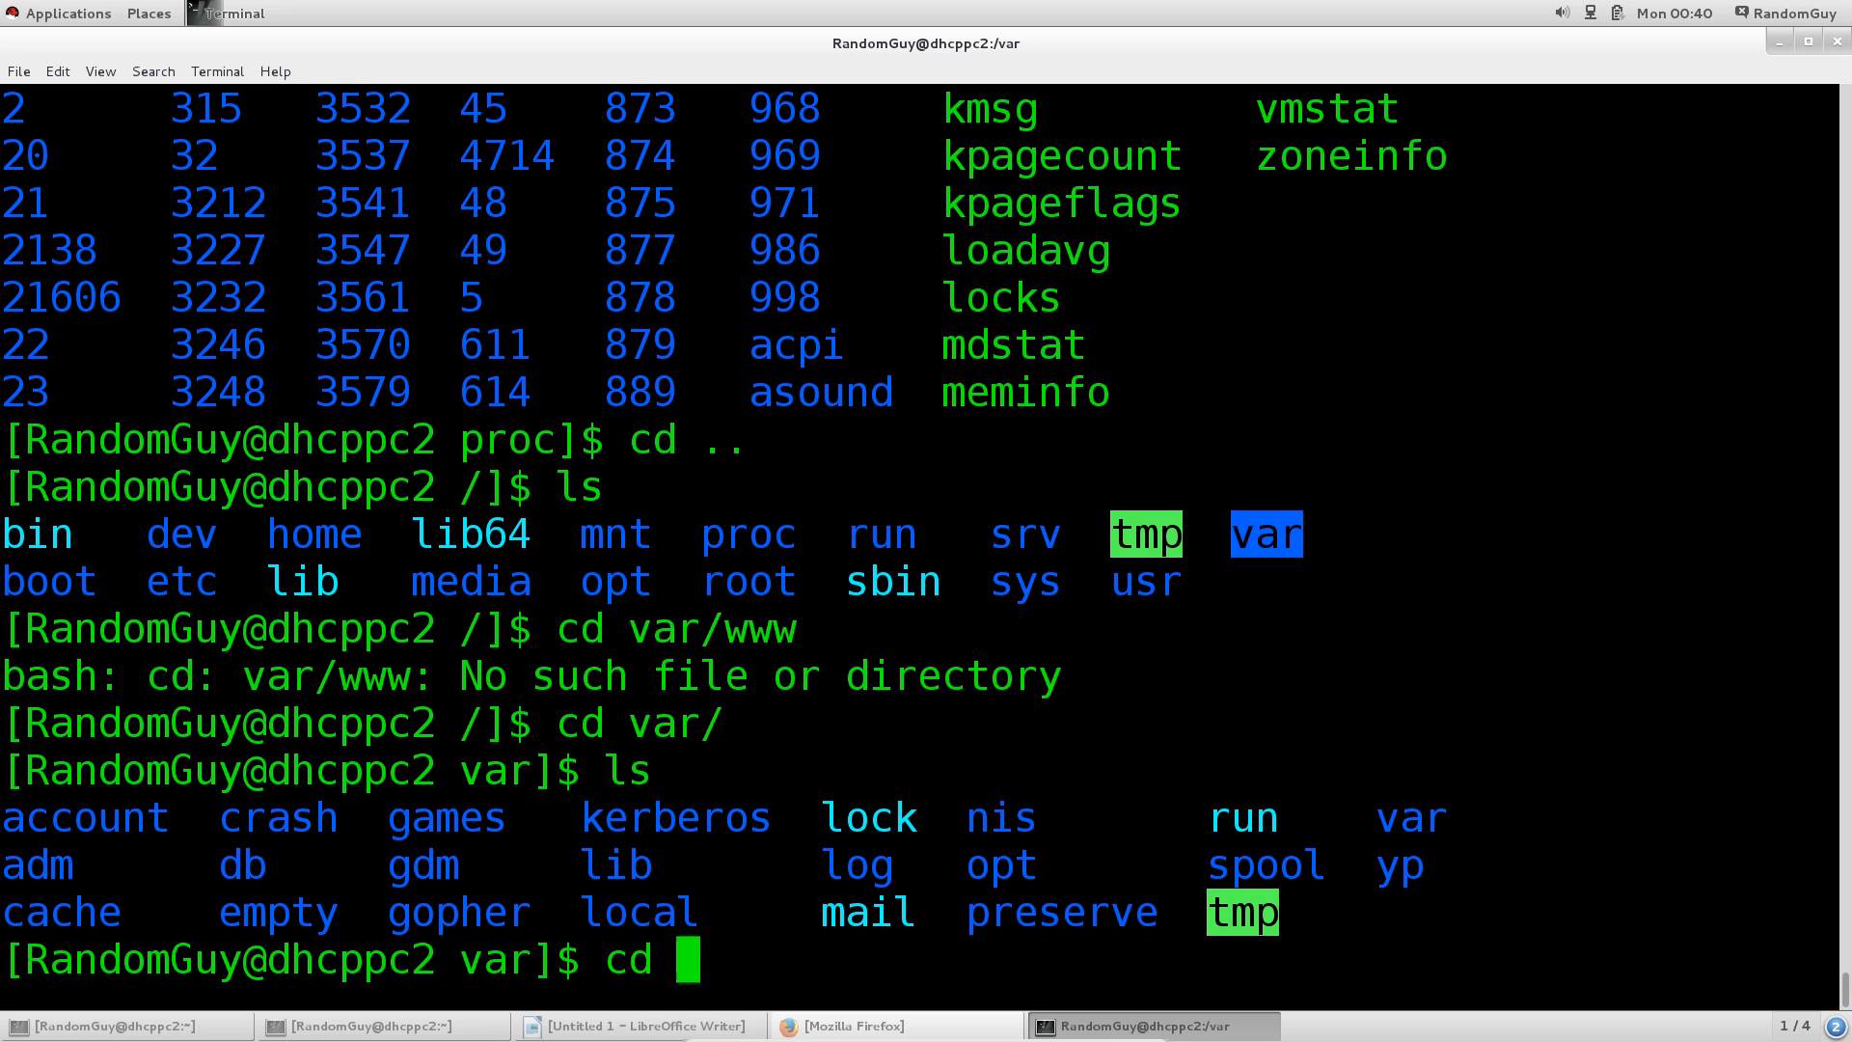
pyautogui.write('l')
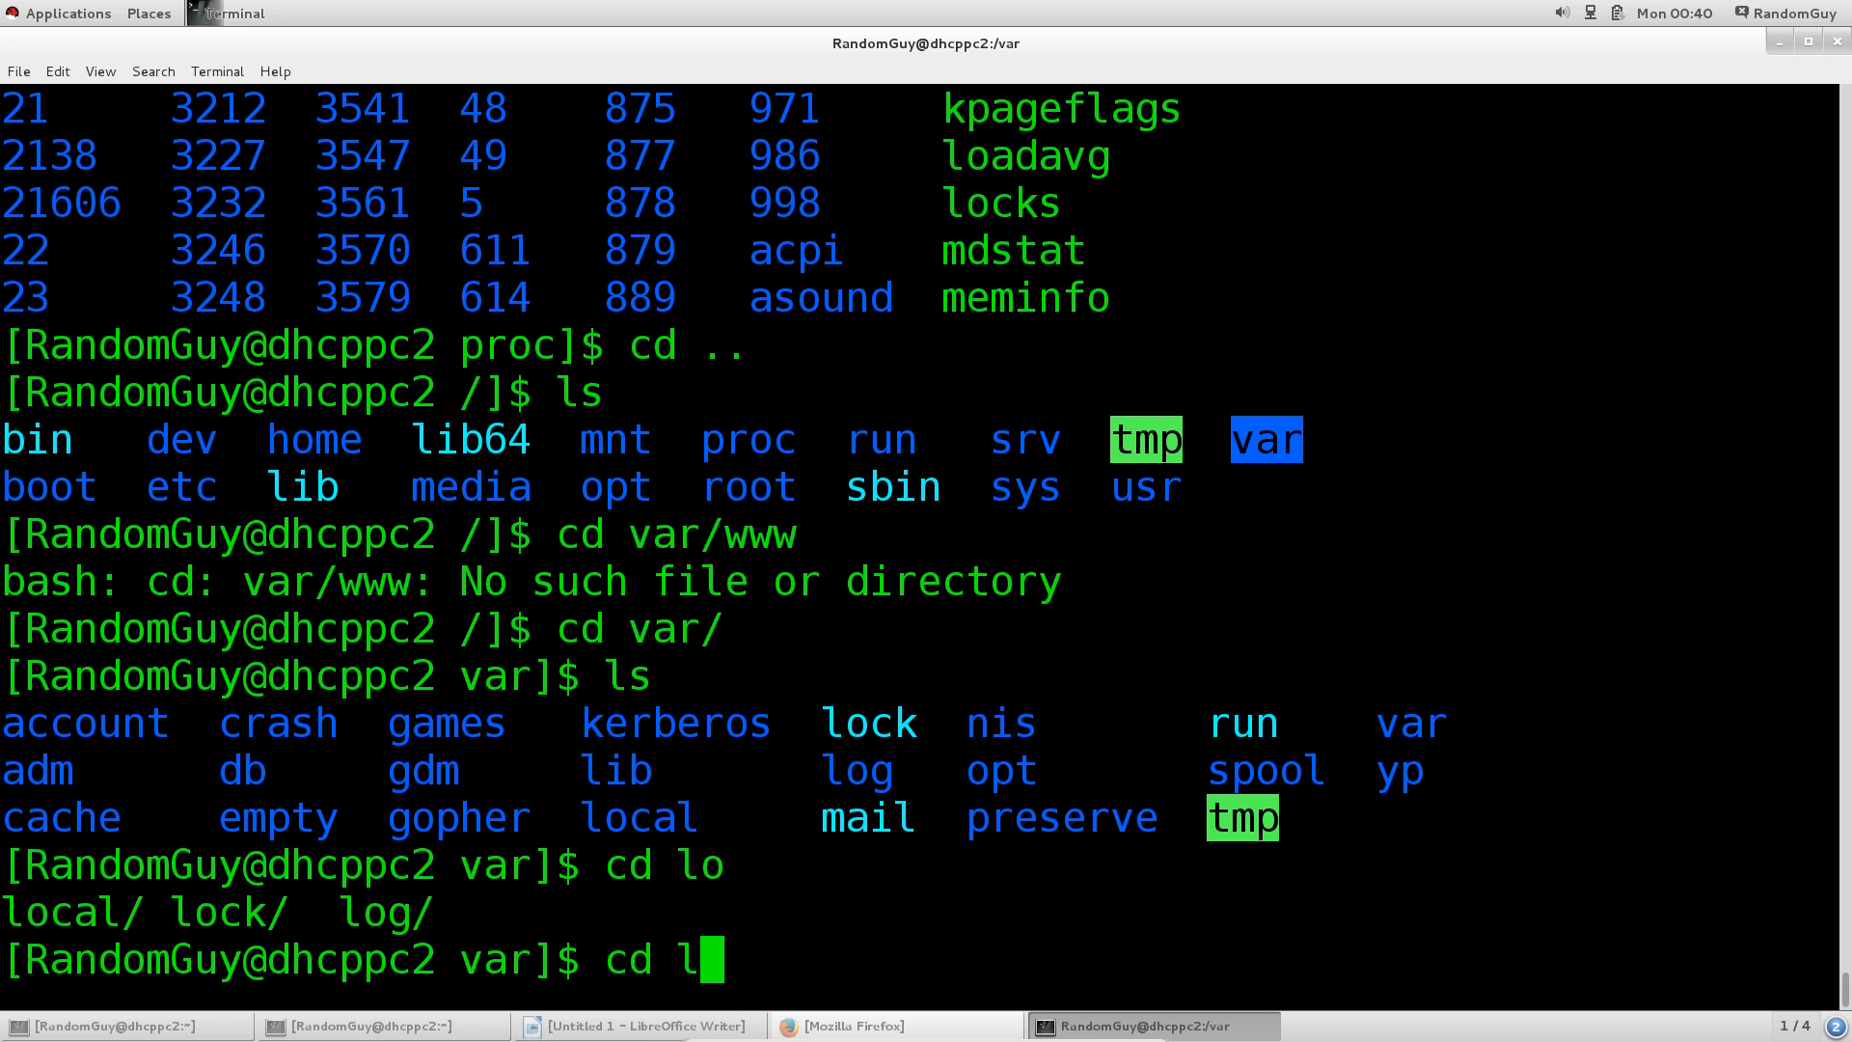
pyautogui.write('pwd')
pyautogui.write('cd lo')
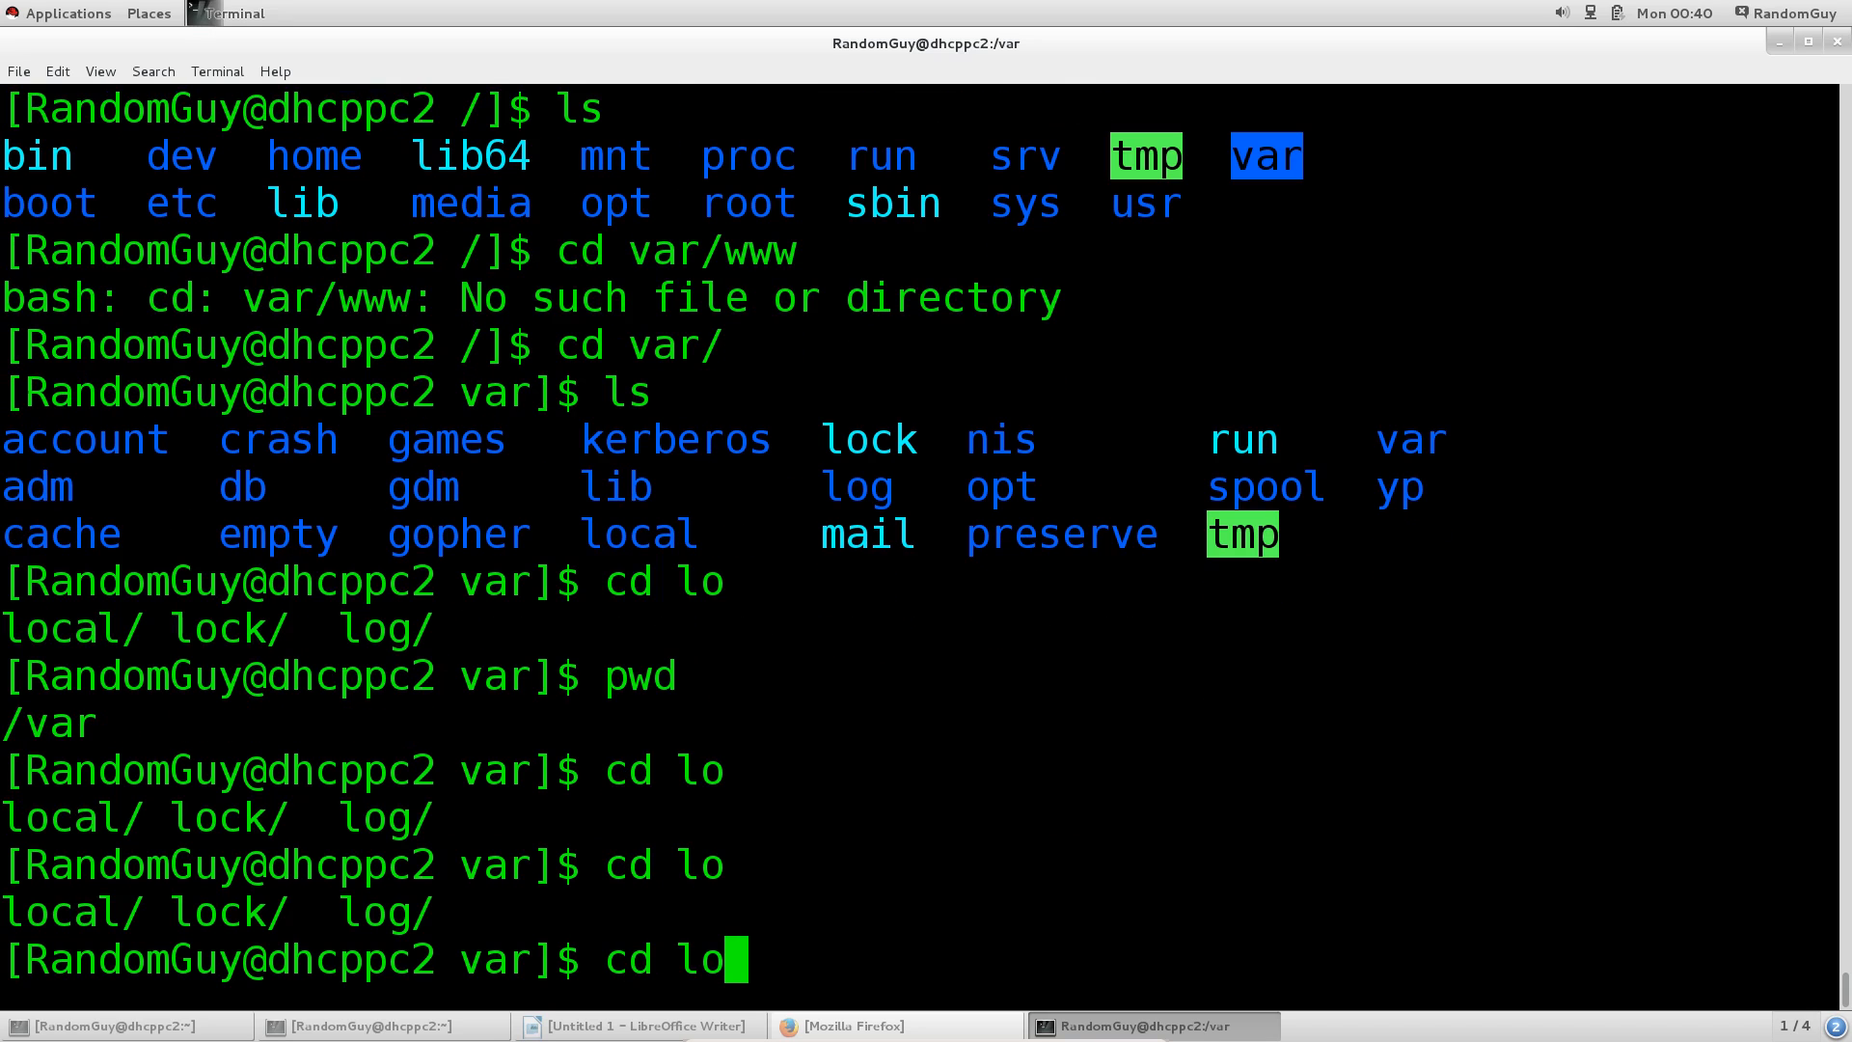
pyautogui.press('Return')
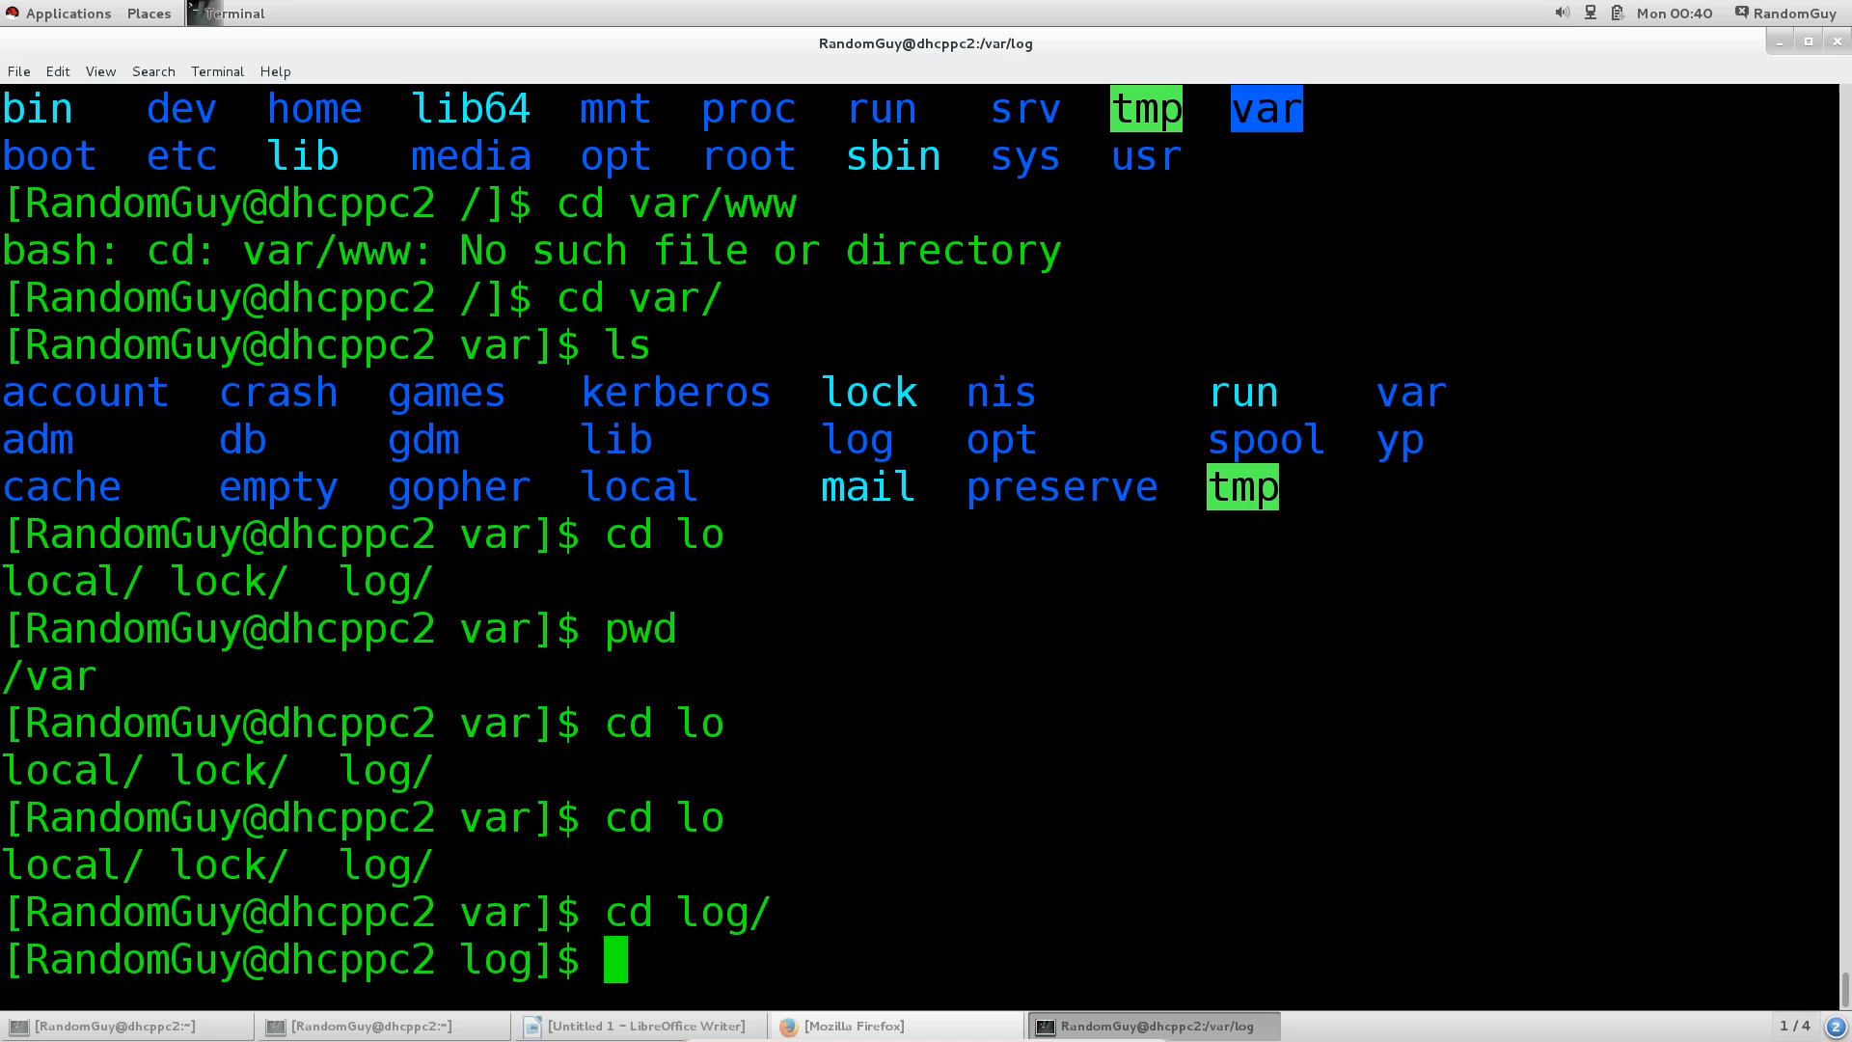
pyautogui.write('ls')
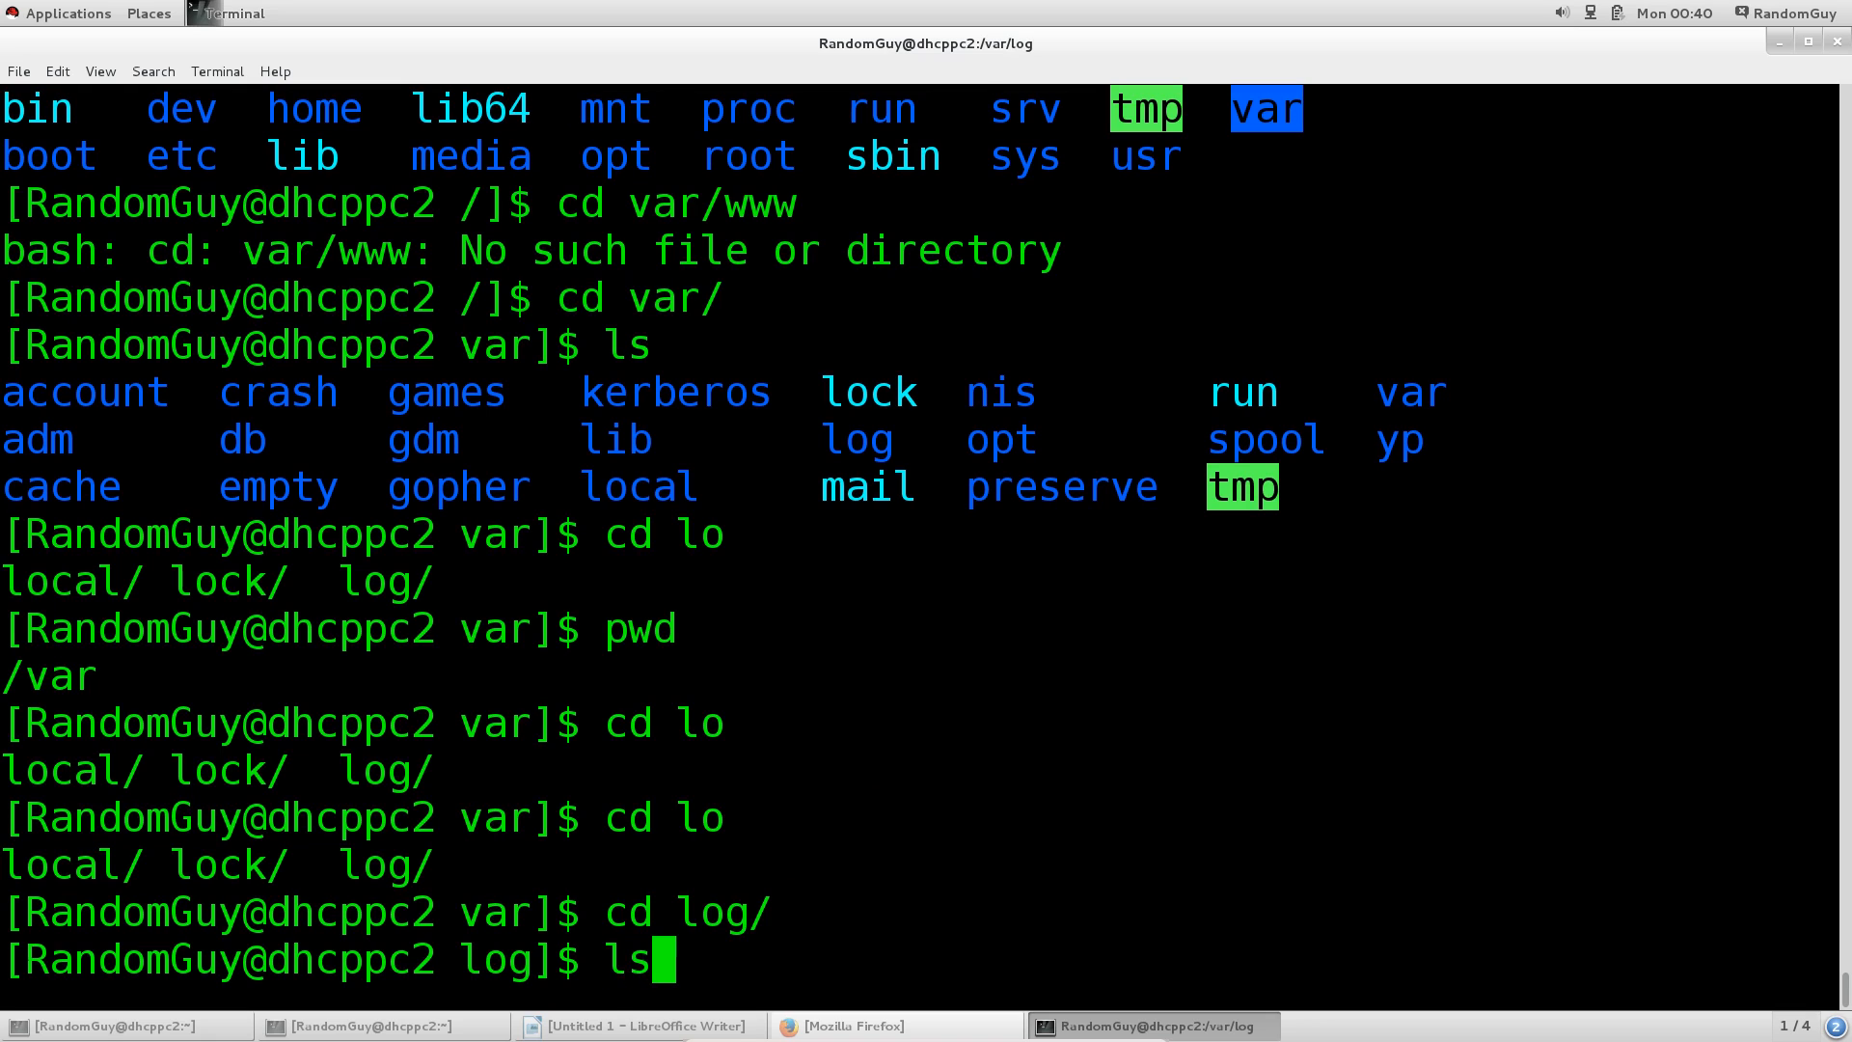
pyautogui.press('Return')
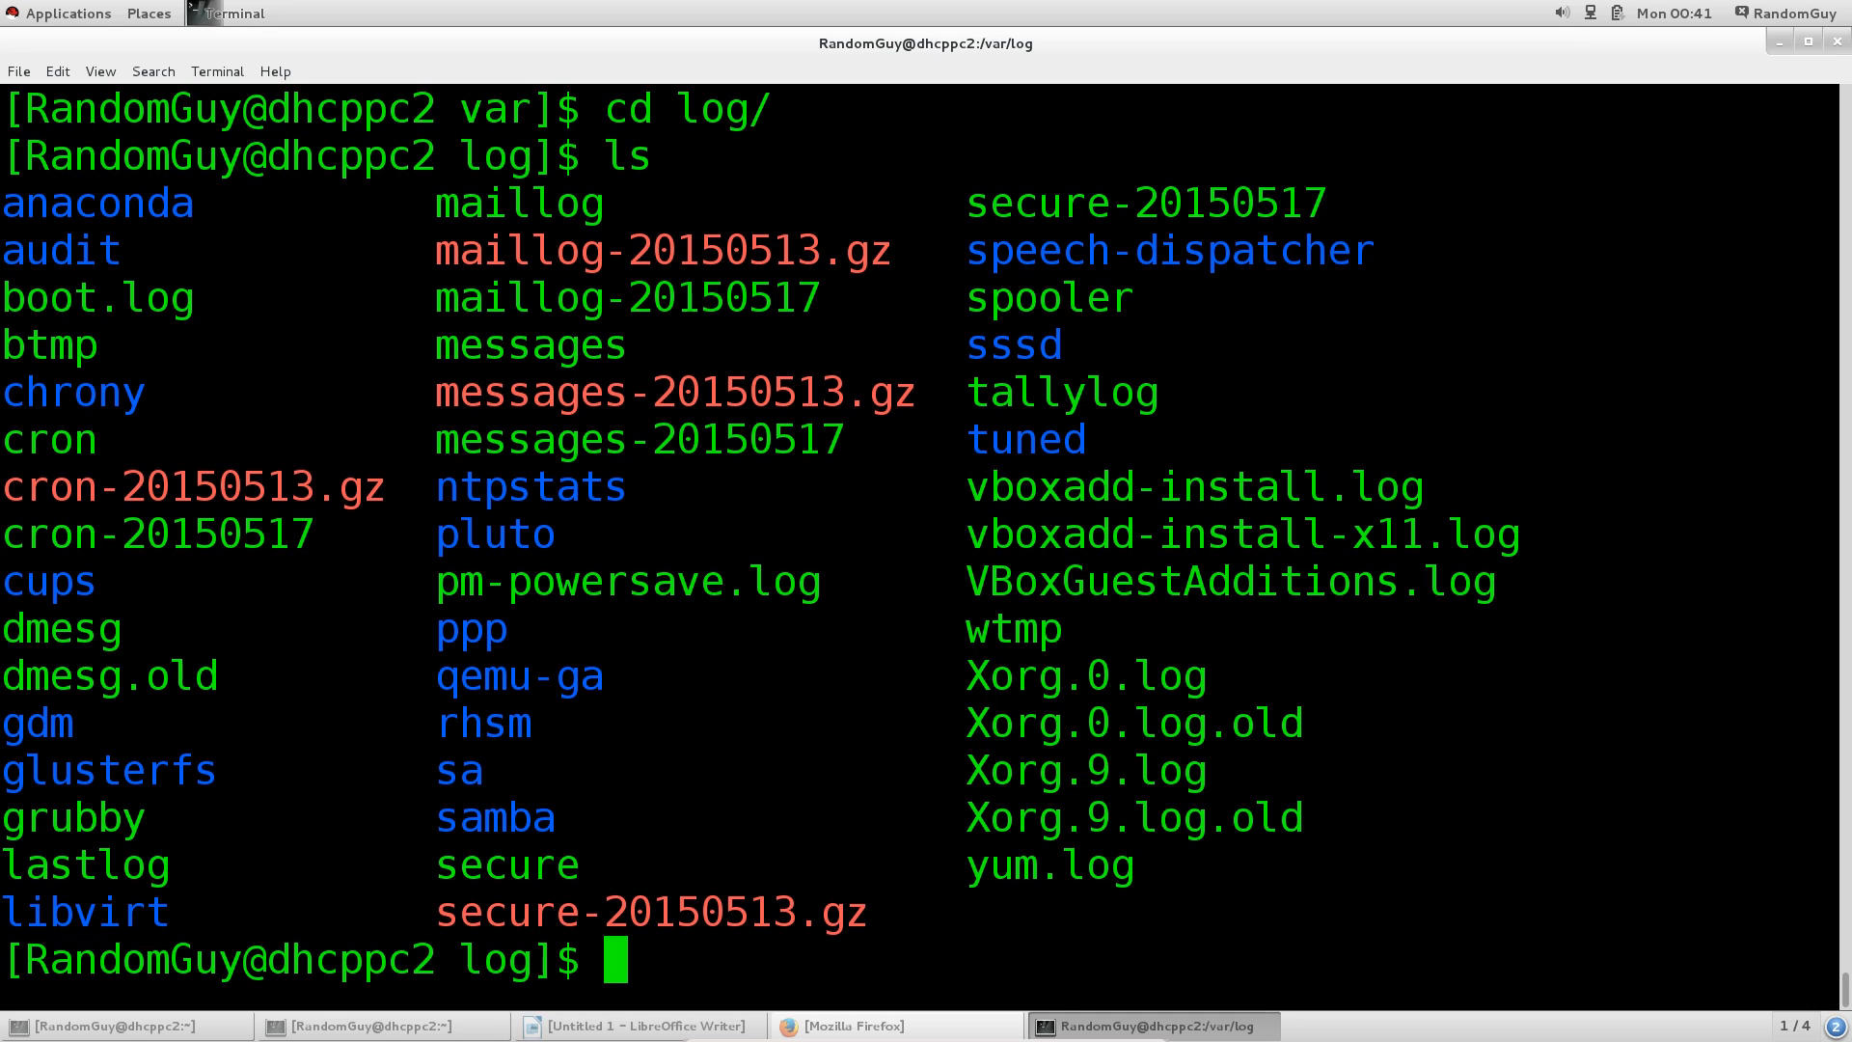
# View VBoxGuestAdditions.log with less, quit, and cd .. twice back to /
pyautogui.write('less VBoxGuestAdditions.log')
pyautogui.write('ls')
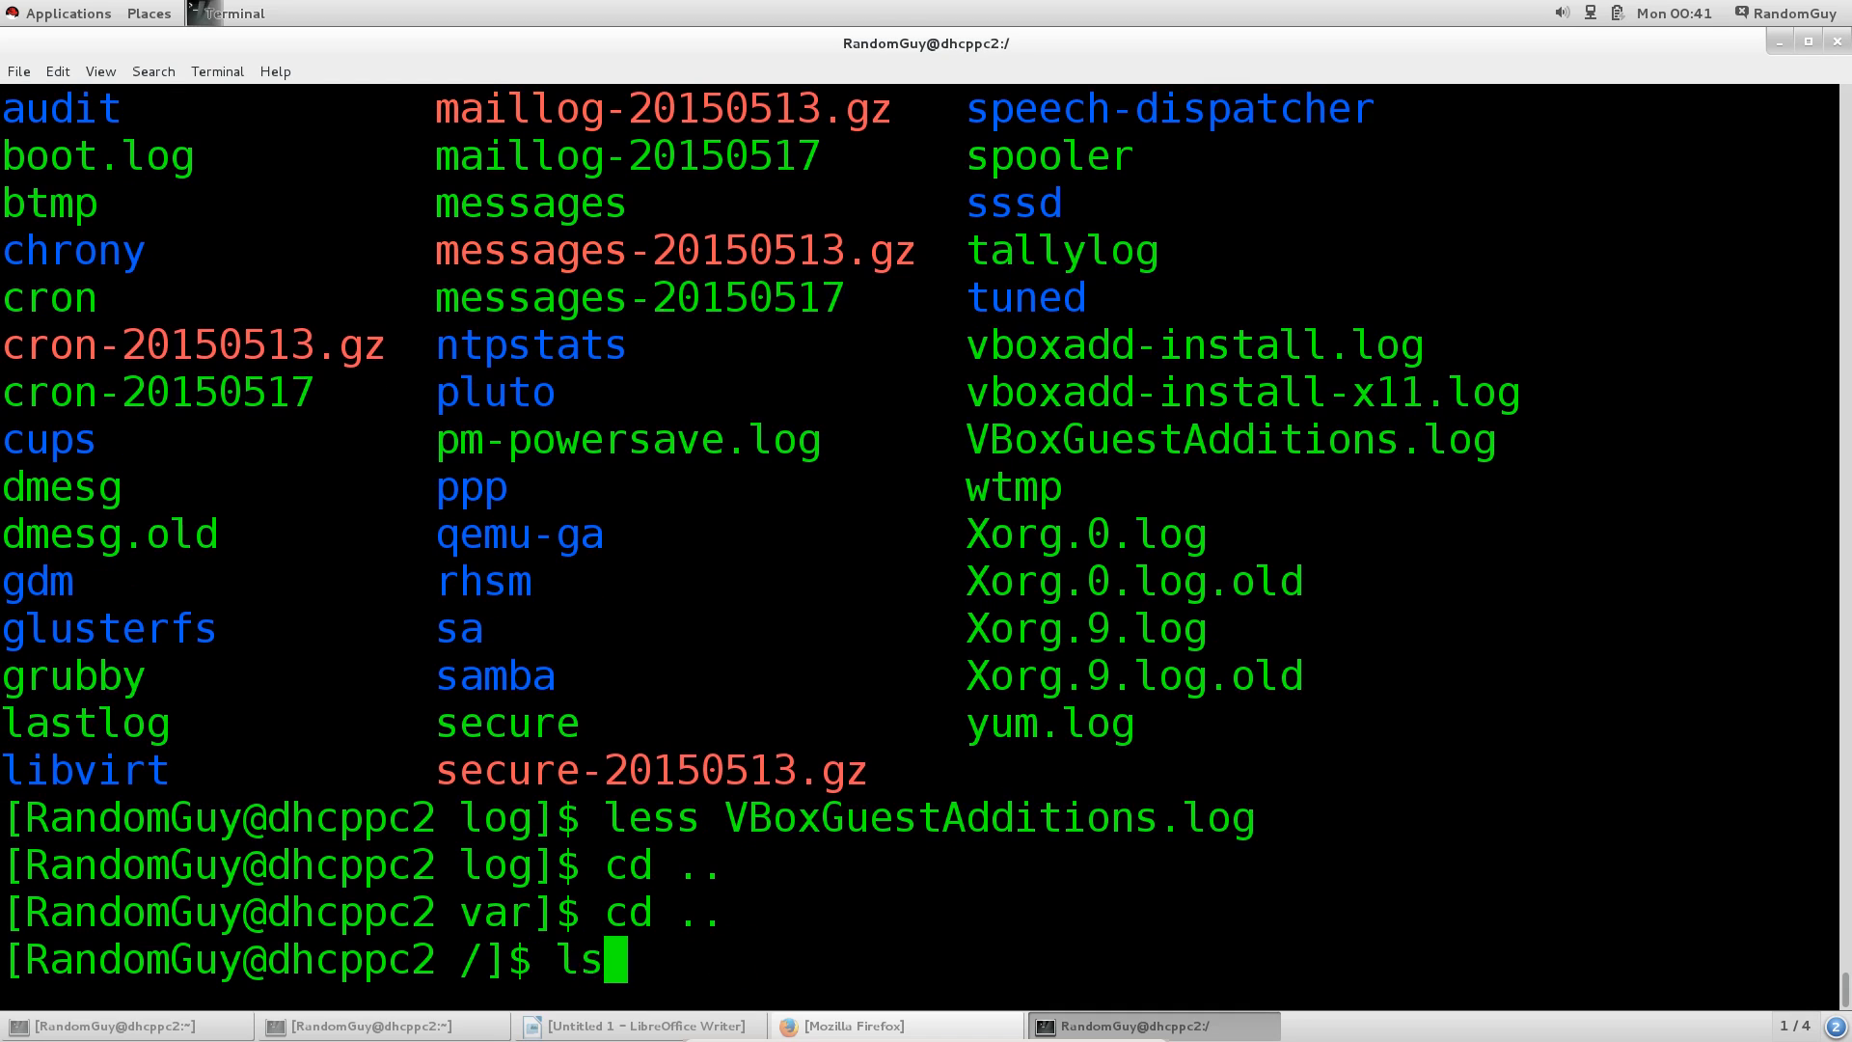
# List the root directory, enter /boot to show kernel and initramfs images, then return
pyautogui.press('Return')
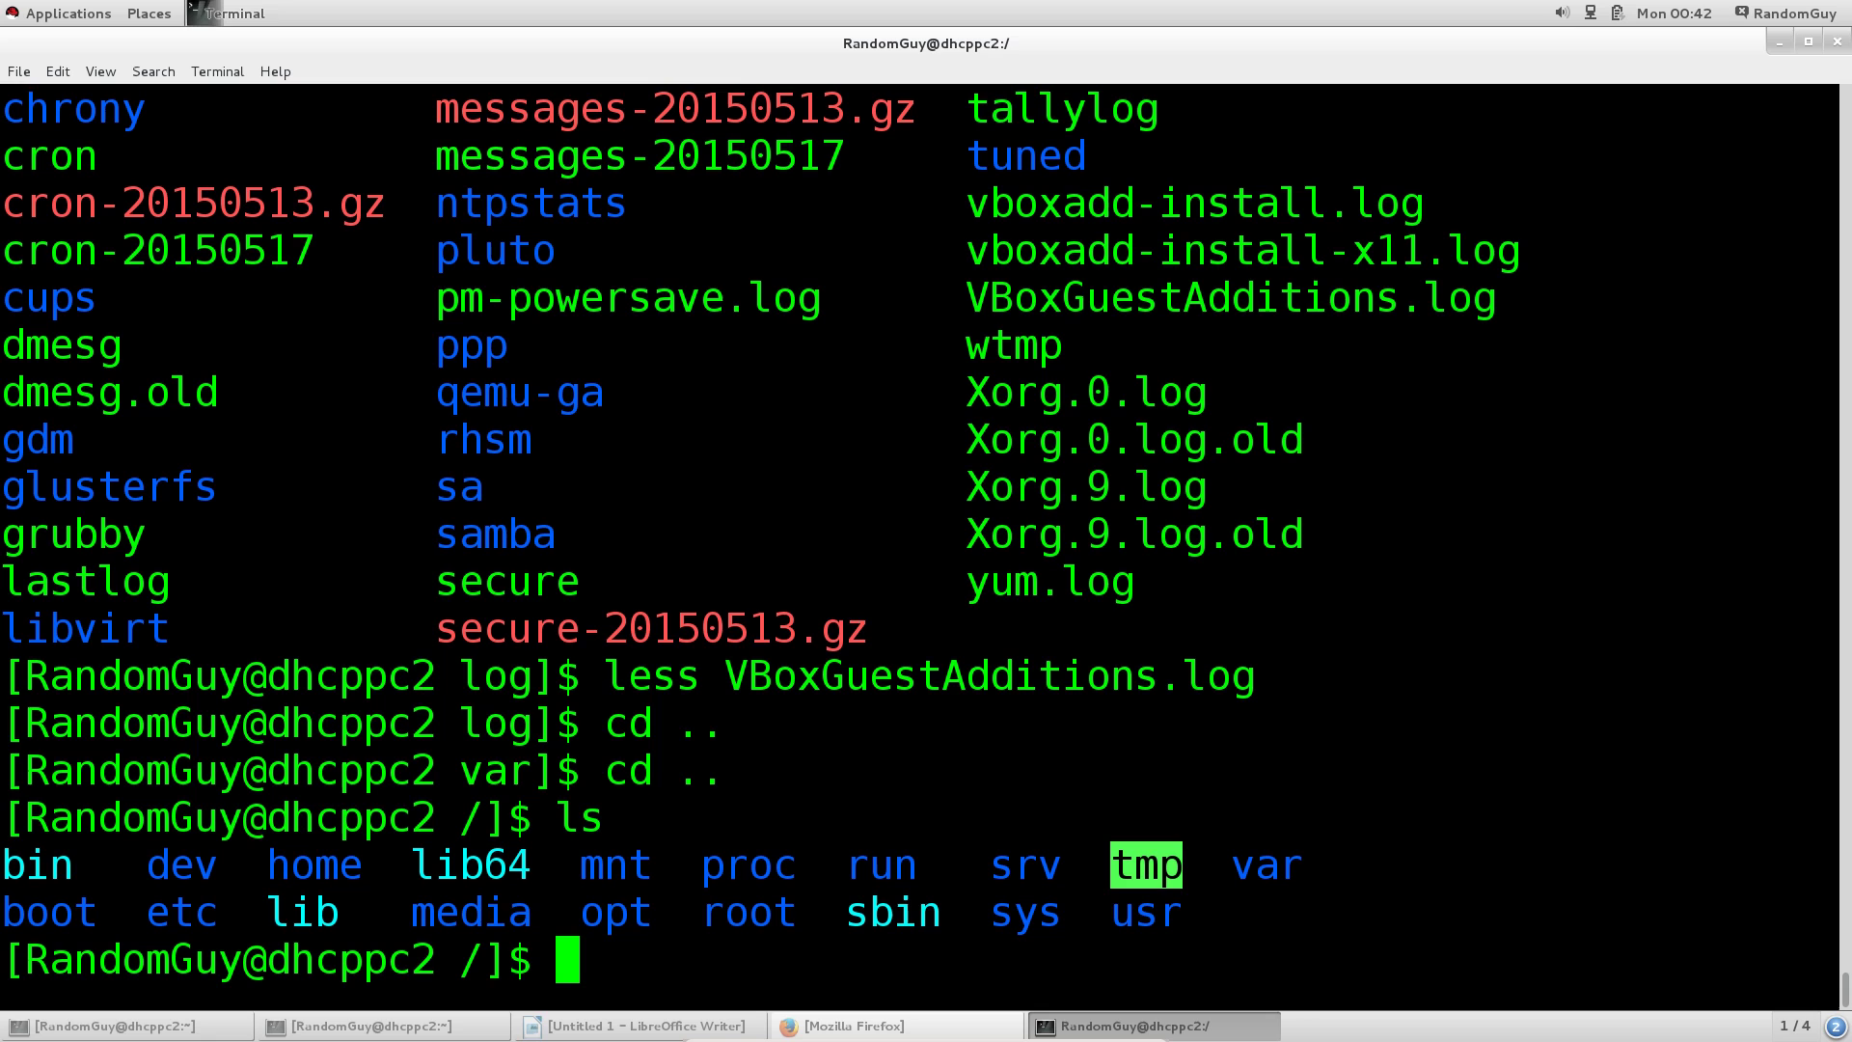
pyautogui.write('cd boot/')
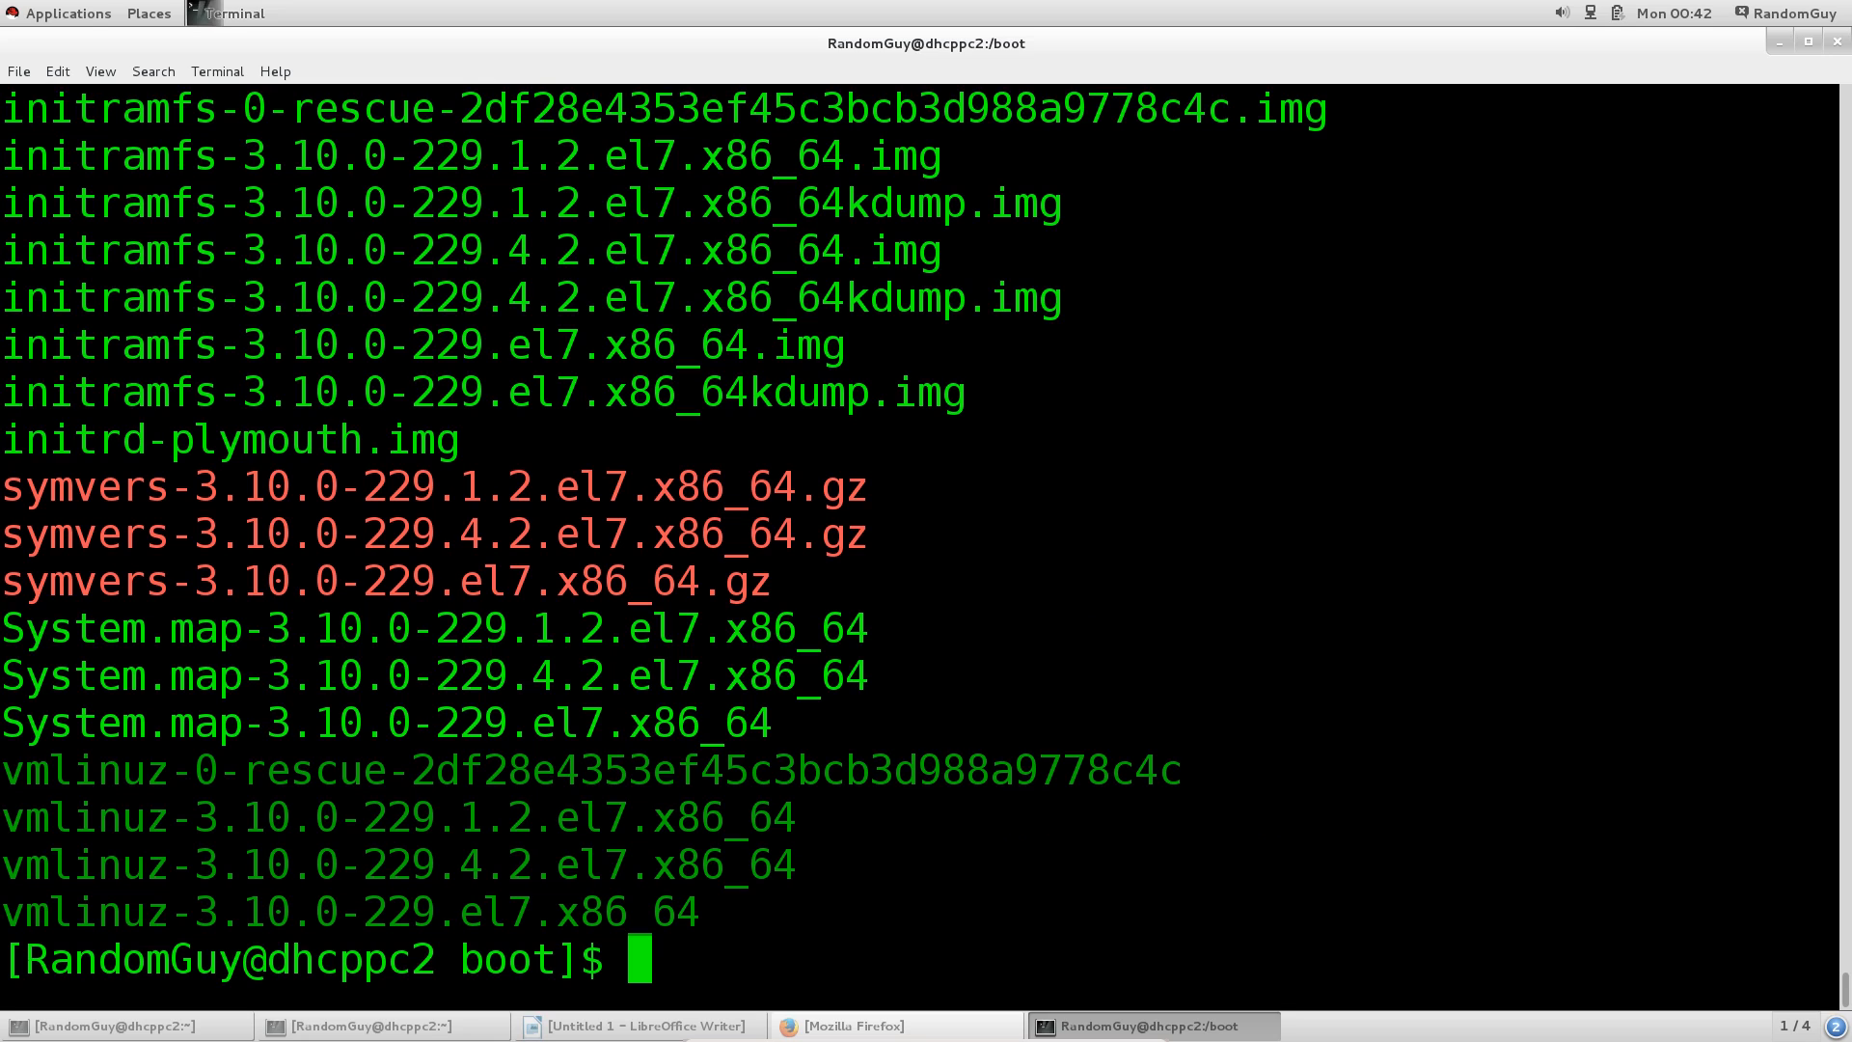
pyautogui.write('cd')
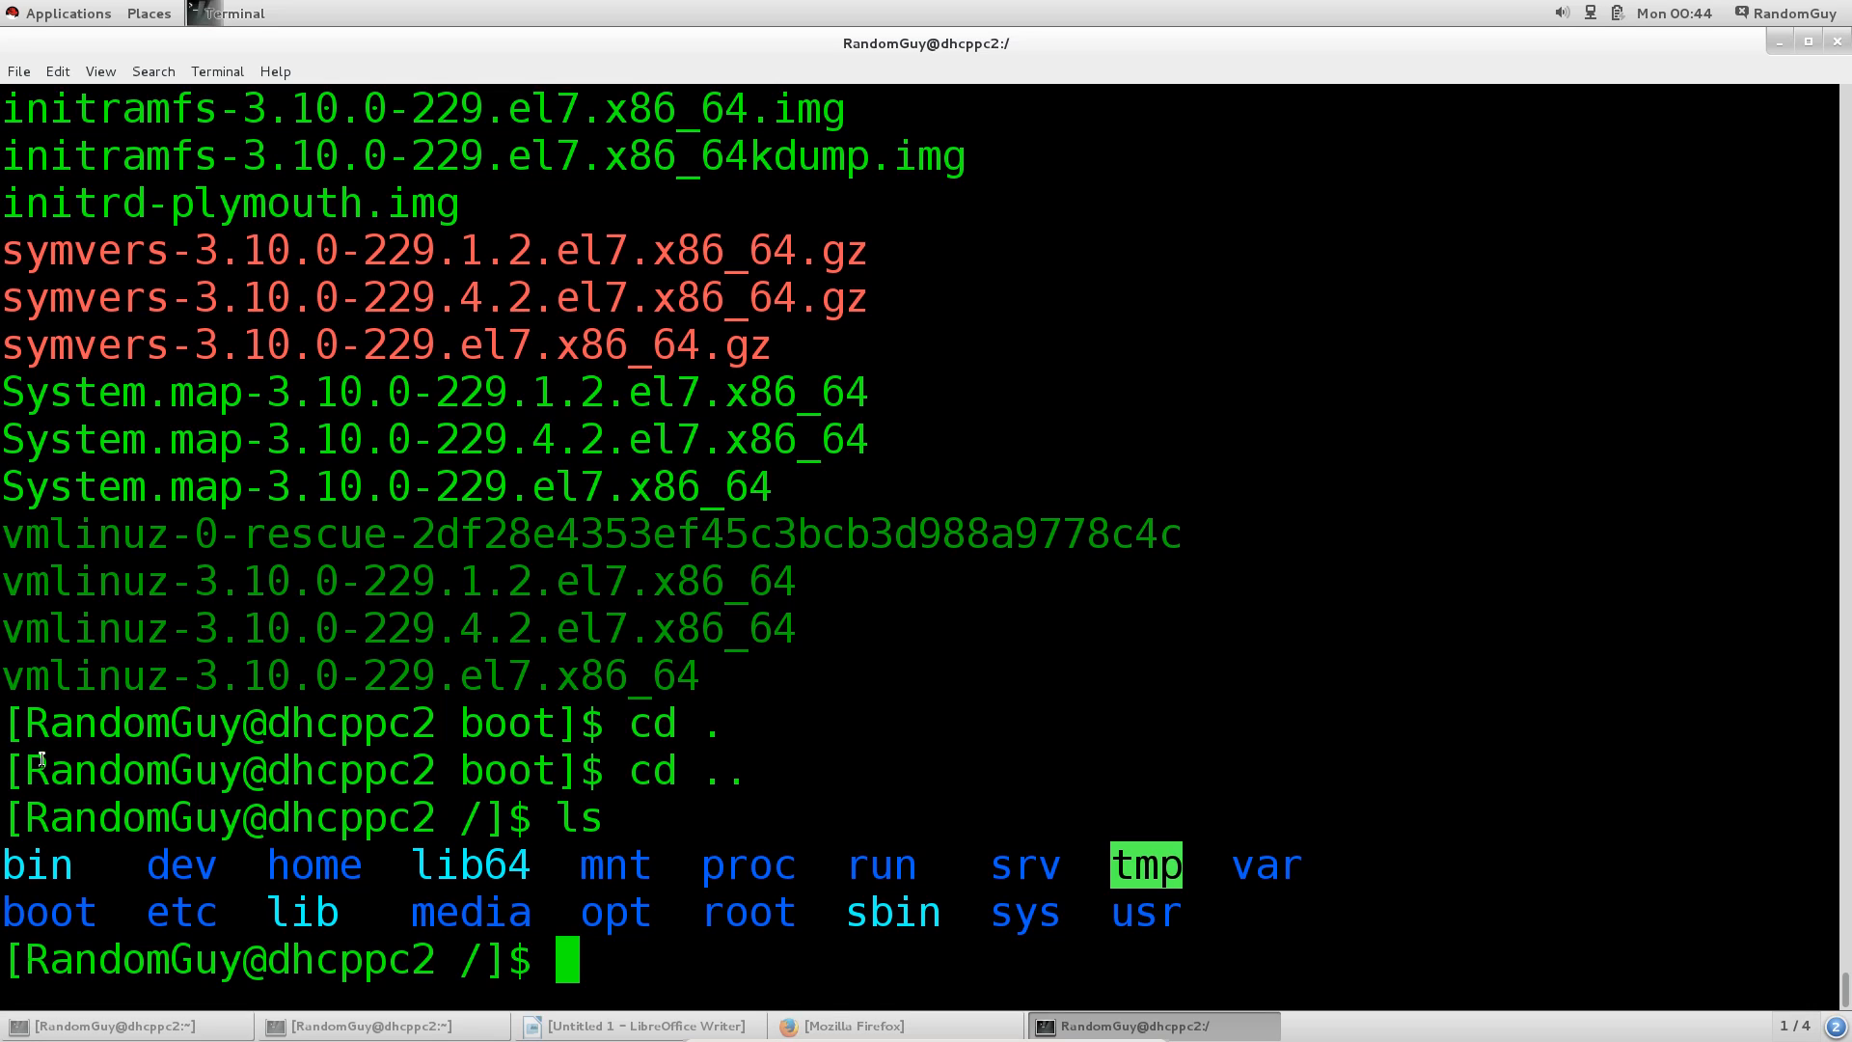
pyautogui.doubleClick(36, 866)
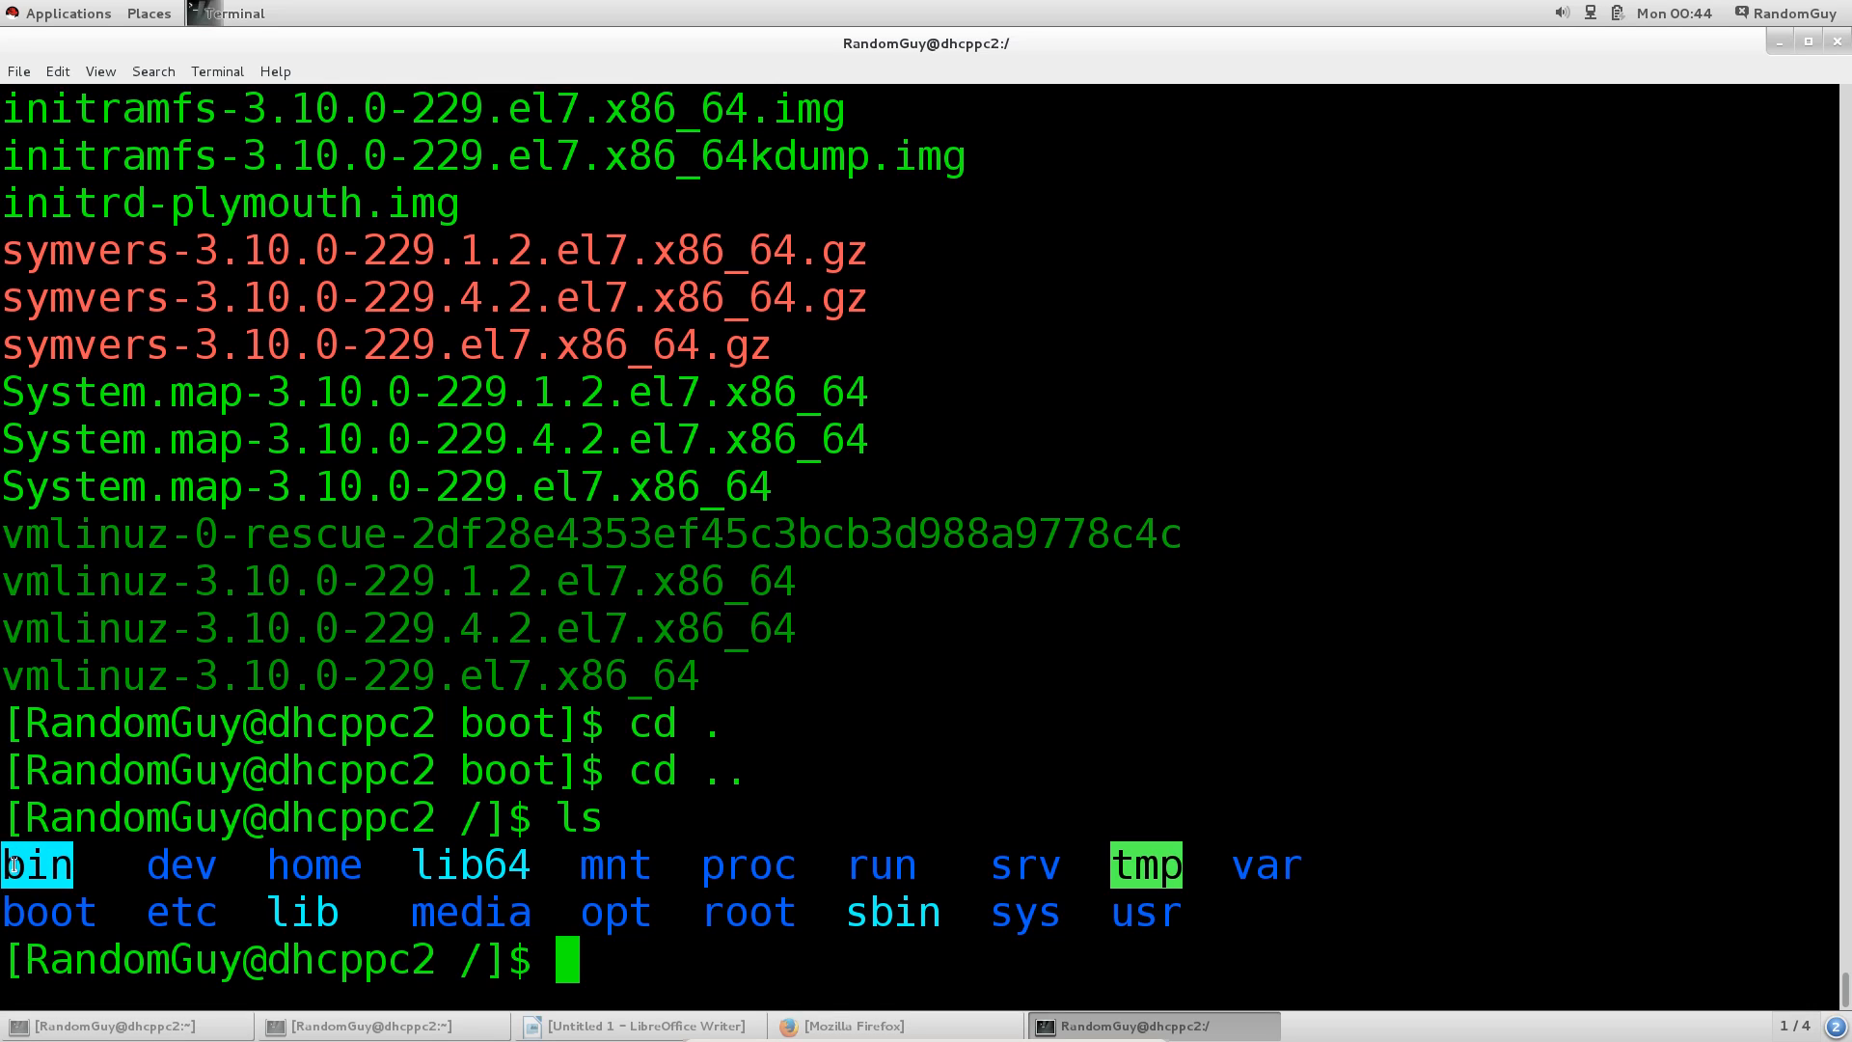
pyautogui.moveTo(65, 870)
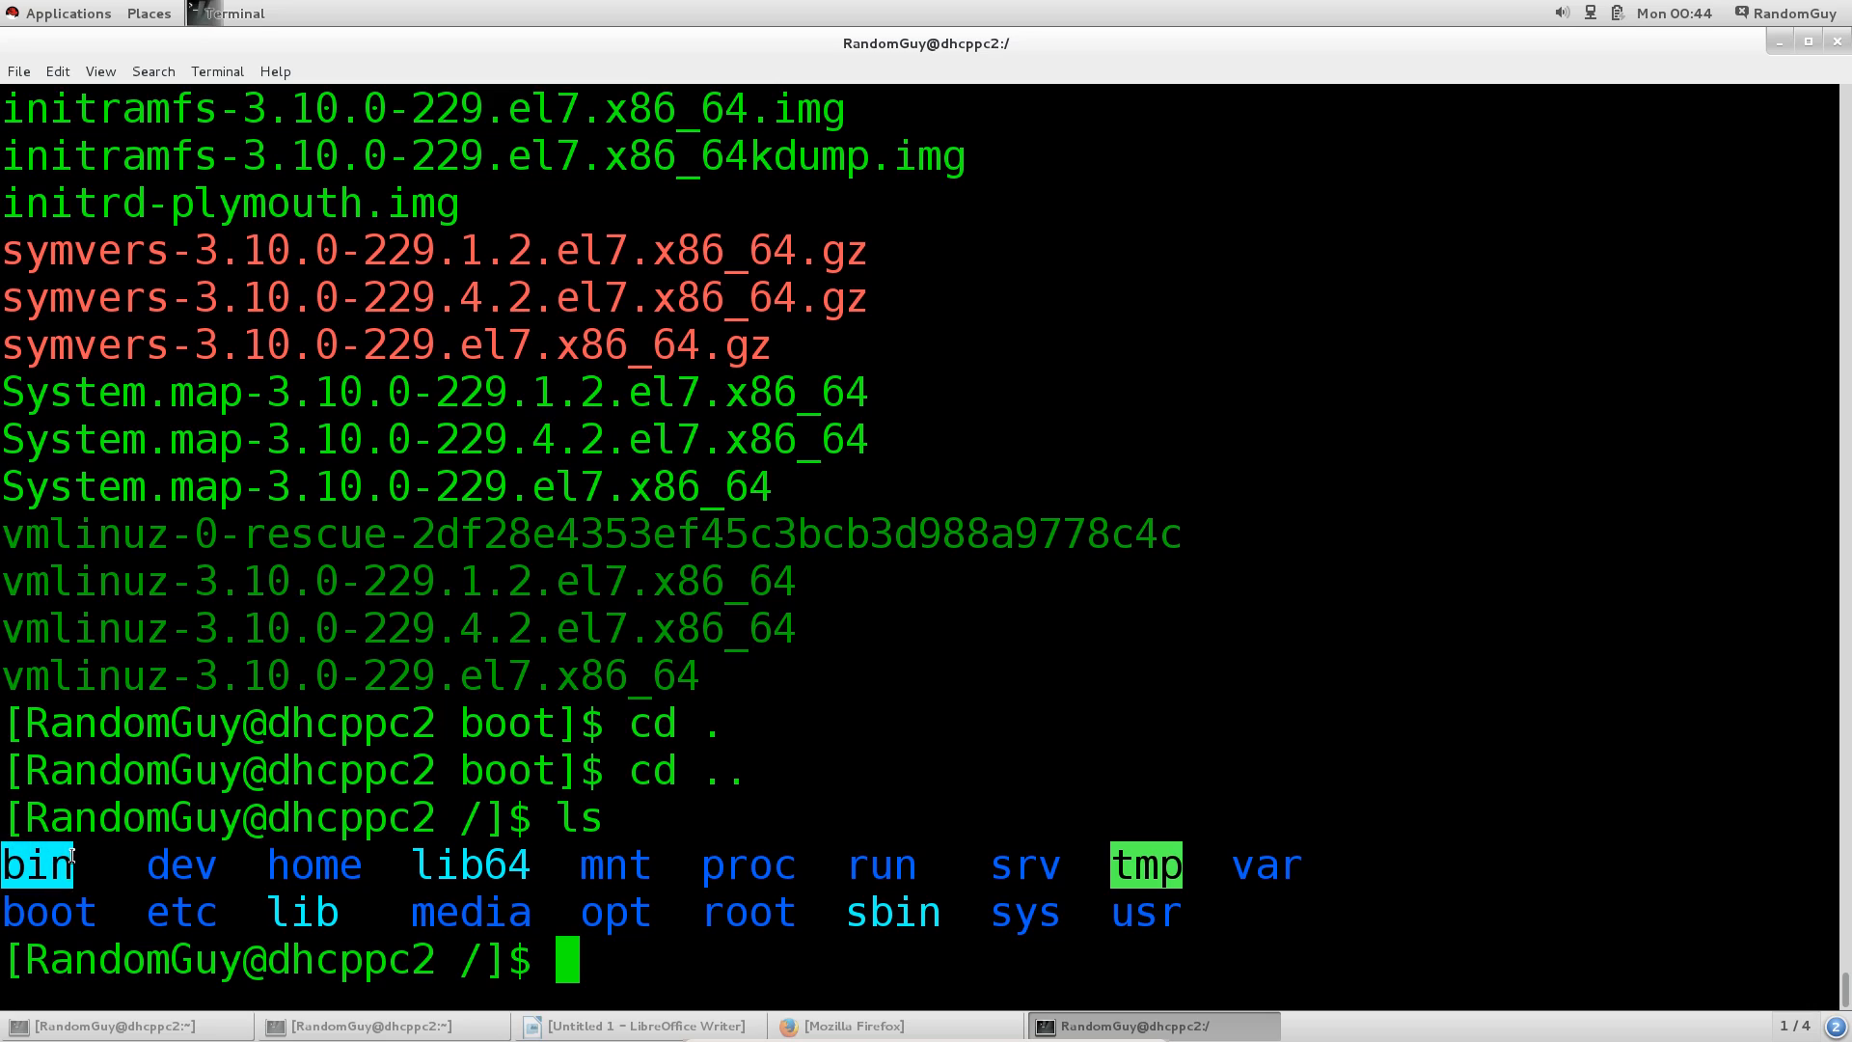
pyautogui.moveTo(861, 926)
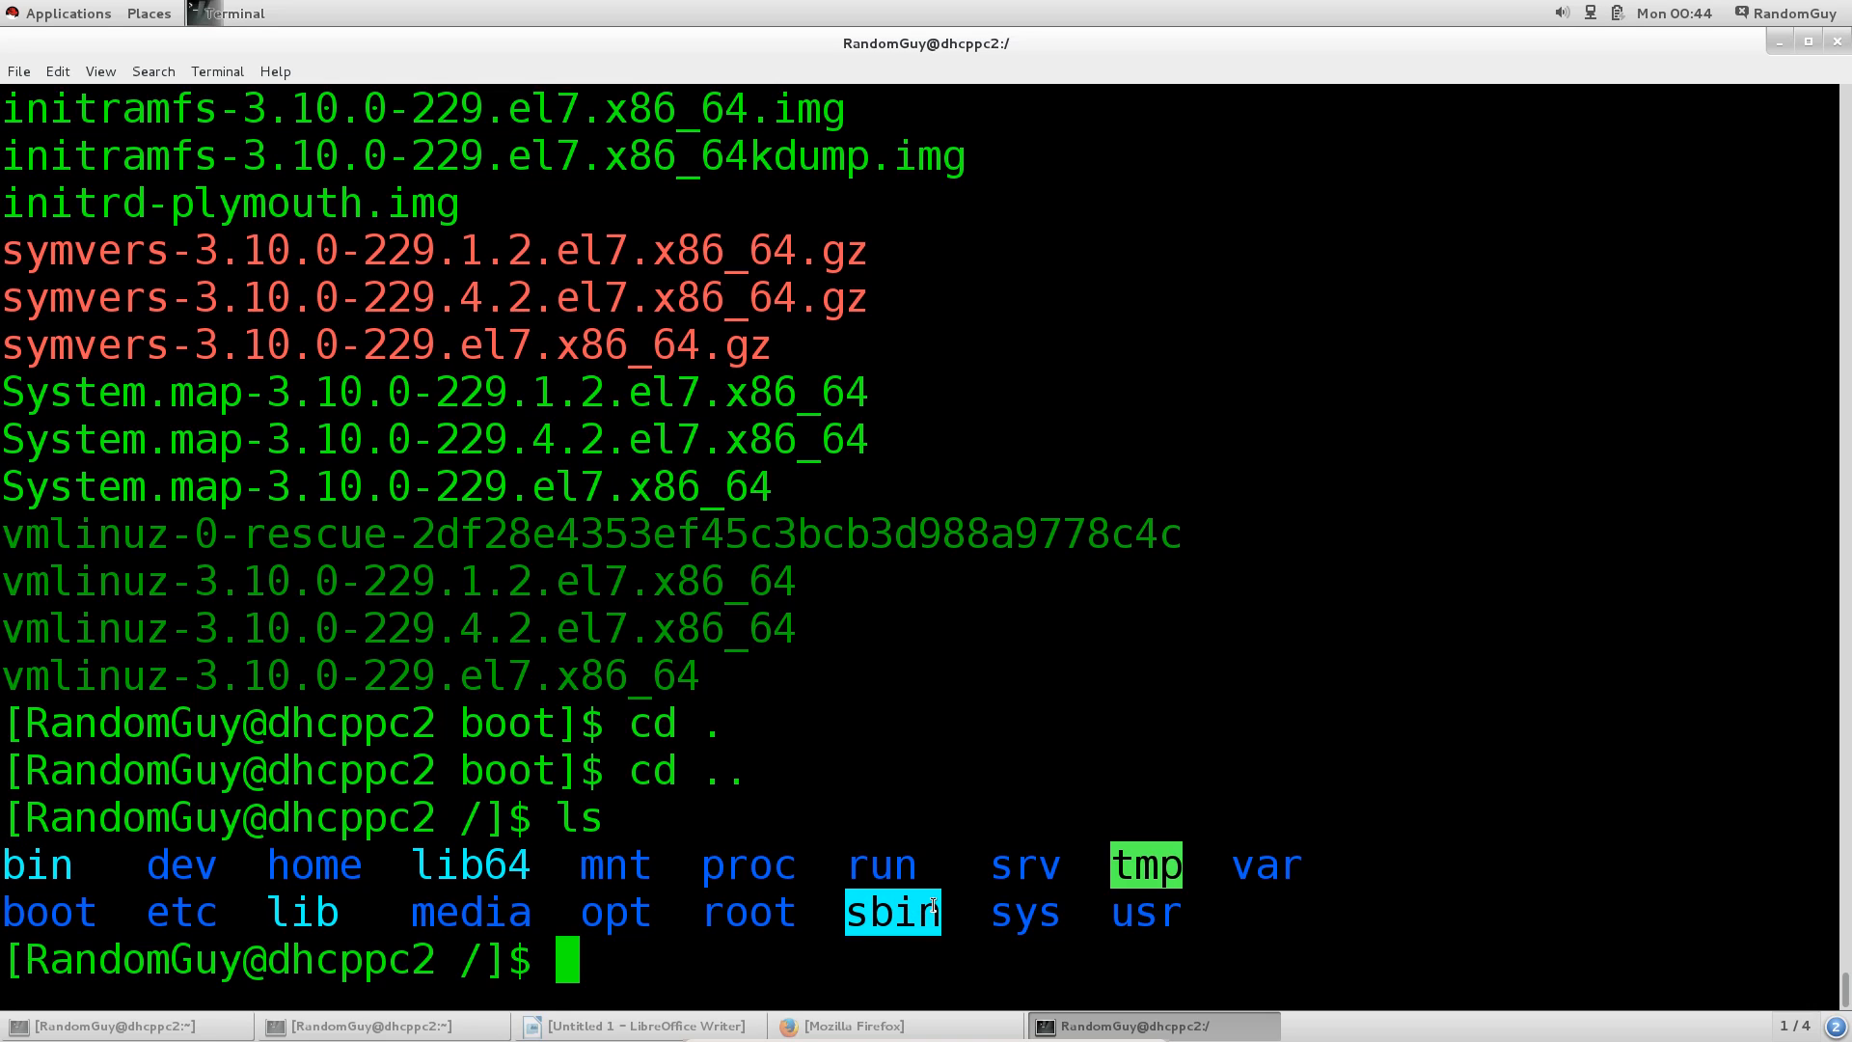
pyautogui.write('cd sy')
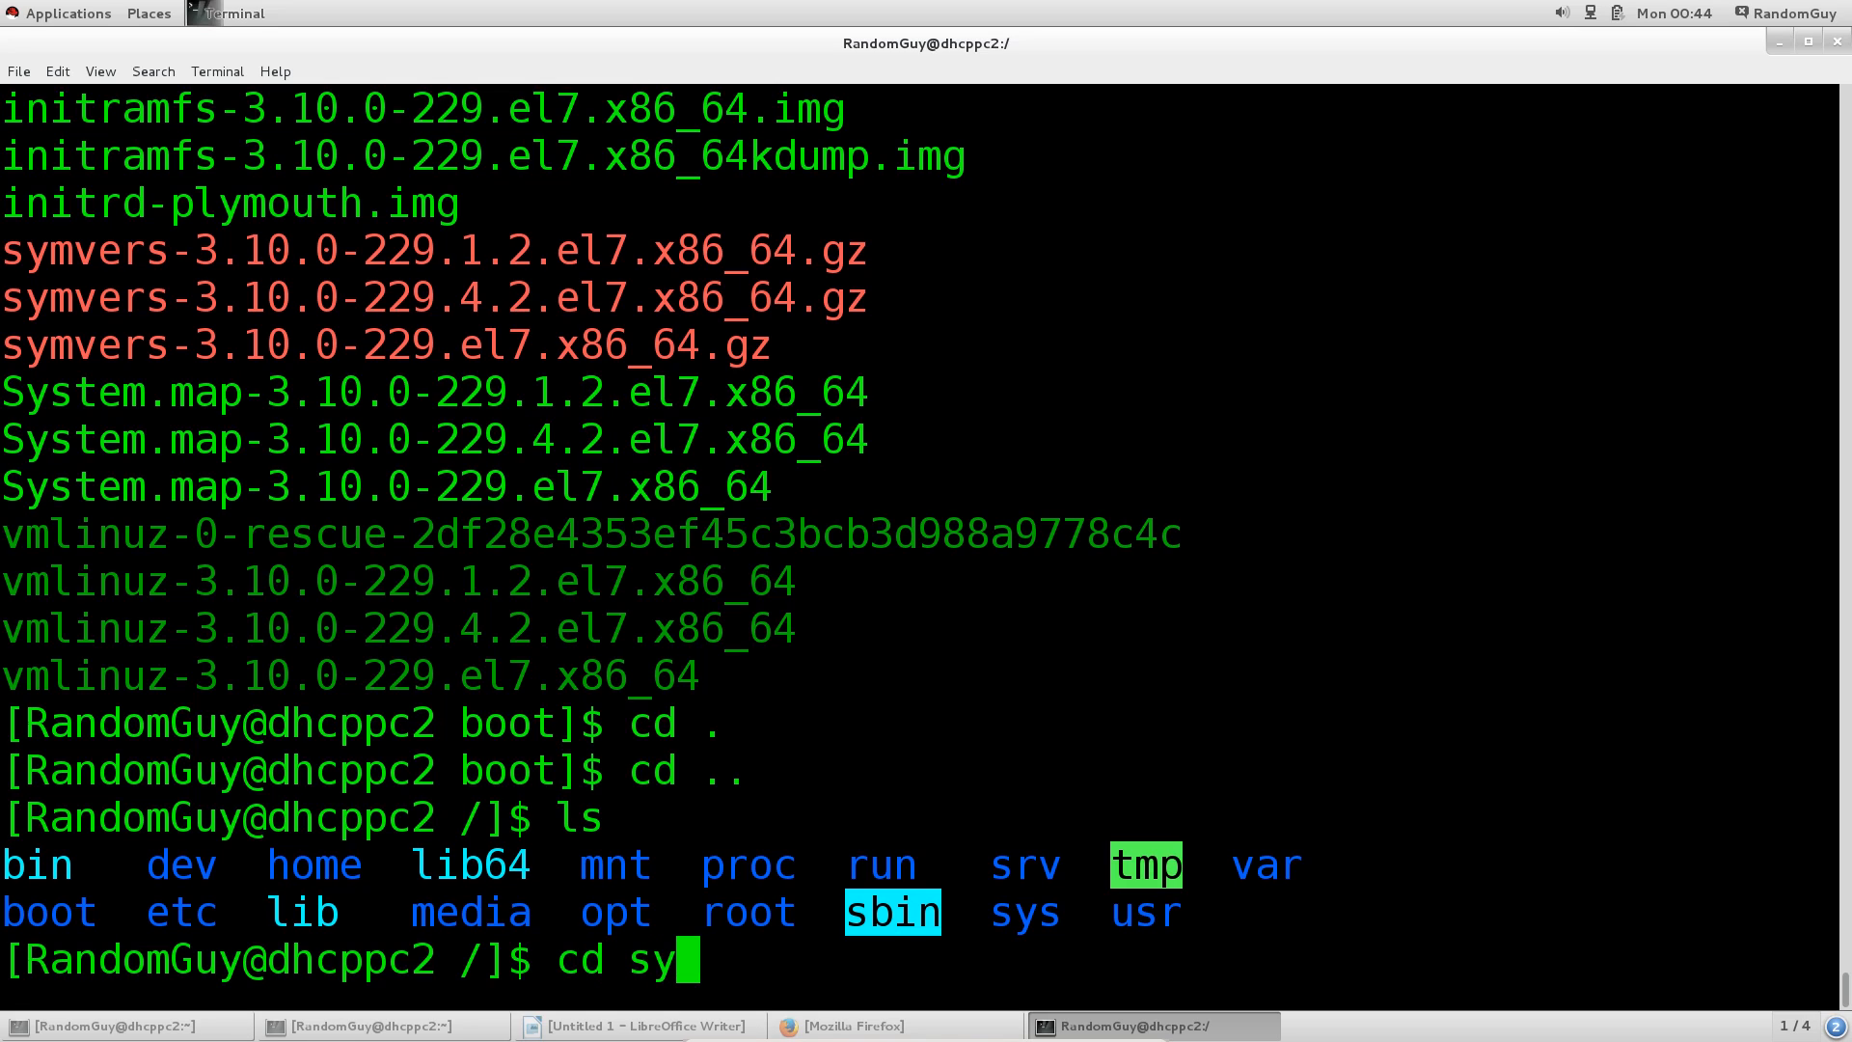
pyautogui.write('sb')
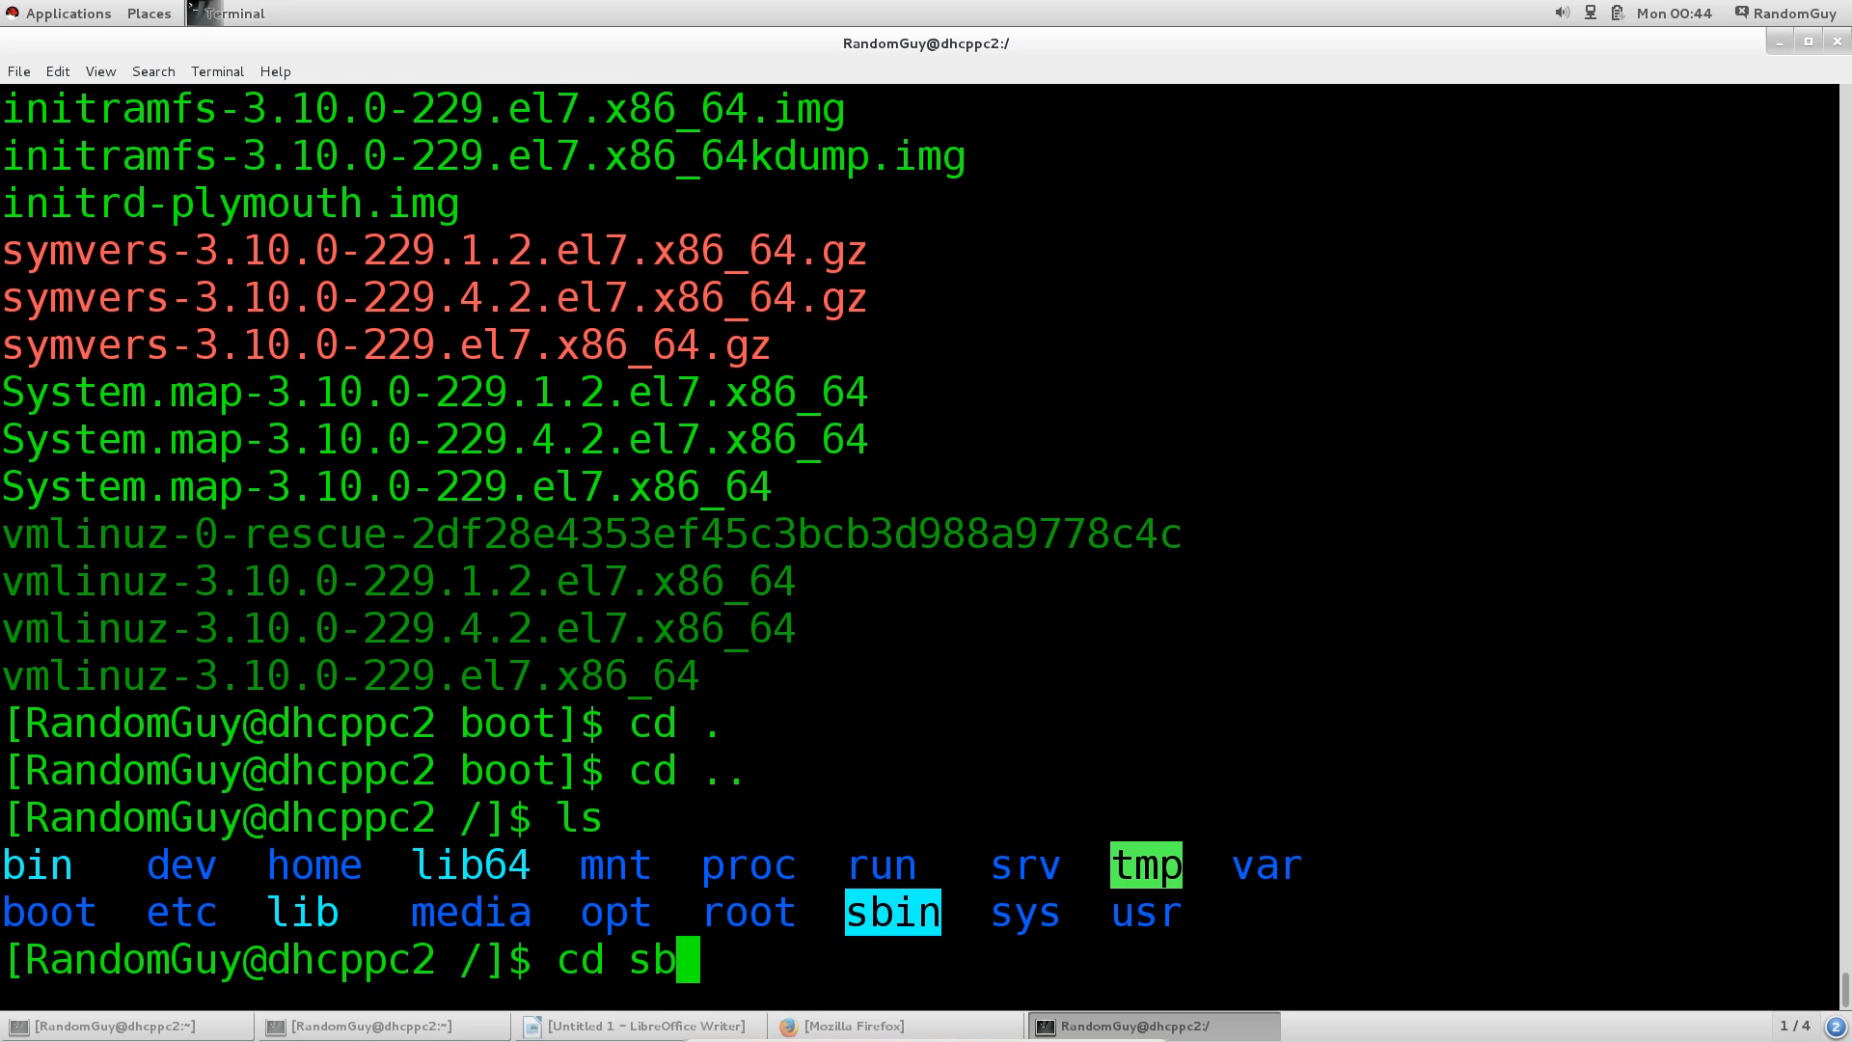
pyautogui.press('Return')
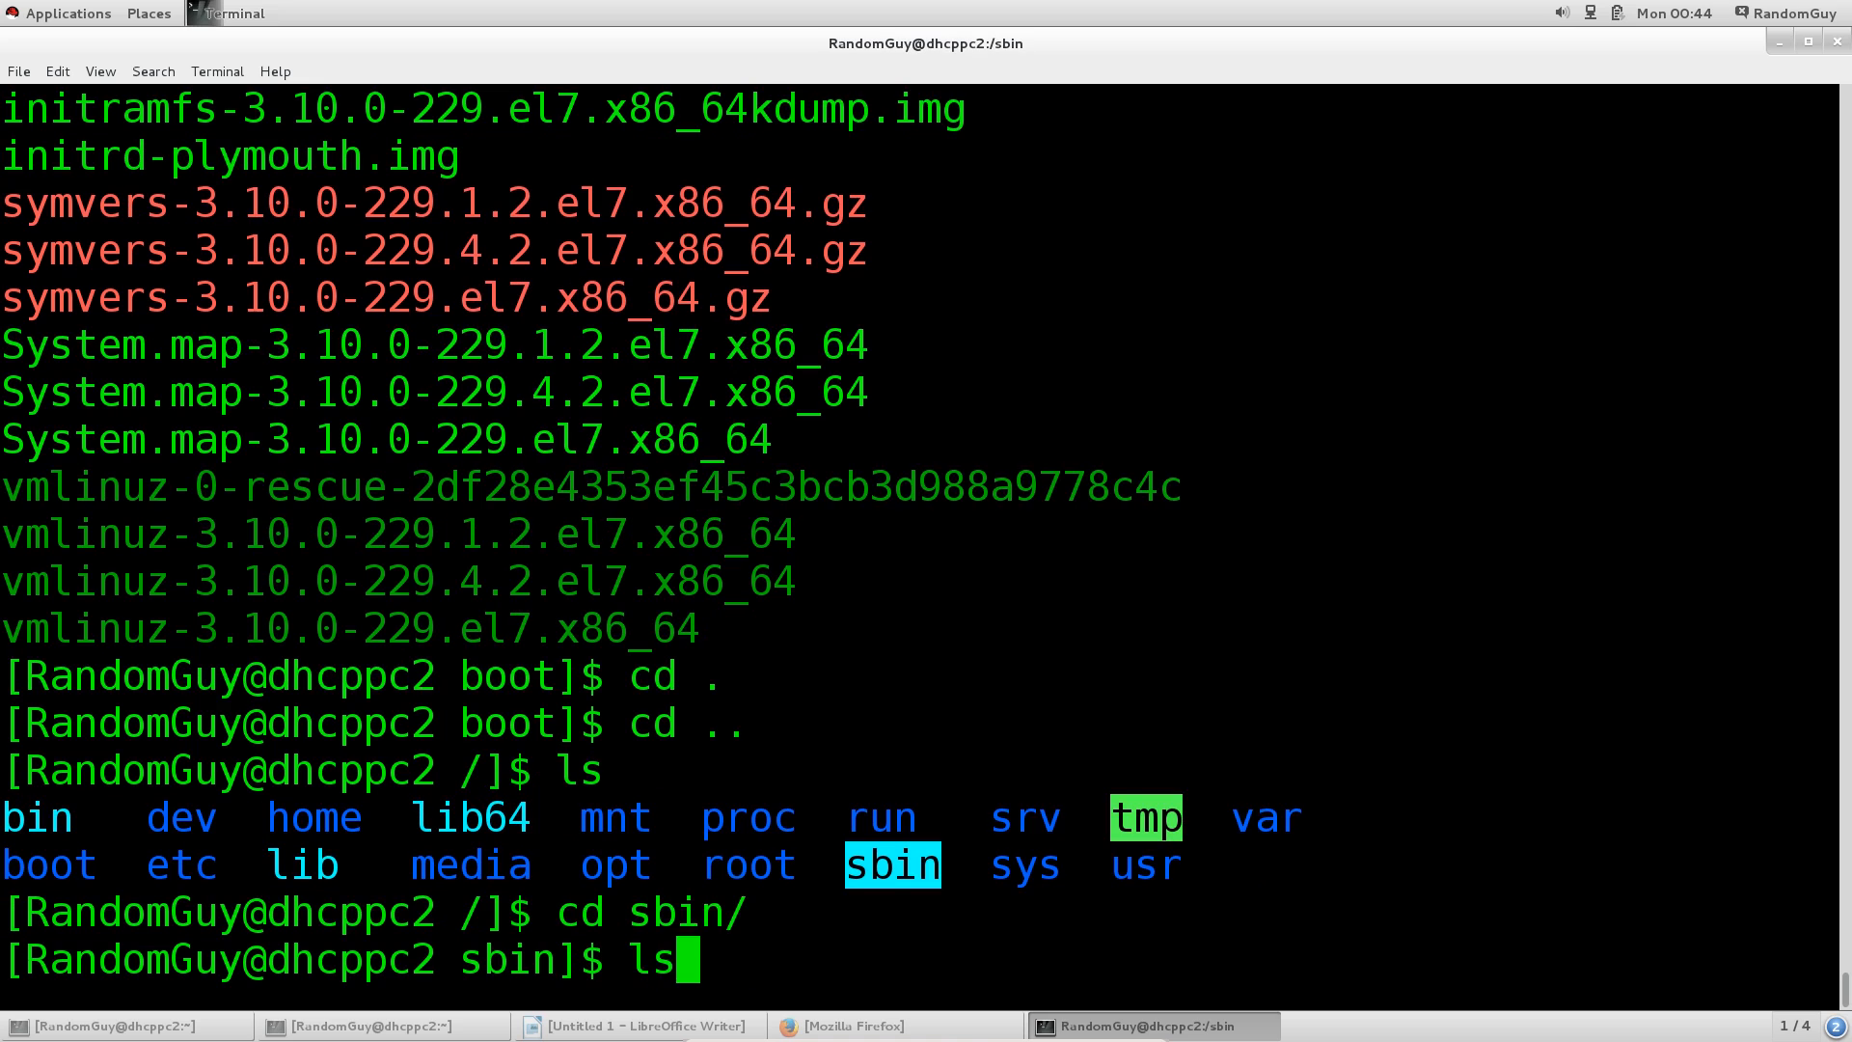
pyautogui.press('Return')
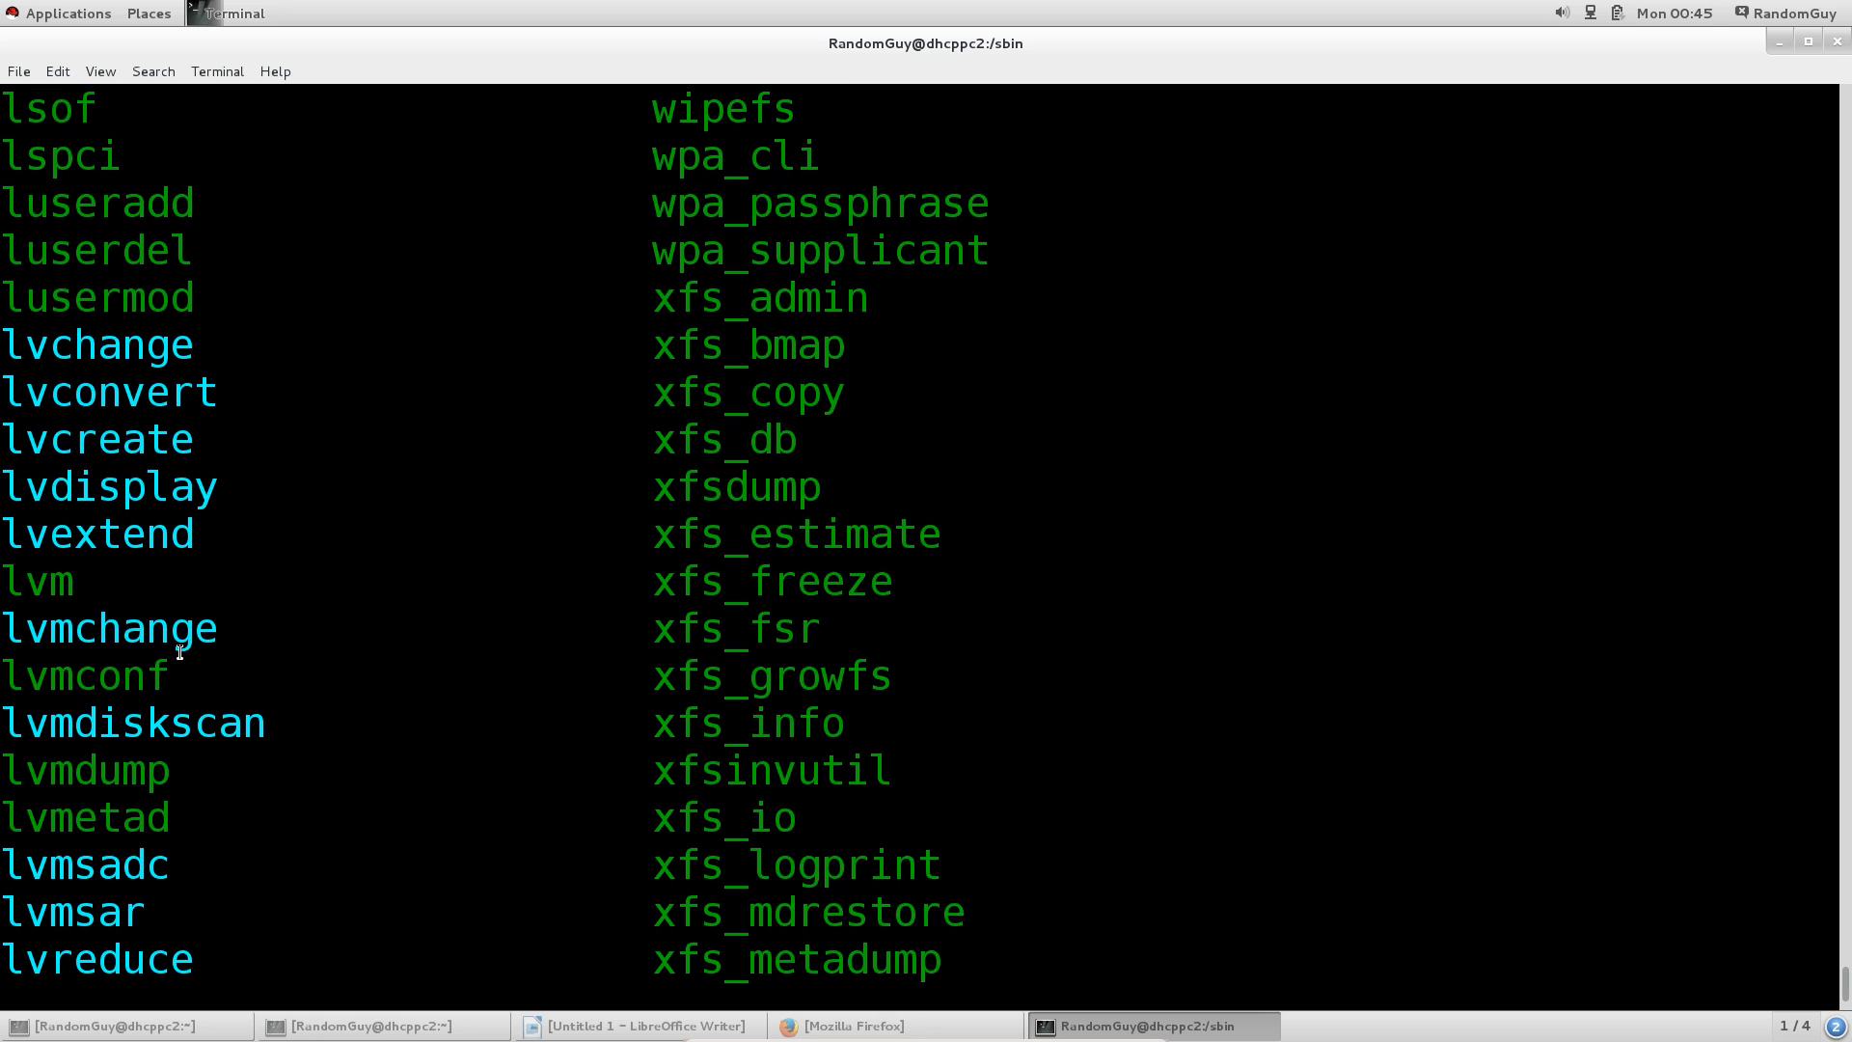
pyautogui.scroll(3)
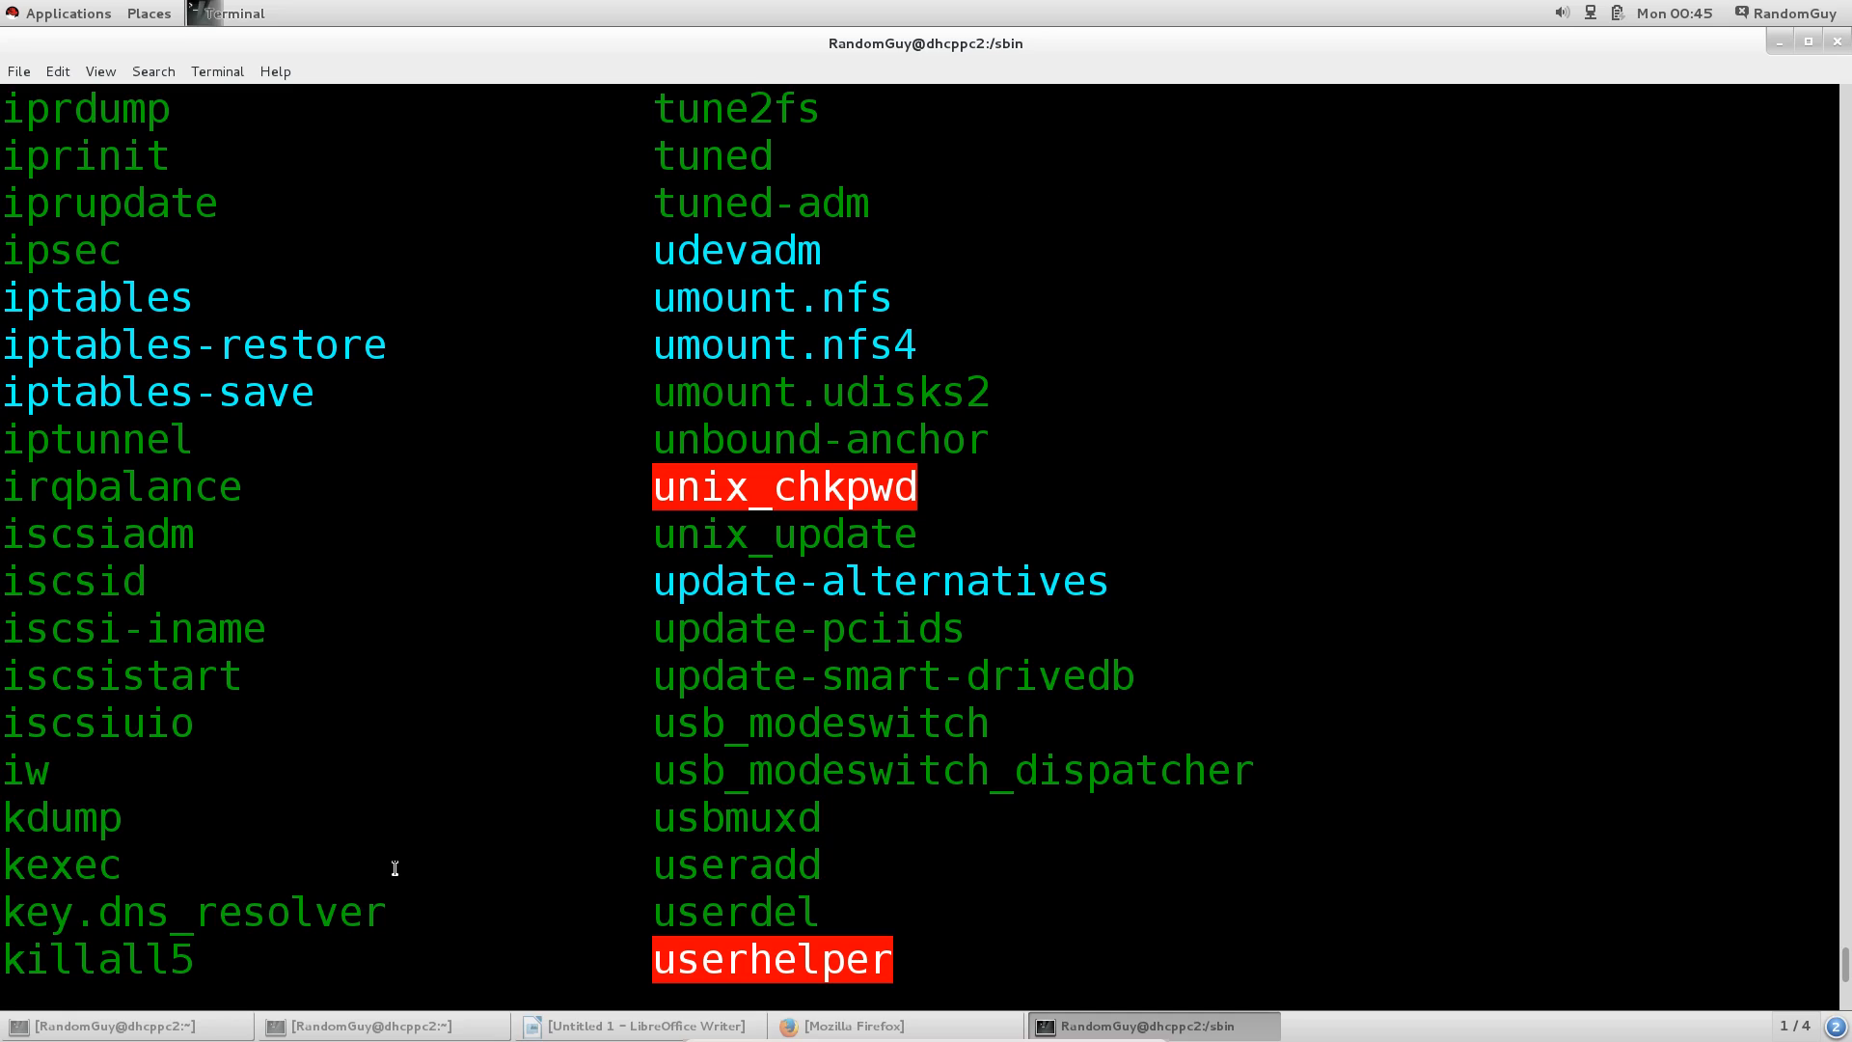
pyautogui.moveTo(55, 777)
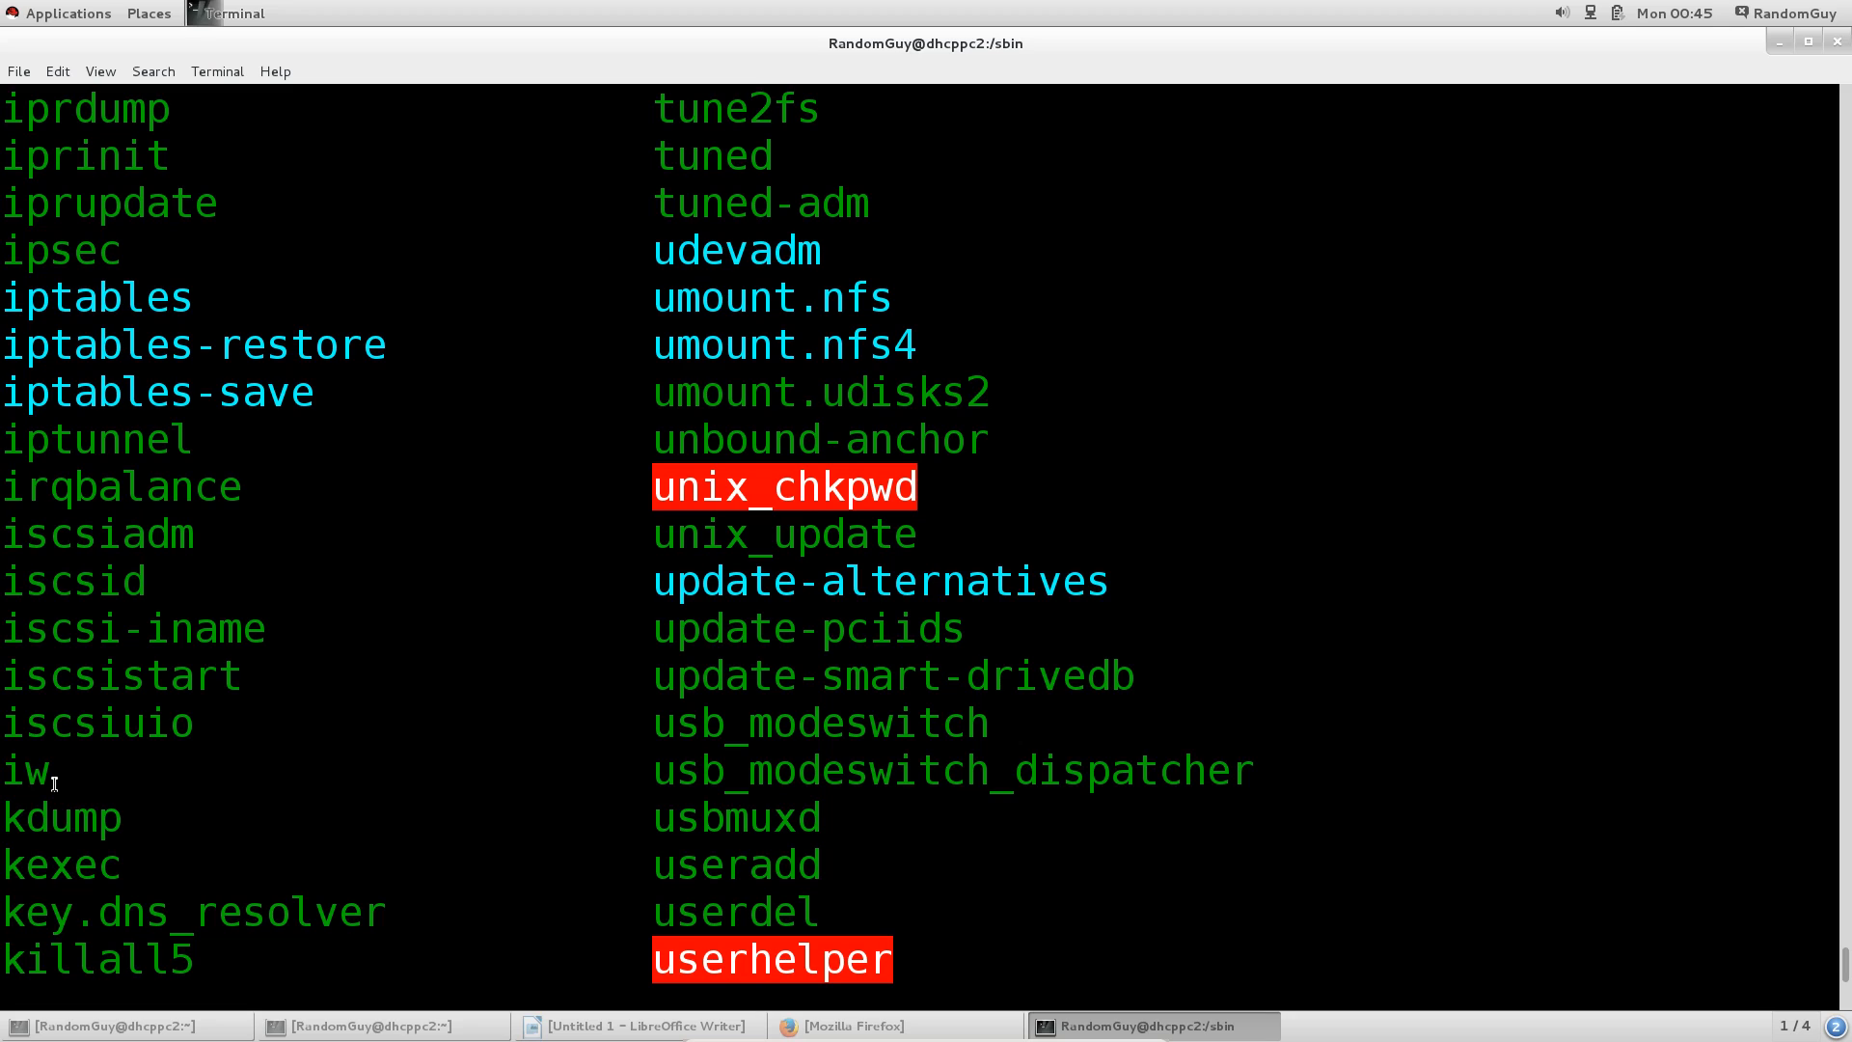
pyautogui.moveTo(184, 300)
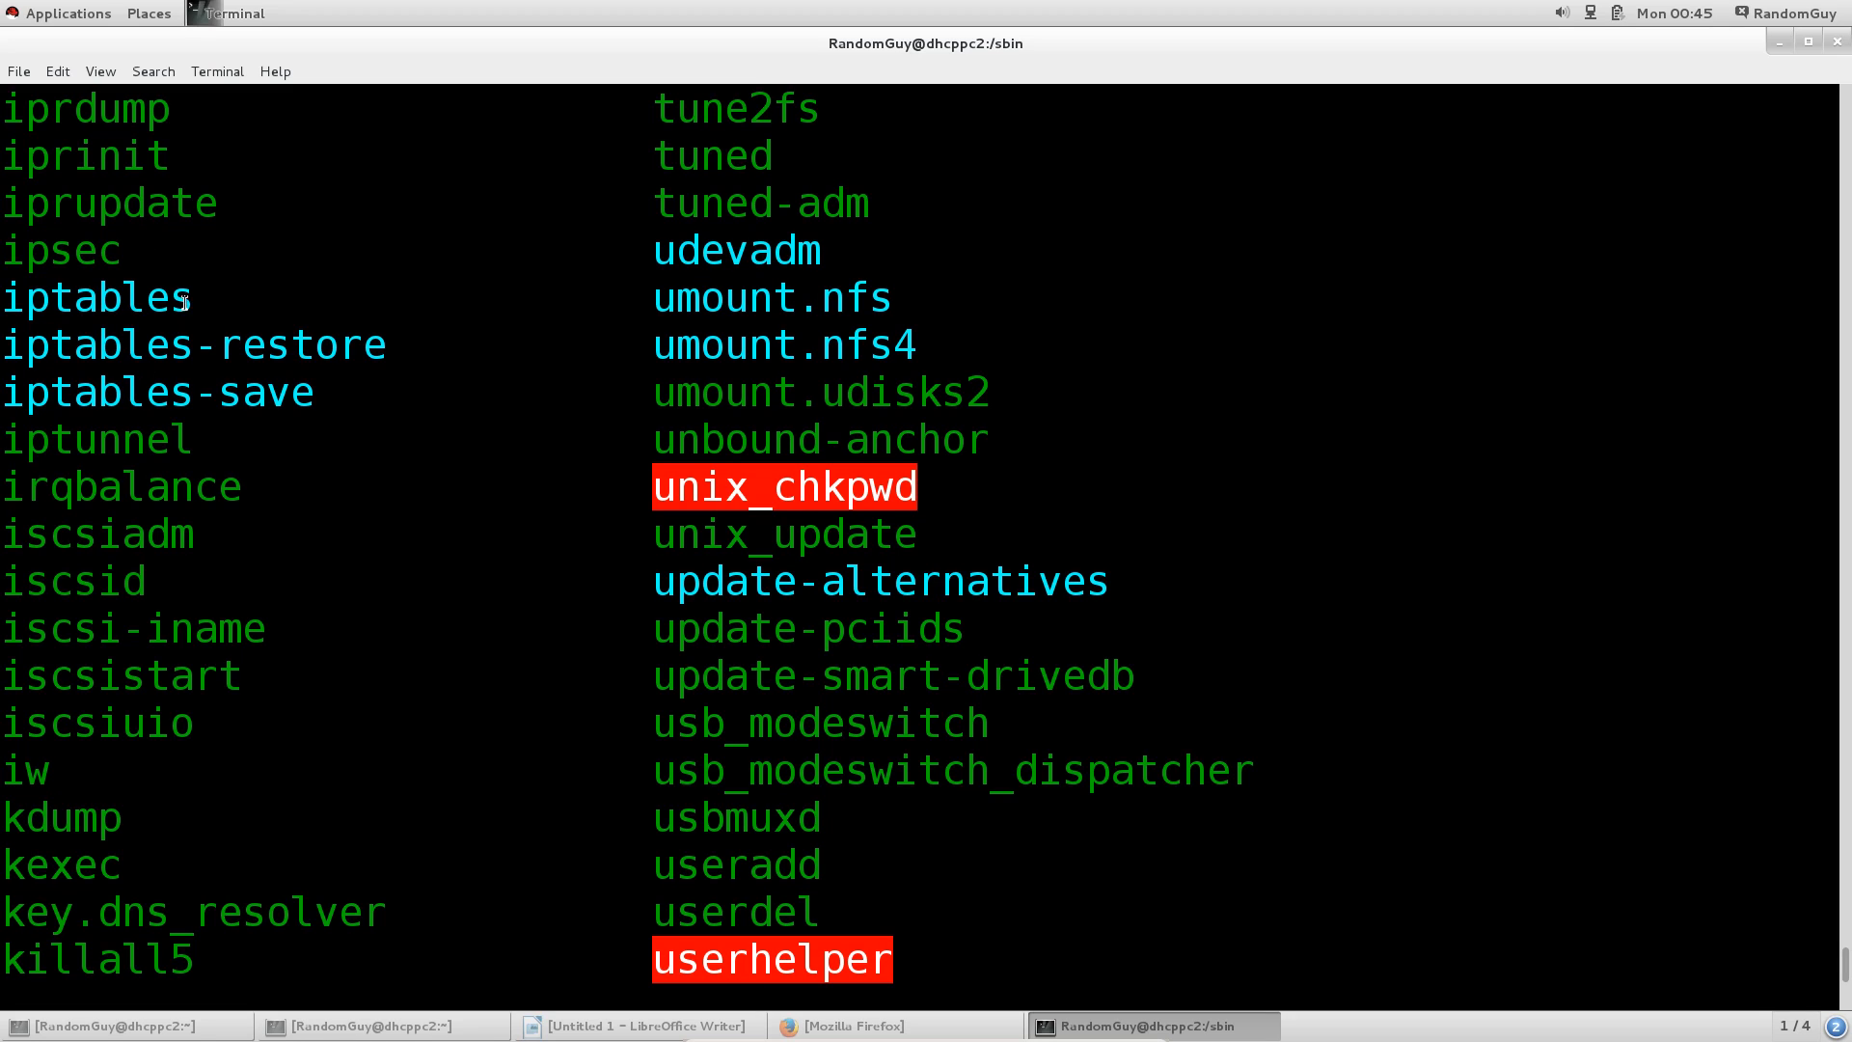
pyautogui.doubleClick(102, 297)
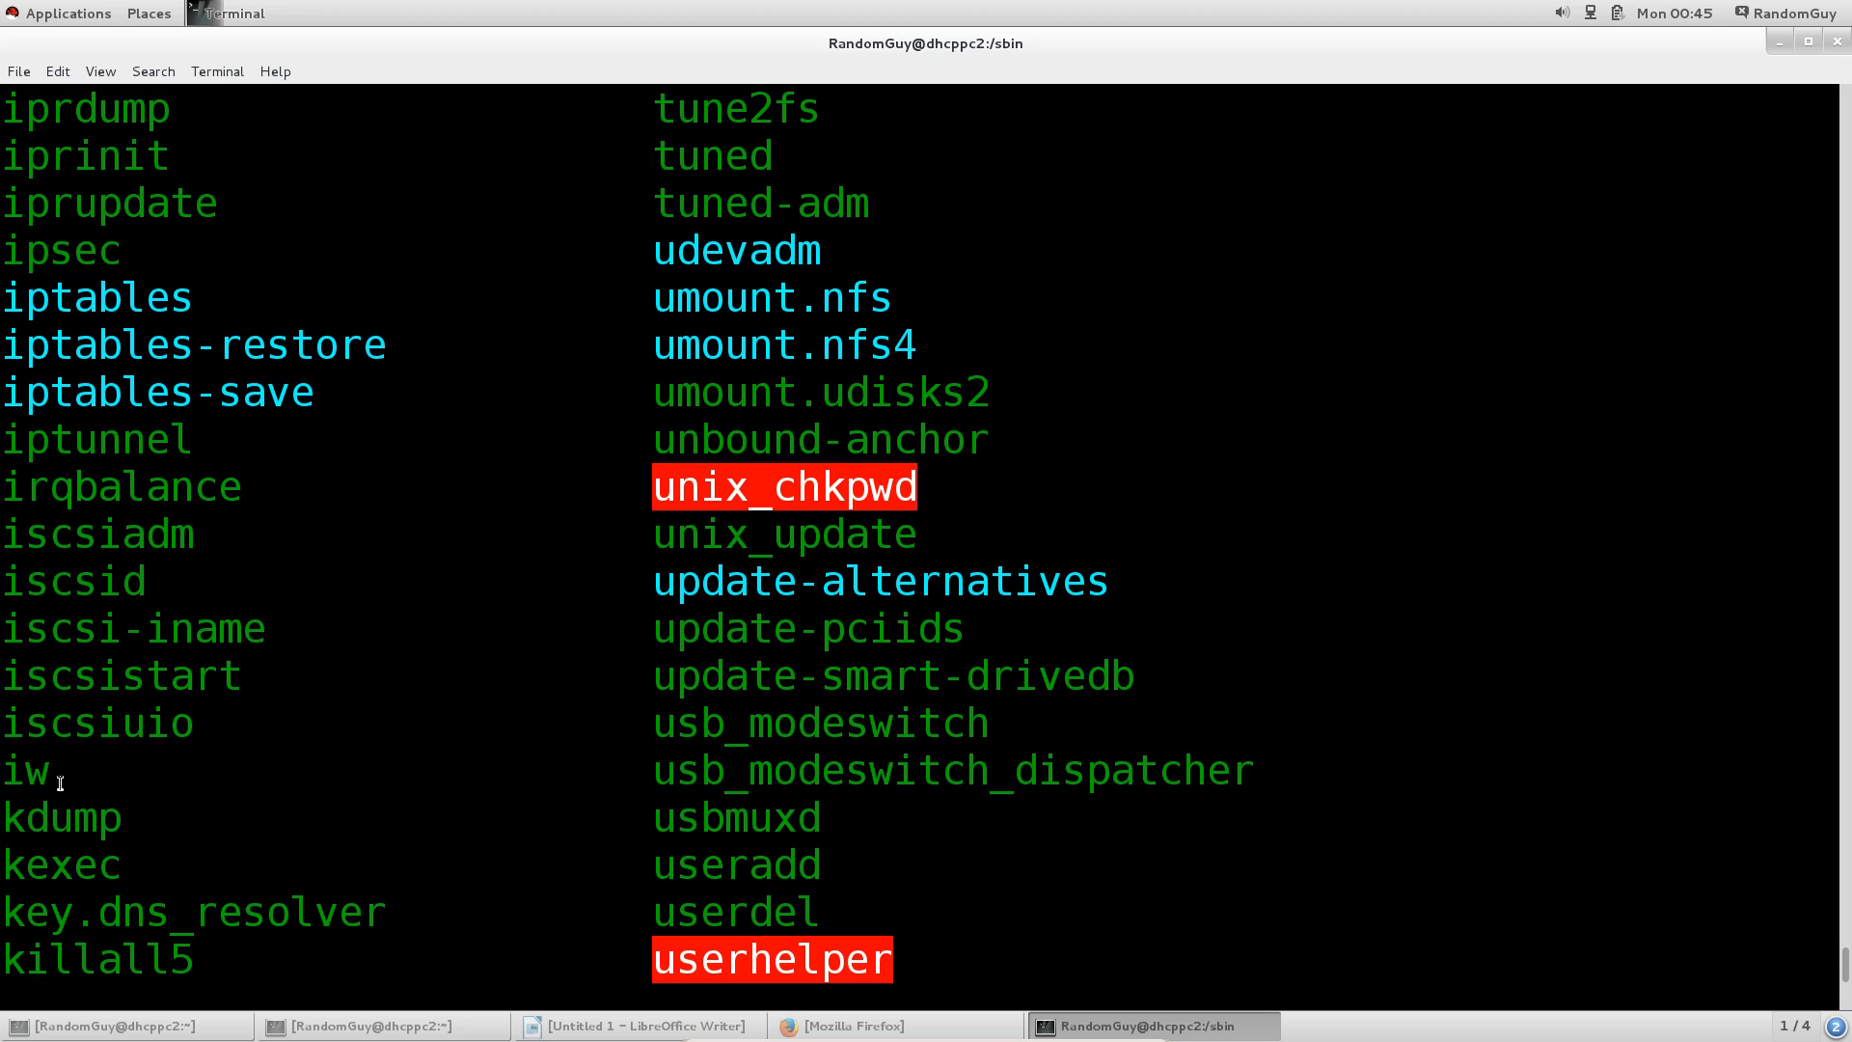
pyautogui.doubleClick(27, 787)
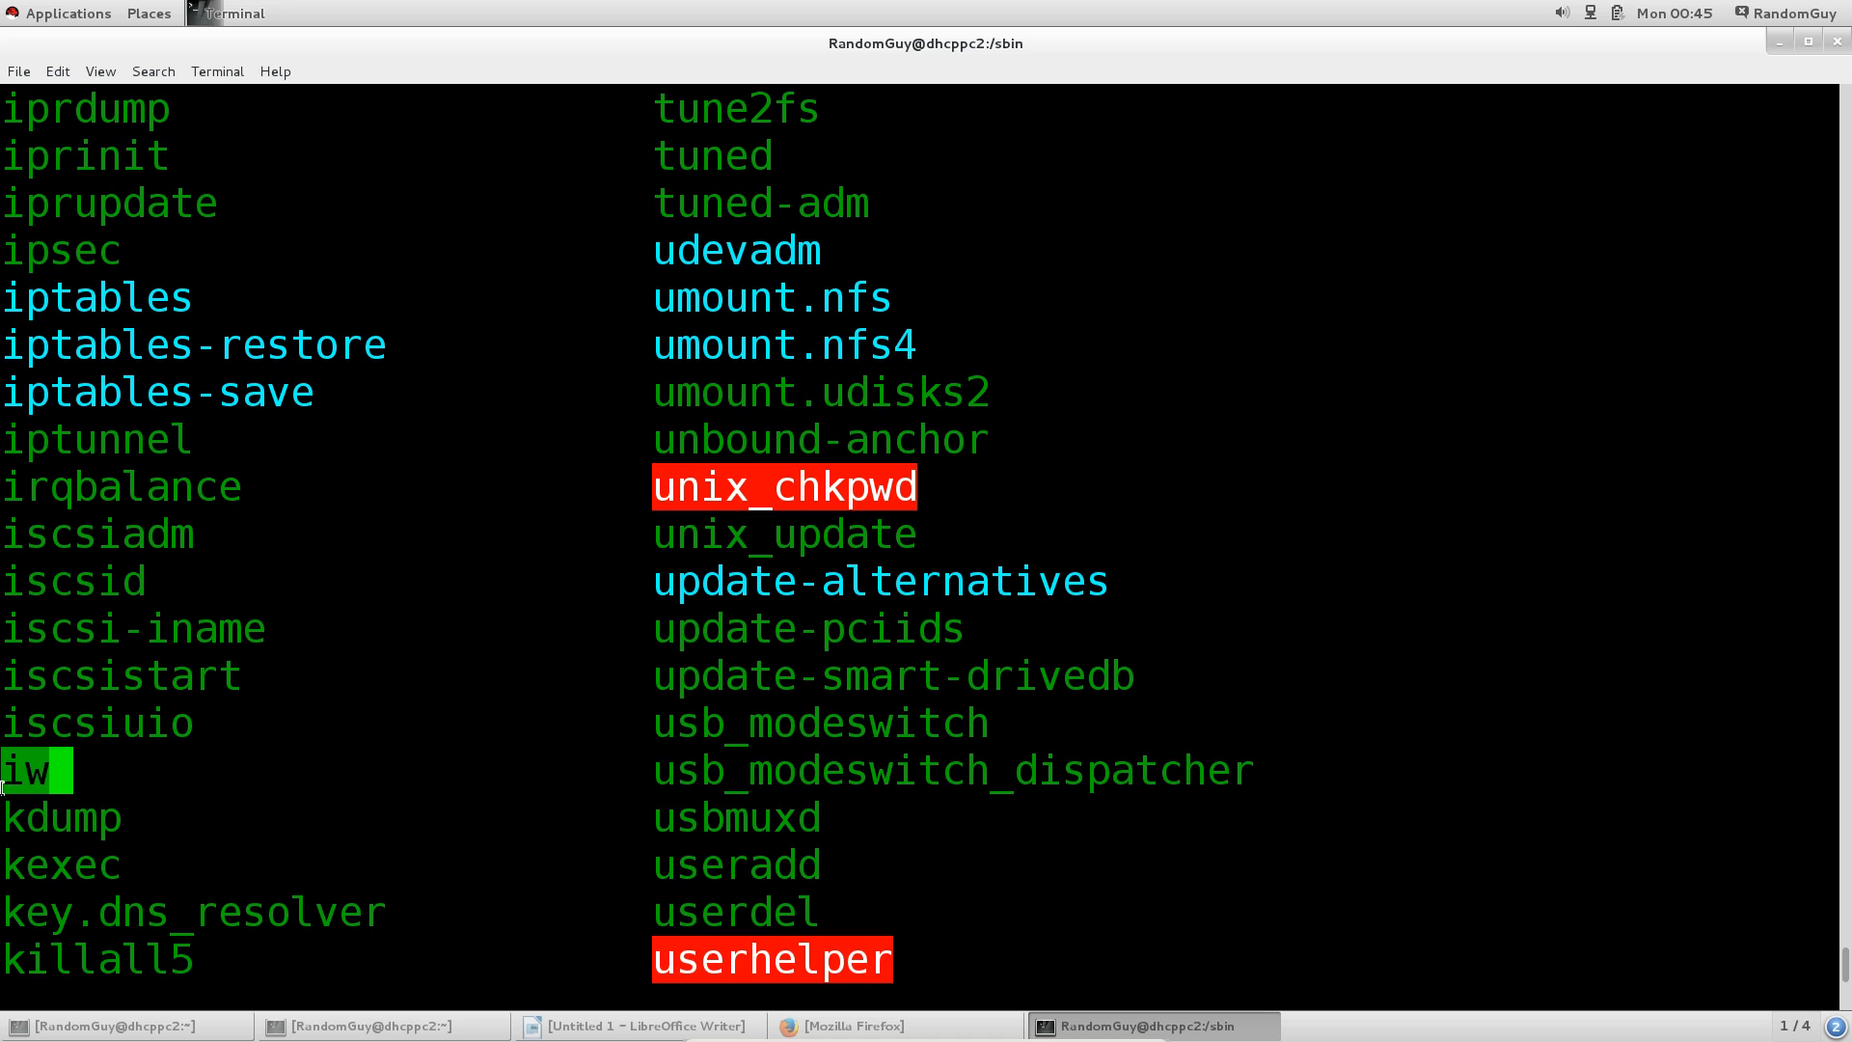
pyautogui.scroll(-3)
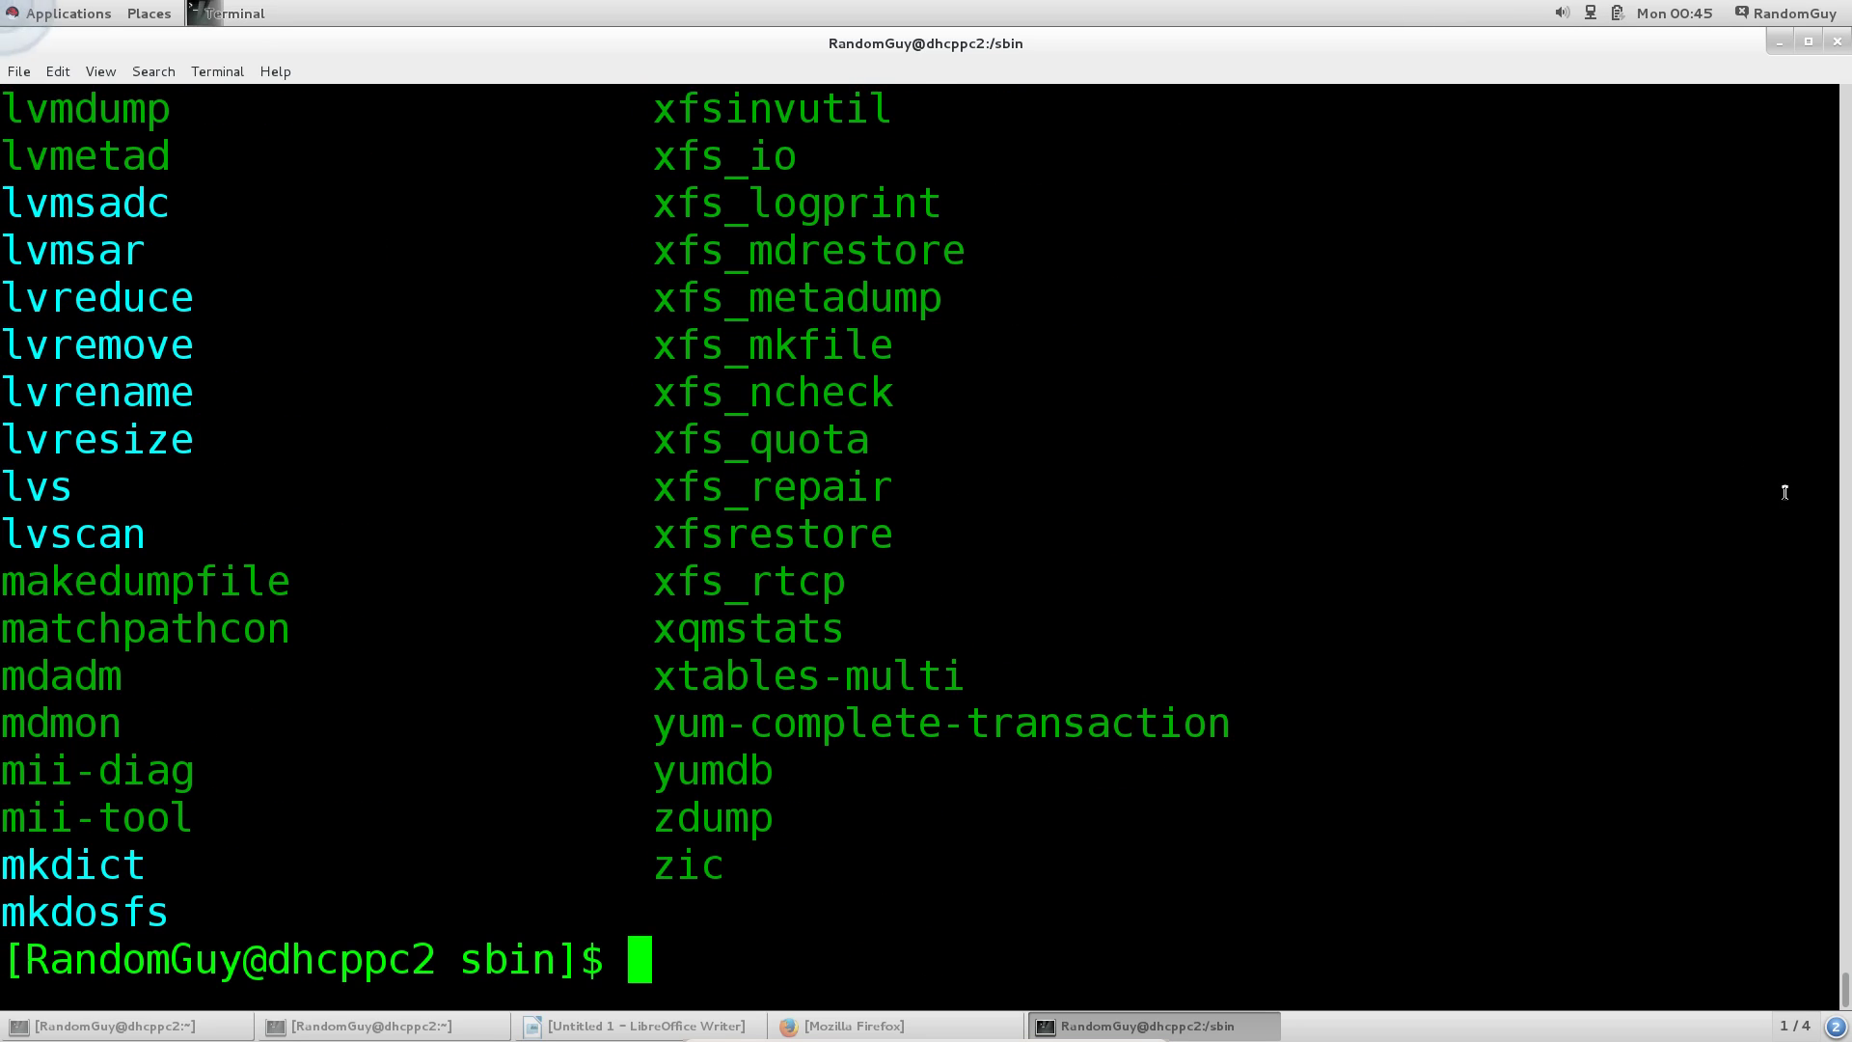
pyautogui.moveTo(552, 596)
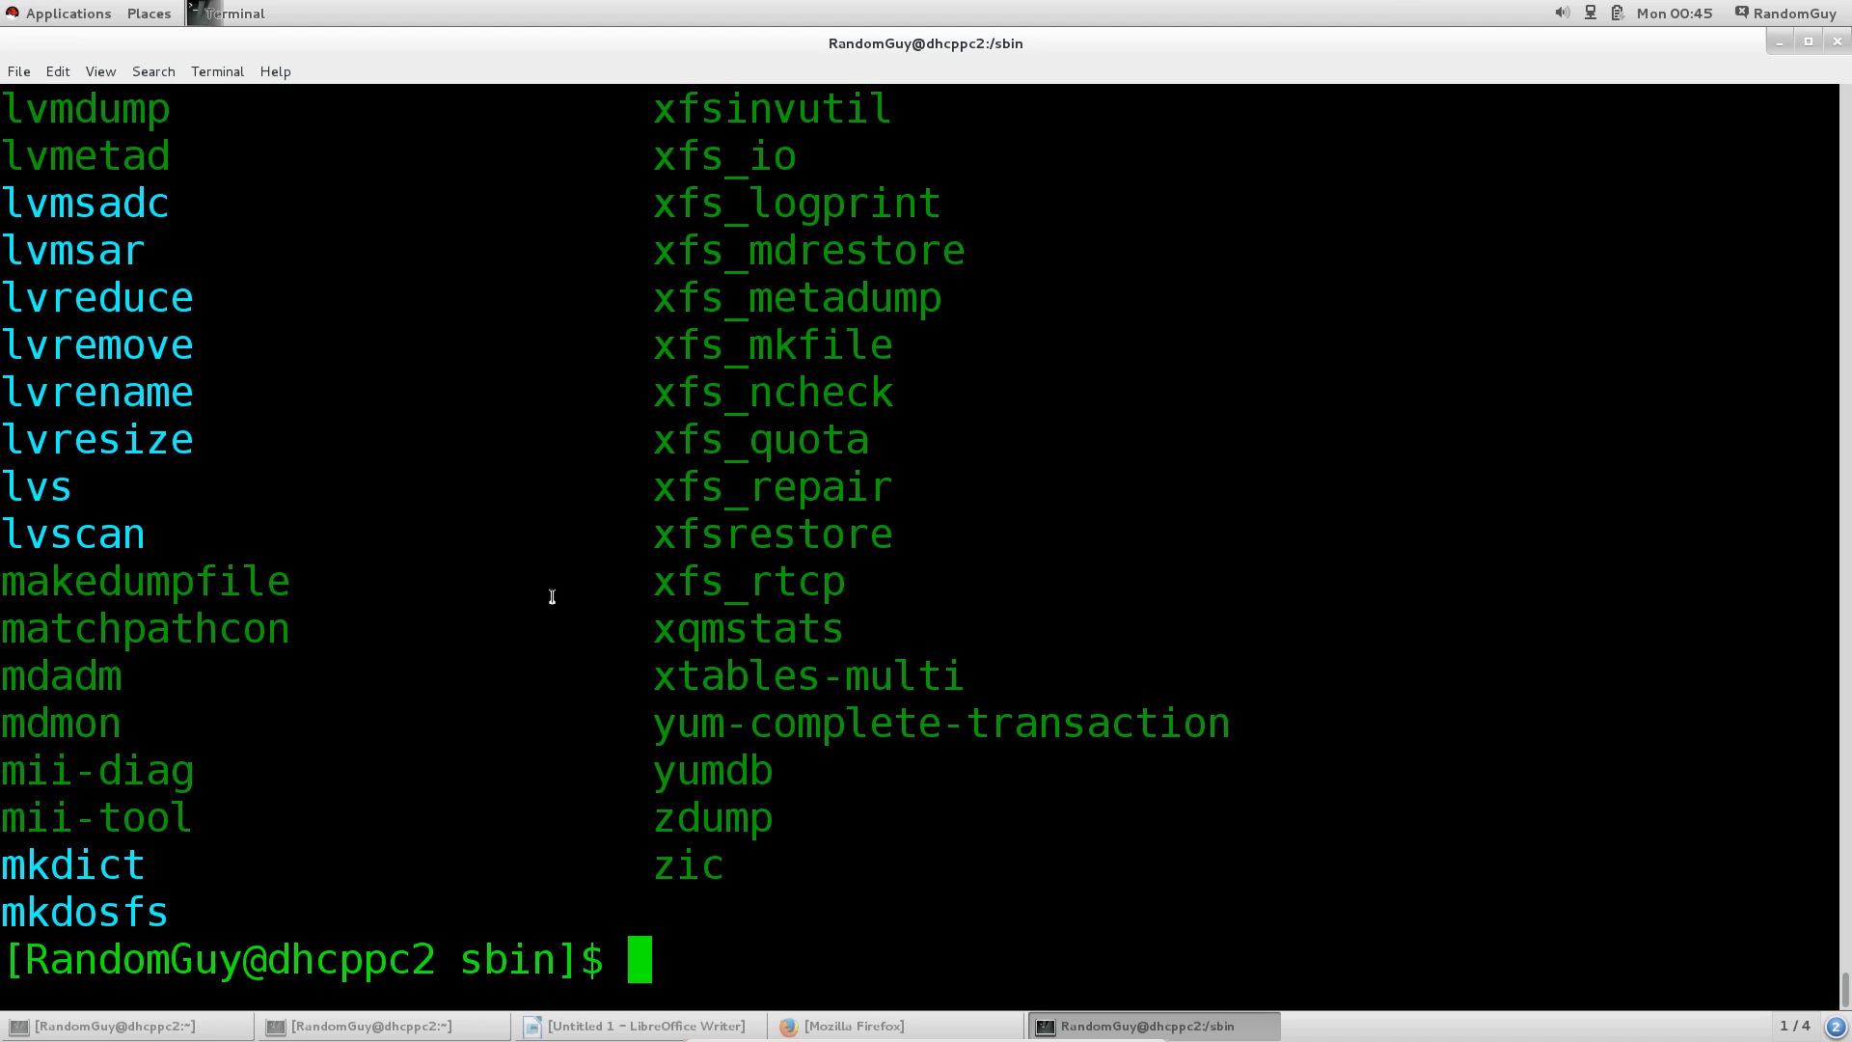
pyautogui.moveTo(571, 239)
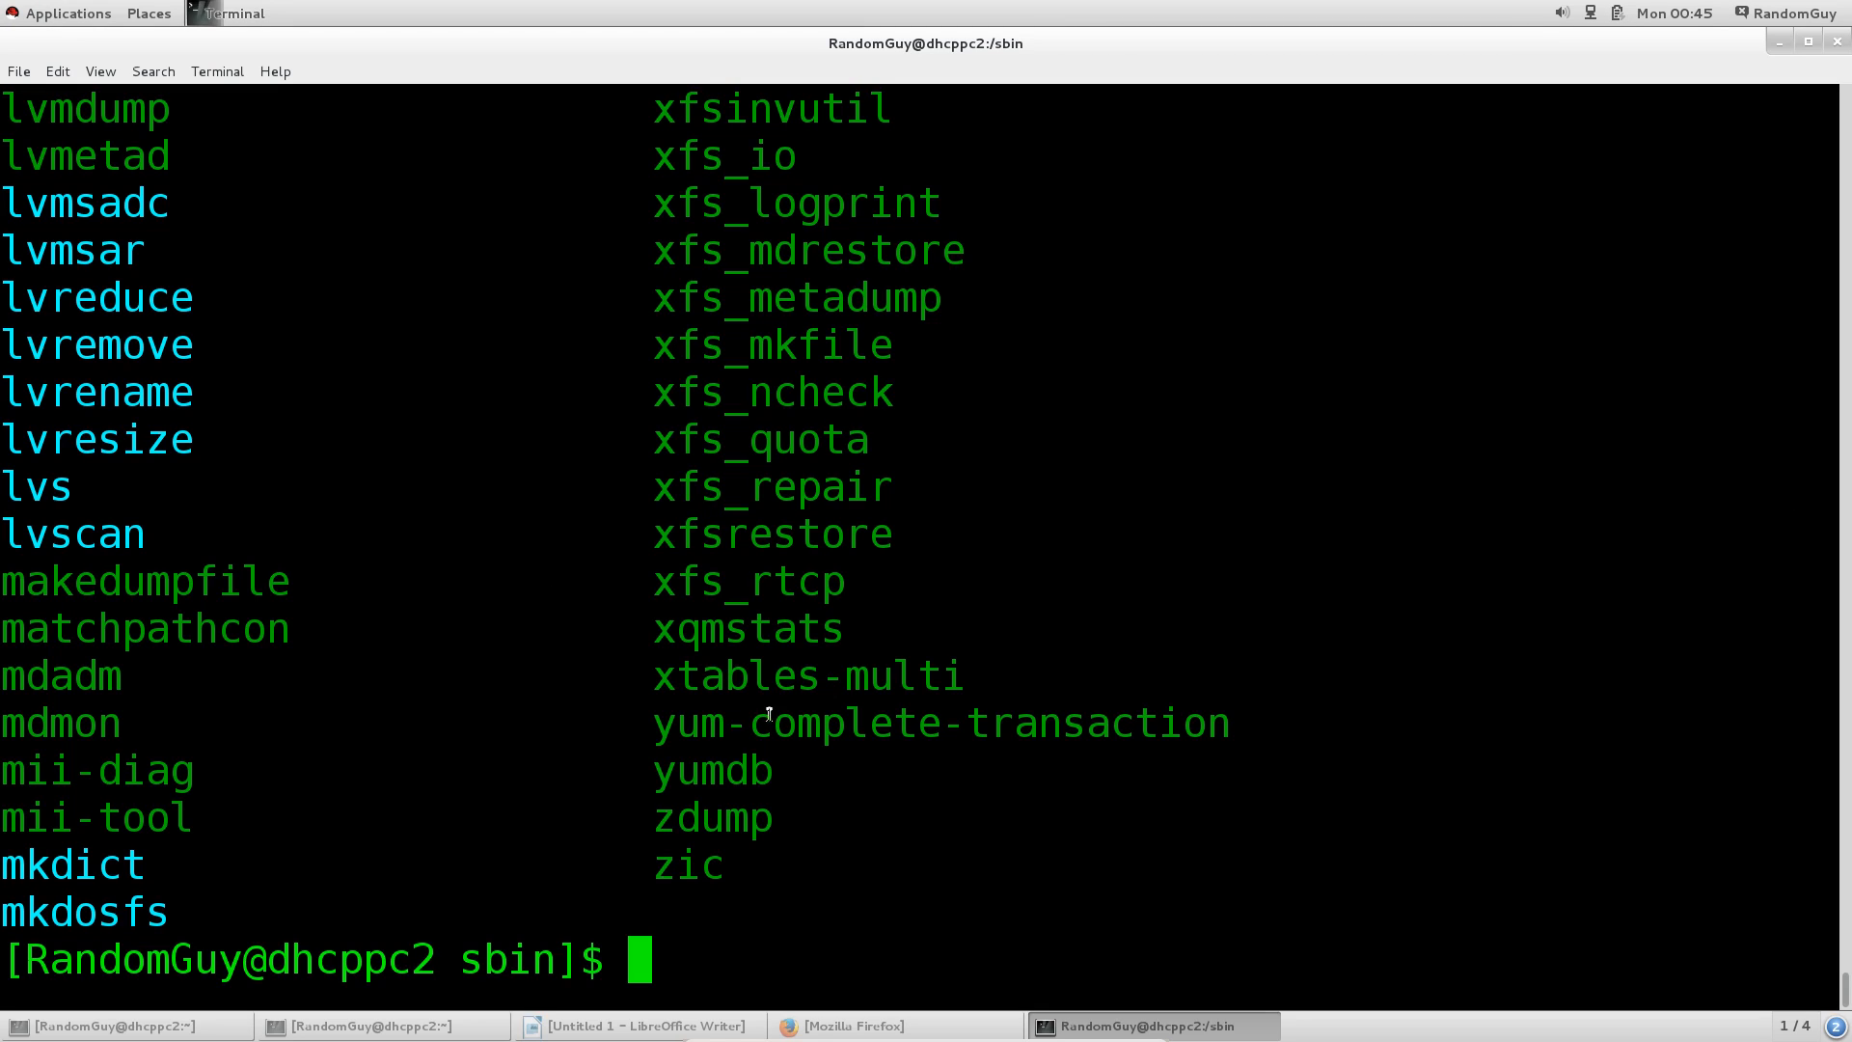
pyautogui.moveTo(676, 653)
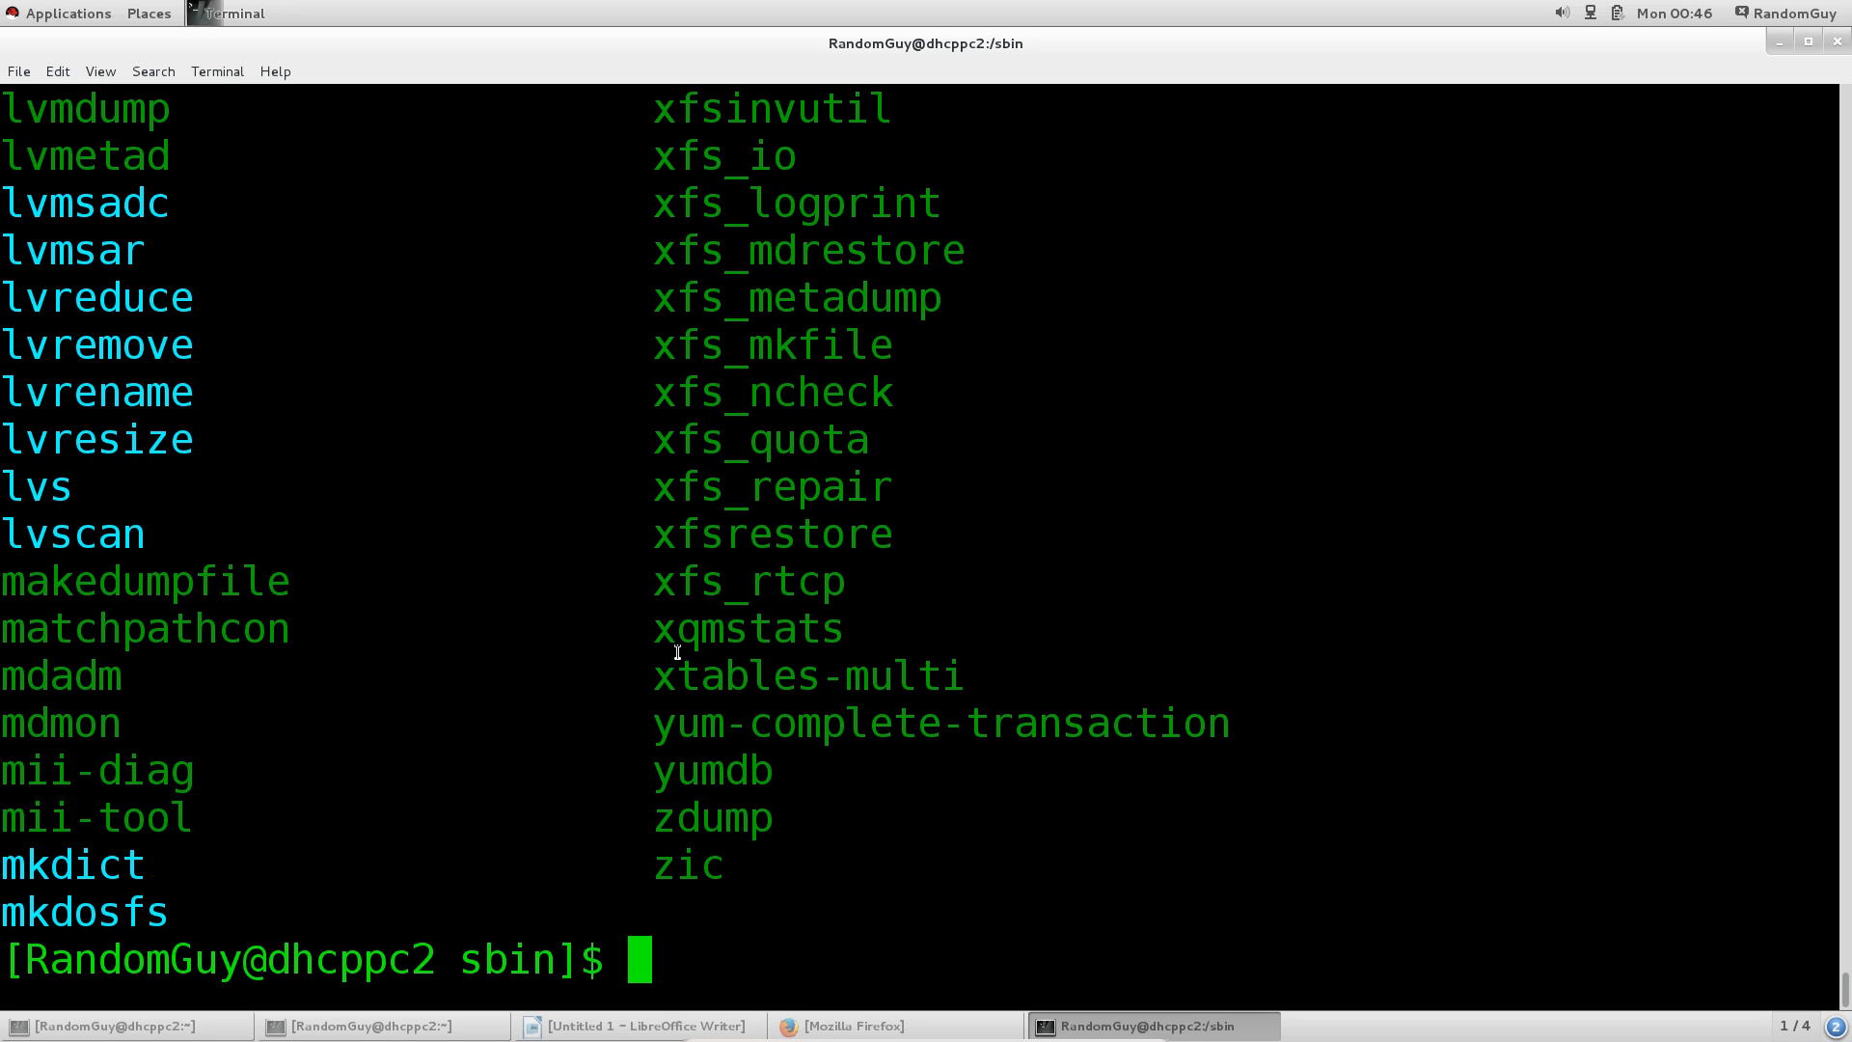
pyautogui.doubleClick(688, 770)
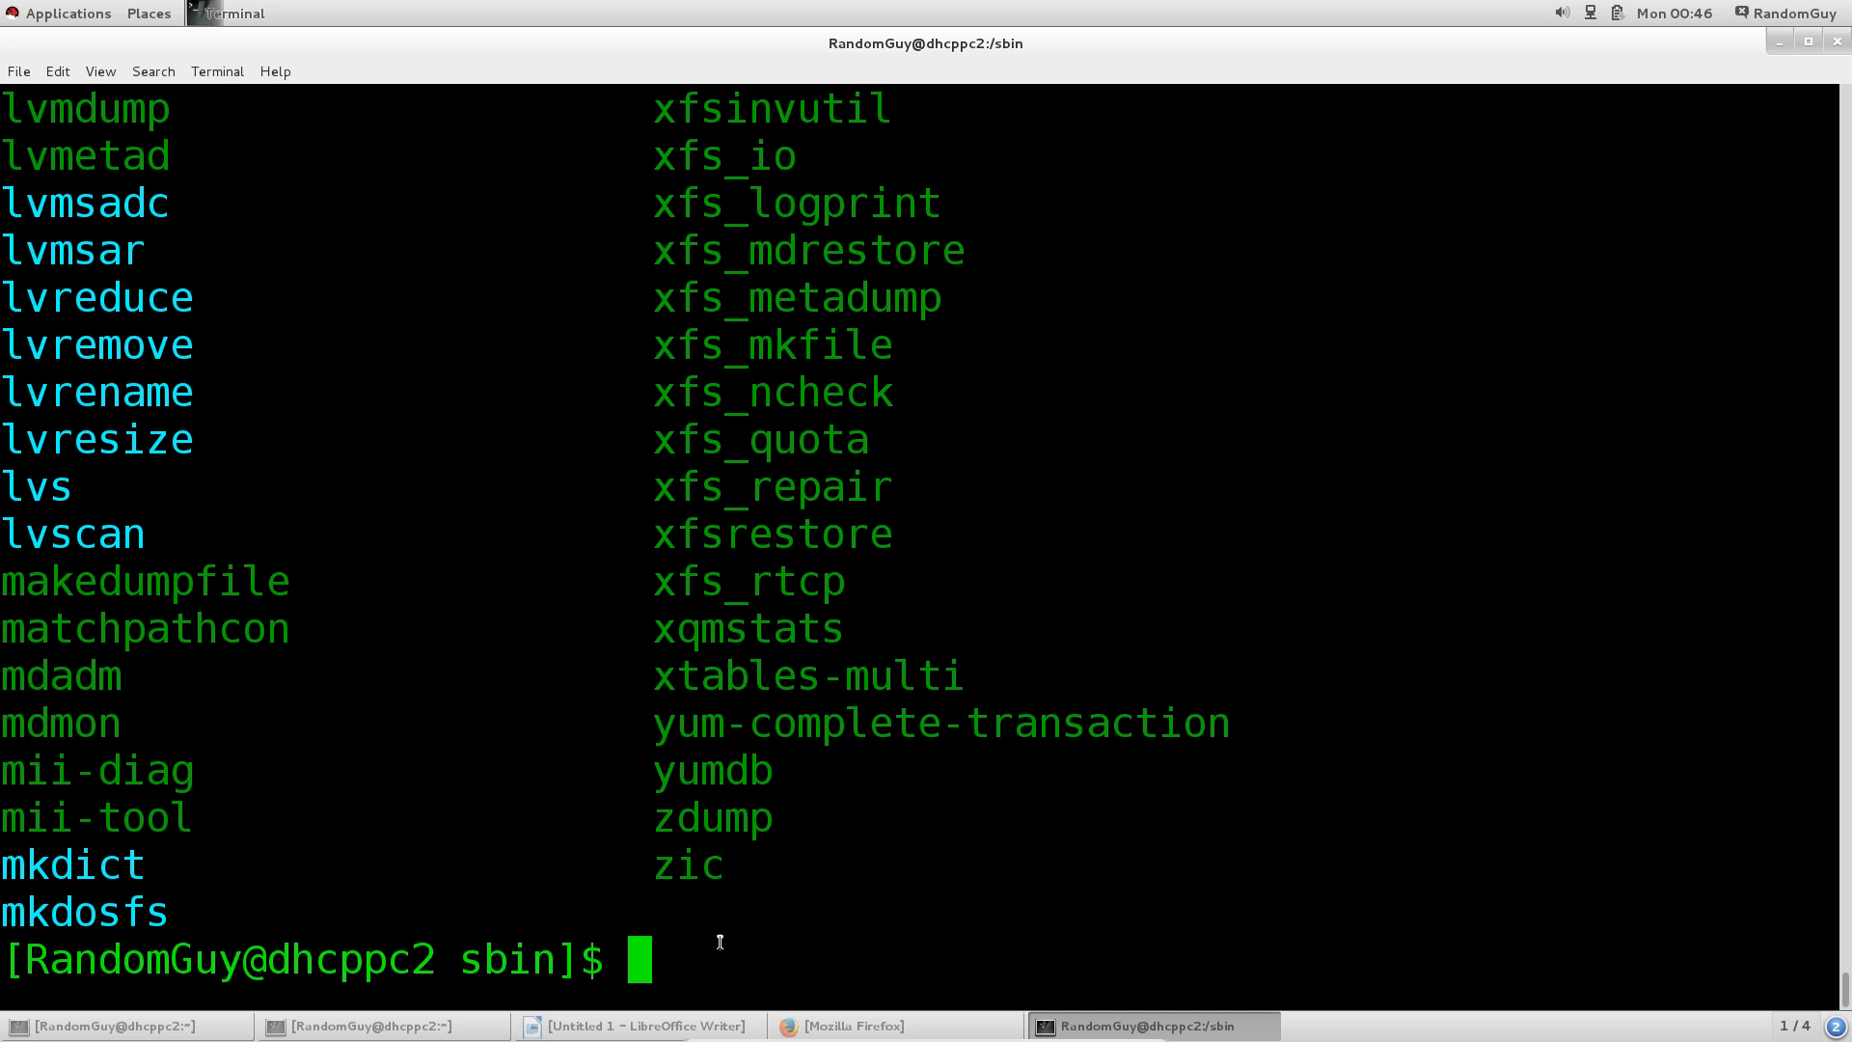
# Return from /sbin to root with cd .., list it, and highlight folder names in the output
pyautogui.write('cd ..')
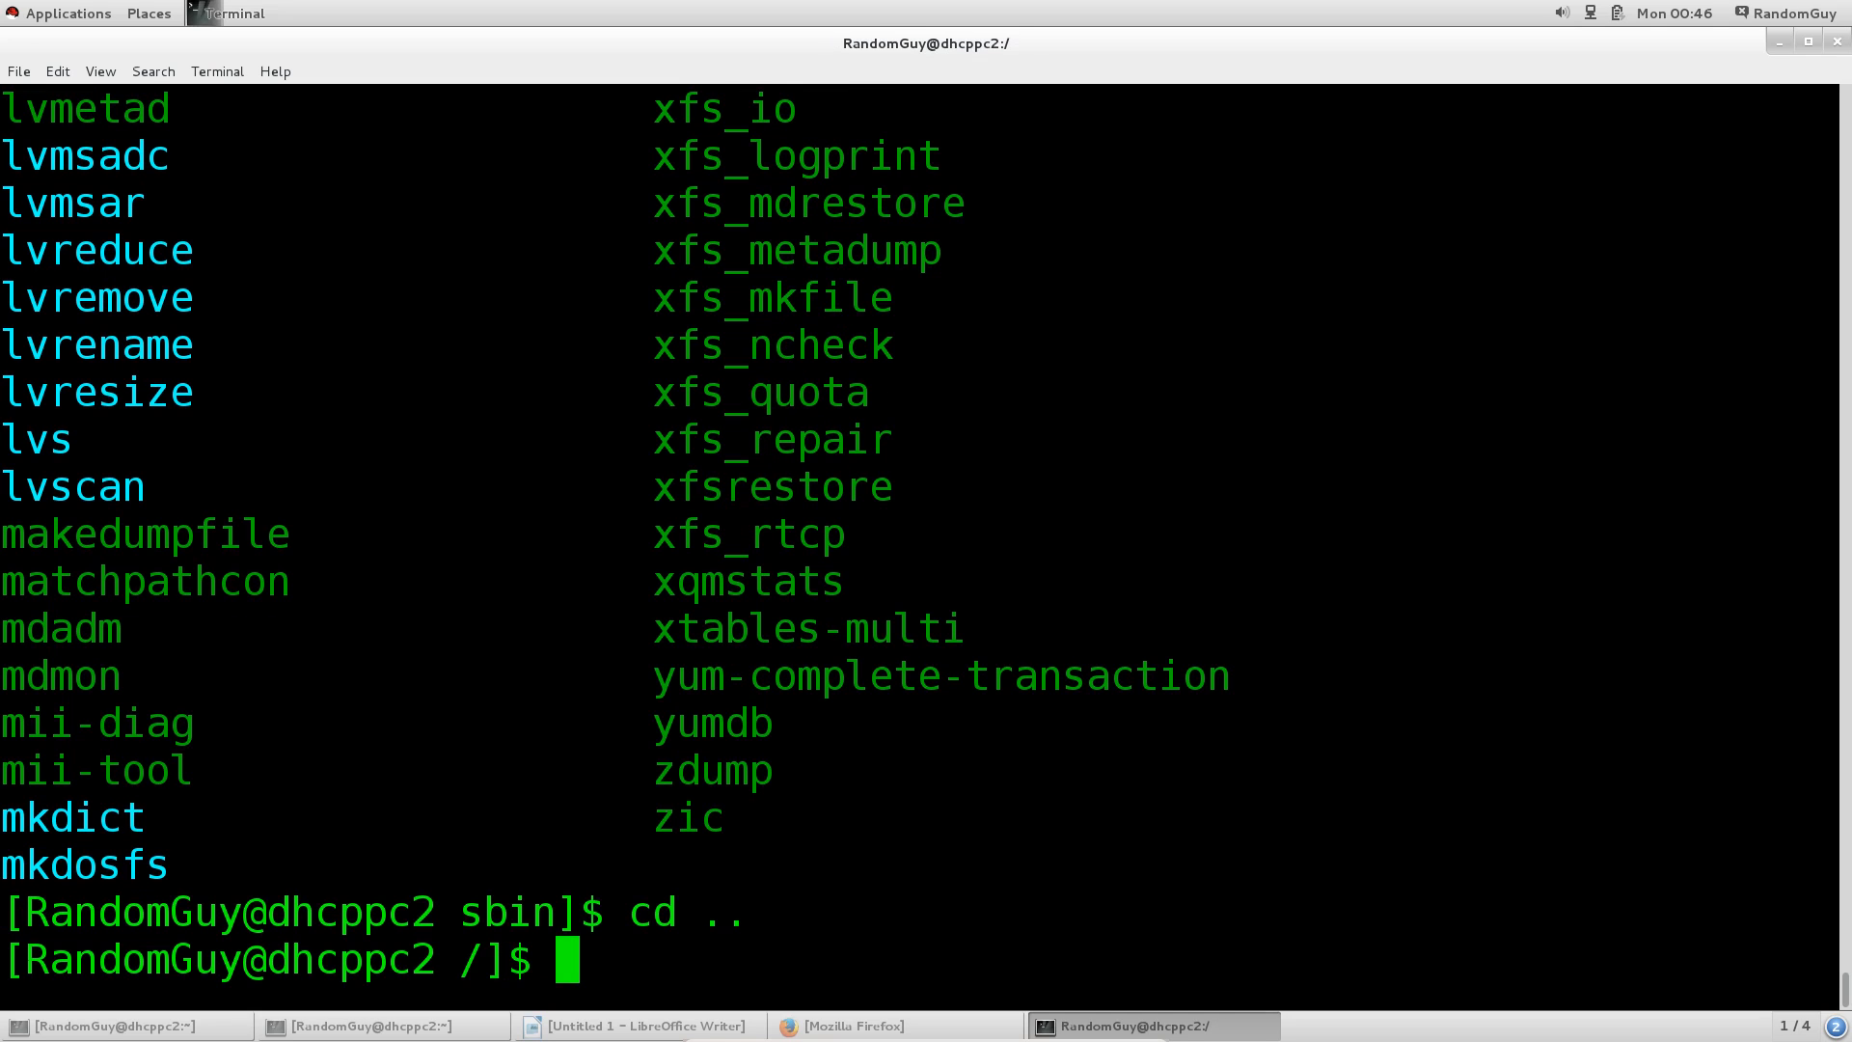
pyautogui.write('ls')
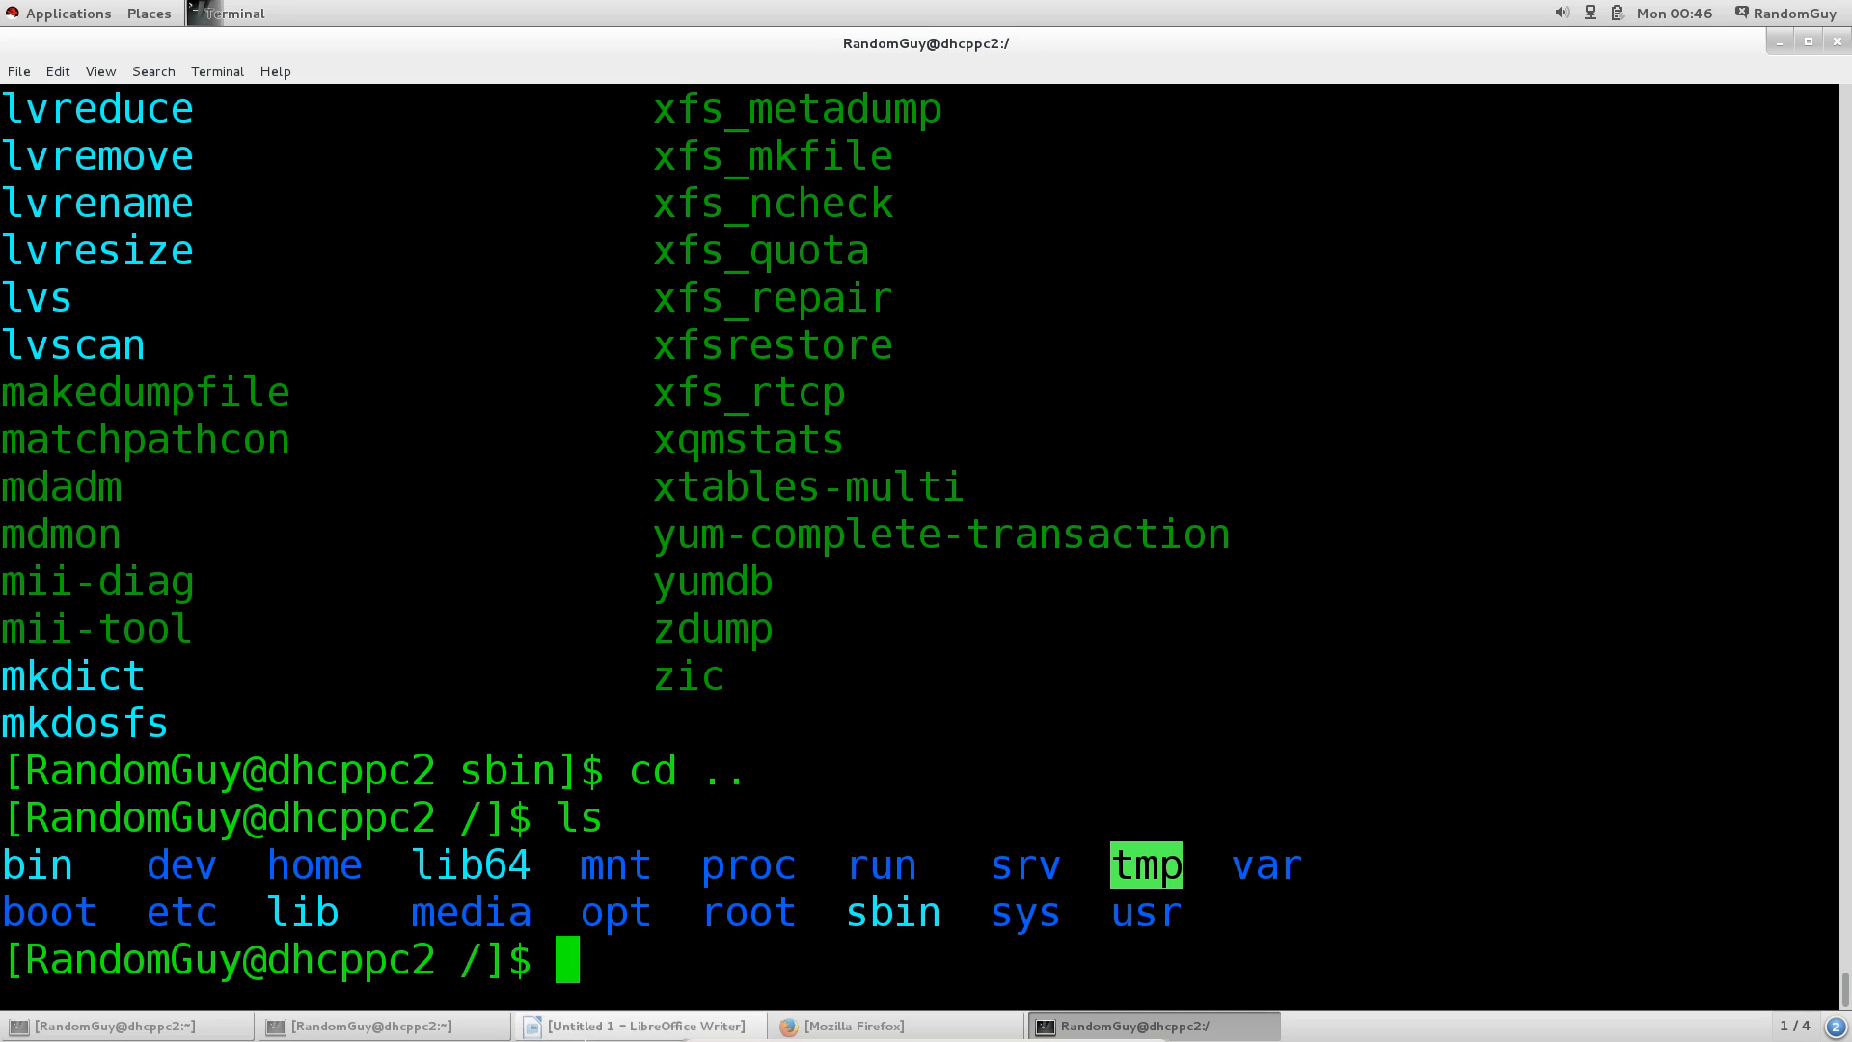
pyautogui.moveTo(850, 931)
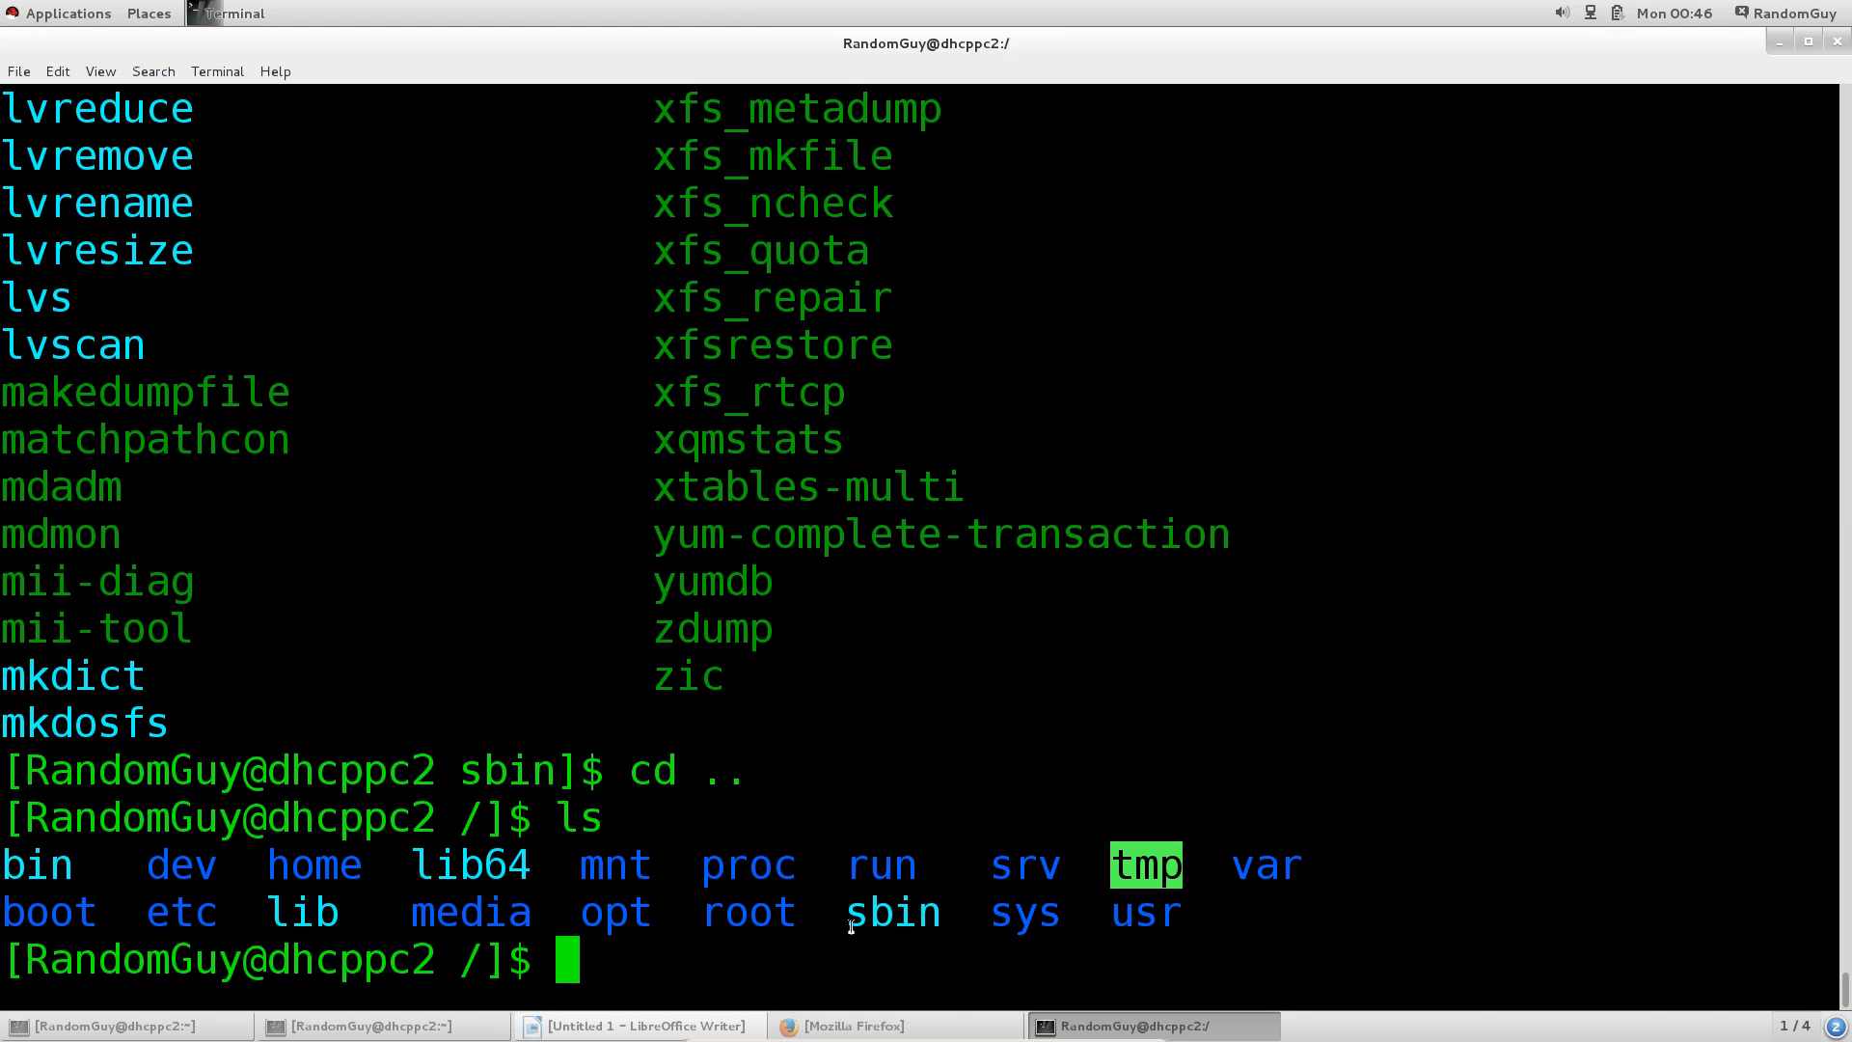
pyautogui.doubleClick(892, 914)
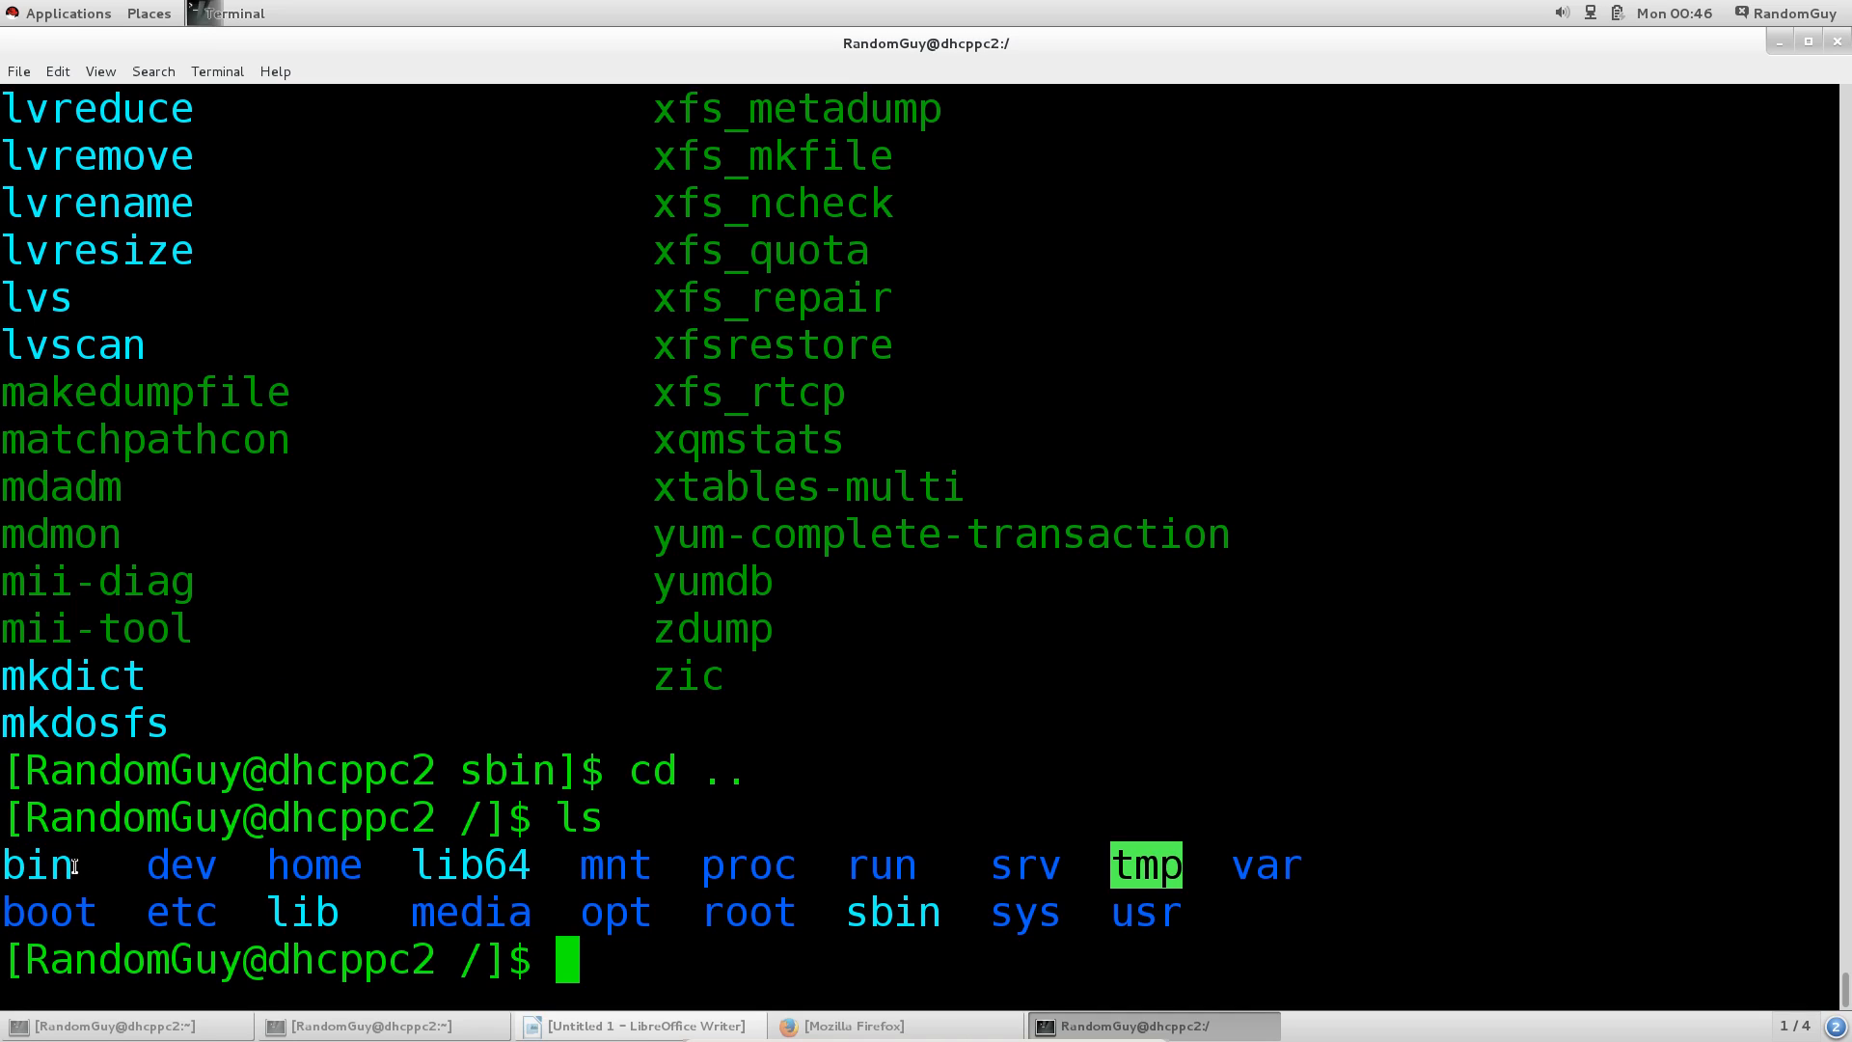
pyautogui.doubleClick(37, 865)
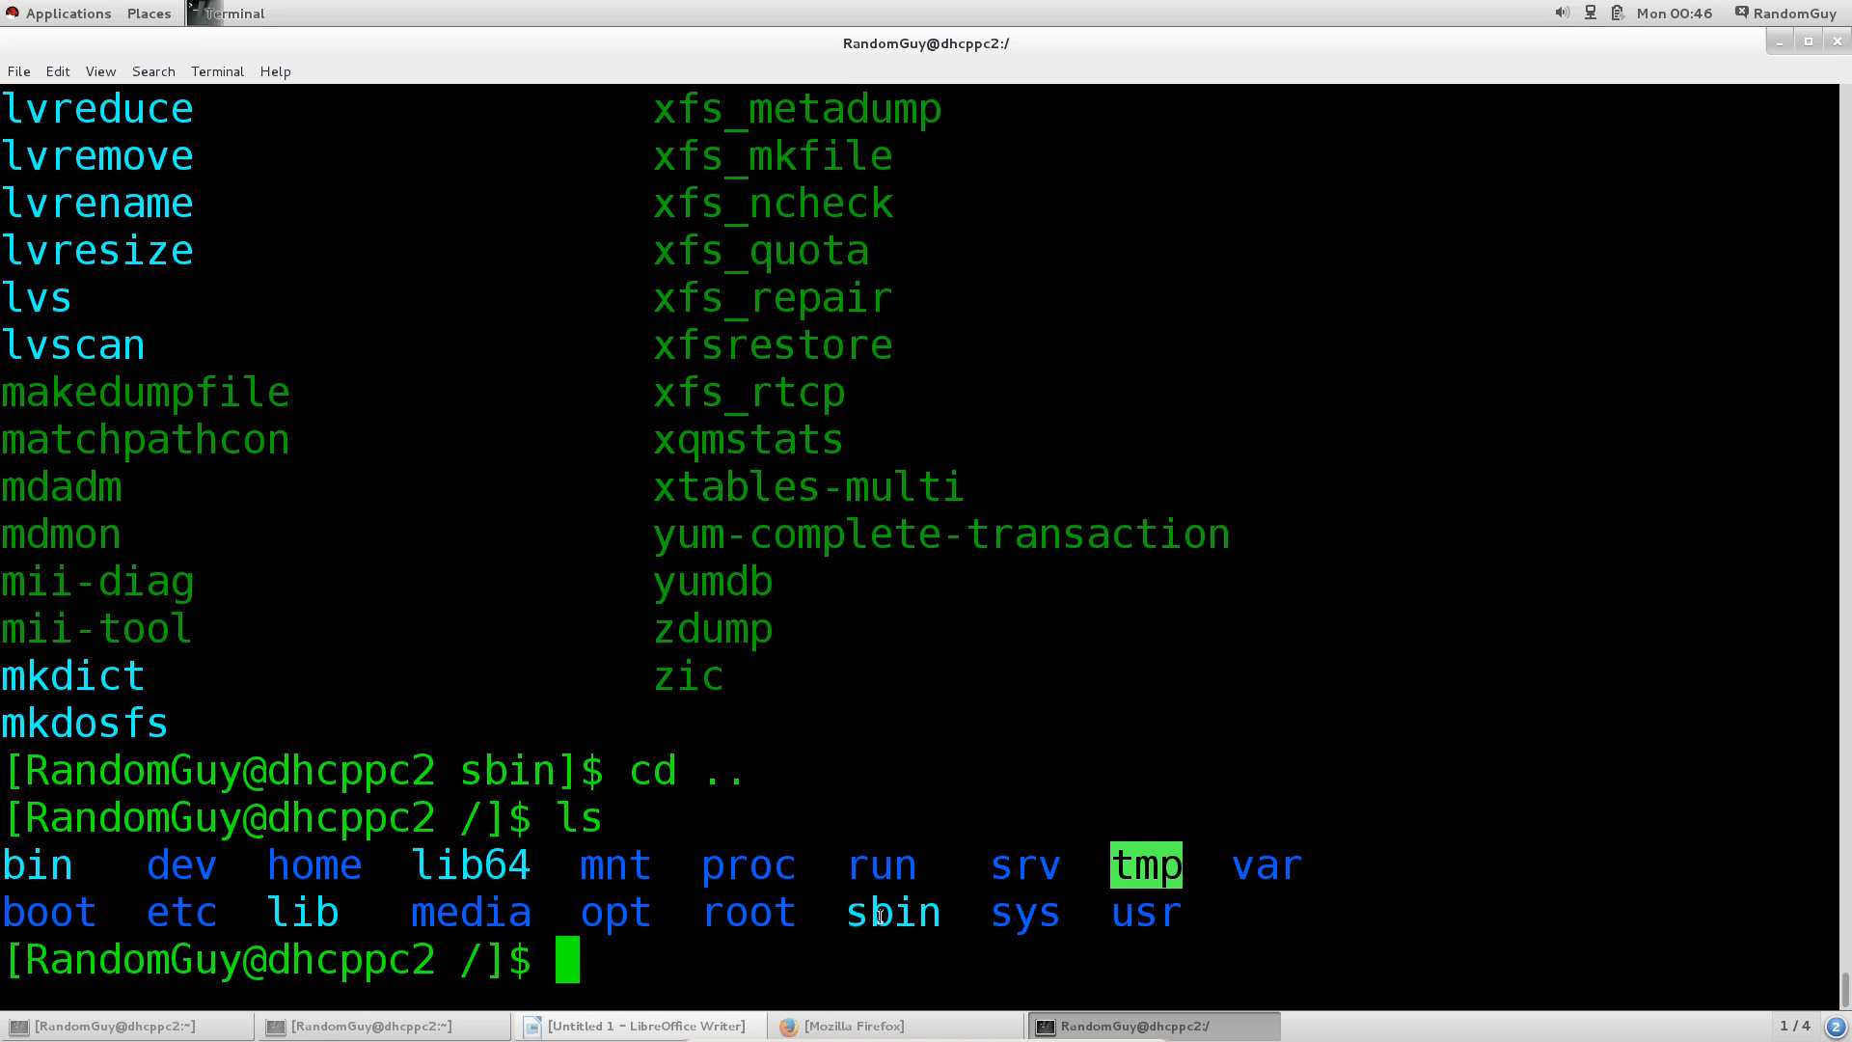
pyautogui.doubleClick(892, 911)
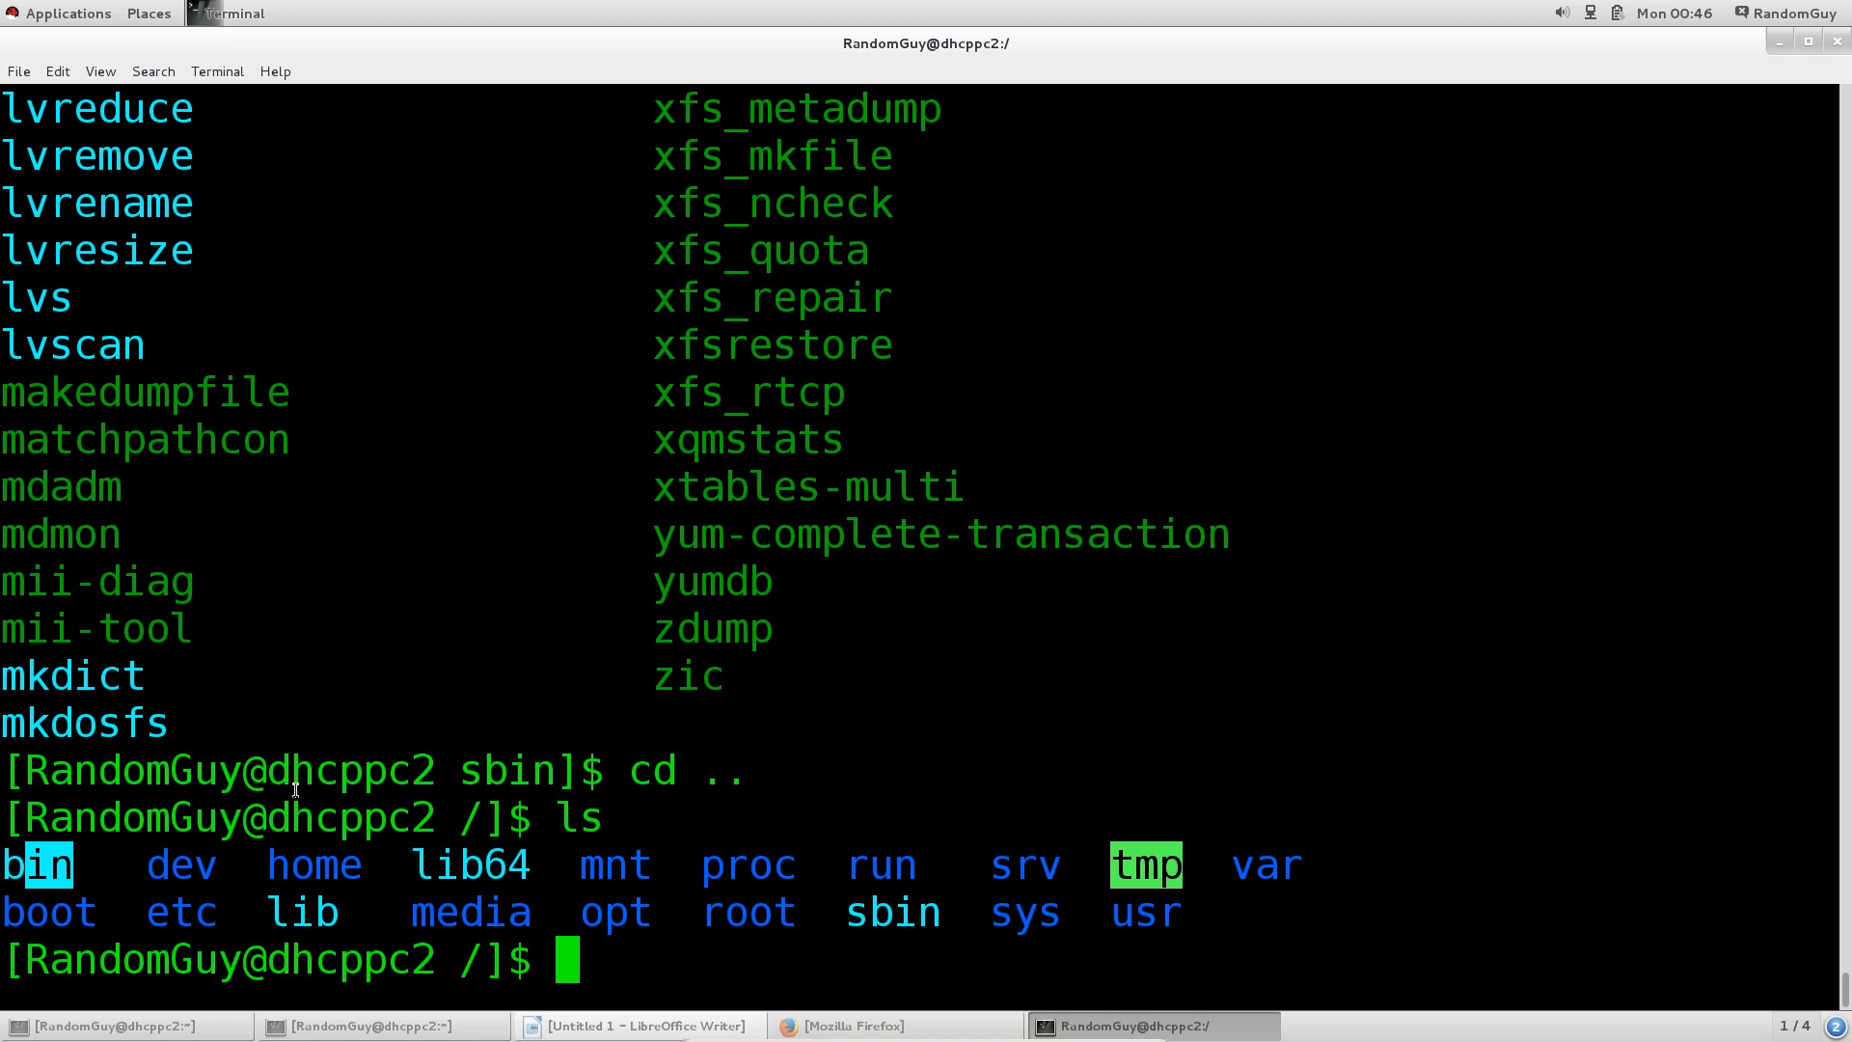
pyautogui.moveTo(1148, 976)
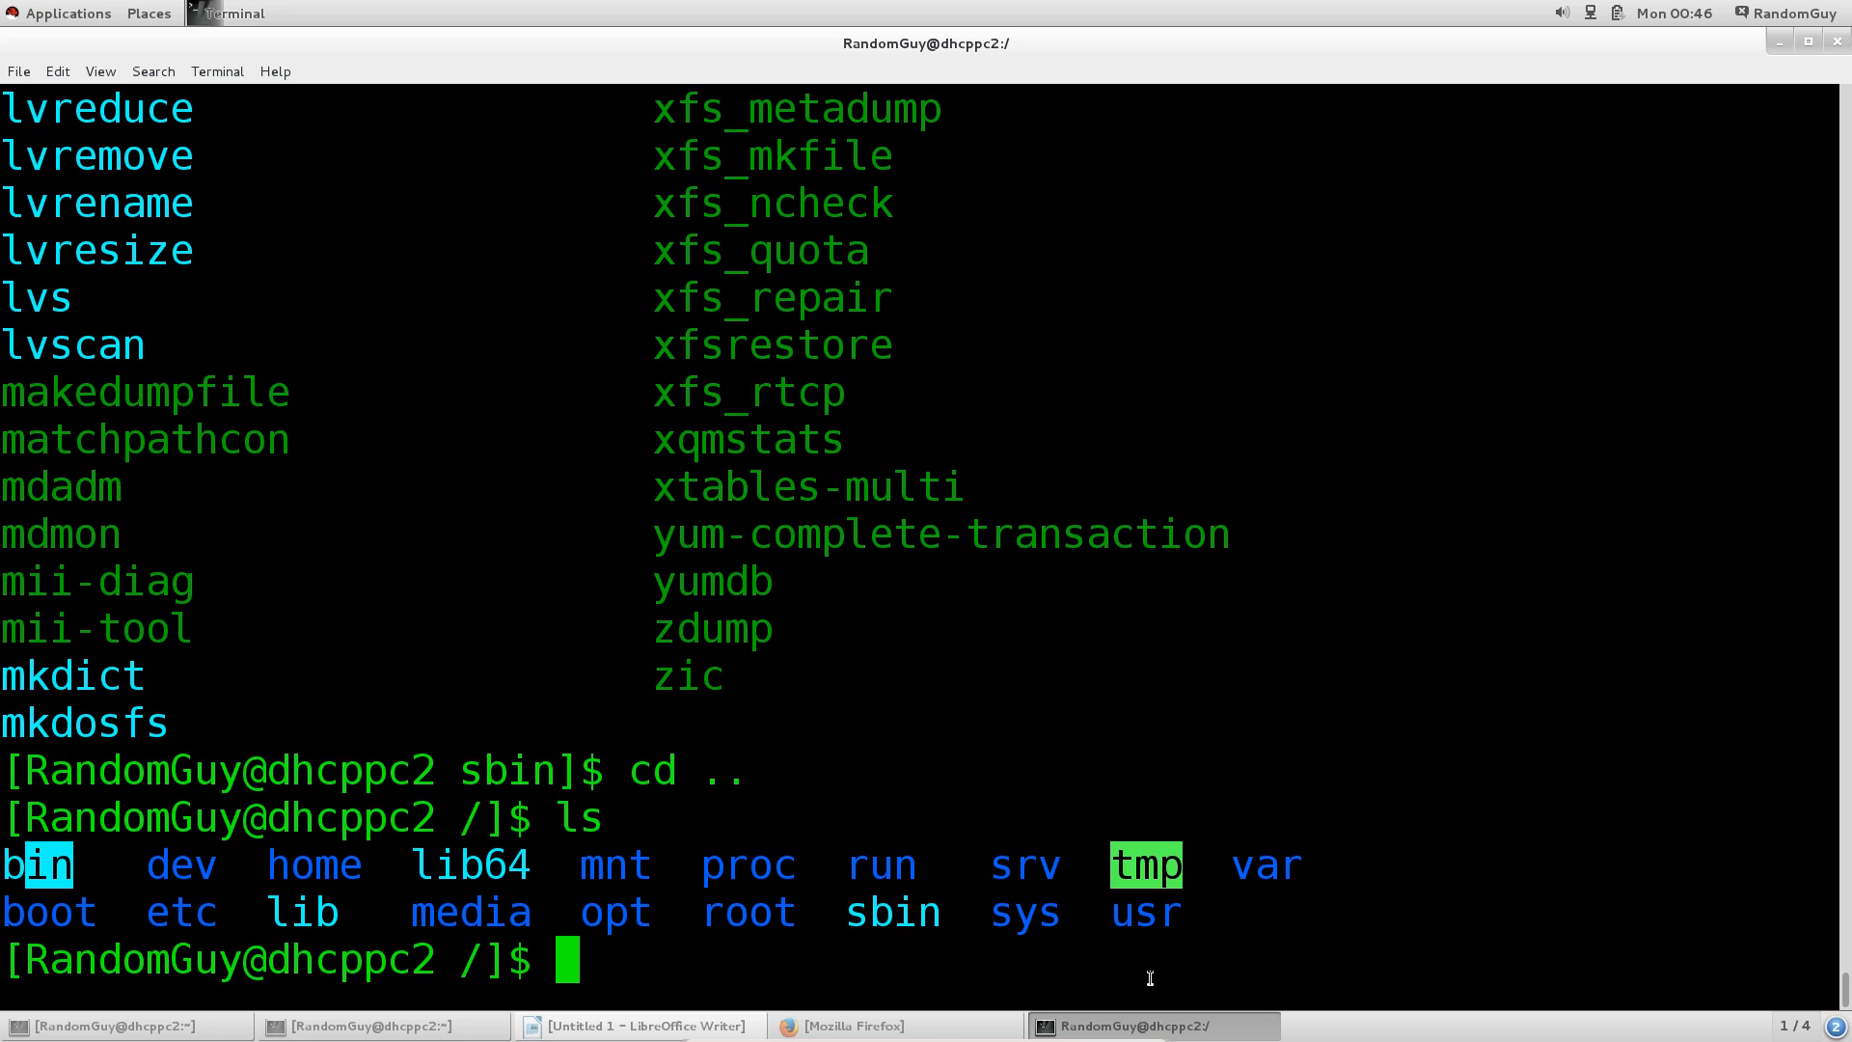
pyautogui.moveTo(1338, 676)
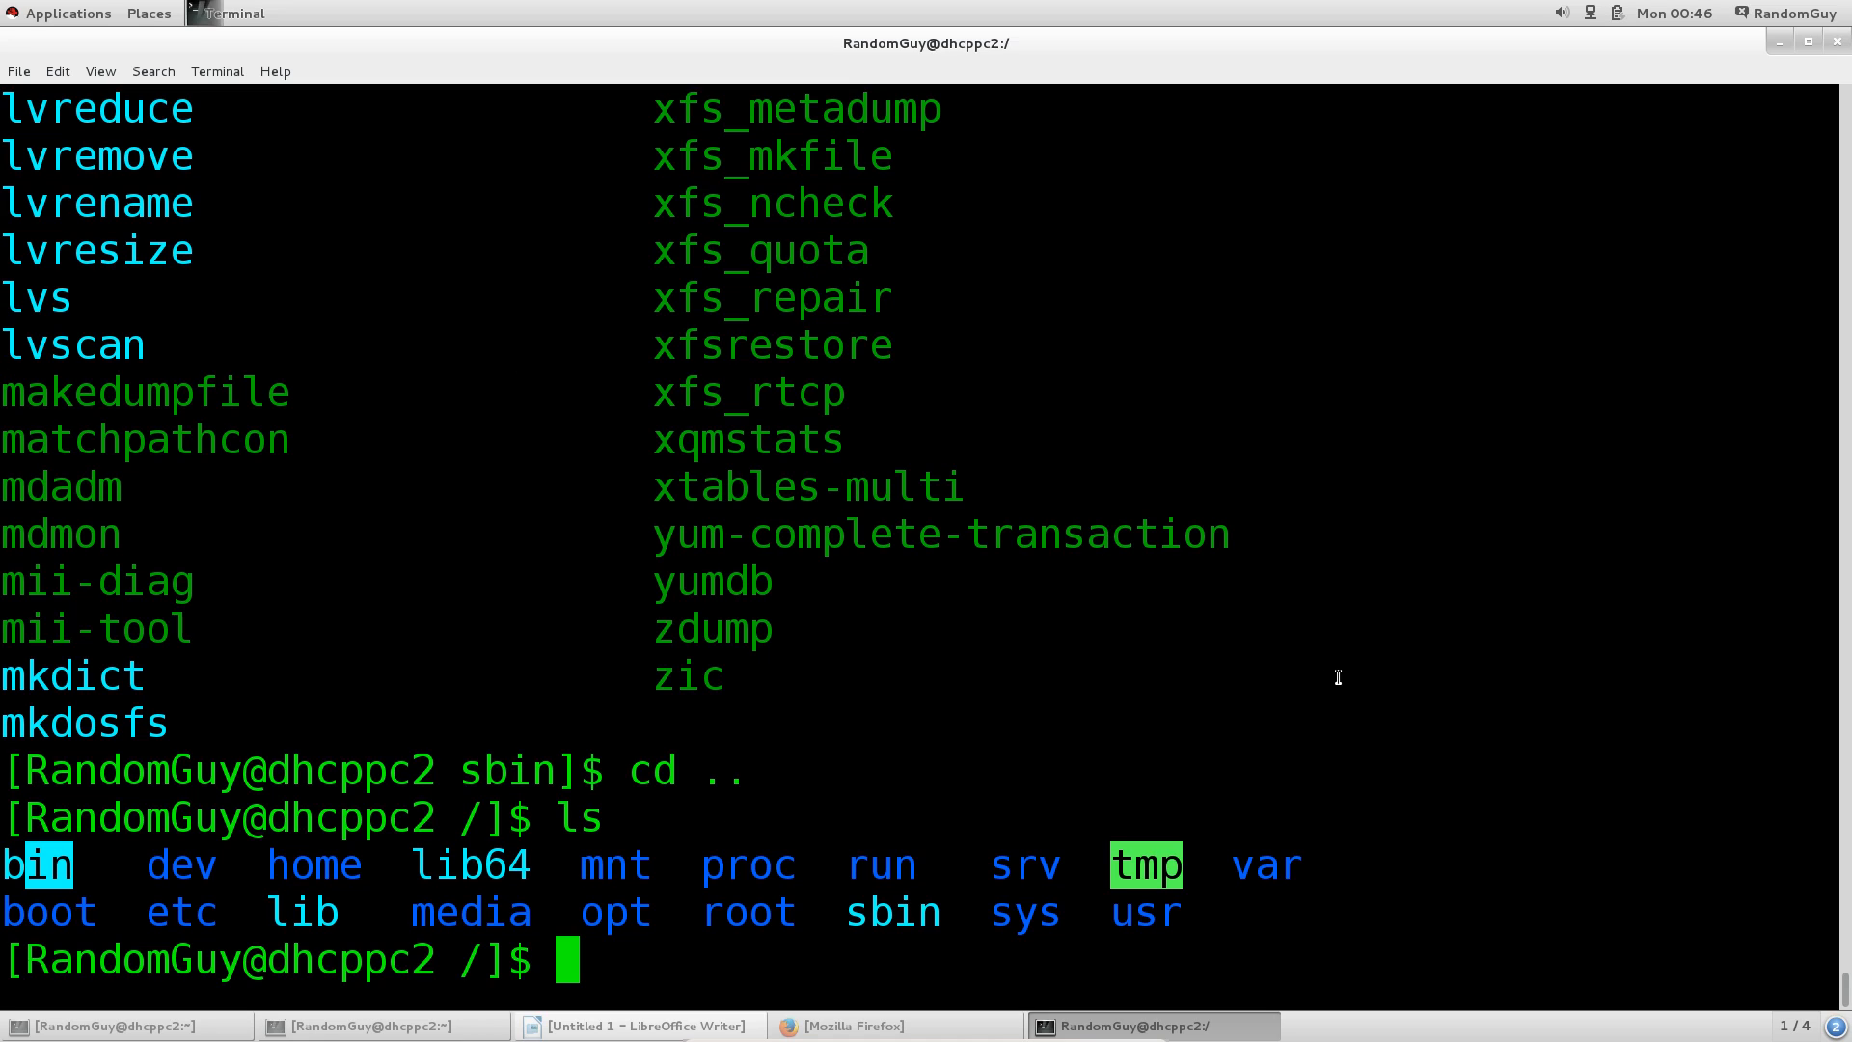
pyautogui.moveTo(1024, 901)
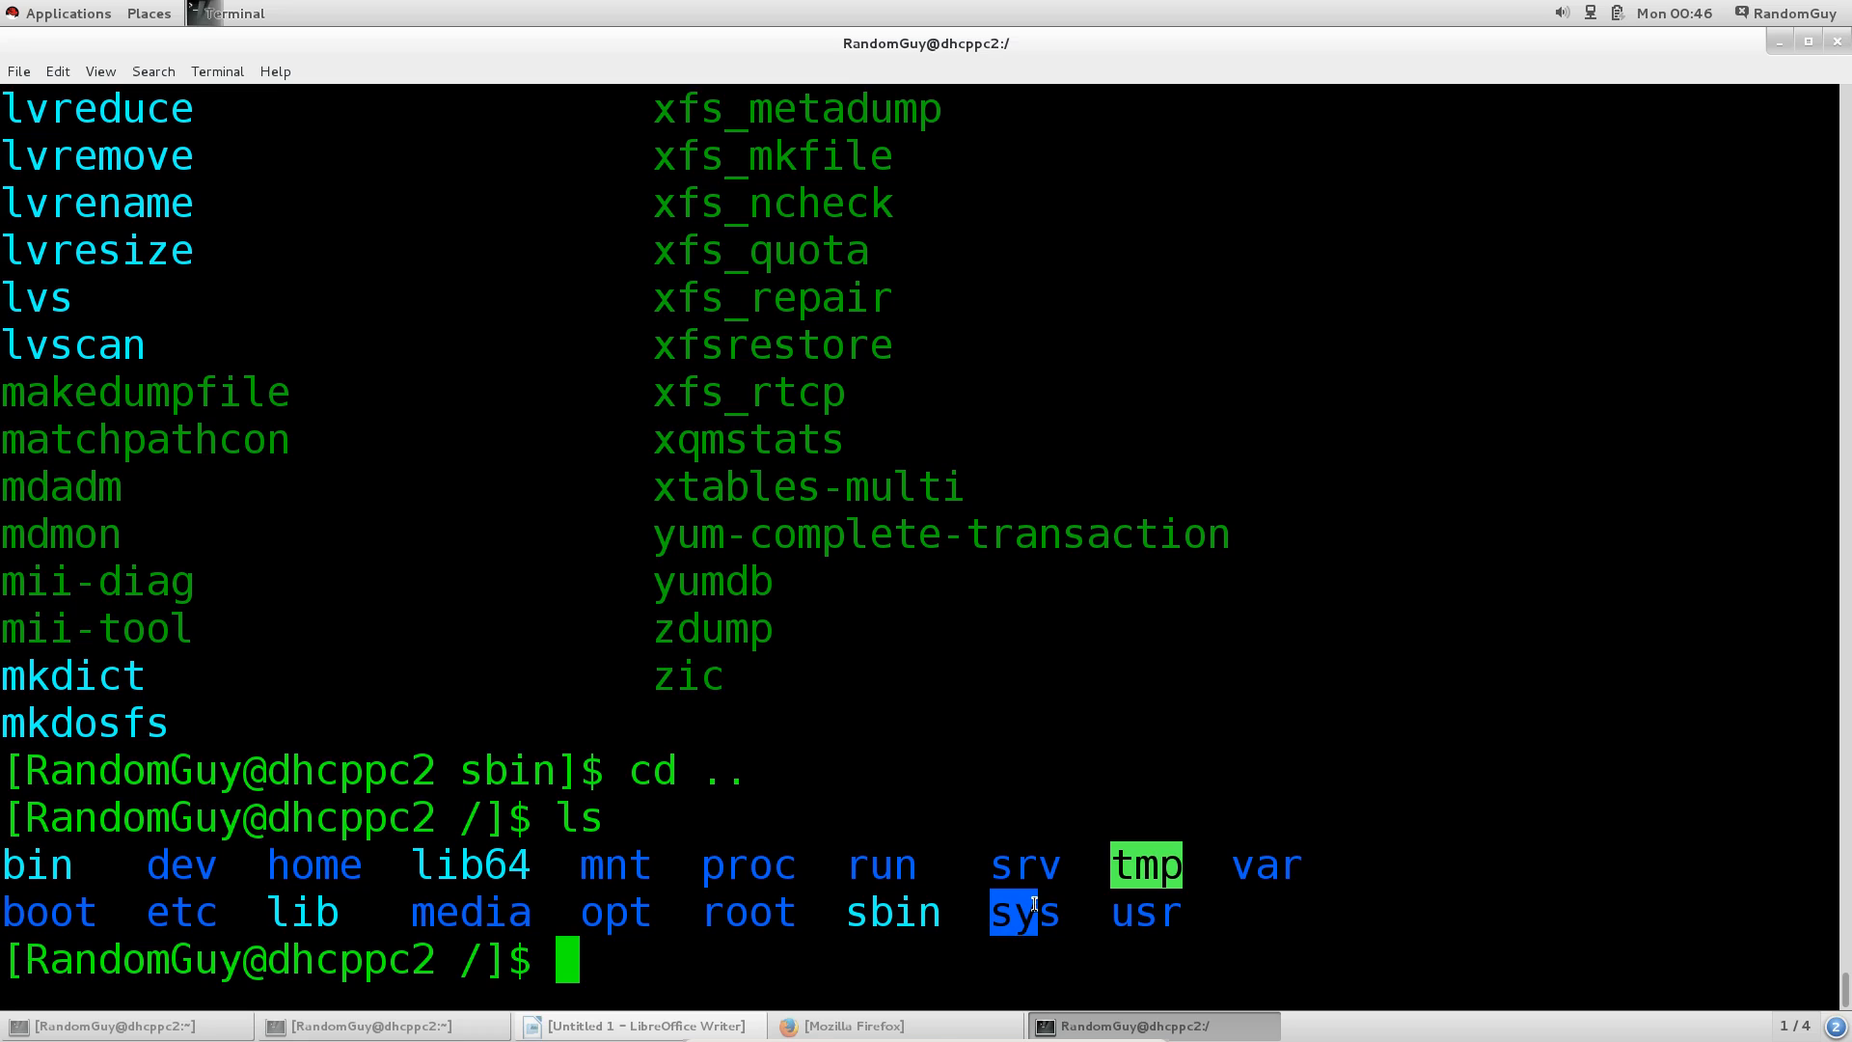
pyautogui.moveTo(1122, 914)
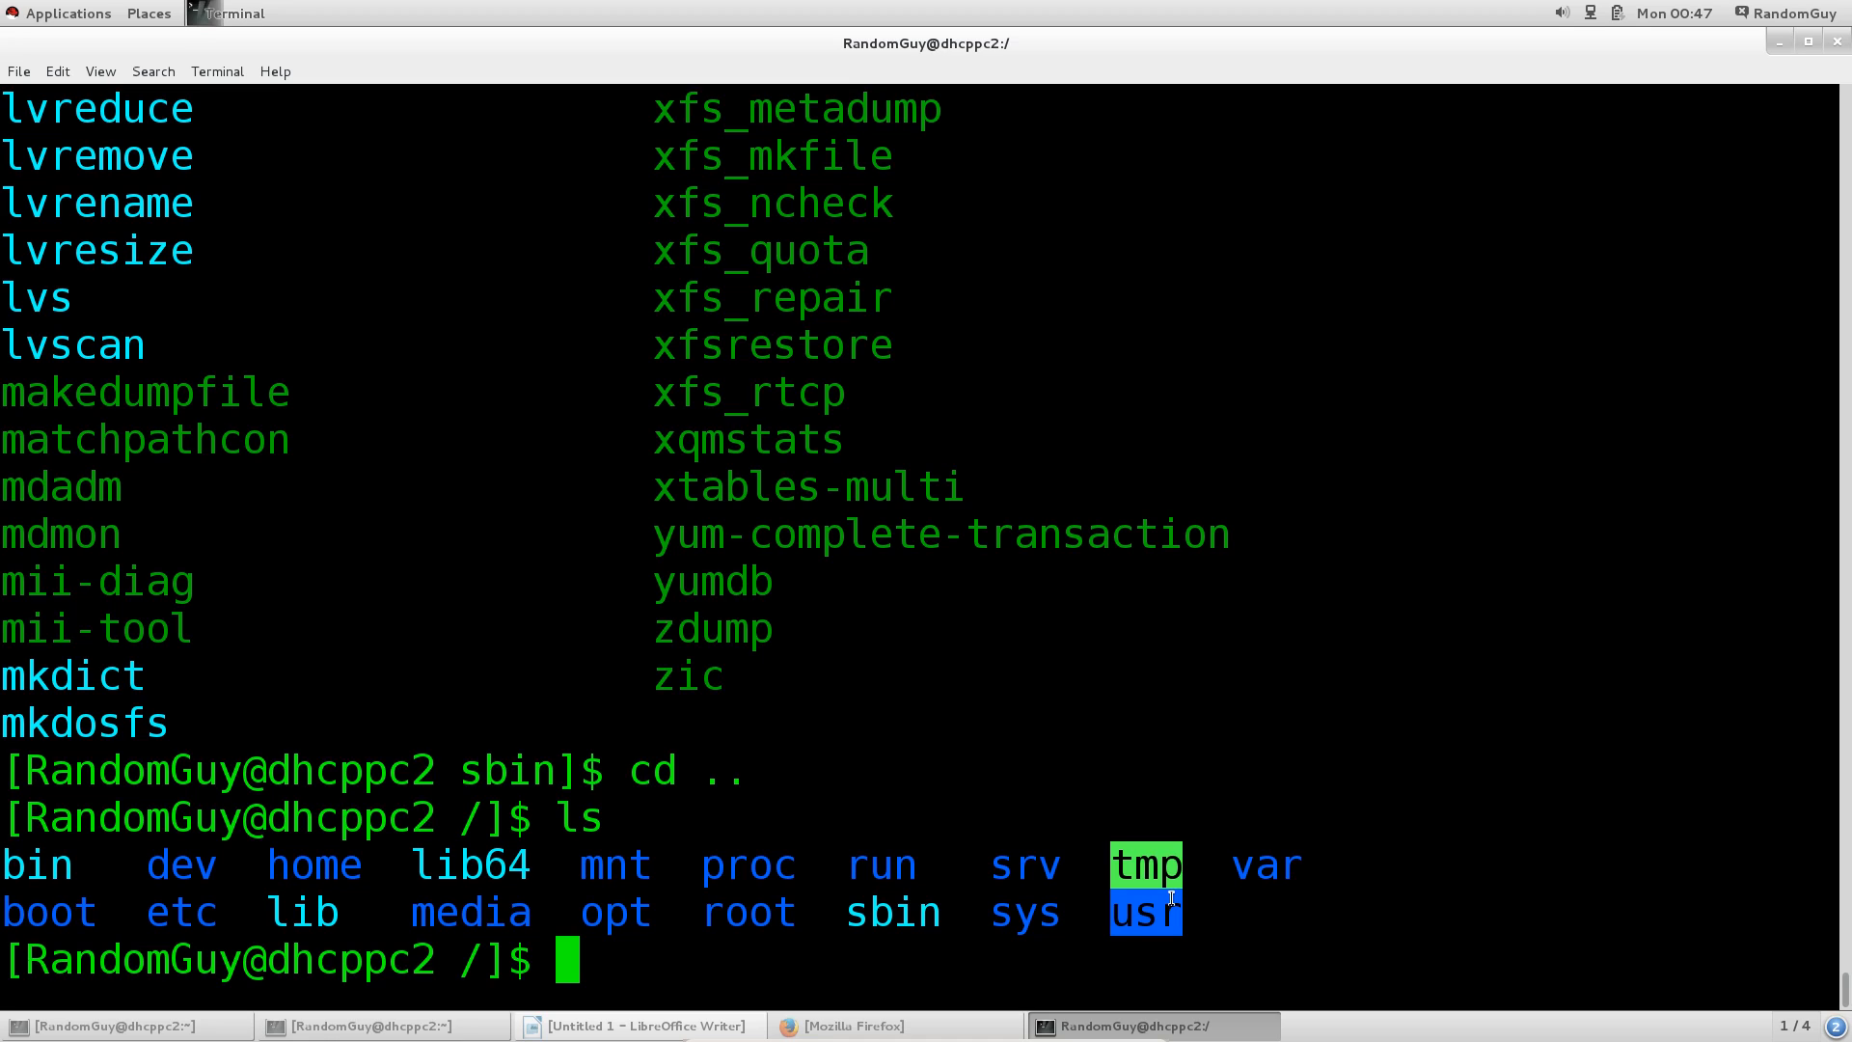
pyautogui.moveTo(1298, 852)
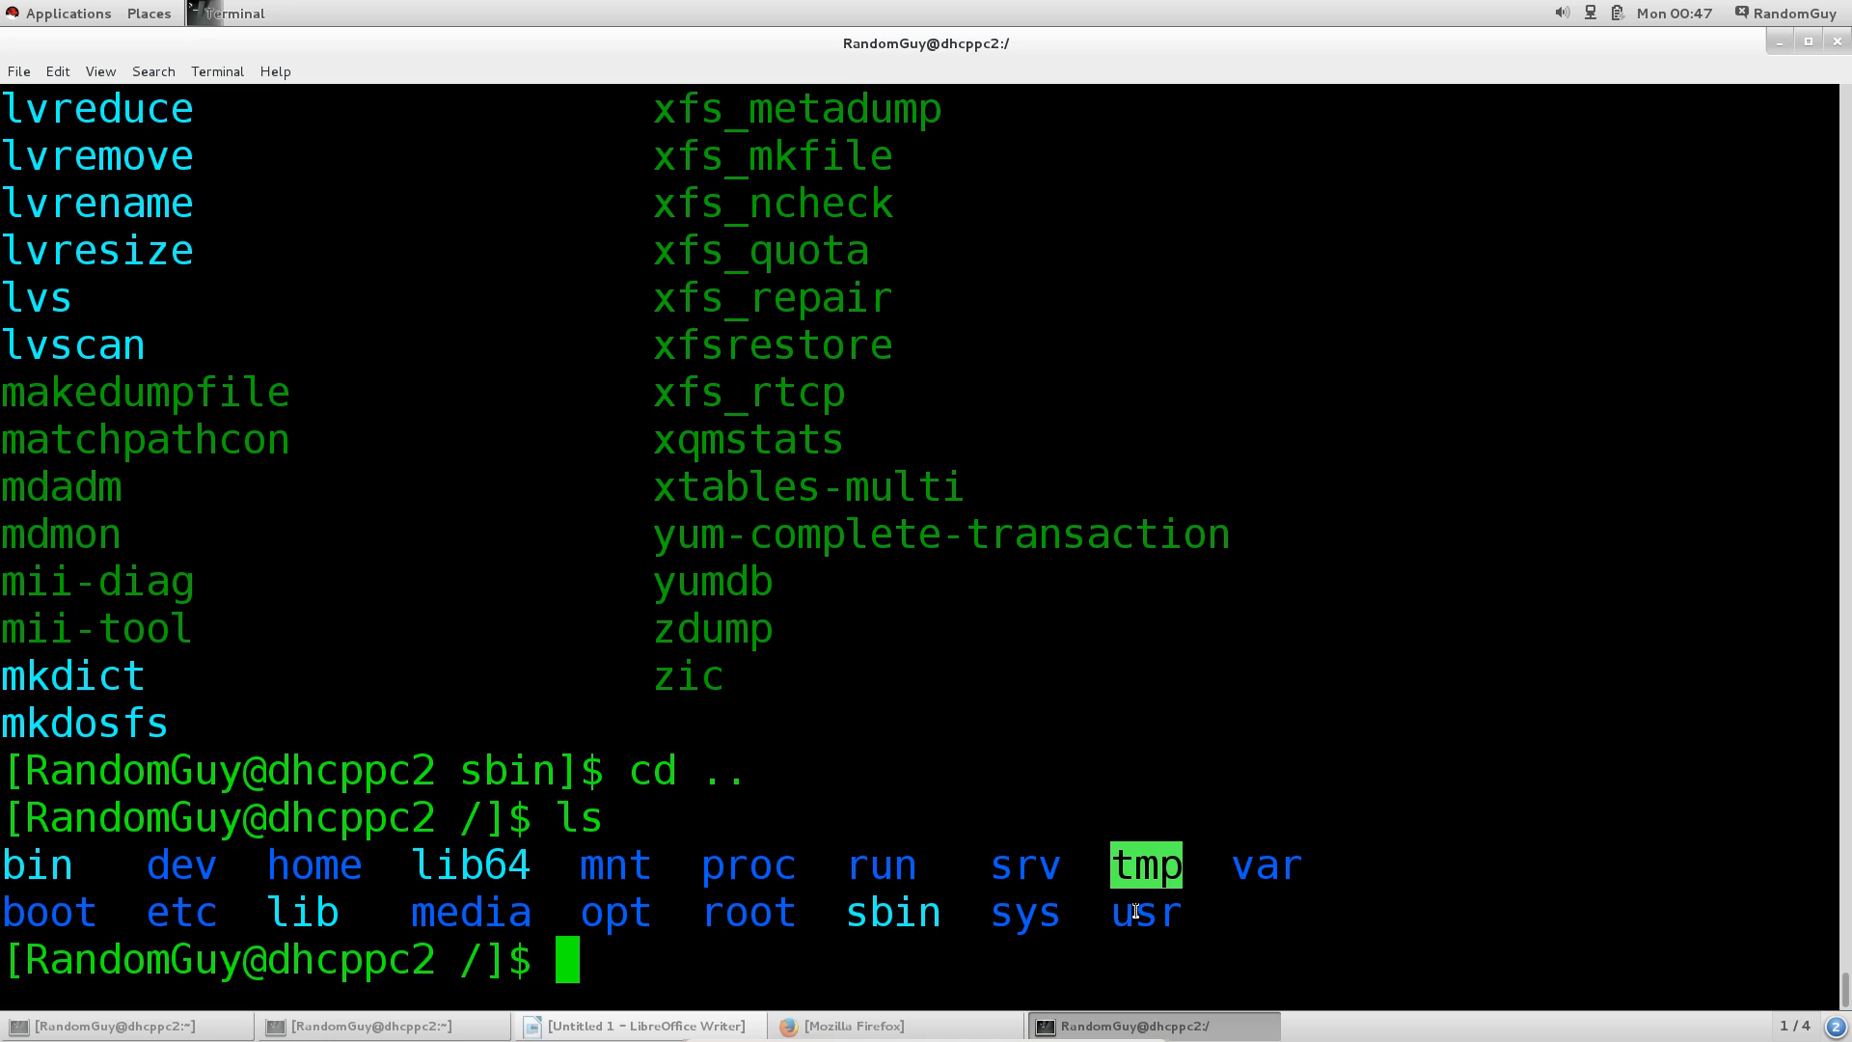
# Enter /usr to view bin, games, include, lib, local, share, then cd .. back to root
pyautogui.write('cd')
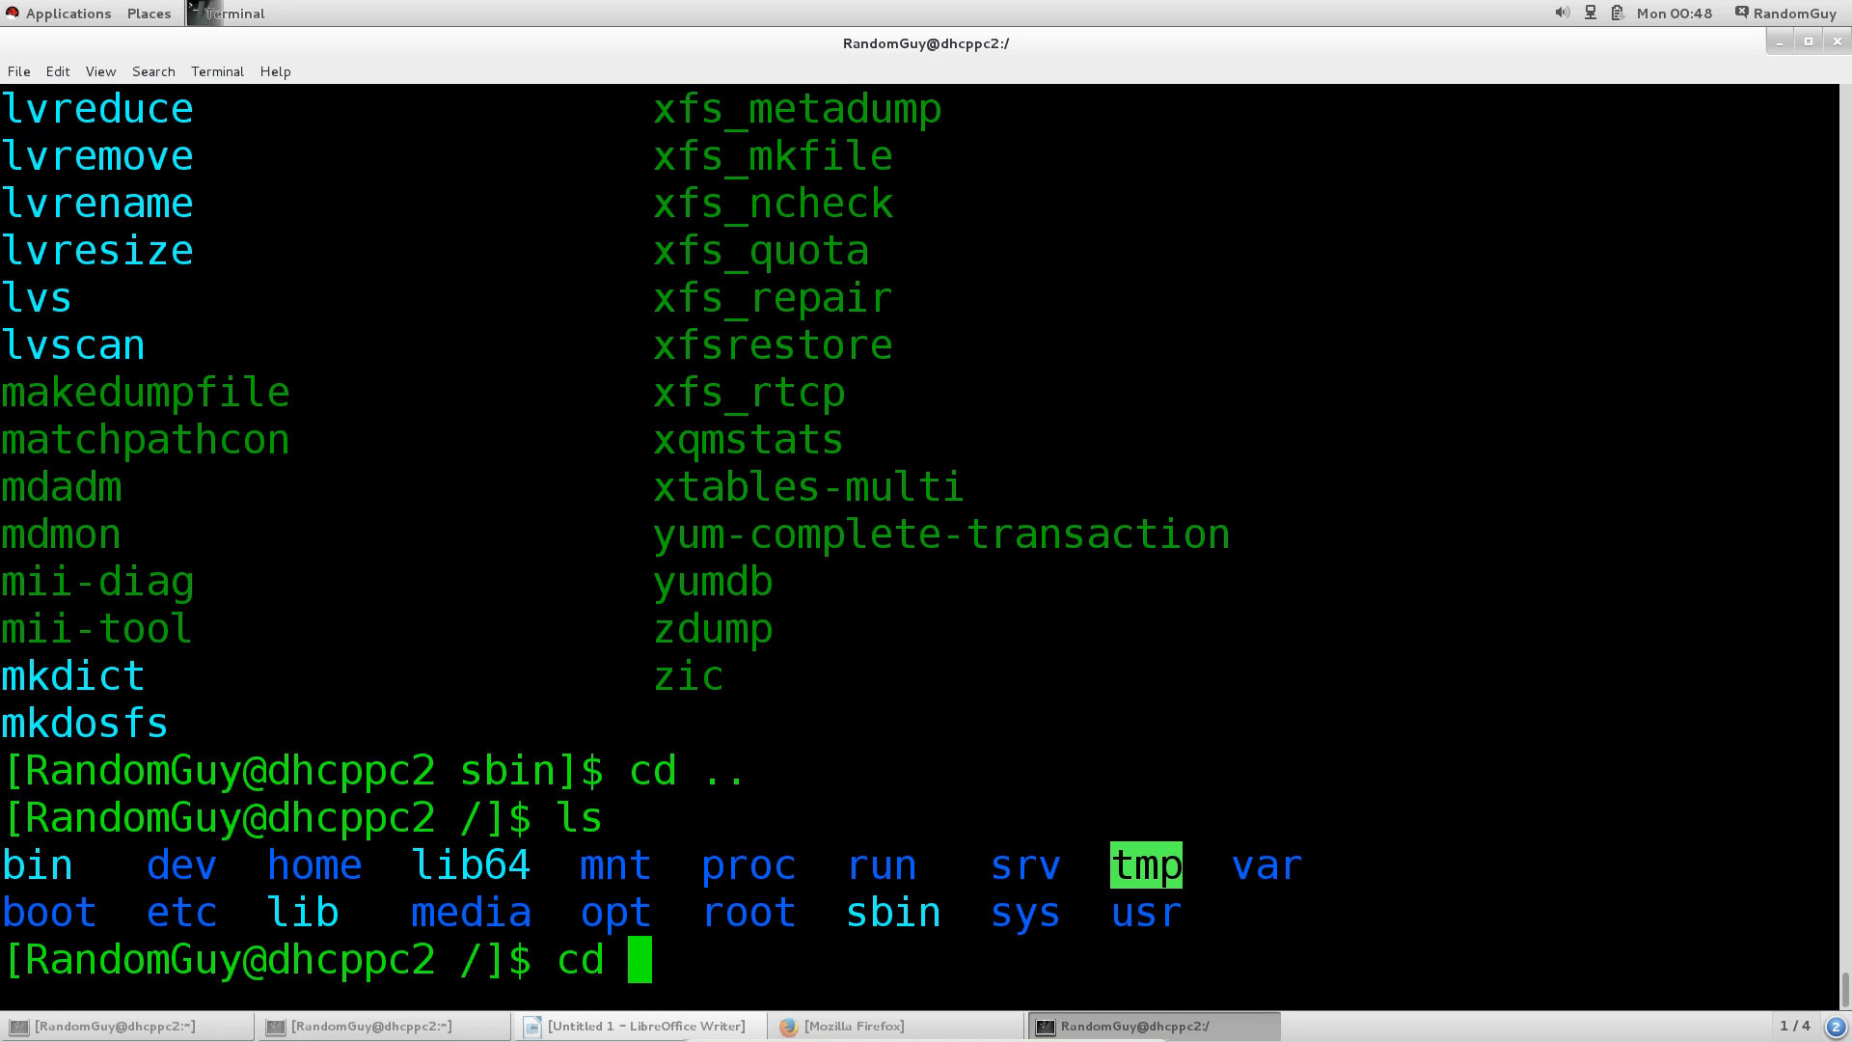
pyautogui.write('usr/')
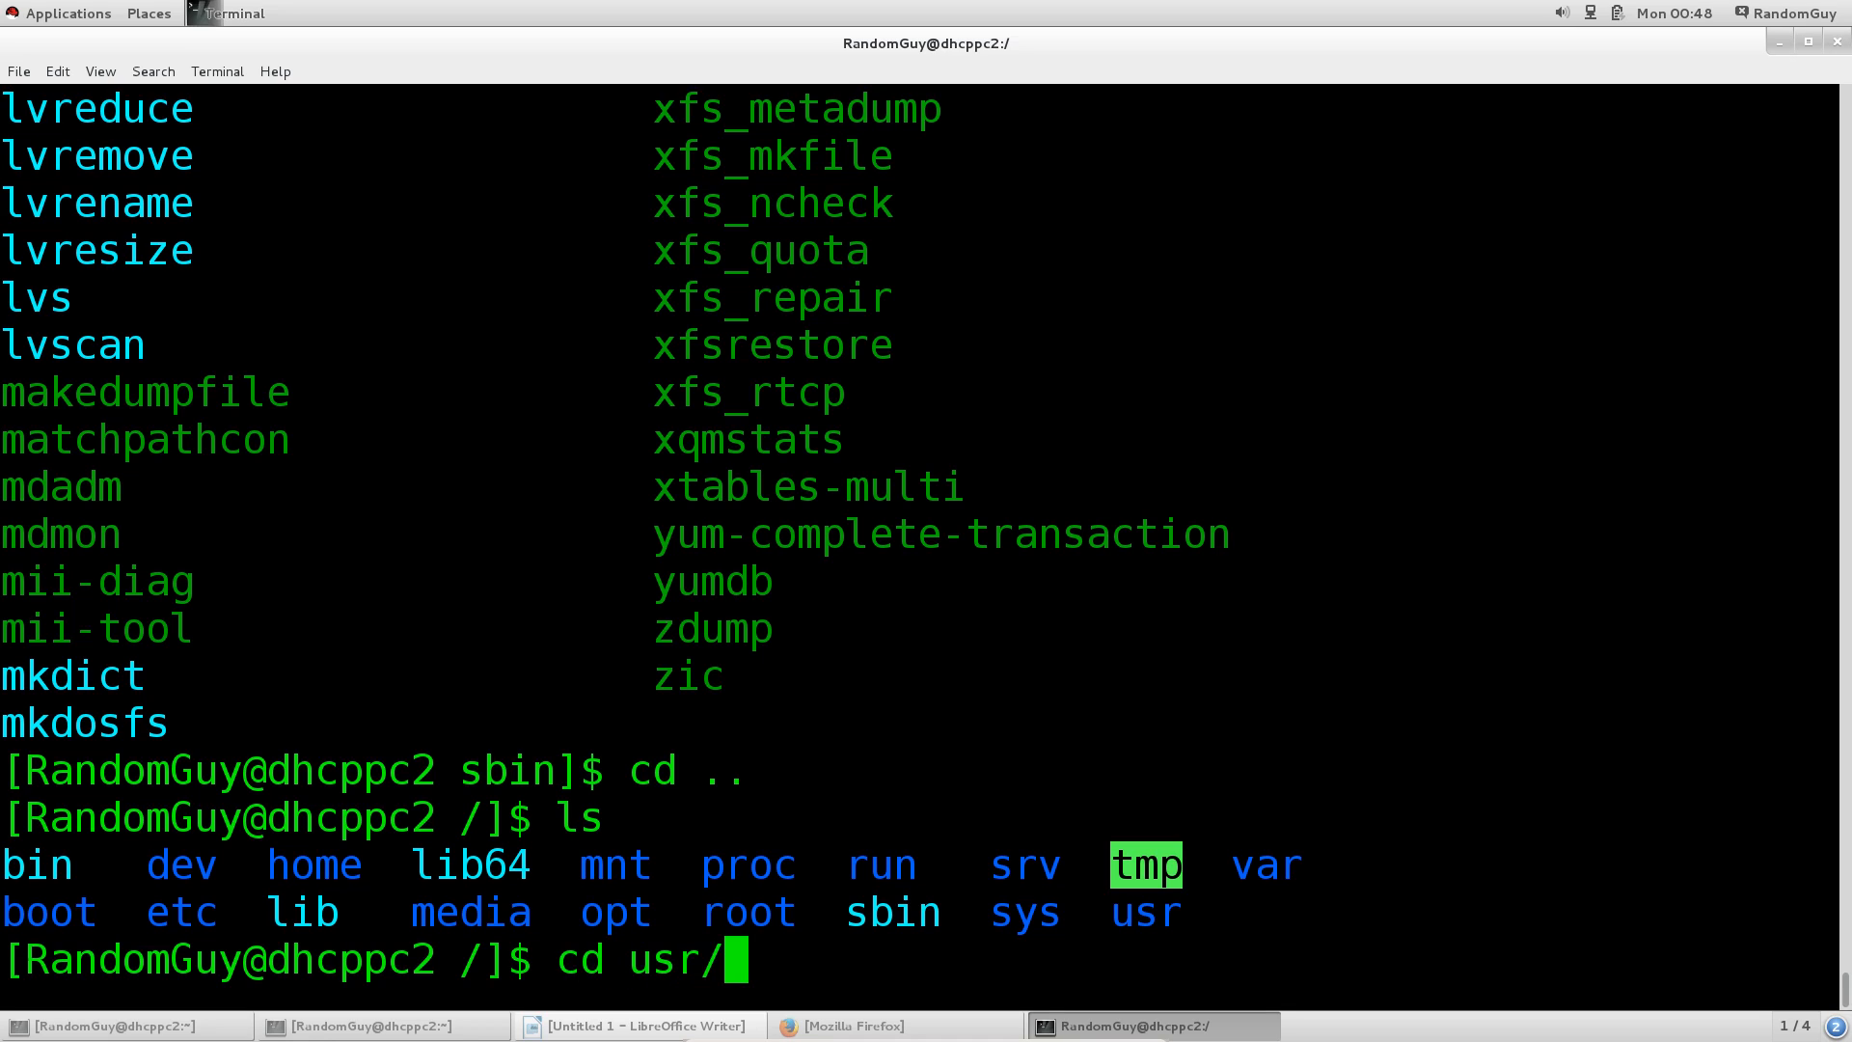
pyautogui.press('Return')
pyautogui.write('ls')
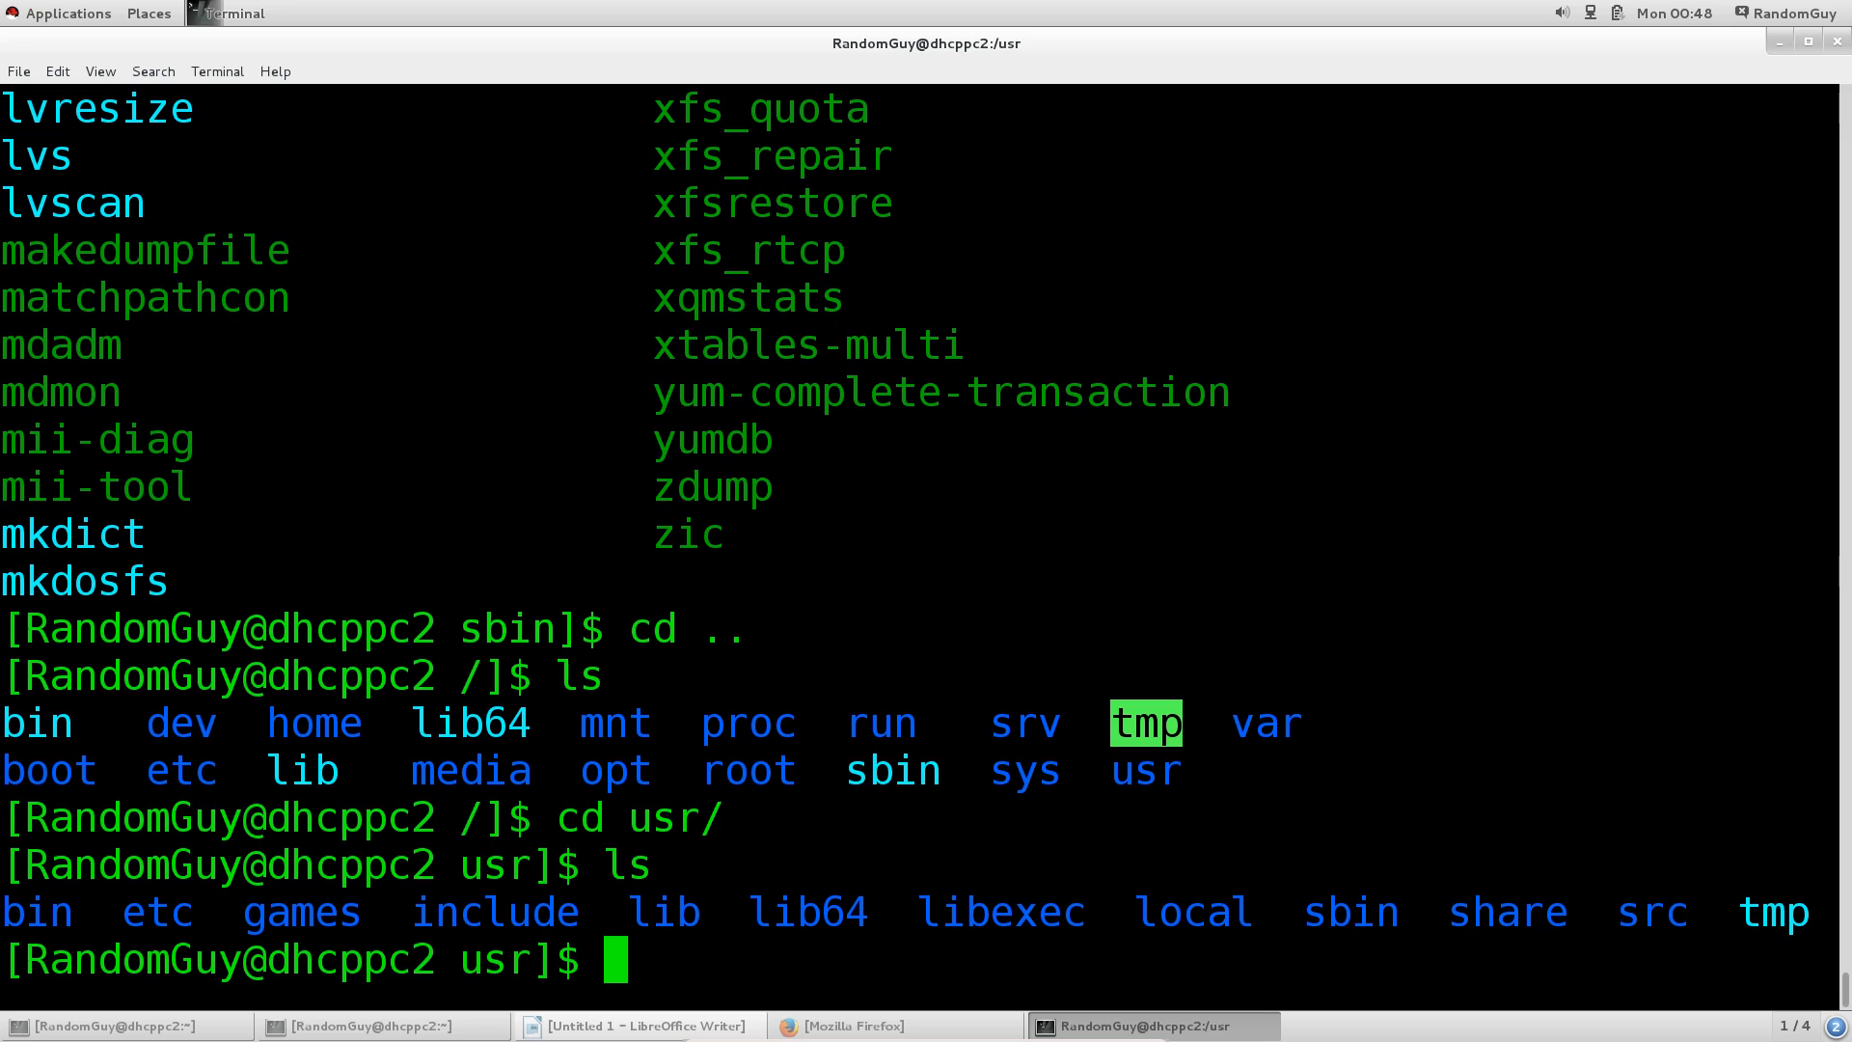
pyautogui.write('cd ..')
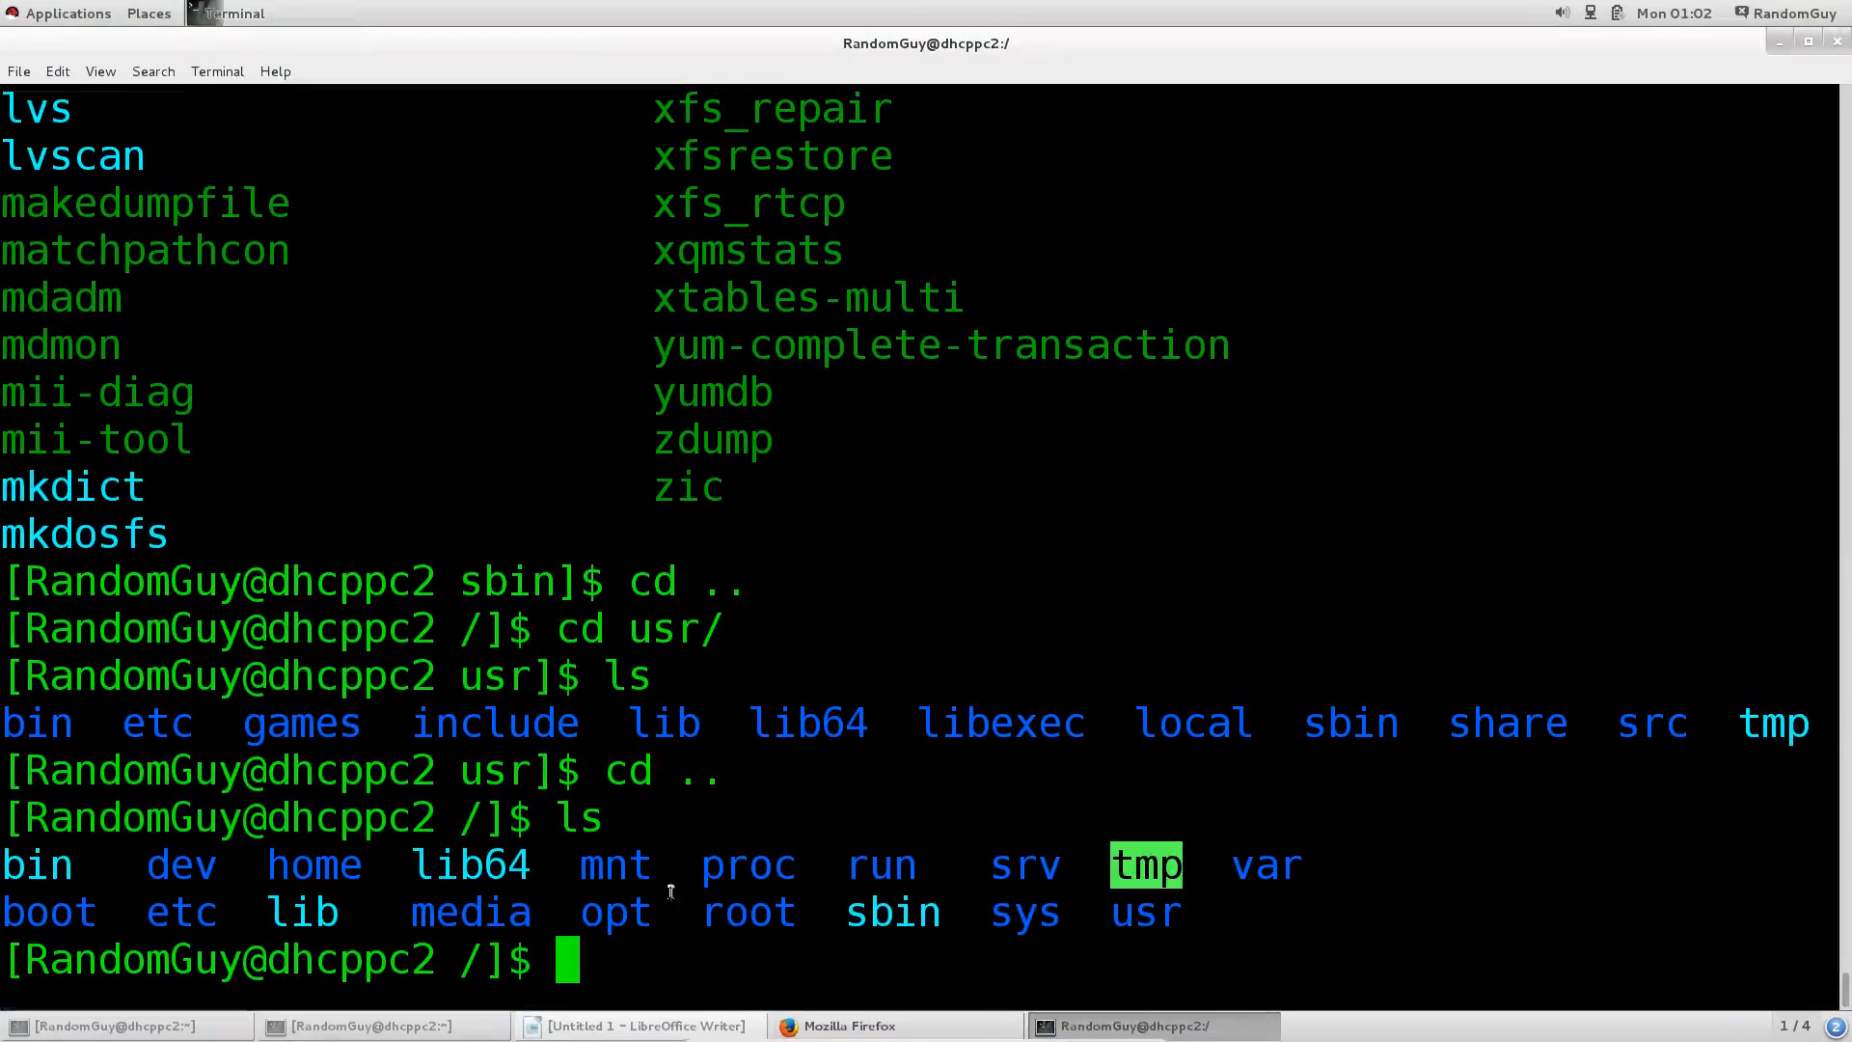
pyautogui.moveTo(1005, 867)
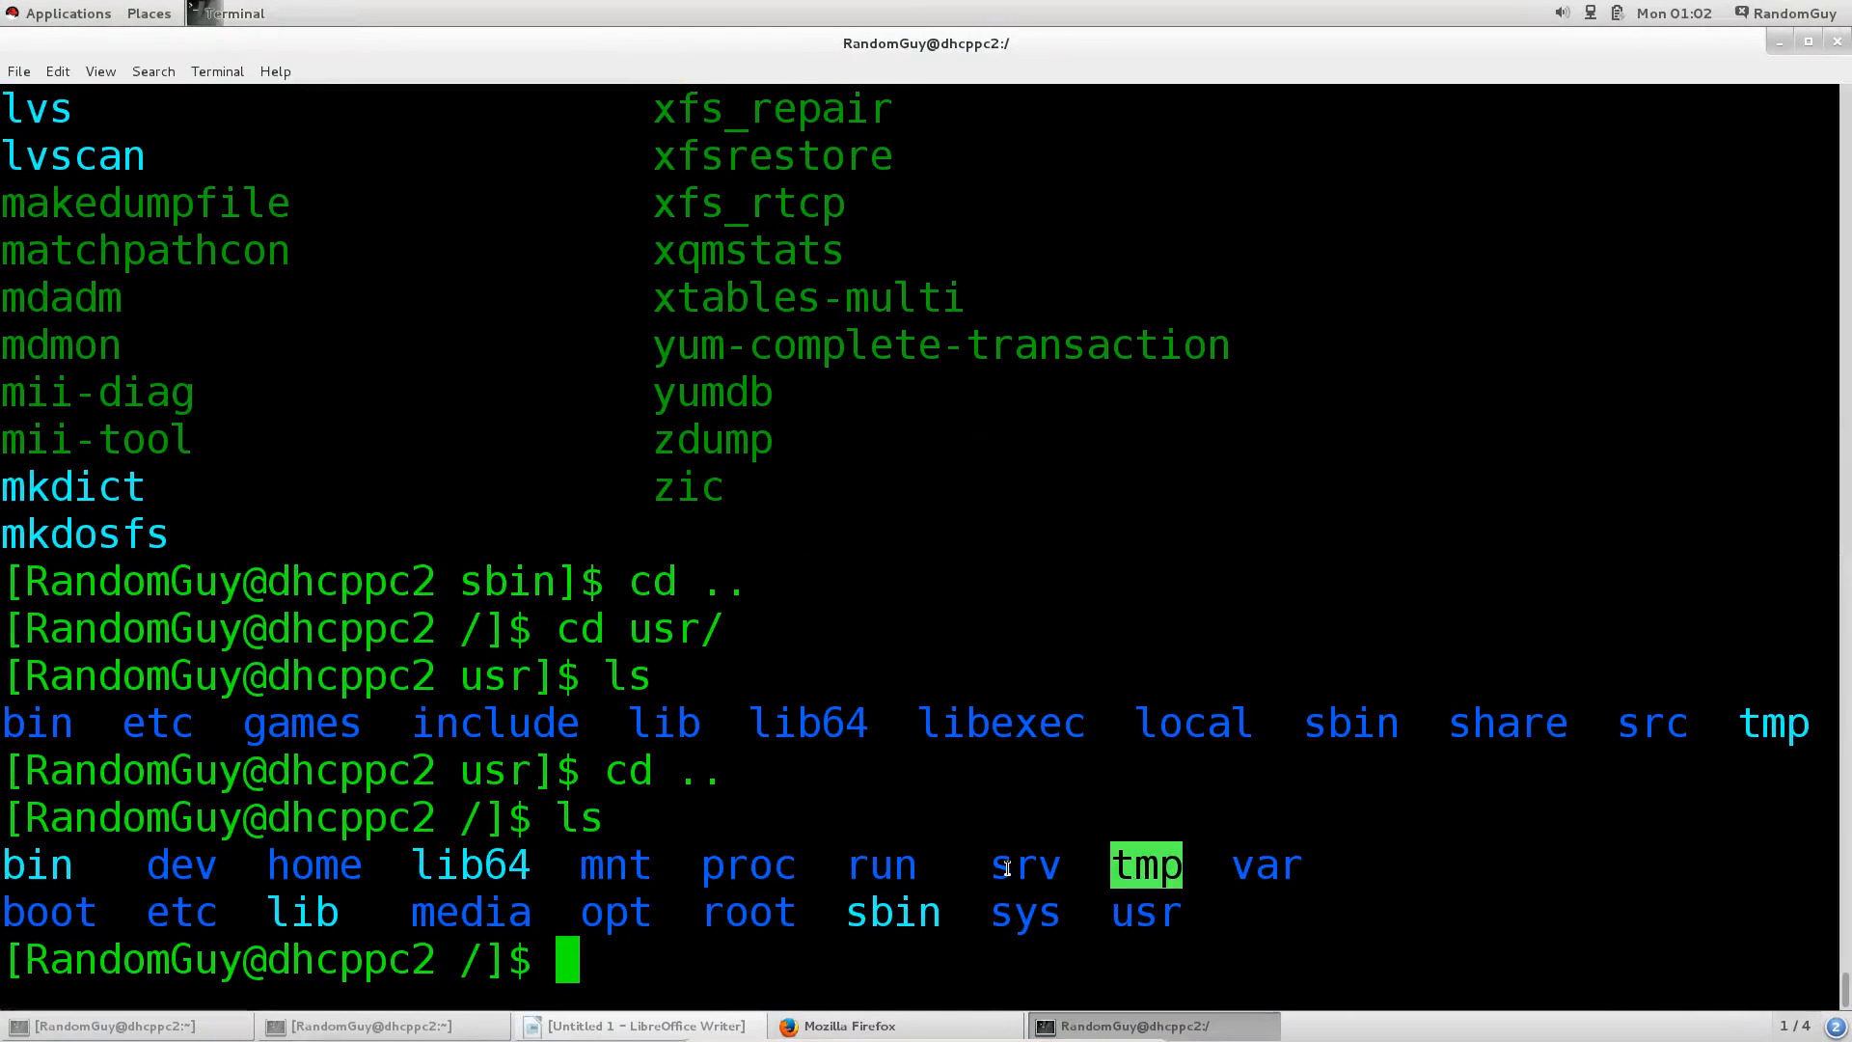
# Highlight srv in the root directory listing
pyautogui.doubleClick(1026, 864)
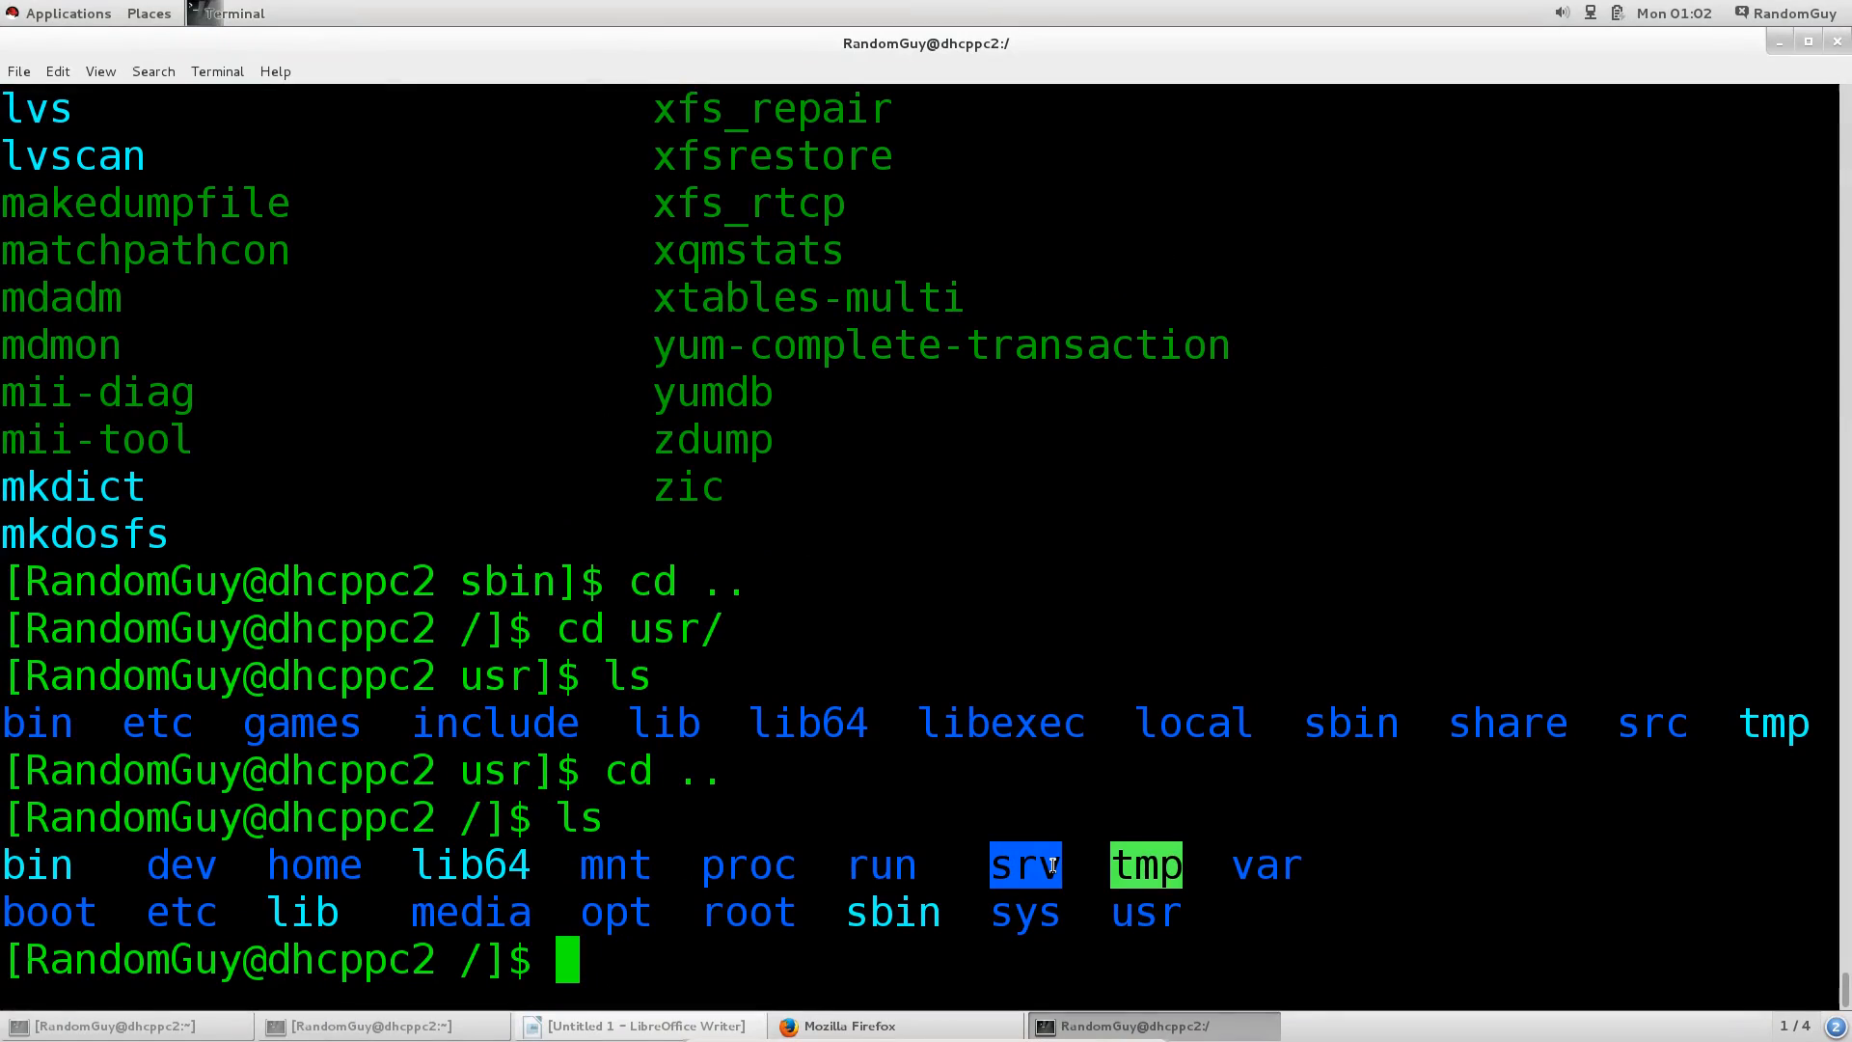
pyautogui.moveTo(996, 928)
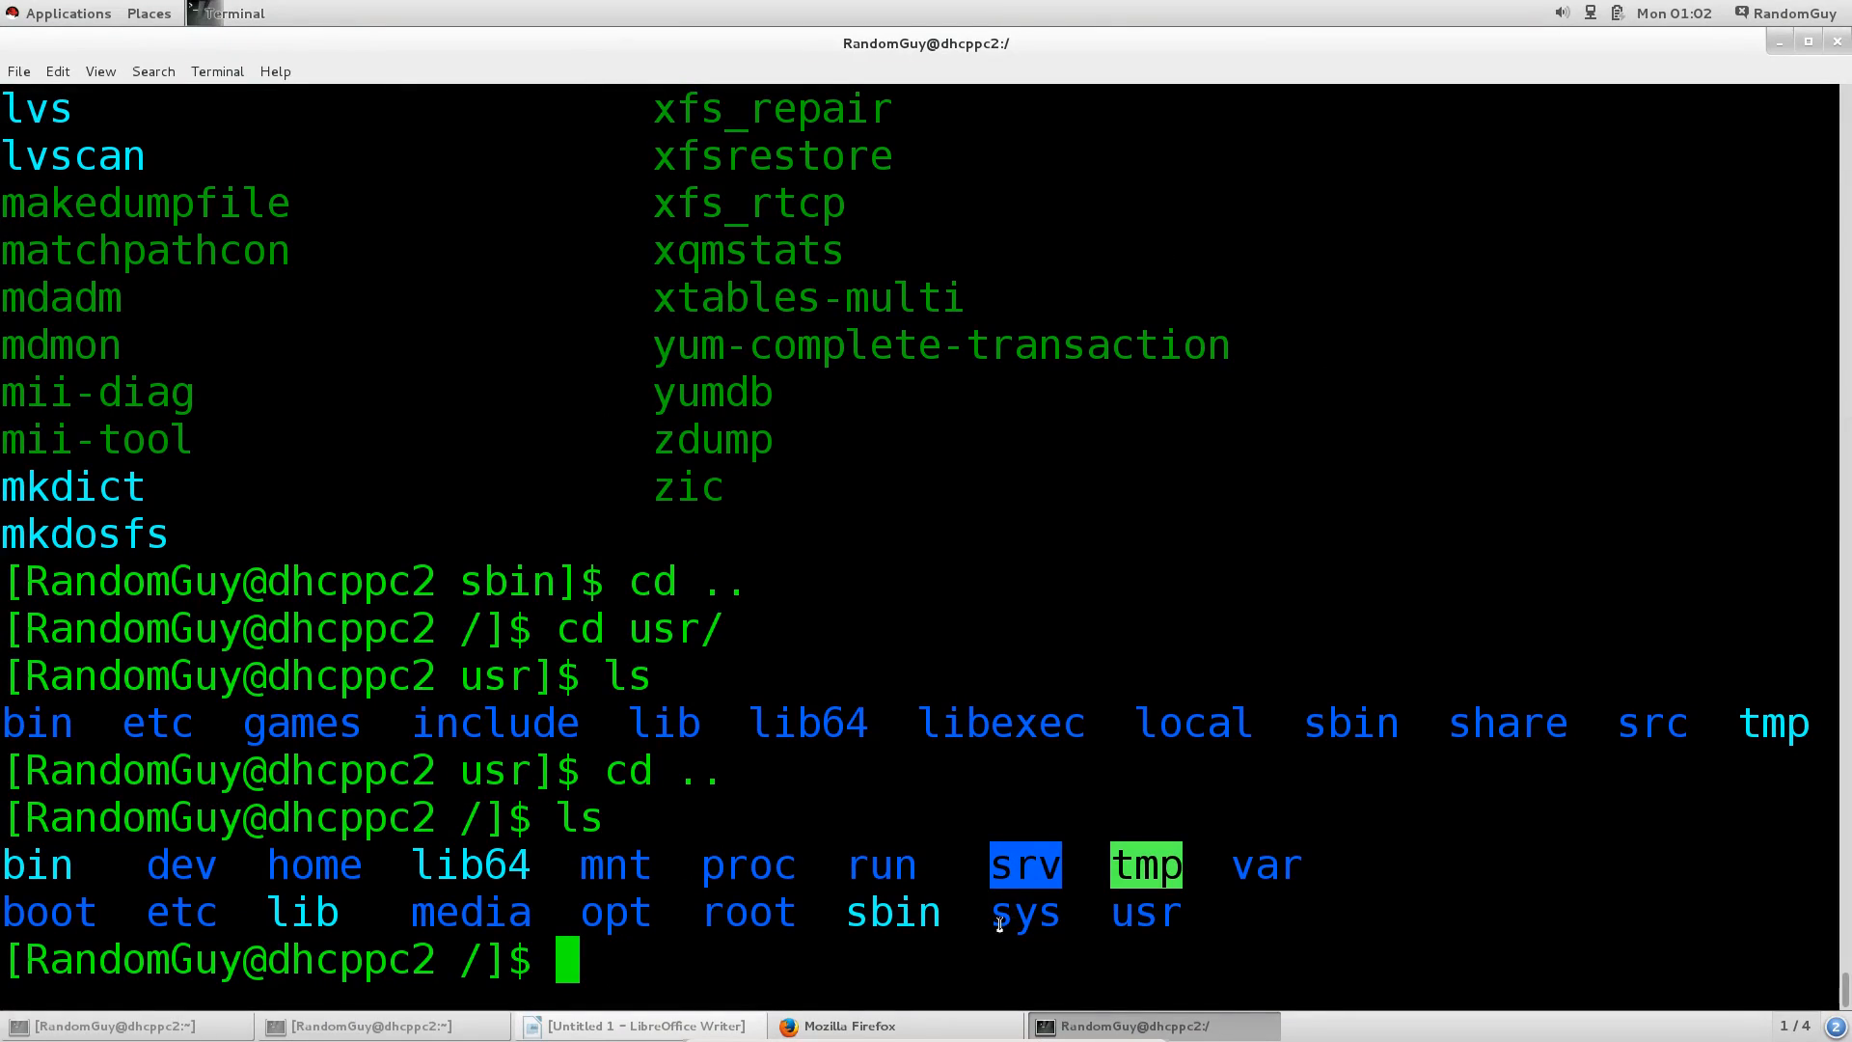